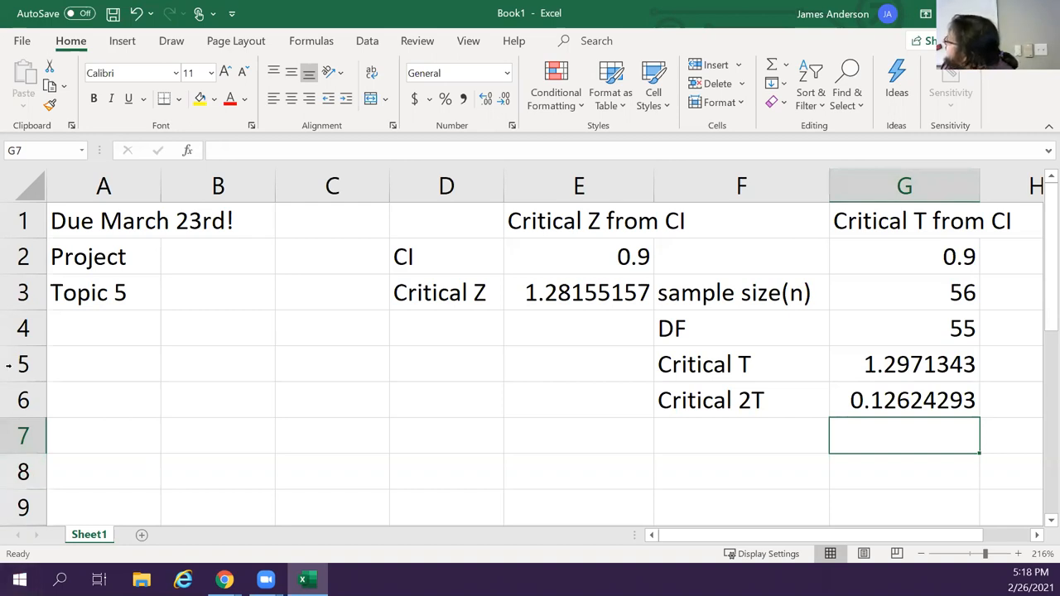
# Inspect the confidence level, Critical Z, degrees-of-freedom and Critical T formulas in the tables
pyautogui.click(578, 257)
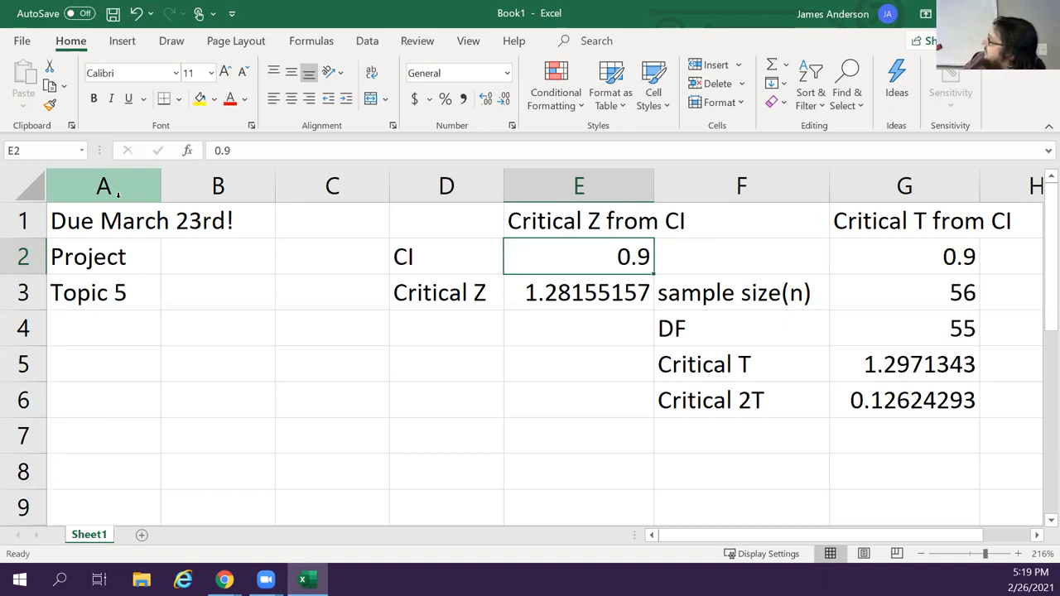
pyautogui.click(903, 257)
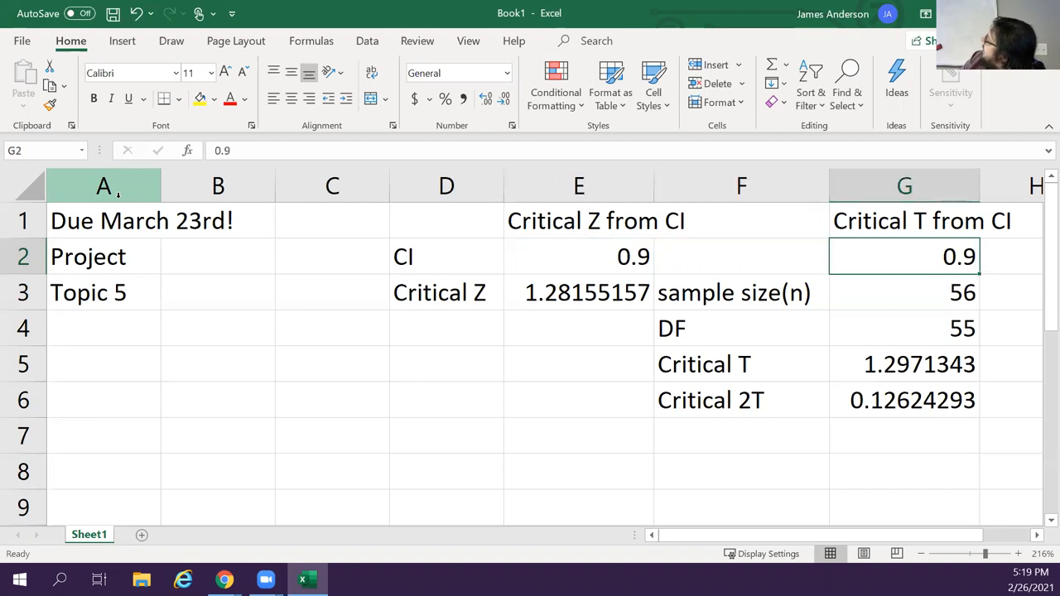
pyautogui.click(578, 292)
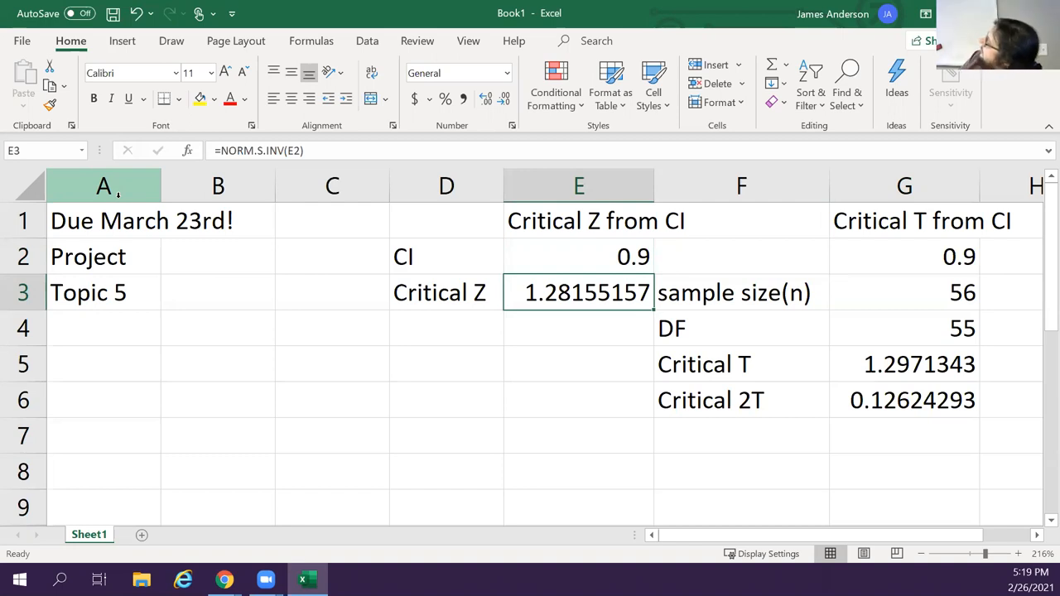
pyautogui.click(904, 292)
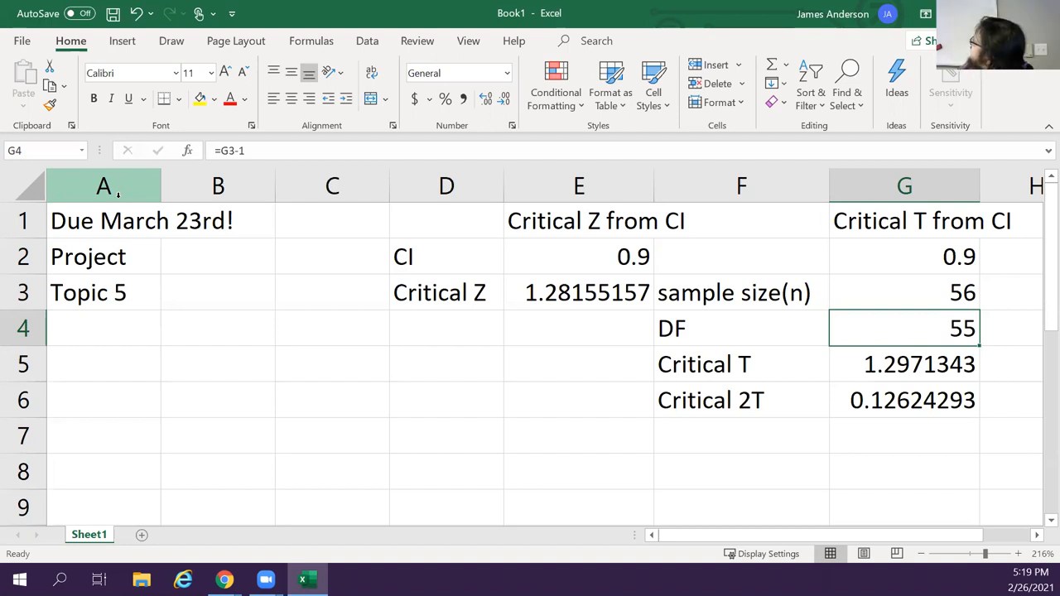
pyautogui.click(904, 365)
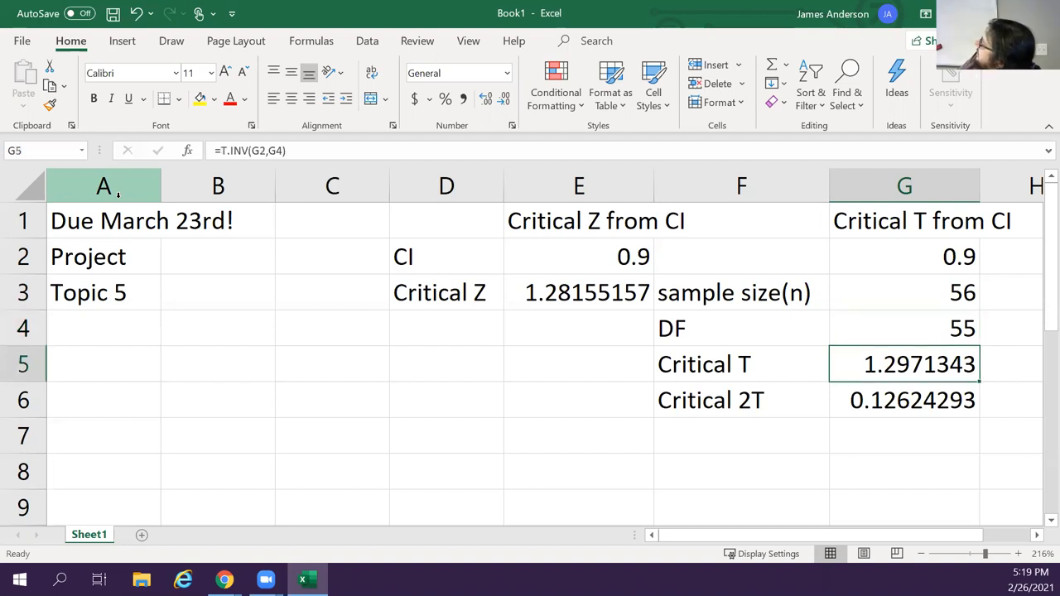
pyautogui.click(904, 400)
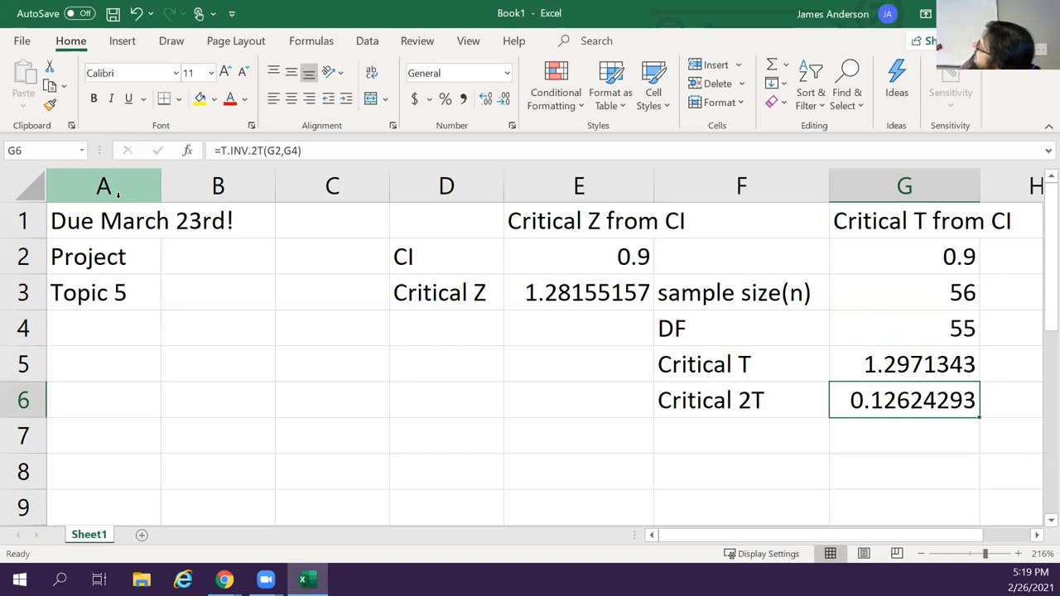
pyautogui.click(903, 364)
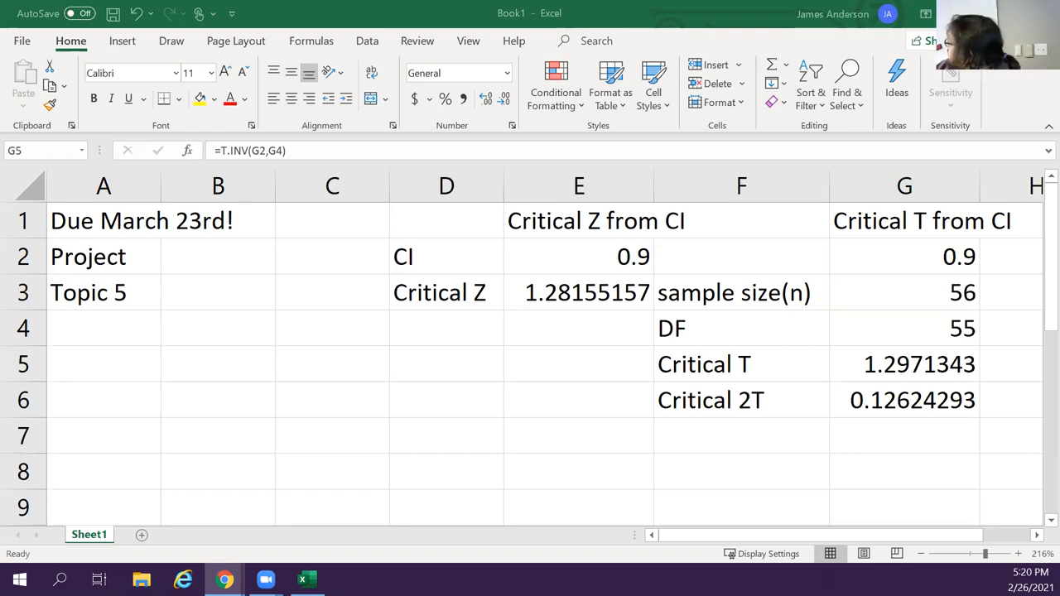
# Review the Critical T inputs: confidence 0.975 and sample size 53, giving Critical T 2.0066
pyautogui.click(904, 292)
pyautogui.write('53')
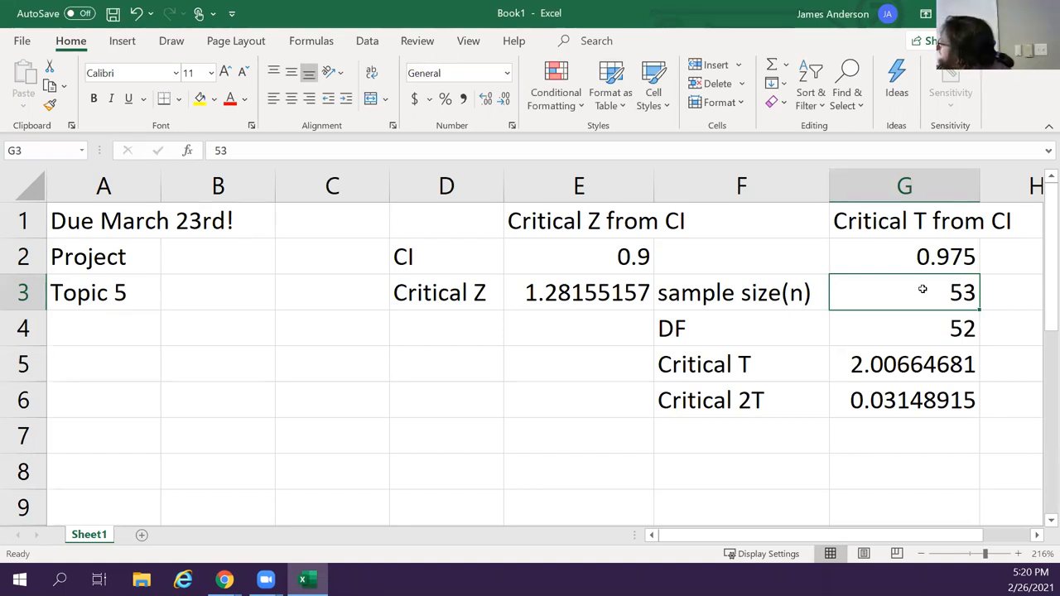
pyautogui.click(904, 220)
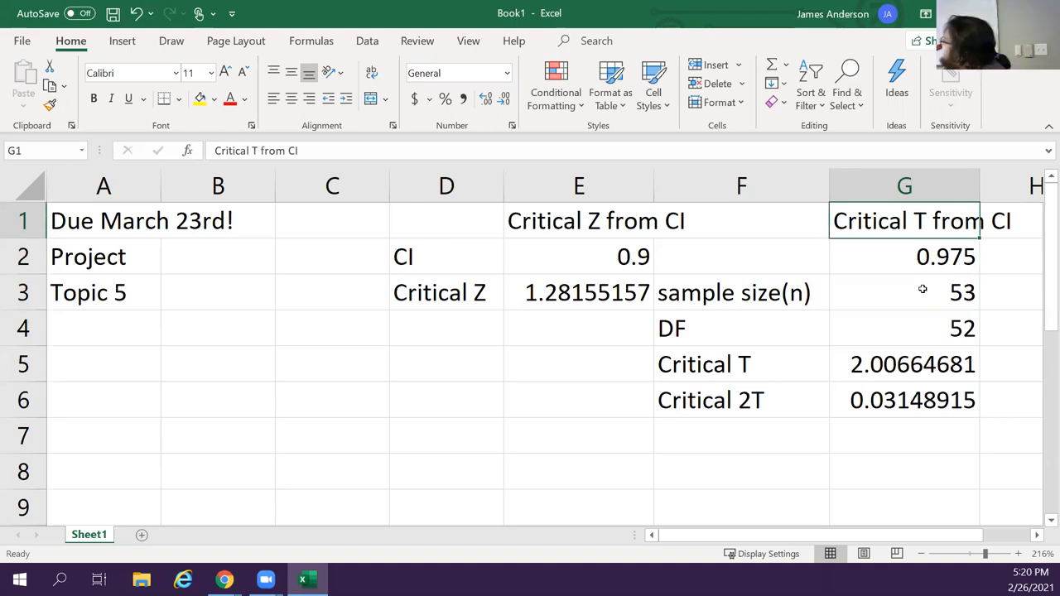
pyautogui.click(904, 257)
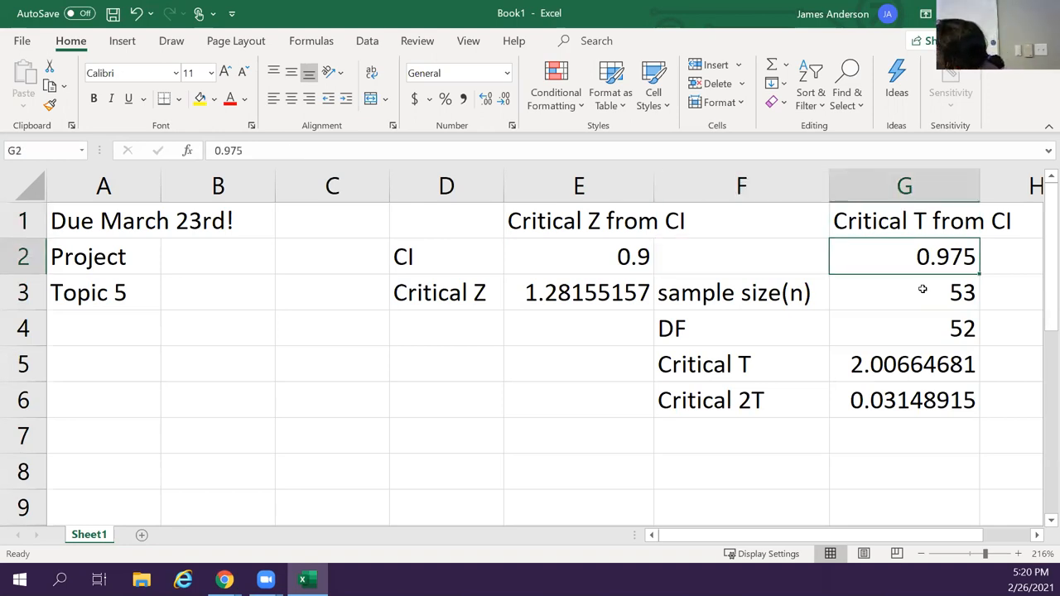
pyautogui.click(332, 364)
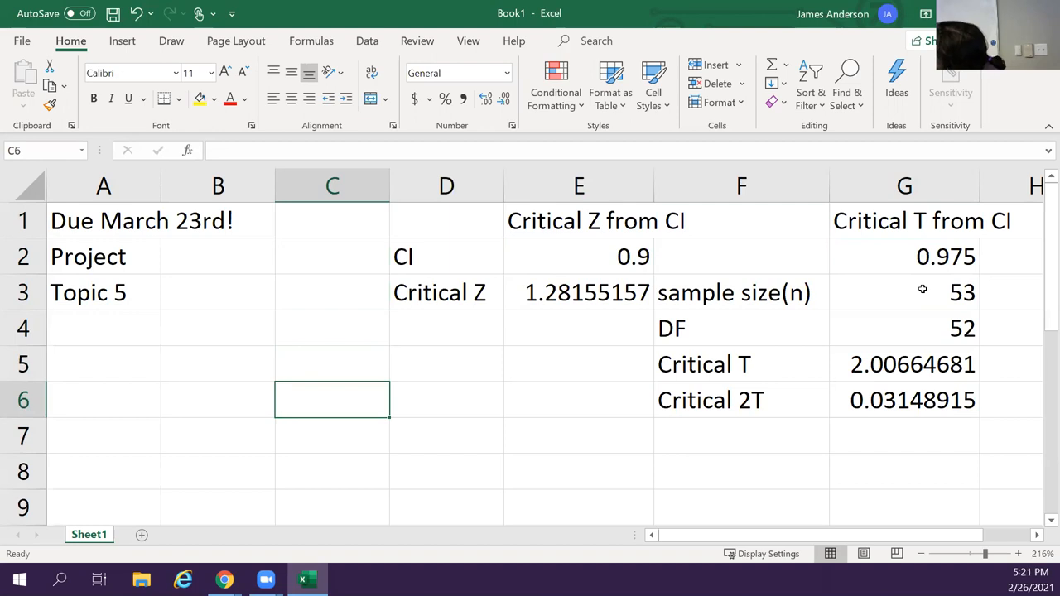
pyautogui.click(218, 400)
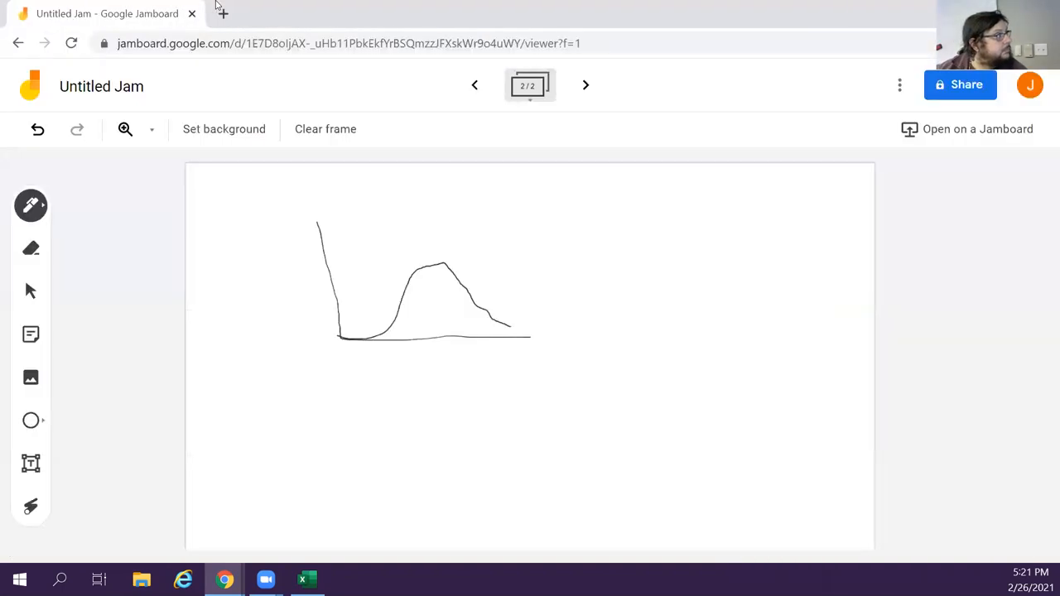
# Draw a centre line and tail markers on the curve and write .025 beside the right tail
pyautogui.click(362, 324)
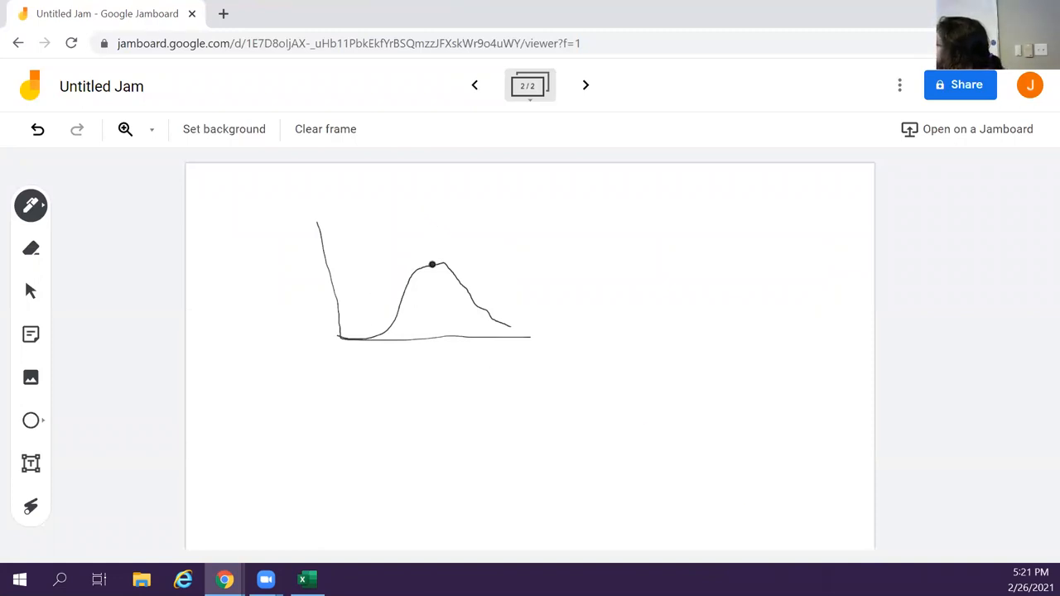
pyautogui.moveTo(431, 265); pyautogui.dragTo(432, 337)
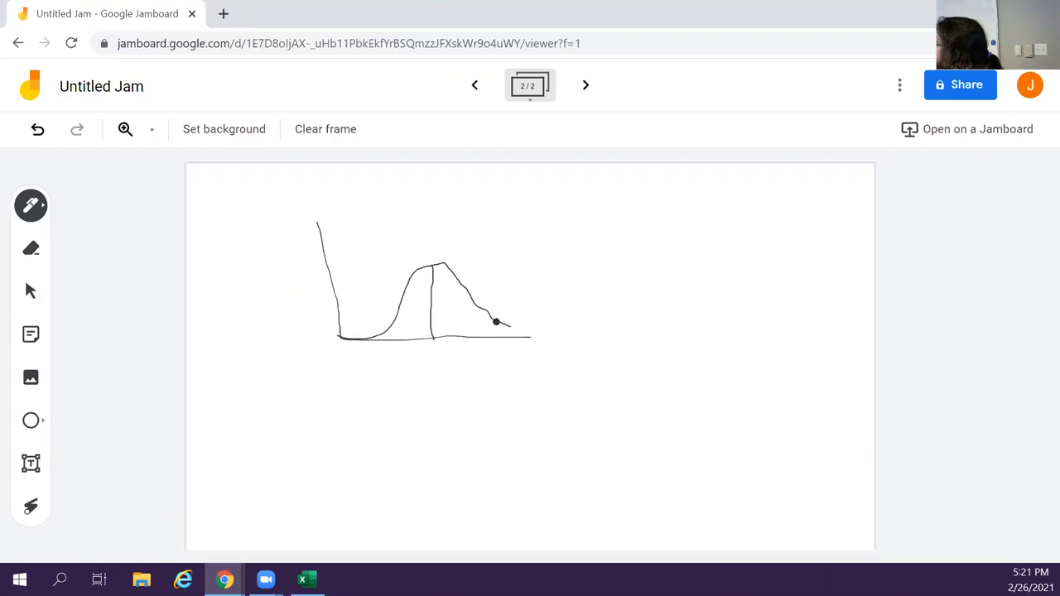
pyautogui.moveTo(496, 322); pyautogui.dragTo(386, 331)
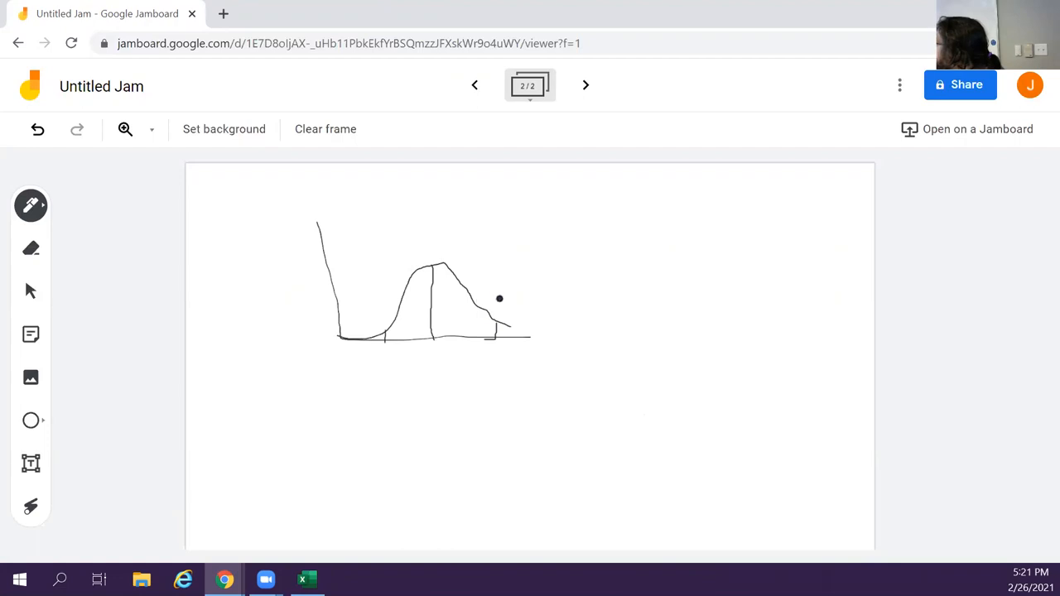
pyautogui.moveTo(499, 298); pyautogui.dragTo(530, 317)
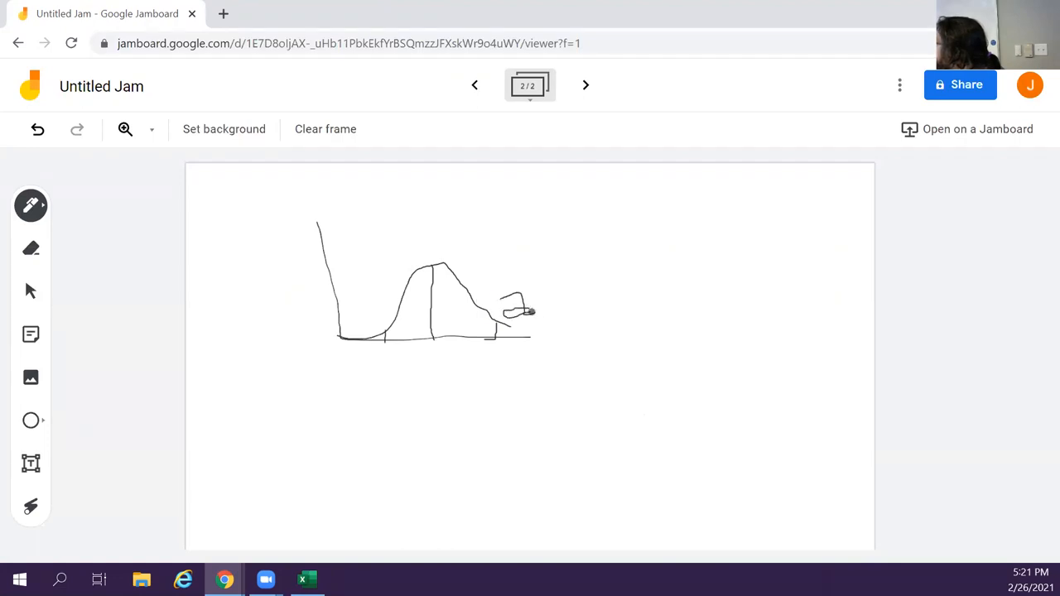
pyautogui.moveTo(530, 310); pyautogui.dragTo(547, 285)
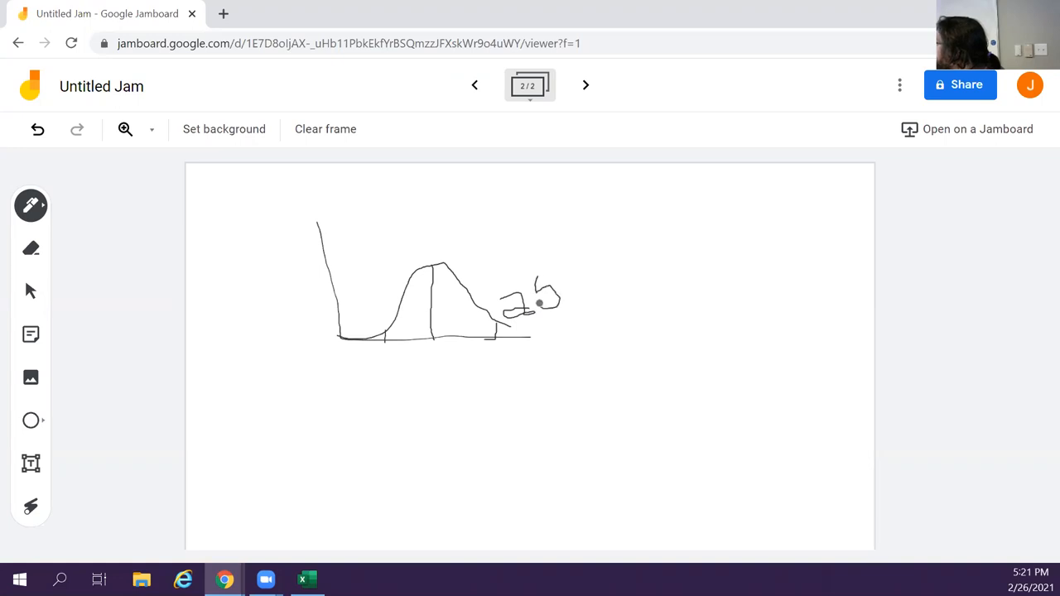
pyautogui.moveTo(538, 302); pyautogui.dragTo(559, 278)
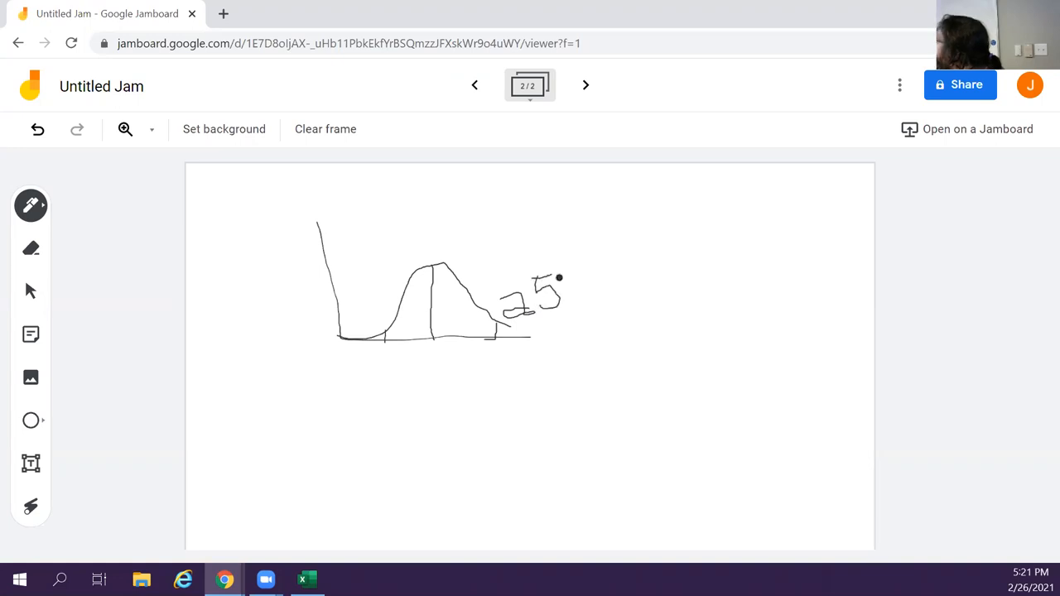
pyautogui.click(305, 579)
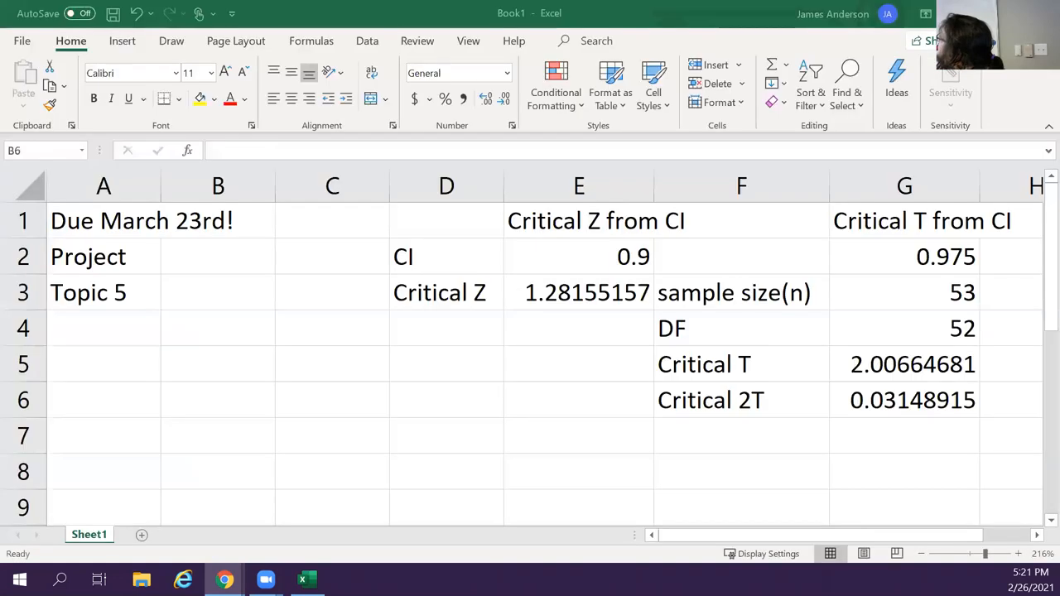
pyautogui.click(904, 256)
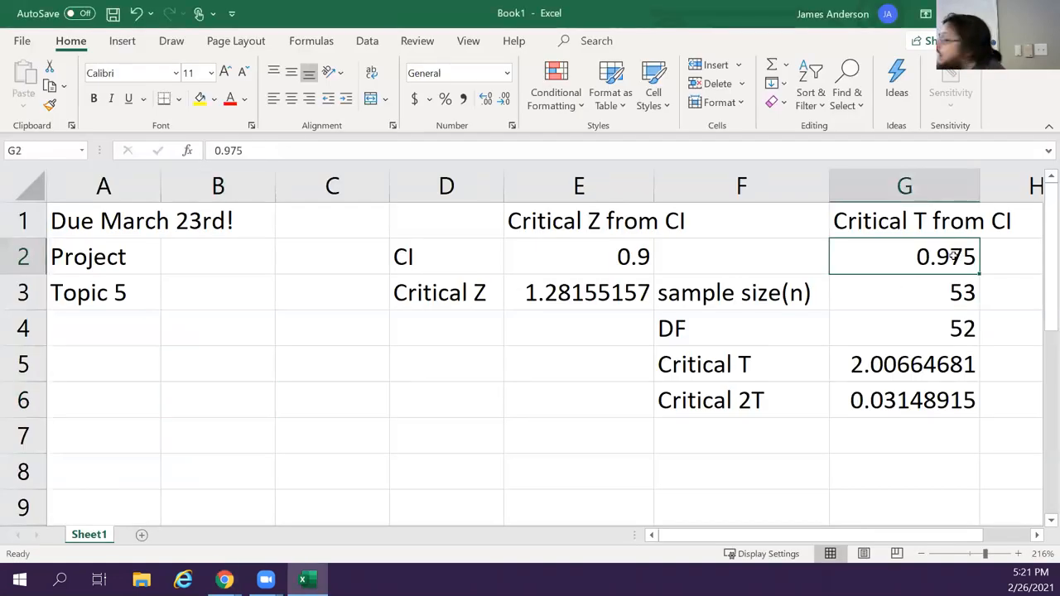
pyautogui.click(921, 256)
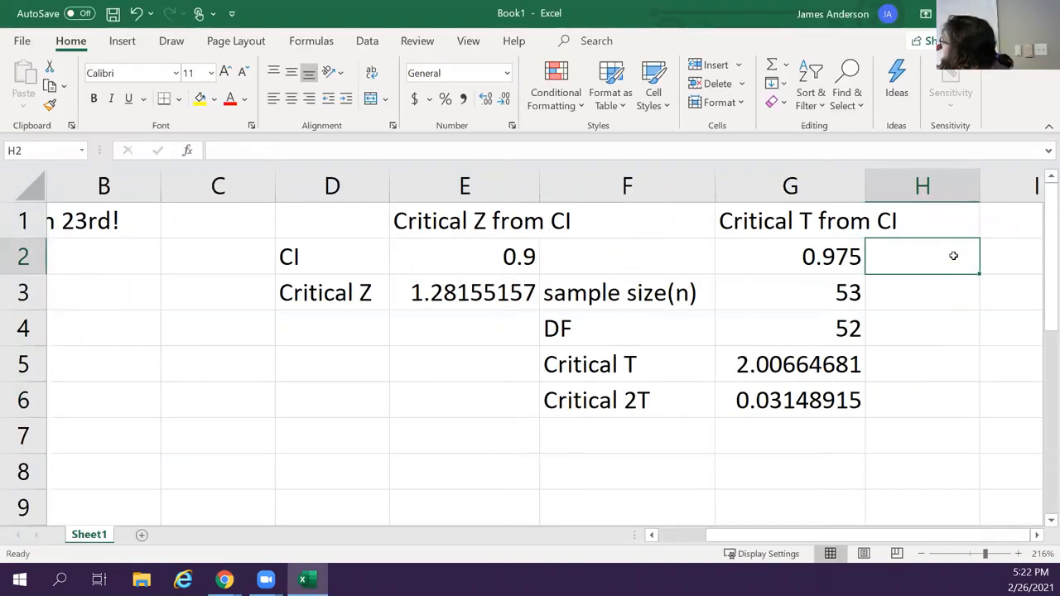
pyautogui.write('=.')
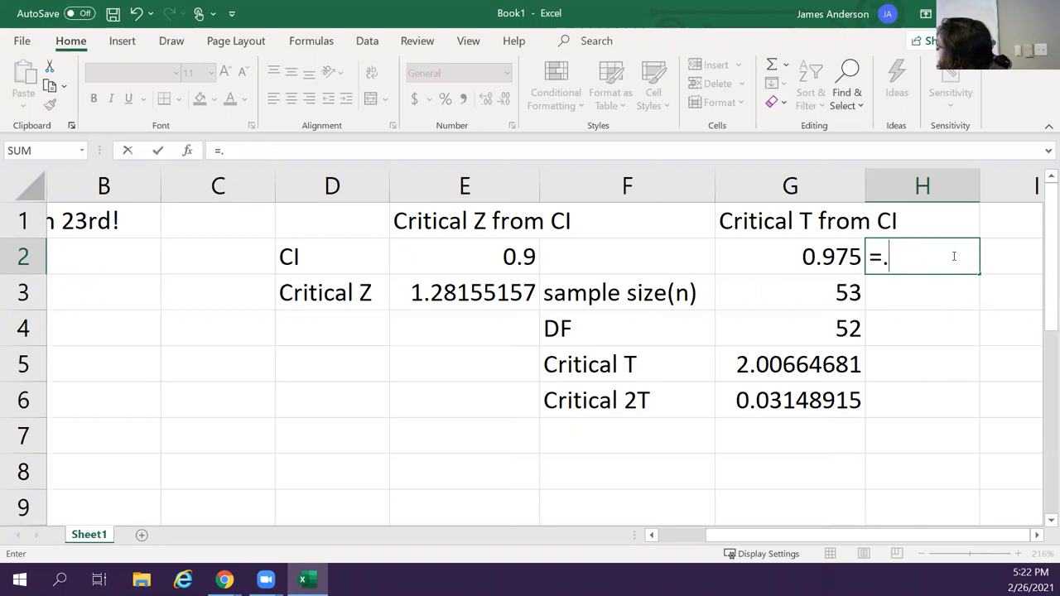
pyautogui.write('05')
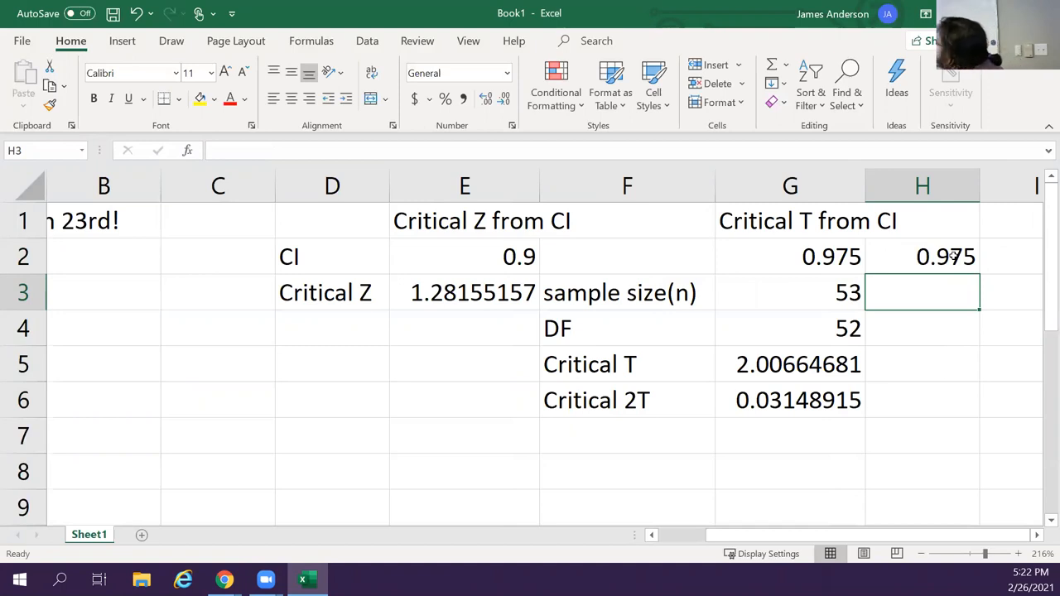
pyautogui.click(922, 255)
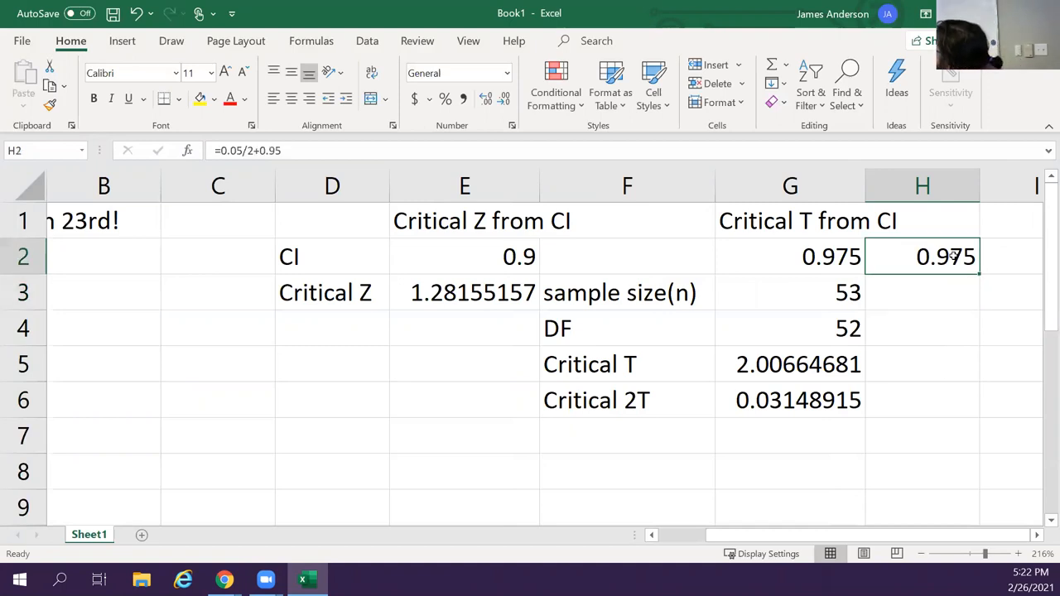
pyautogui.click(789, 256)
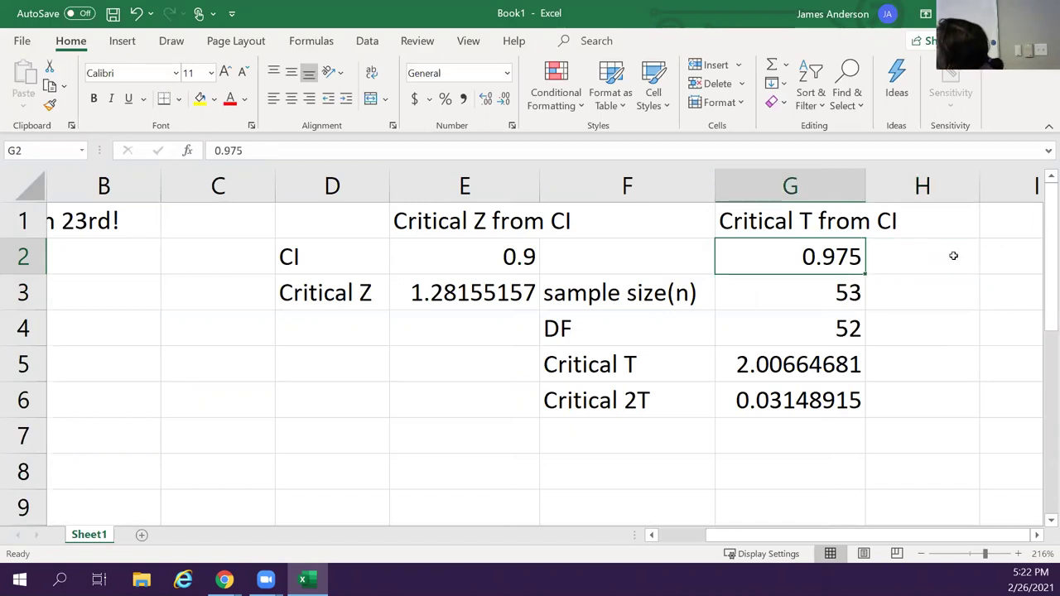
pyautogui.click(789, 292)
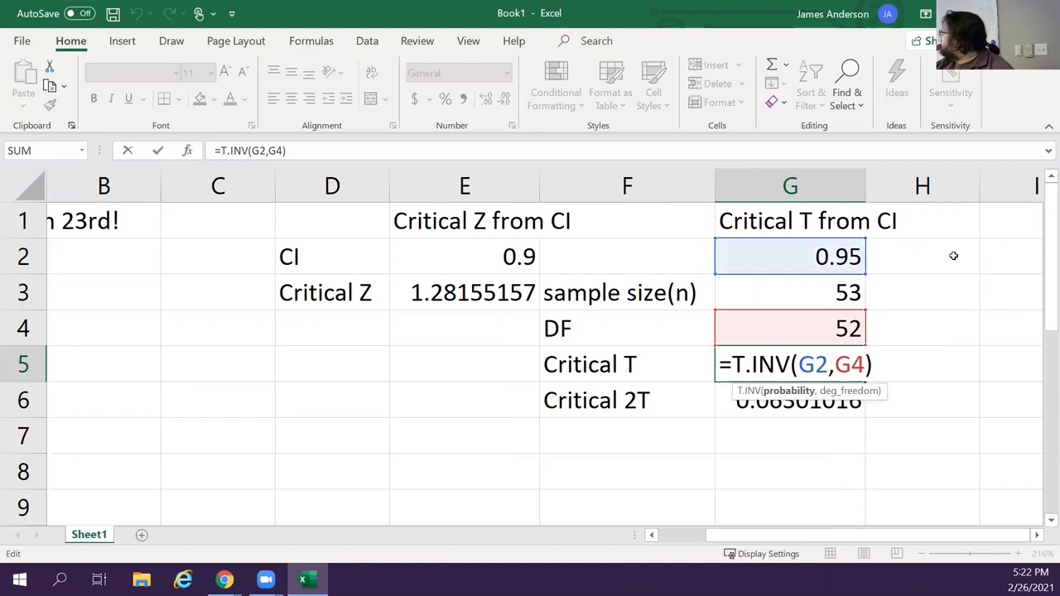
# Rewrite G5 as =T.INV(G2+((1-G2)/2),G4), returning Critical T 2.00664681
pyautogui.write('+')
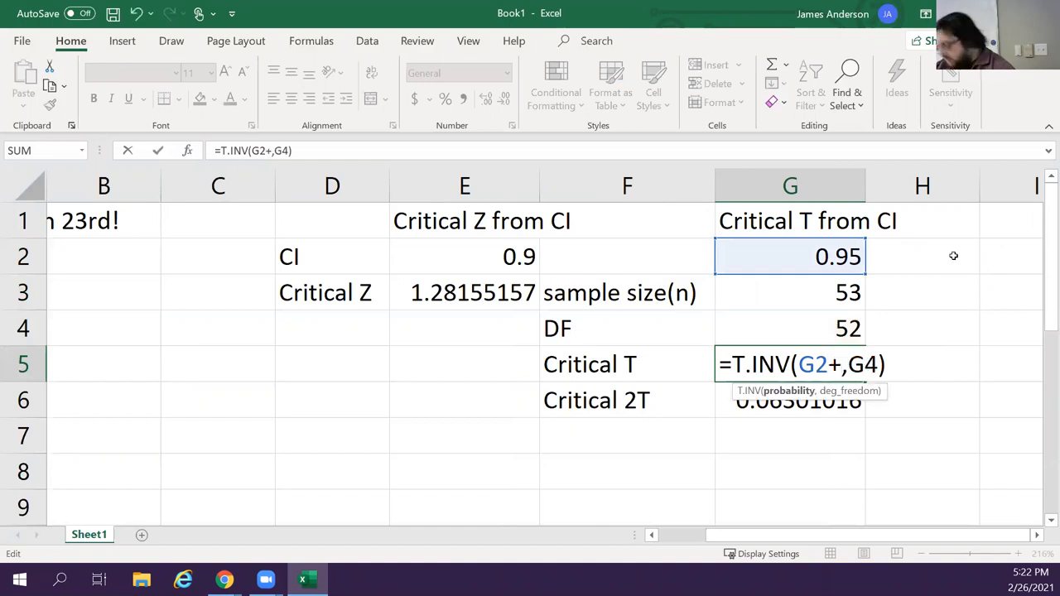
pyautogui.write('G2/')
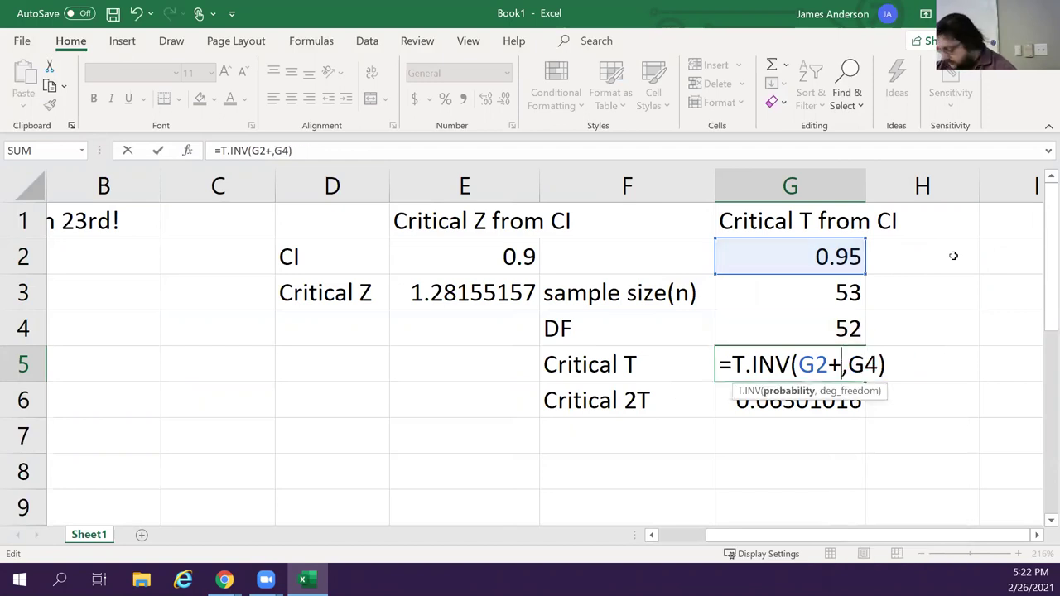
pyautogui.write('(1-')
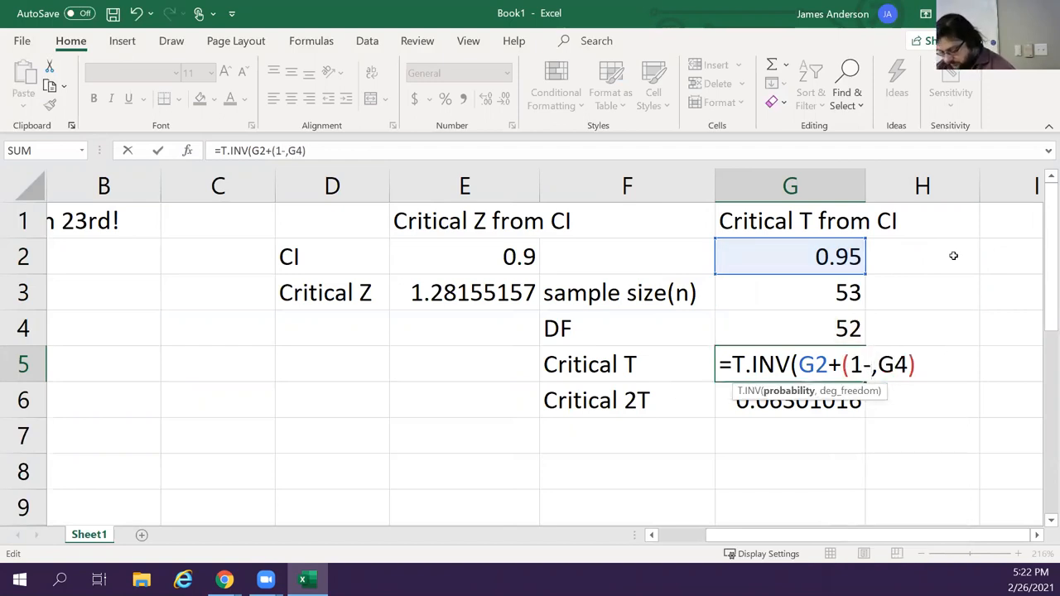
pyautogui.write('G2/')
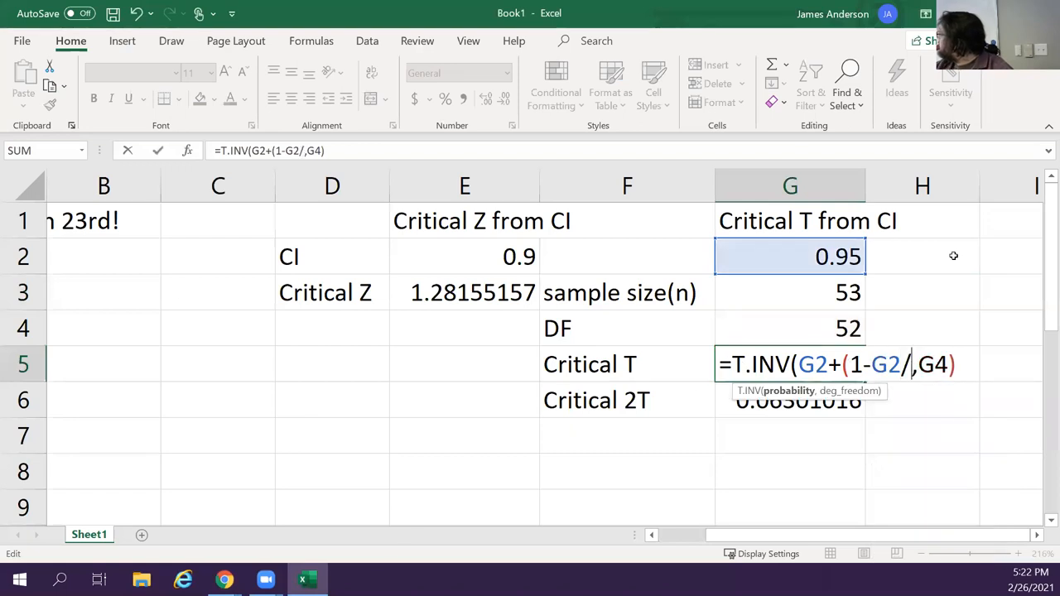
pyautogui.press('Backspace')
pyautogui.write('(')
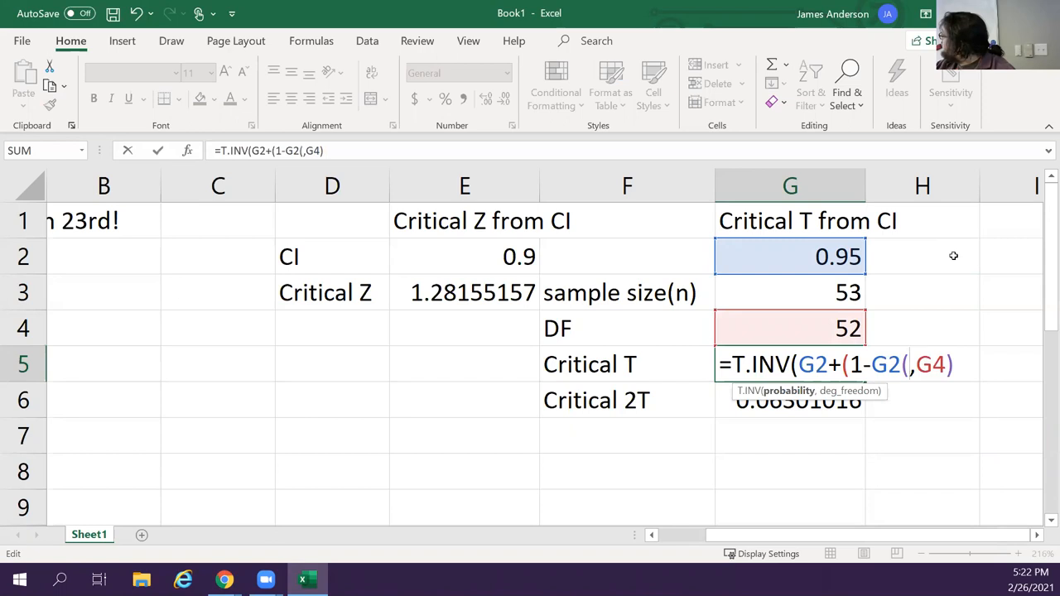
pyautogui.write(')')
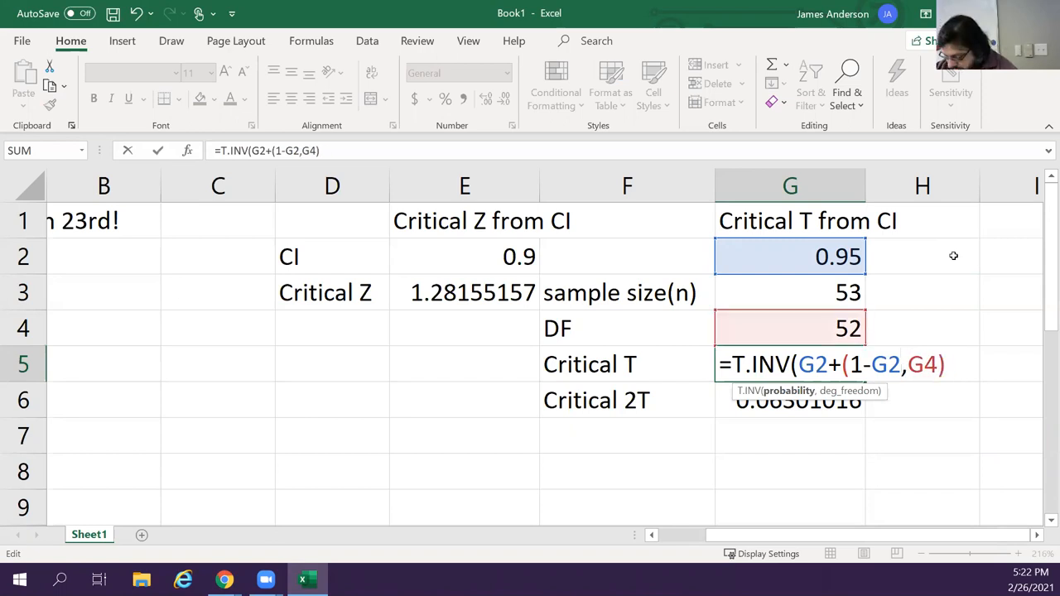
pyautogui.write('/2')
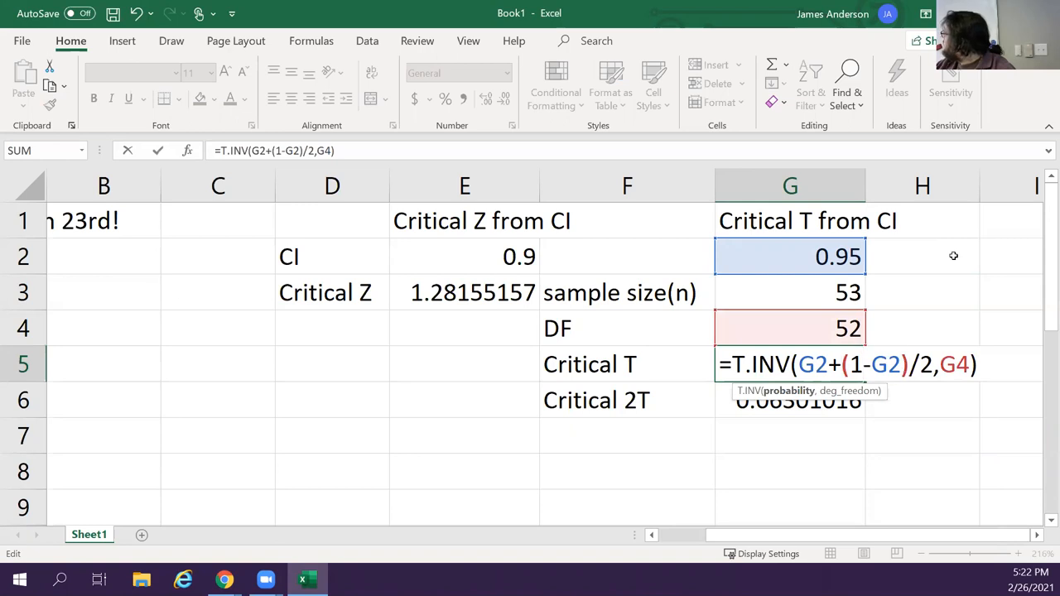
pyautogui.write('(')
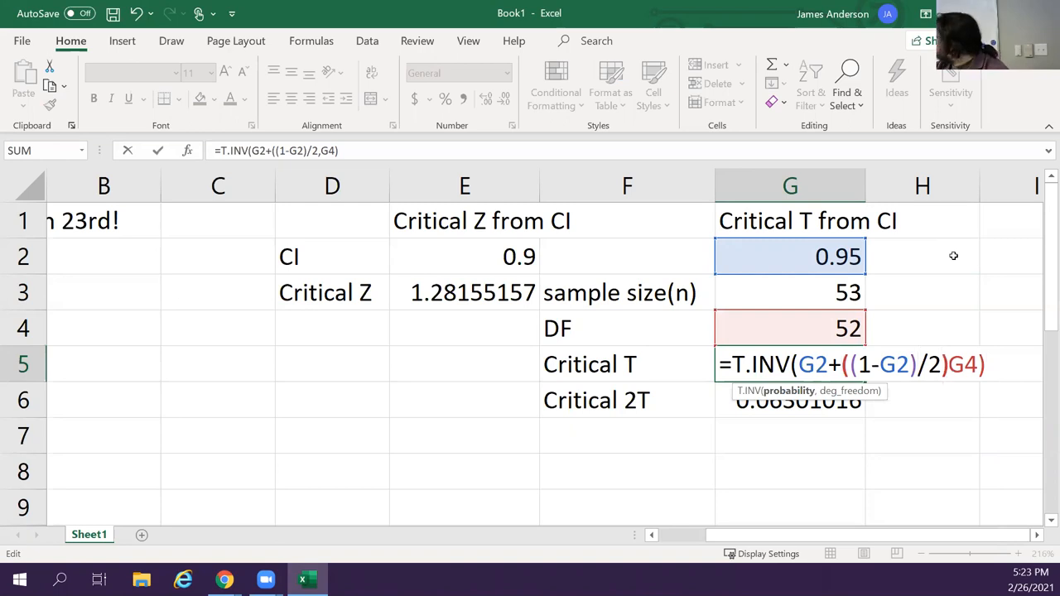
pyautogui.press('Return')
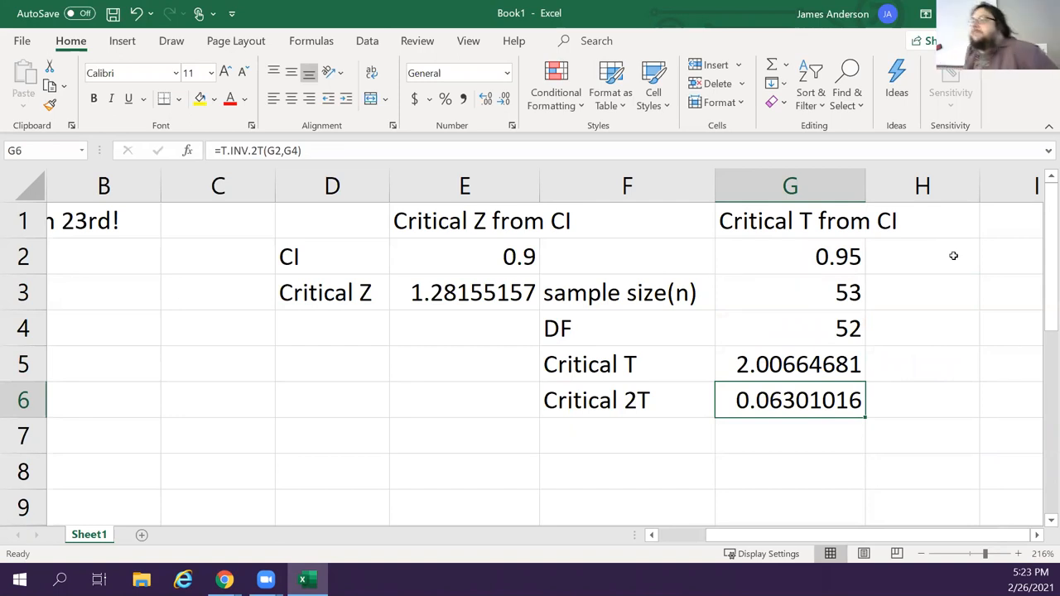
pyautogui.click(789, 364)
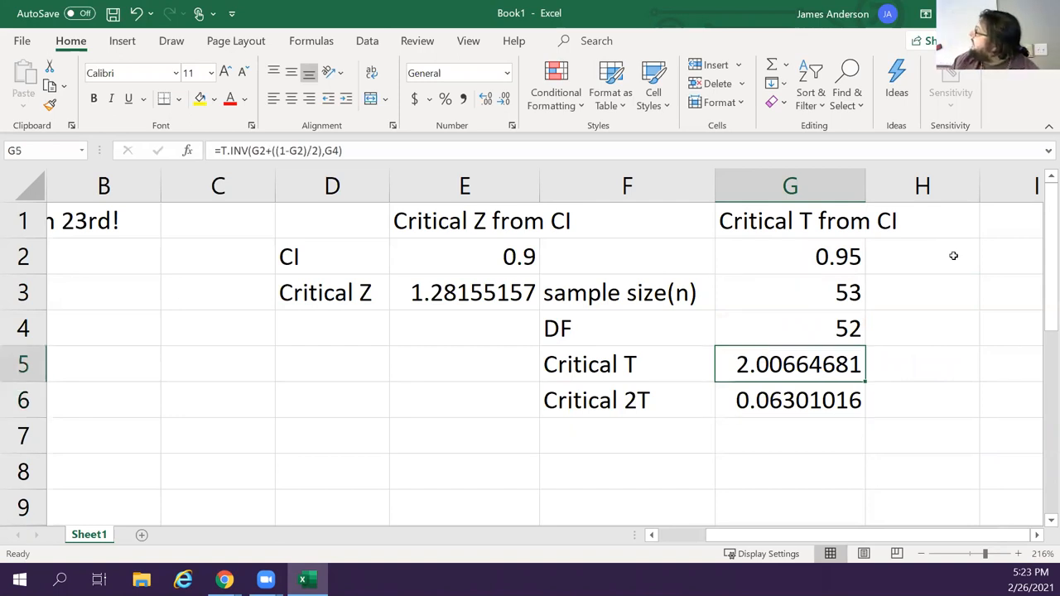
pyautogui.click(789, 256)
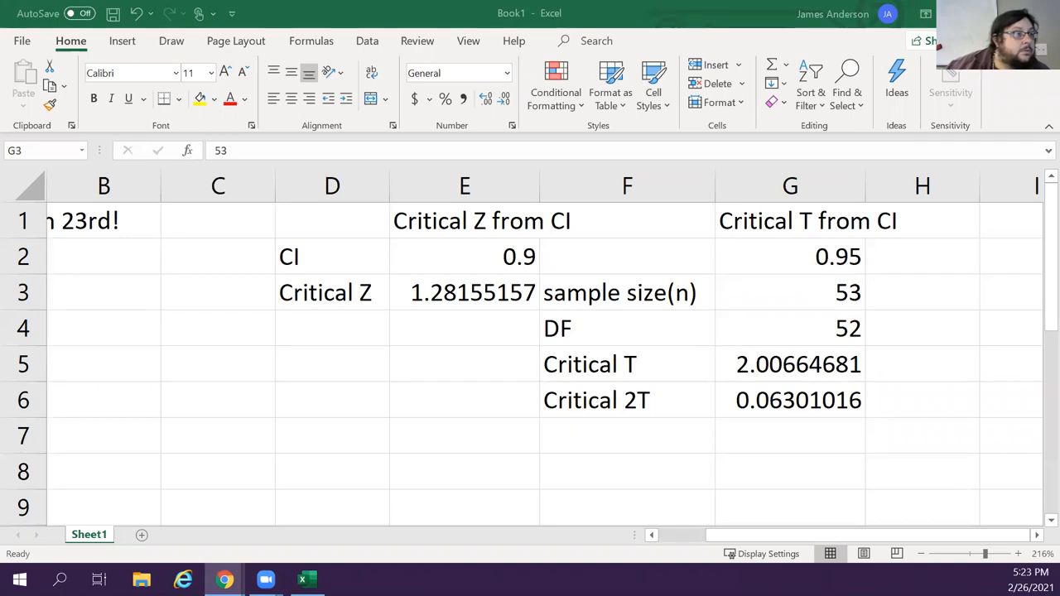
pyautogui.moveTo(977, 426)
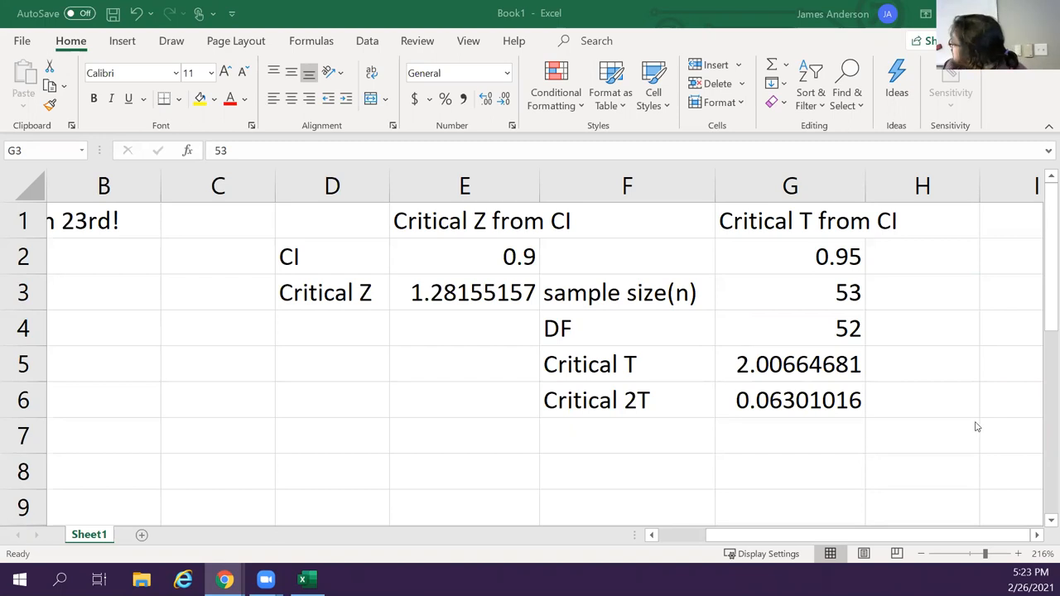
# Add labels 'Mean' and 'Critical Z' in B5:B6, and 'No mean' and 'Critical T' in C5:C6
pyautogui.click(104, 364)
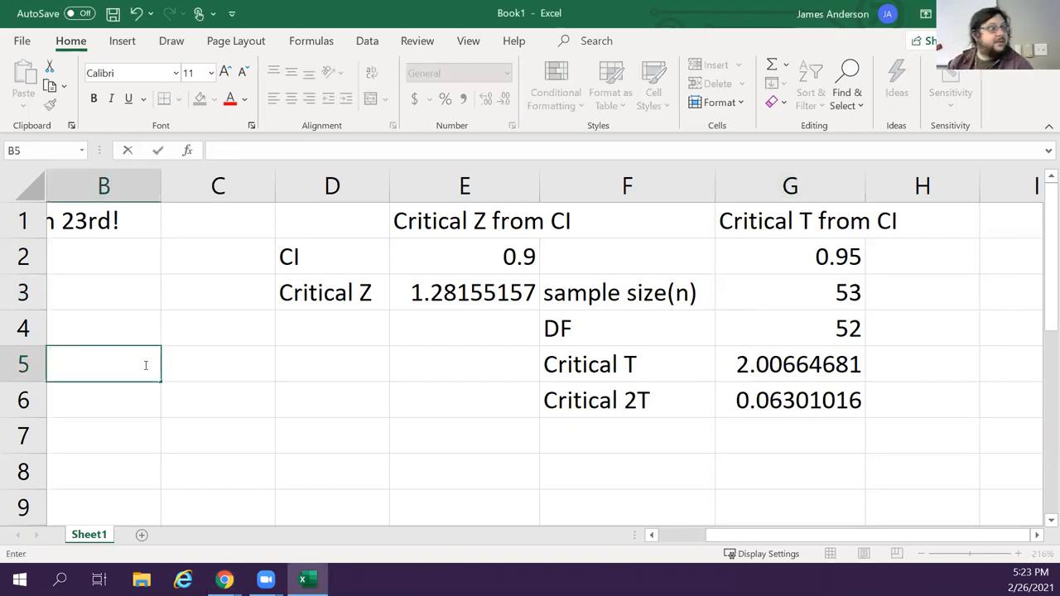
pyautogui.write('Mean')
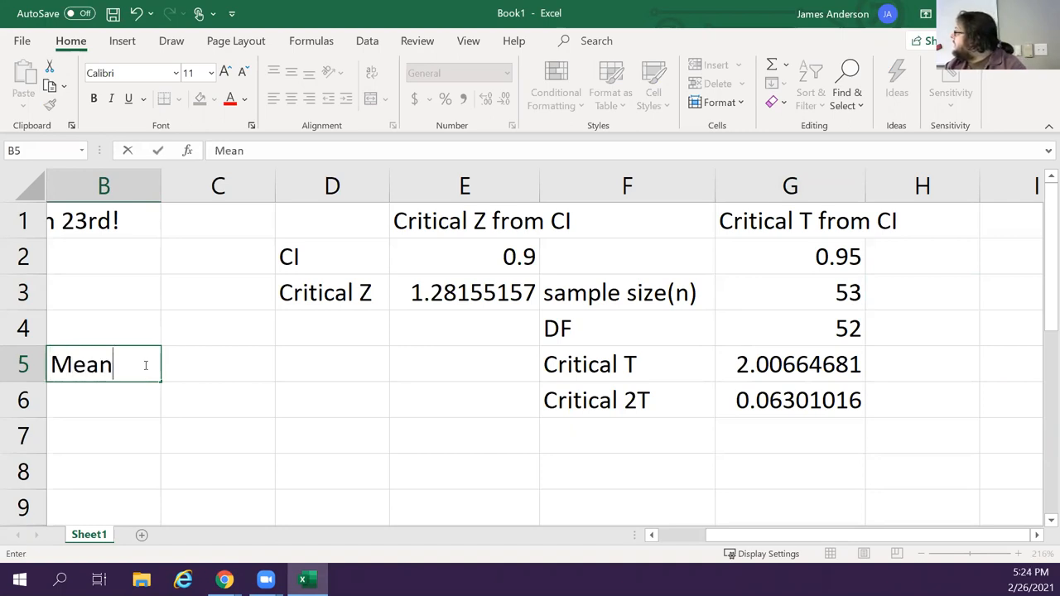
pyautogui.write('Critical Z')
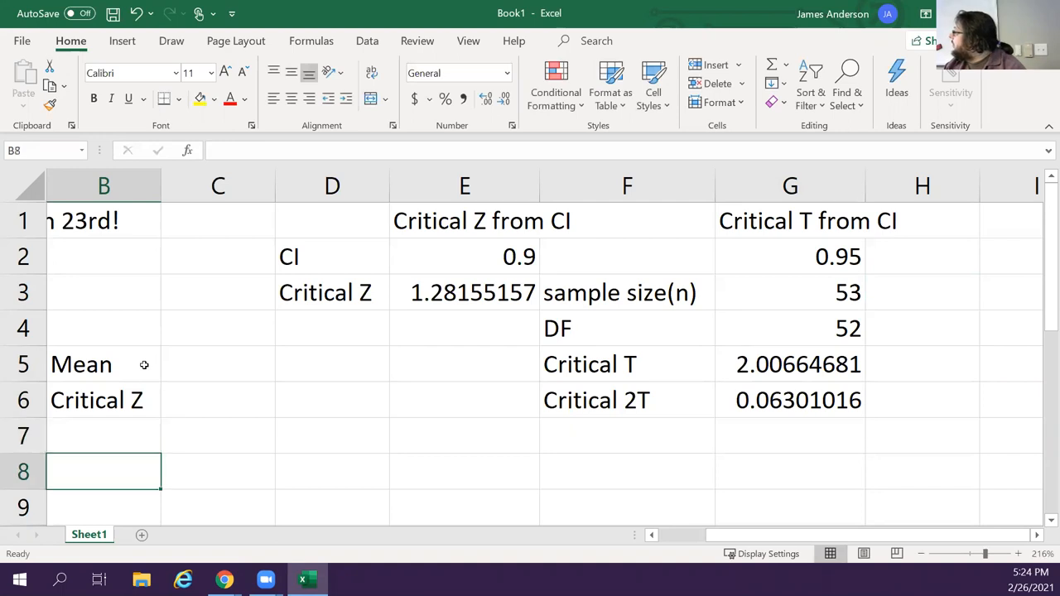
pyautogui.click(218, 364)
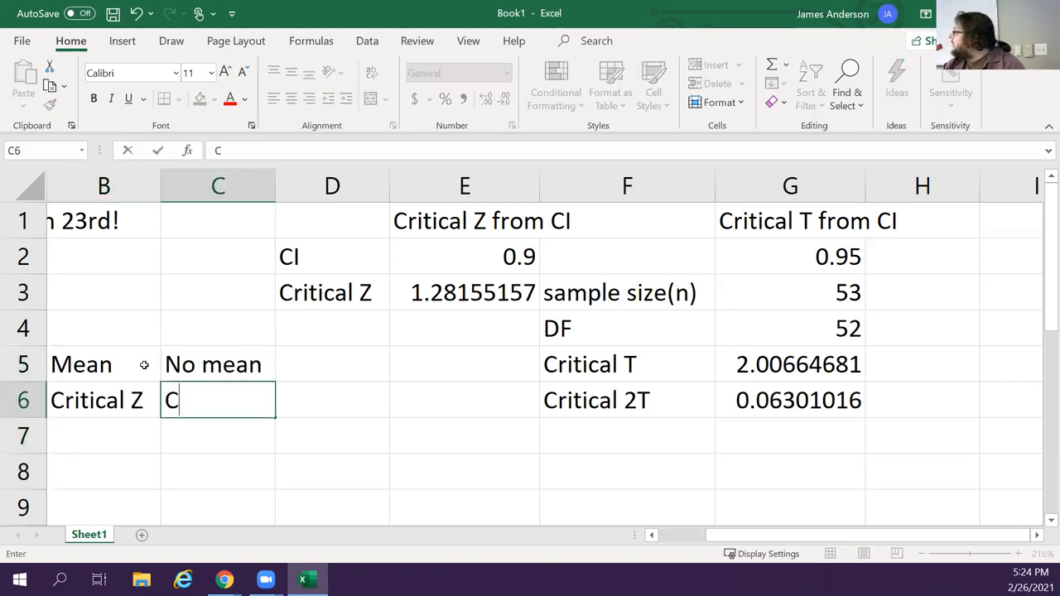
pyautogui.write('ritical T')
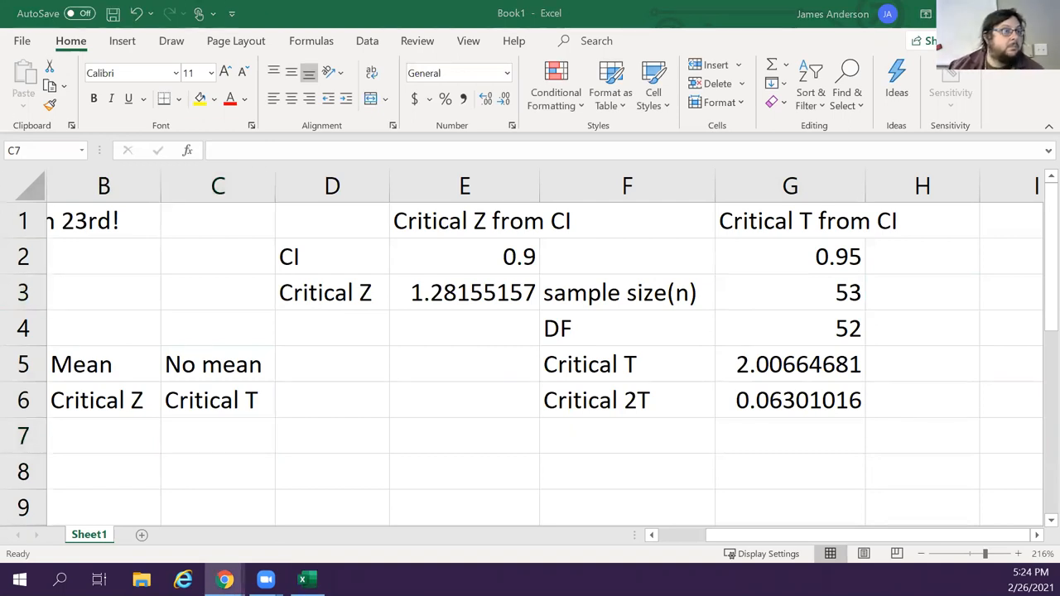
pyautogui.click(218, 436)
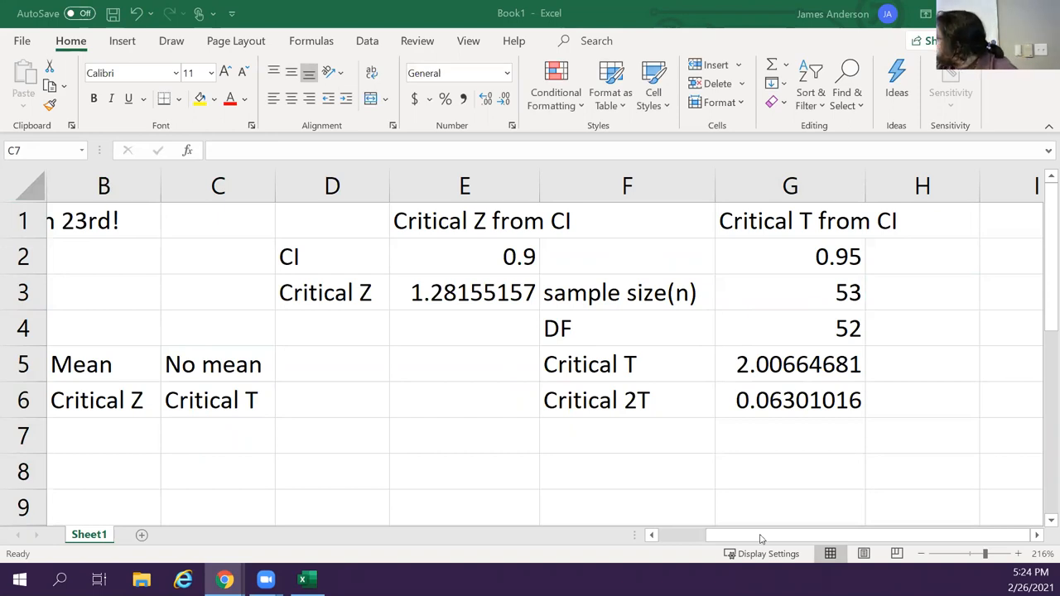
# Rename the Sheet1 worksheet to 'Critical T and Z'
pyautogui.click(218, 435)
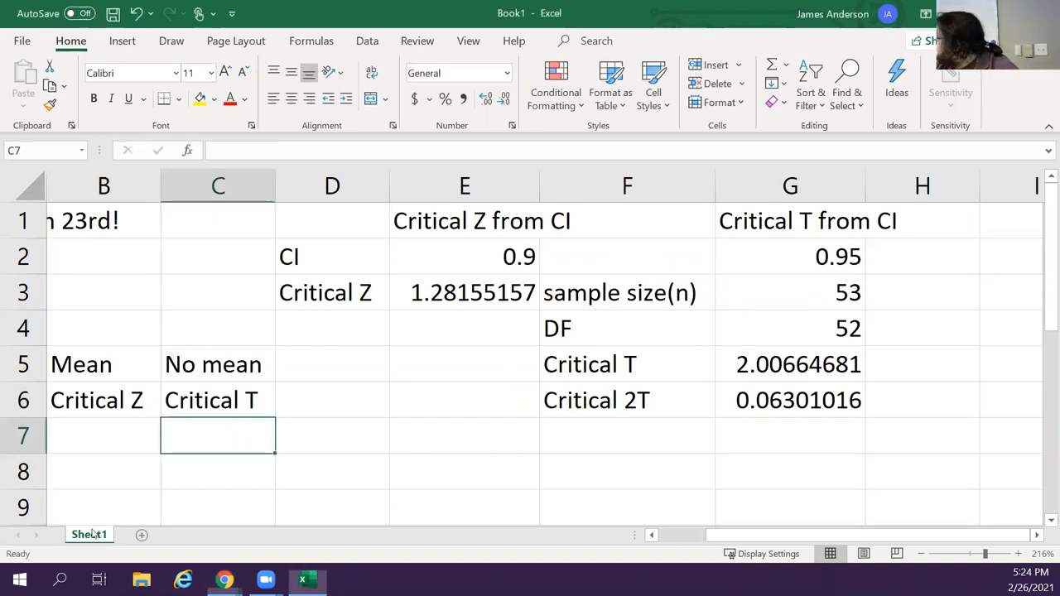
pyautogui.rightClick(89, 534)
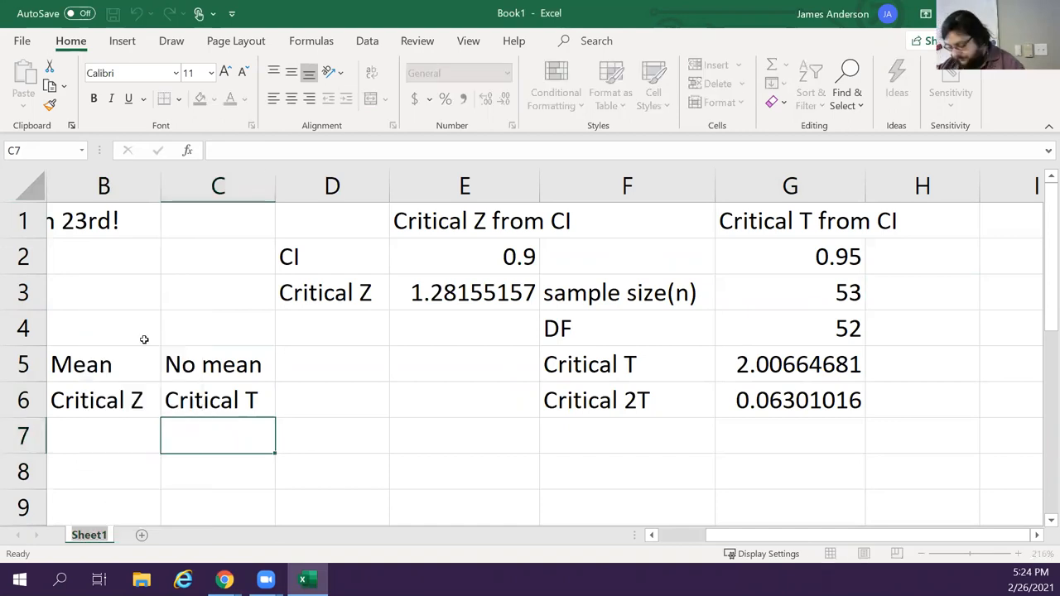
pyautogui.doubleClick(89, 534)
pyautogui.write('Critical T and Z')
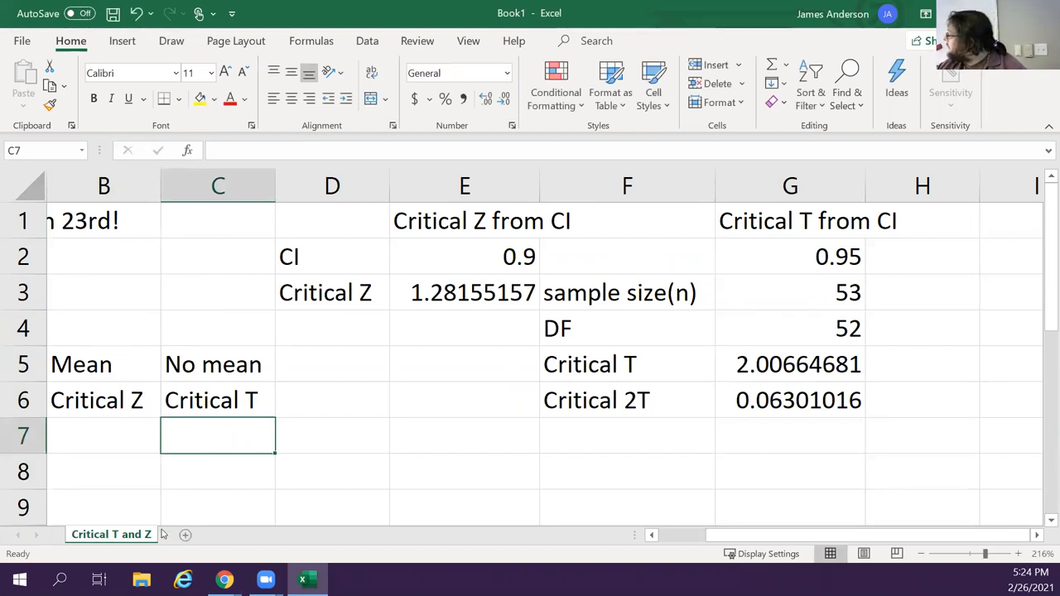
pyautogui.rightClick(181, 534)
pyautogui.write('CI of pop mean')
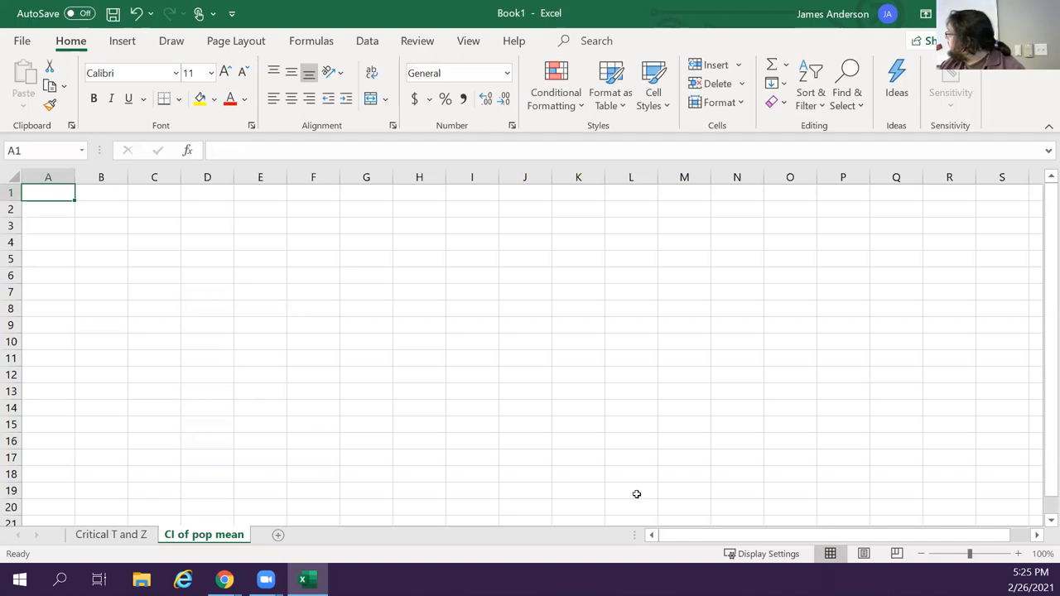
# Add a new blank worksheet named 'CI of pop mean'
pyautogui.click(993, 553)
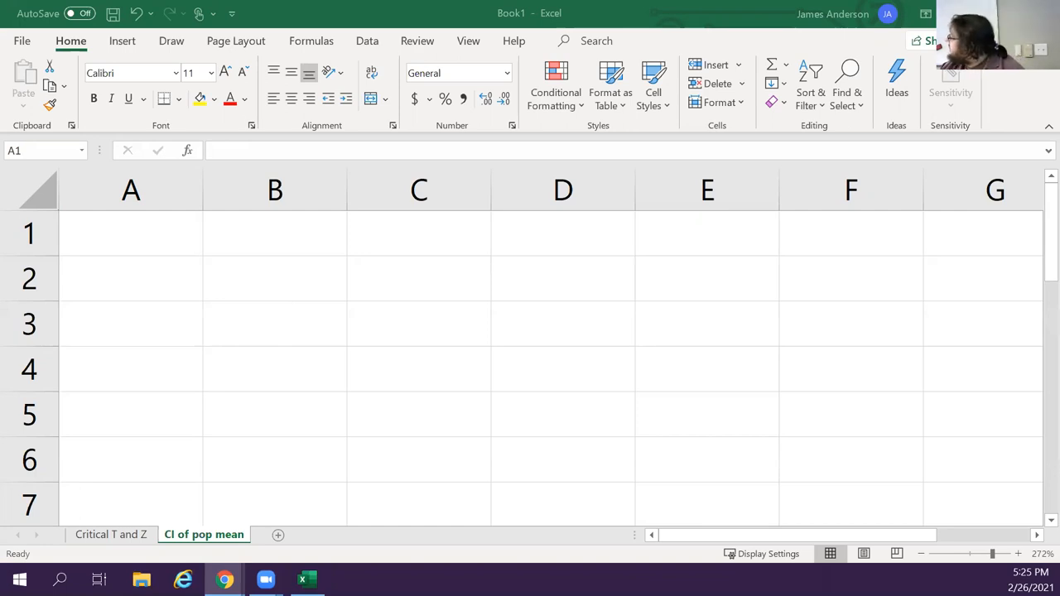
pyautogui.moveTo(354, 192)
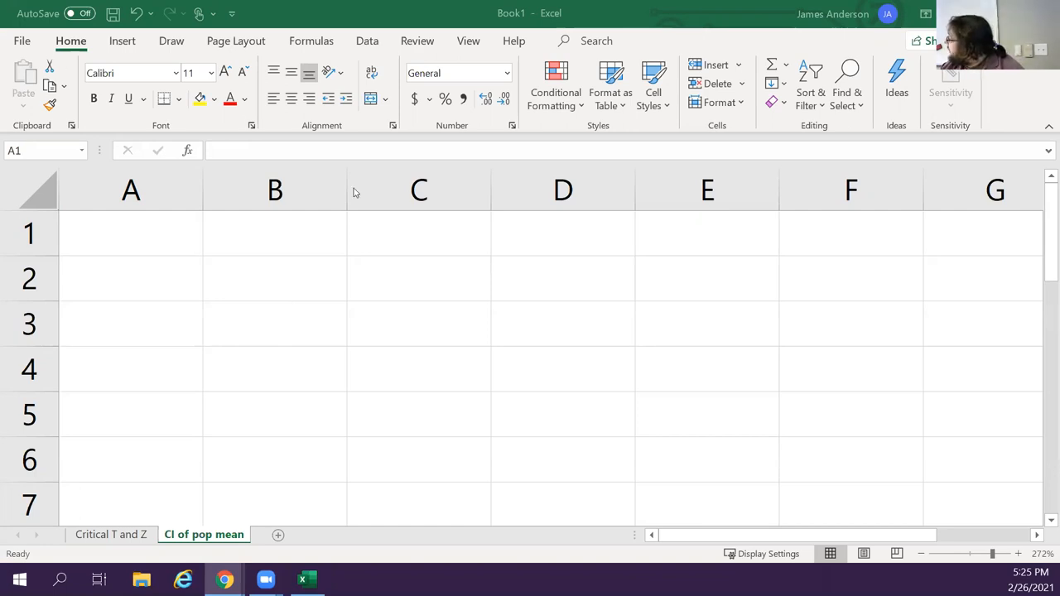
# Enter the labels 'Do not know pop sd' in A1 and 'Error' in A2
pyautogui.click(130, 233)
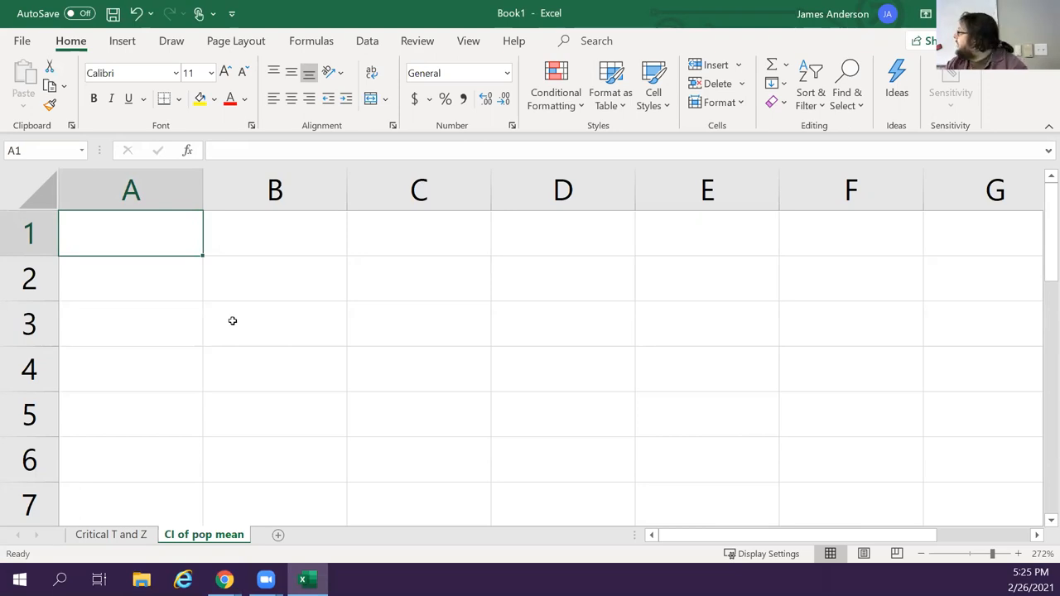
pyautogui.write('Do not kn')
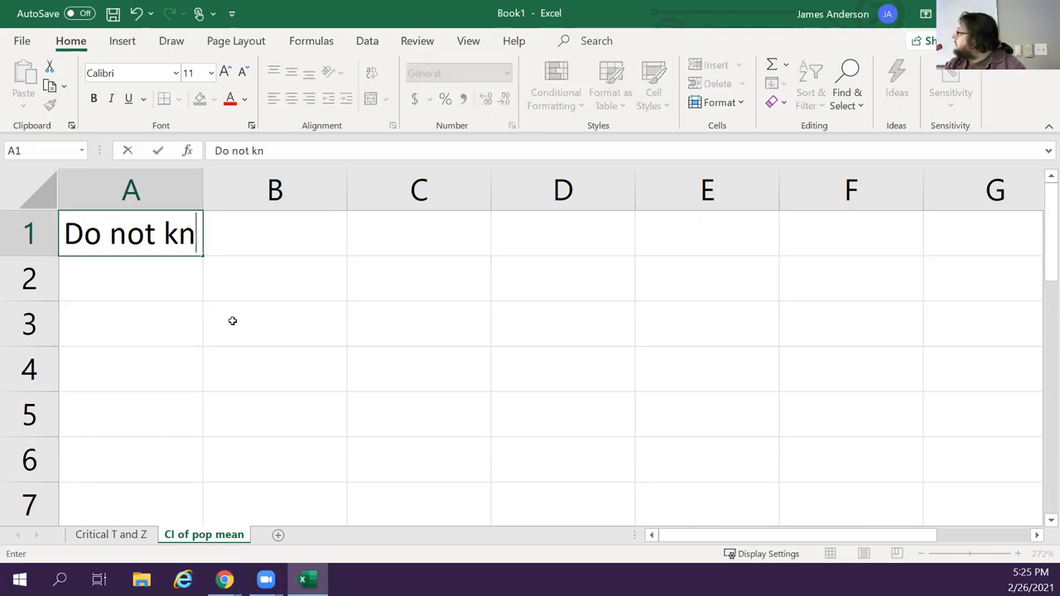
pyautogui.write('ow')
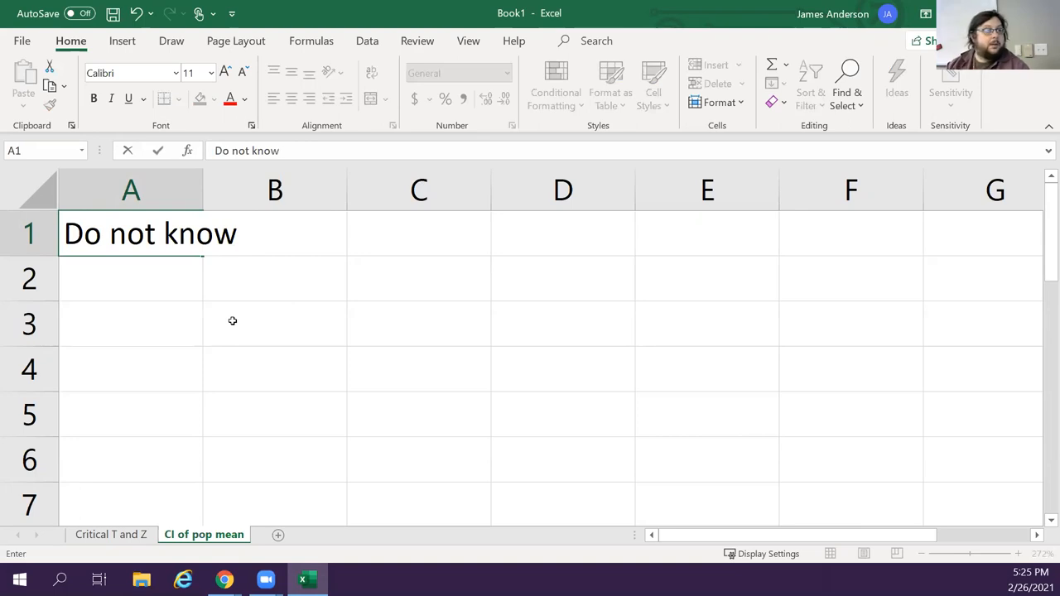
pyautogui.write('pop[')
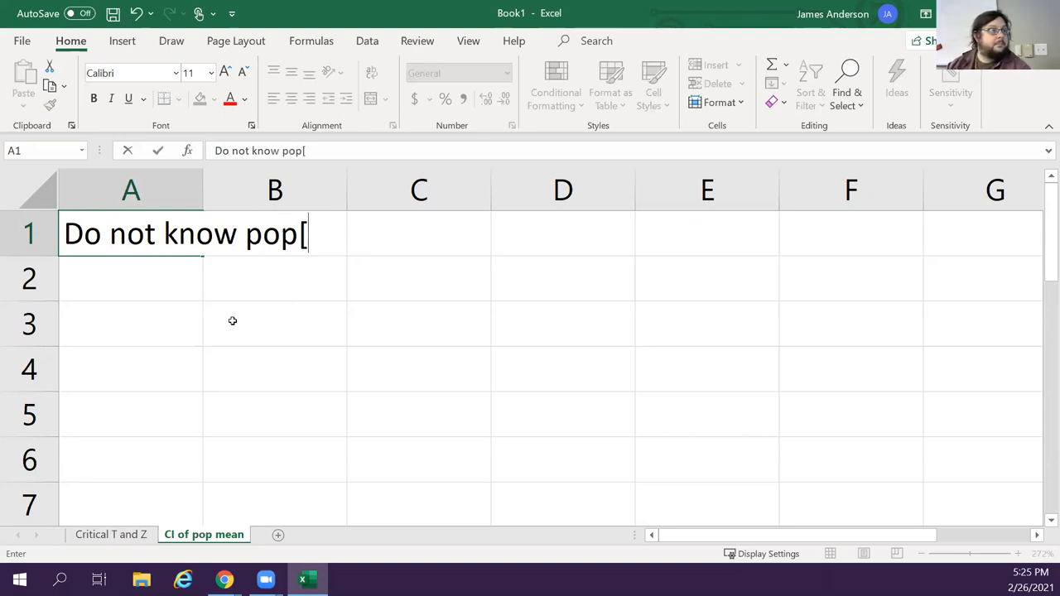
pyautogui.press('backspace')
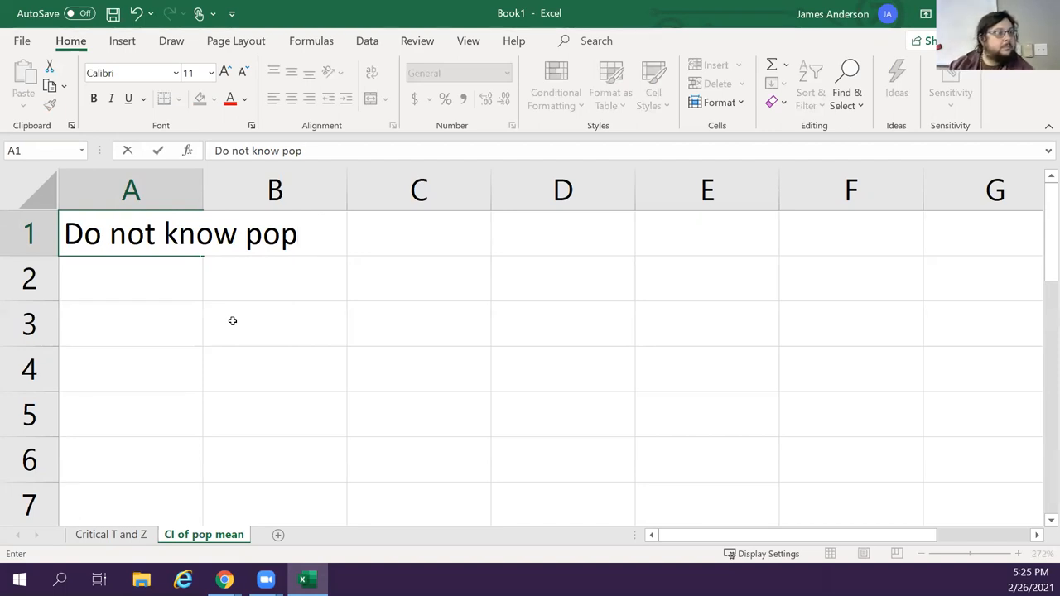
pyautogui.press('backspace')
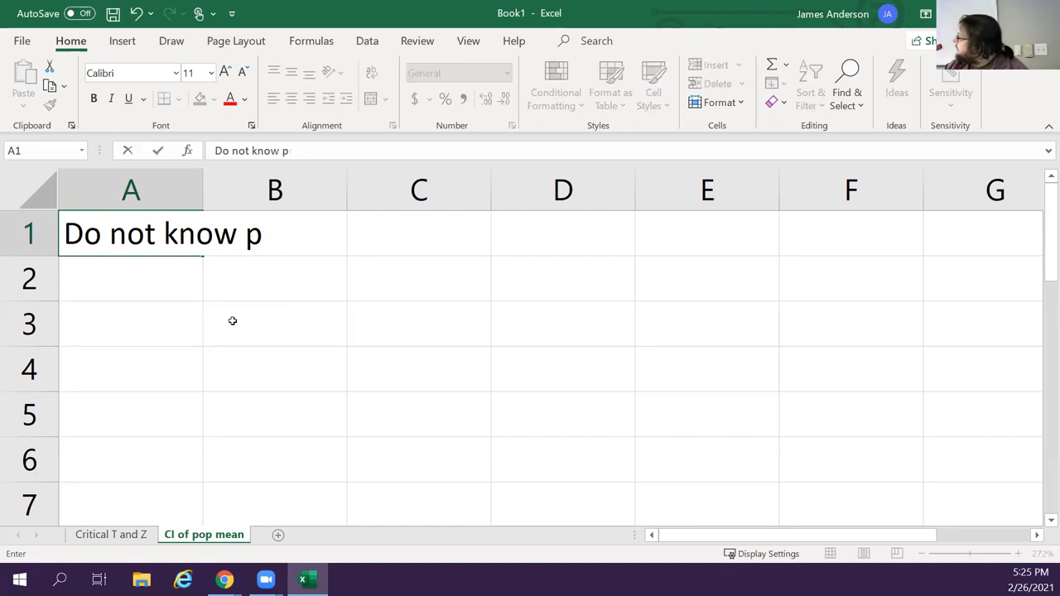
pyautogui.press('backspace')
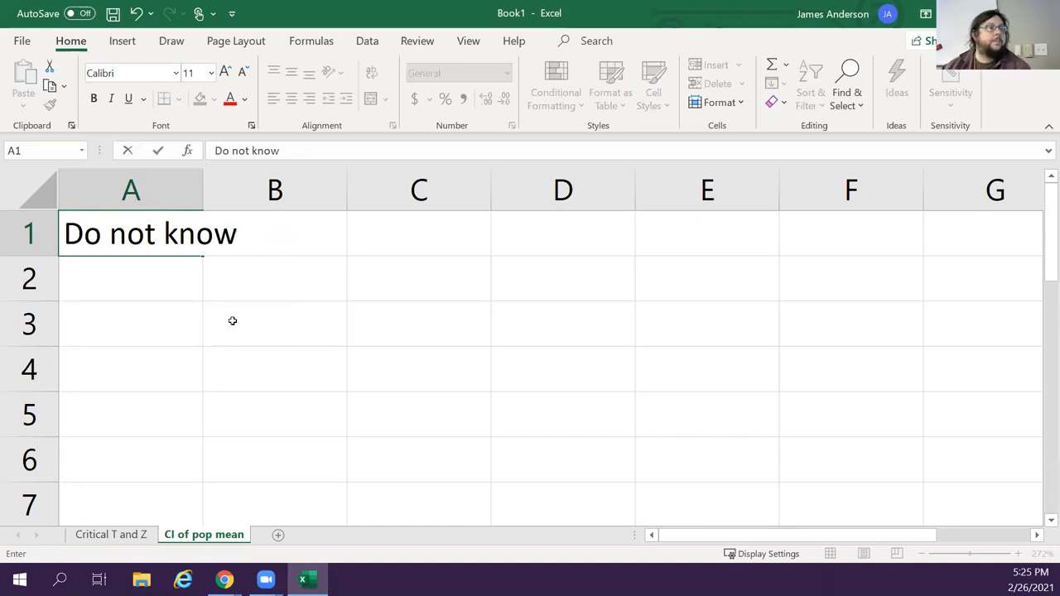
pyautogui.write('pop s')
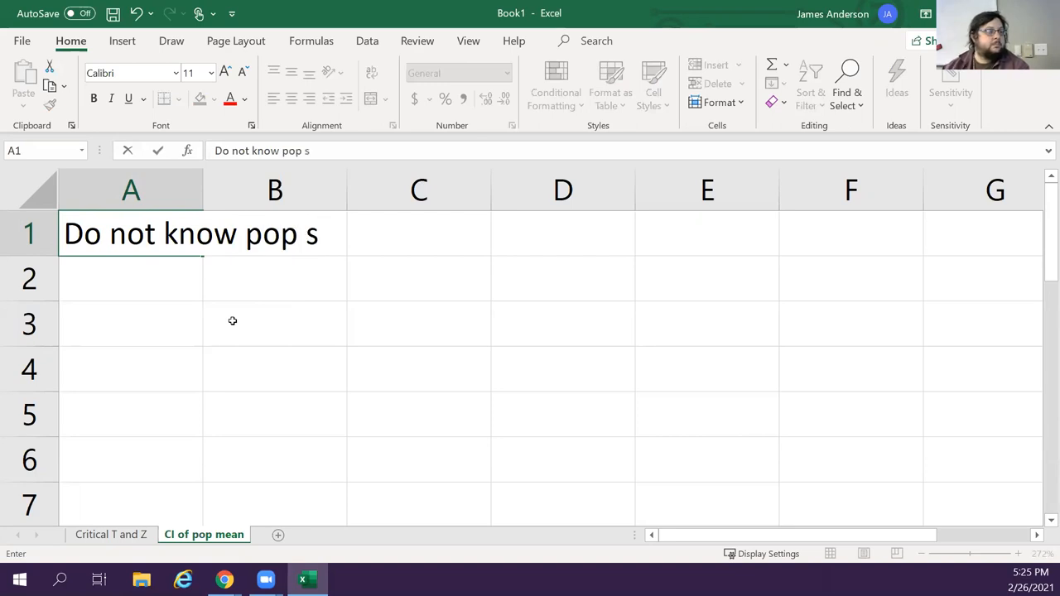
pyautogui.write('d')
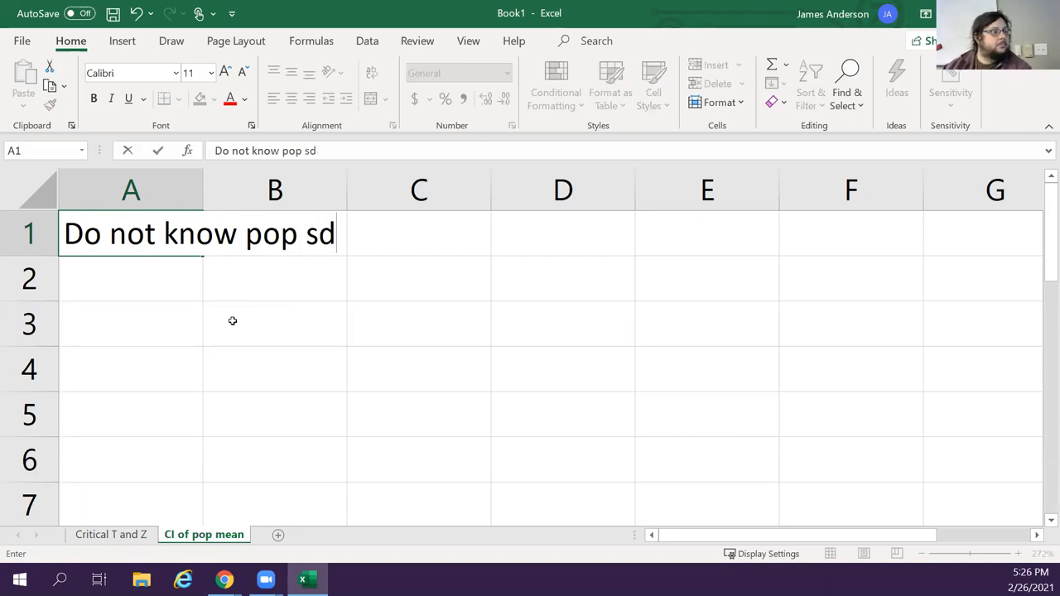
pyautogui.write('E')
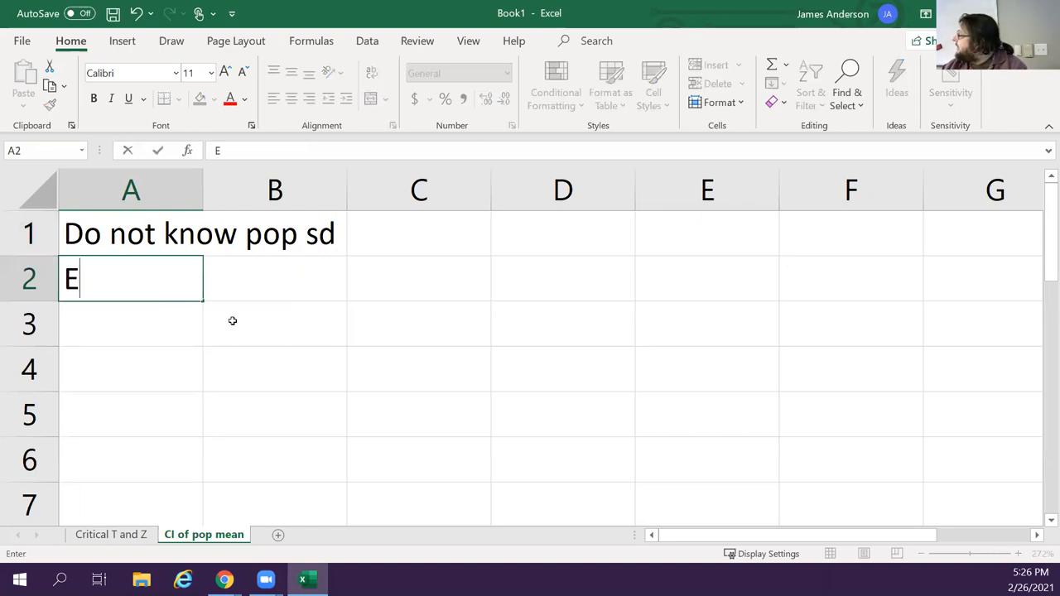
pyautogui.write('rror')
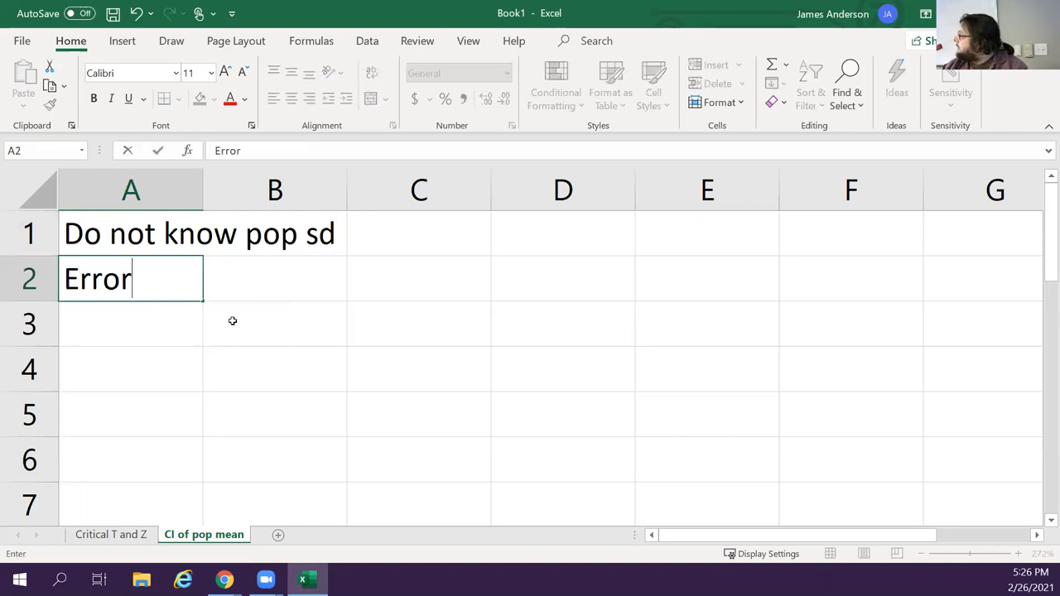
pyautogui.press('enter')
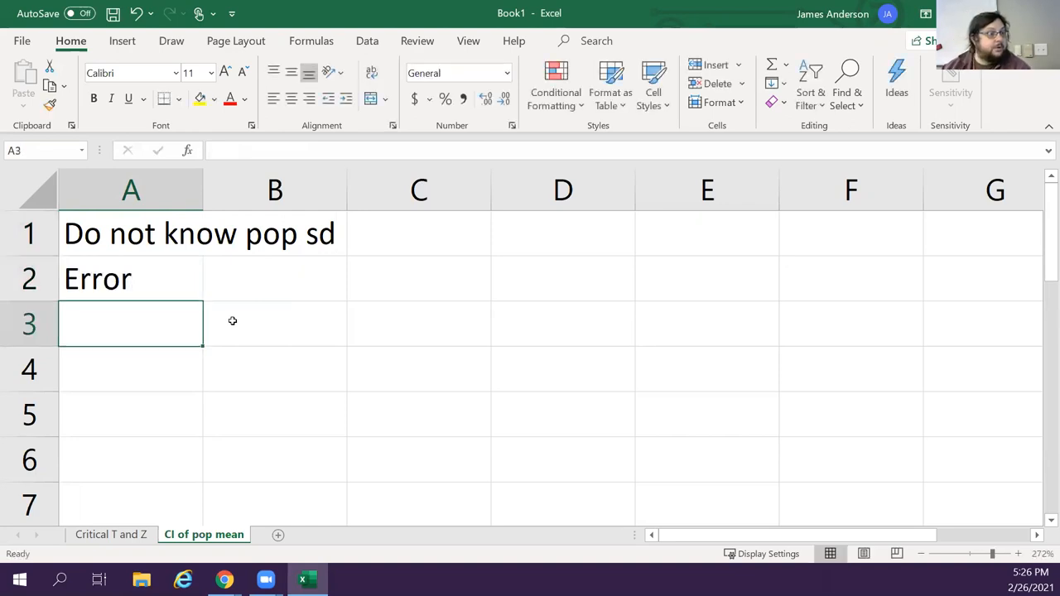
# Add the labels 'Critical t/2', 's', 'n' and 'pop/sample mean' below Error
pyautogui.write('Cr')
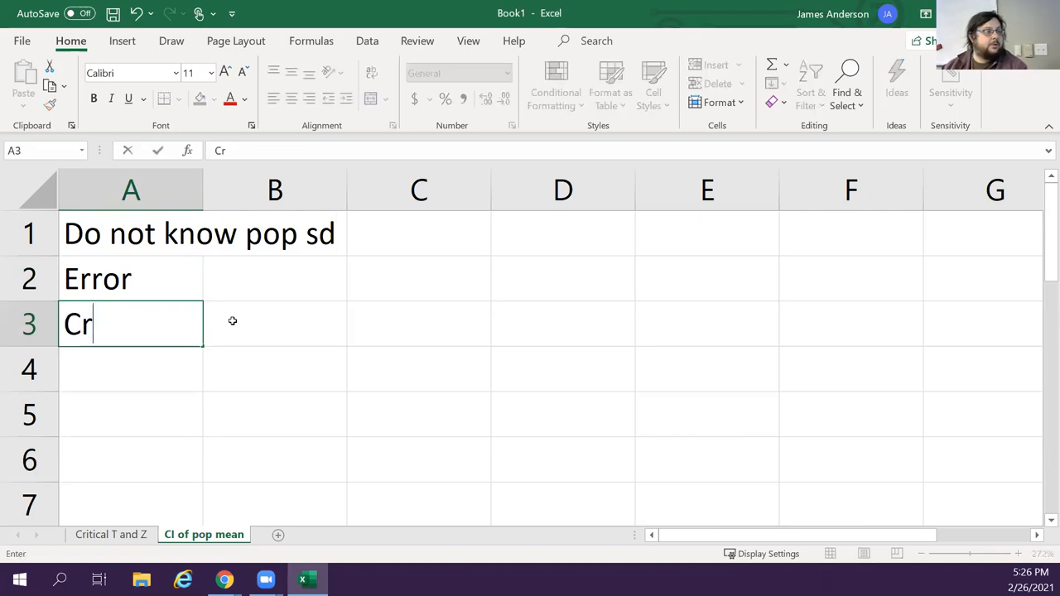
pyautogui.write('it')
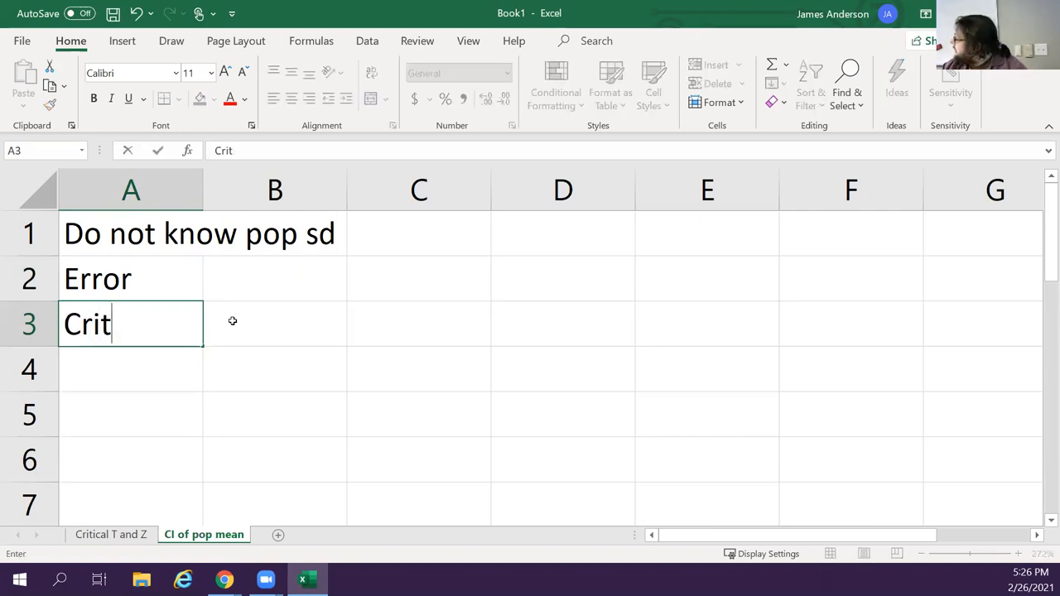
pyautogui.write('ical rt')
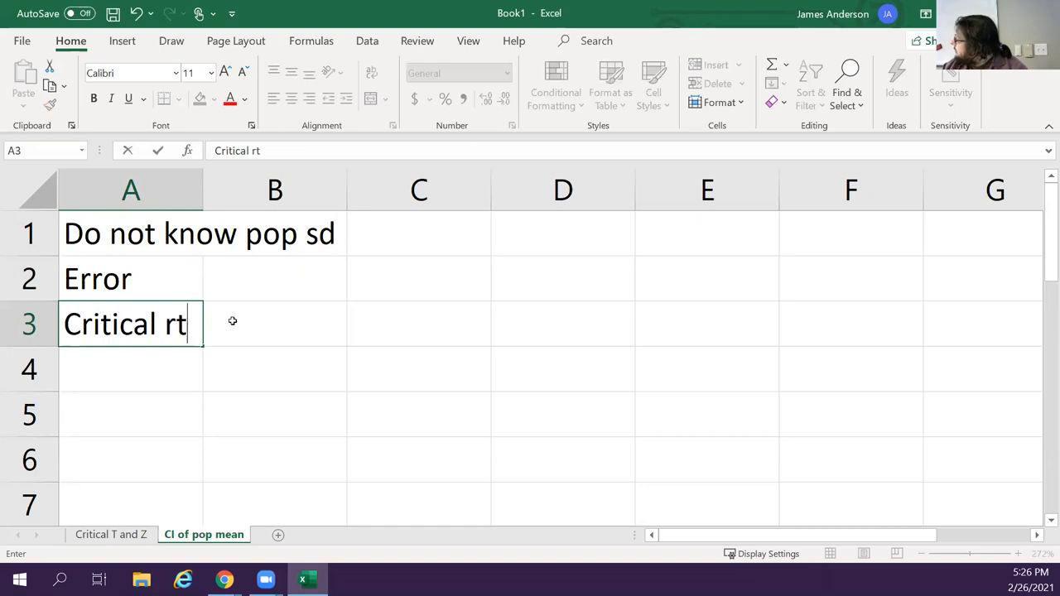
pyautogui.write('/2')
pyautogui.click(130, 368)
pyautogui.write('s')
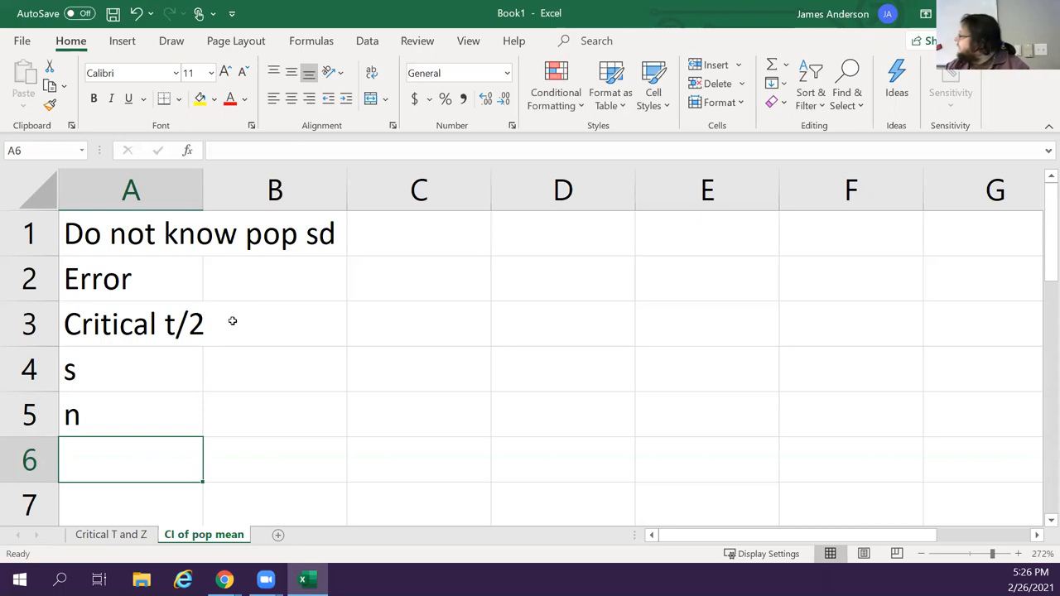
pyautogui.write('pop mean')
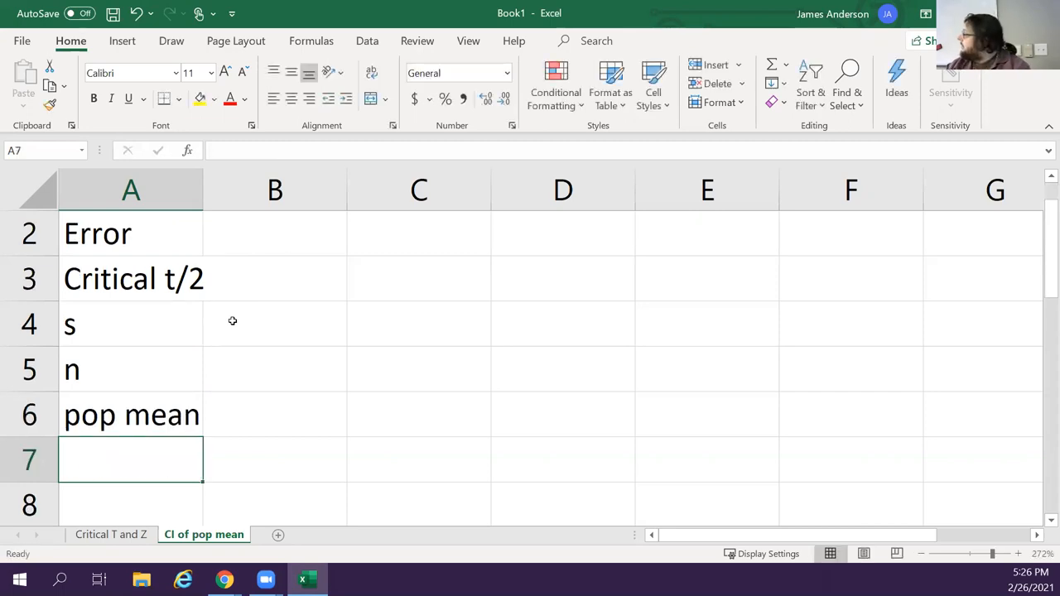
pyautogui.write('sample me')
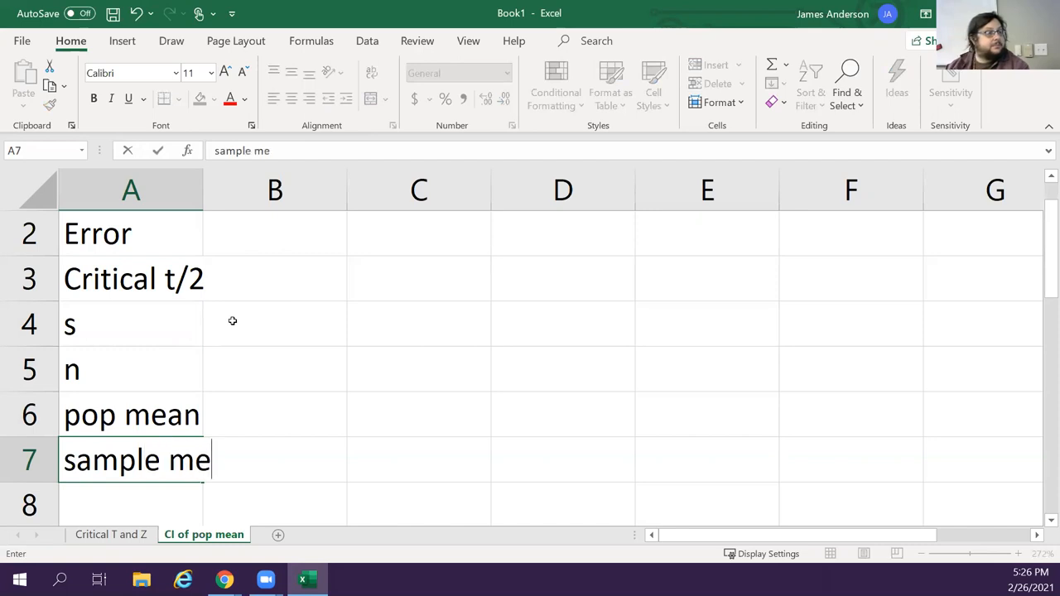
pyautogui.write('an')
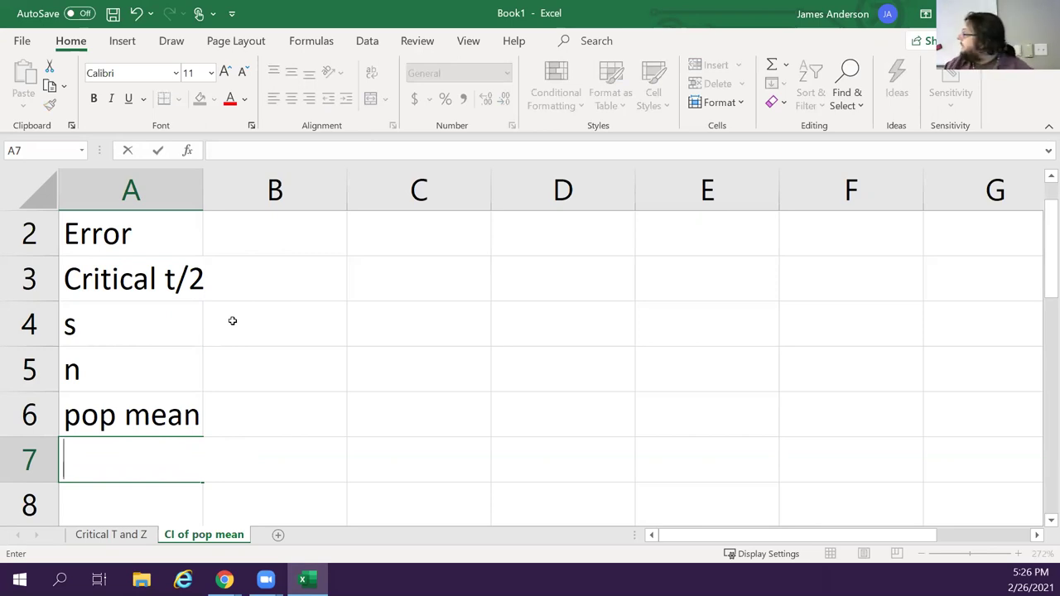
pyautogui.doubleClick(130, 414)
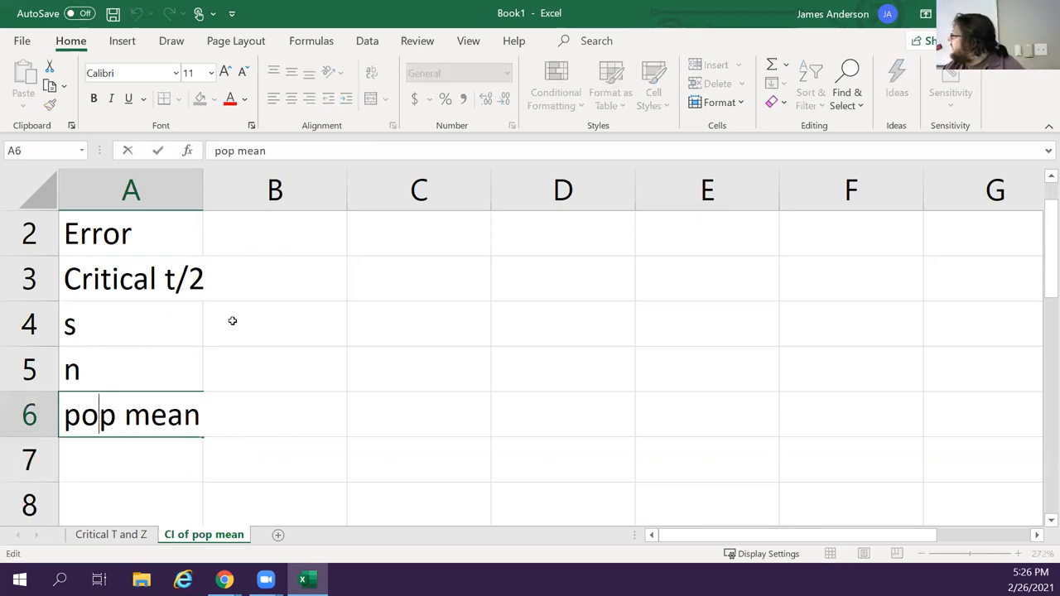
pyautogui.write('/')
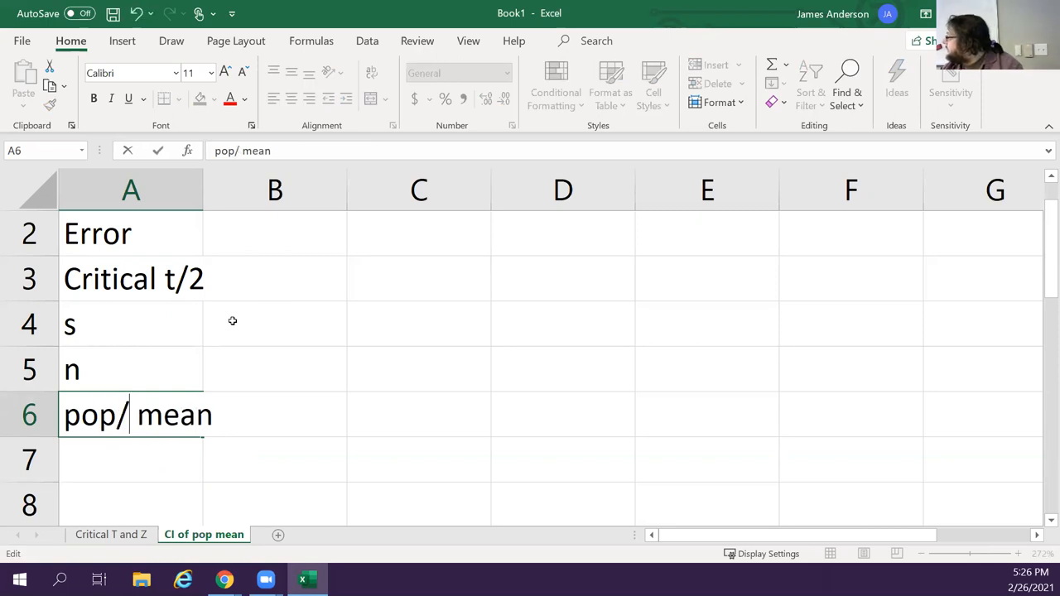
pyautogui.write('sample')
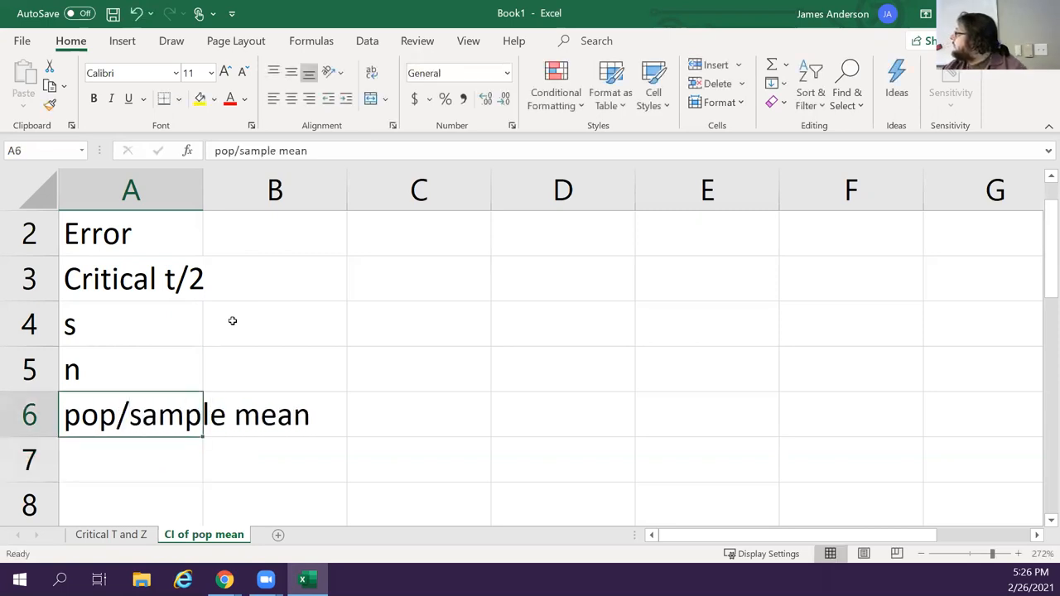
# Widen column A and add the headings 'Values' in B1 and 'Formula' in C1
pyautogui.click(130, 370)
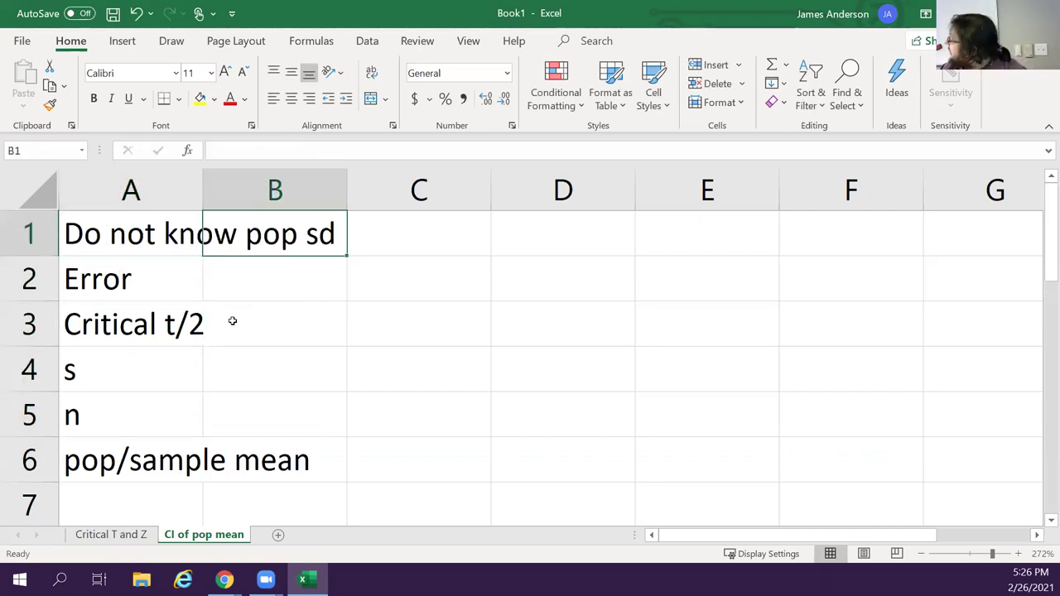
pyautogui.click(274, 278)
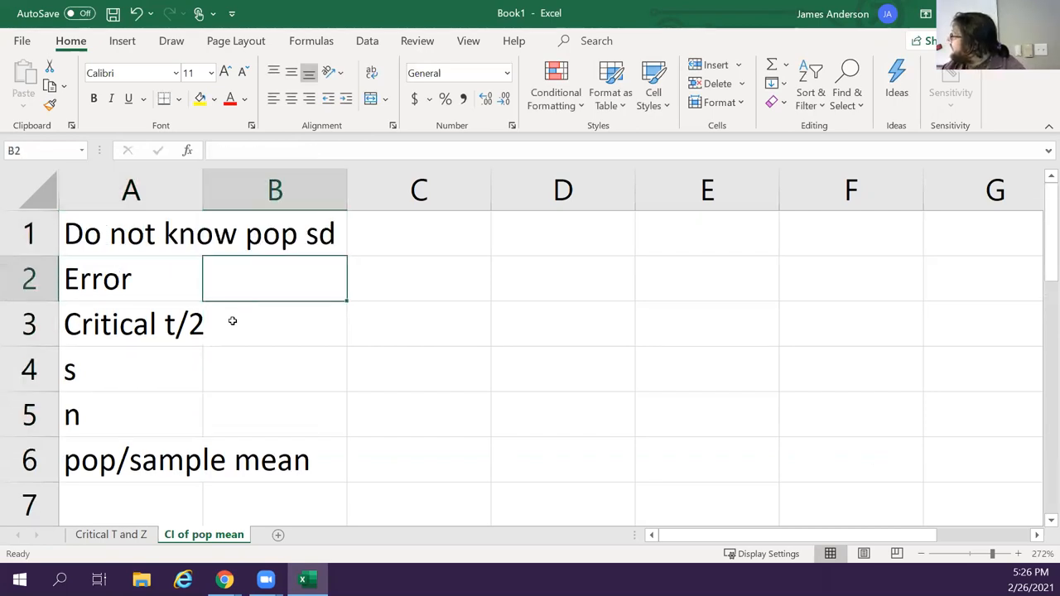
pyautogui.click(418, 233)
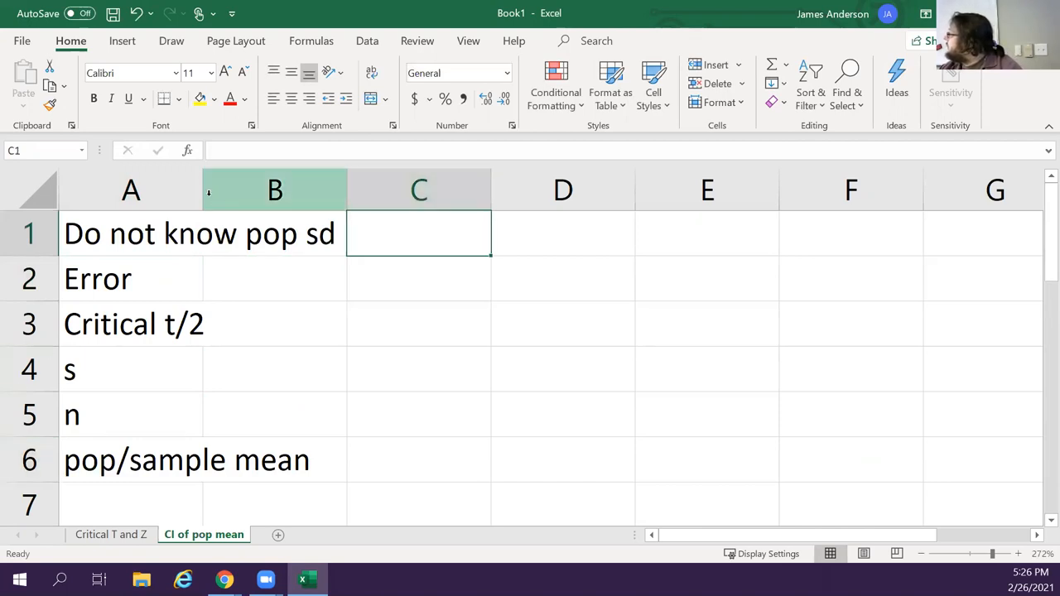
pyautogui.click(427, 233)
pyautogui.write('FV')
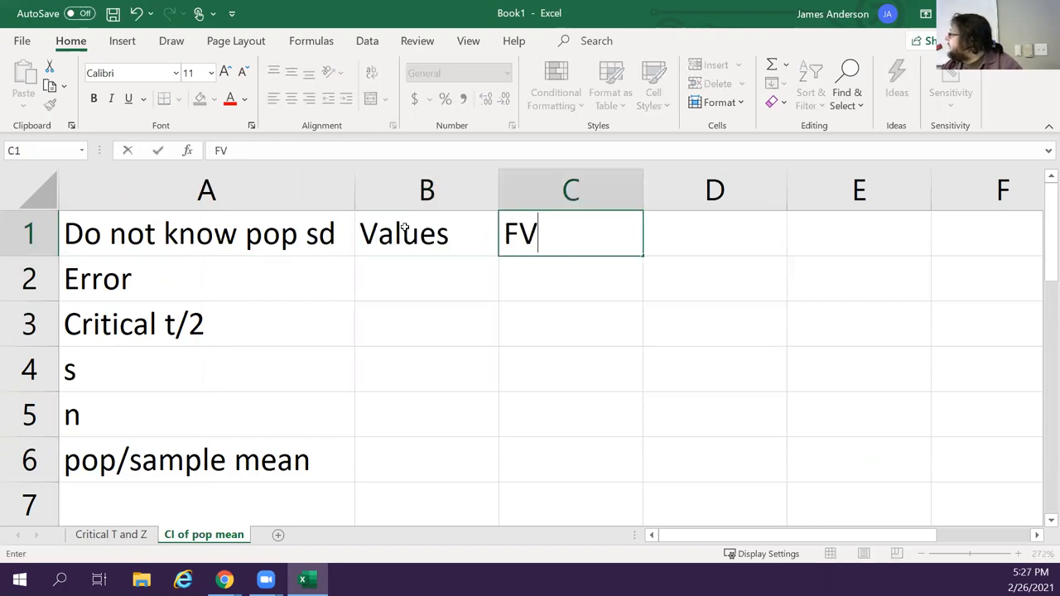
pyautogui.write('Formul')
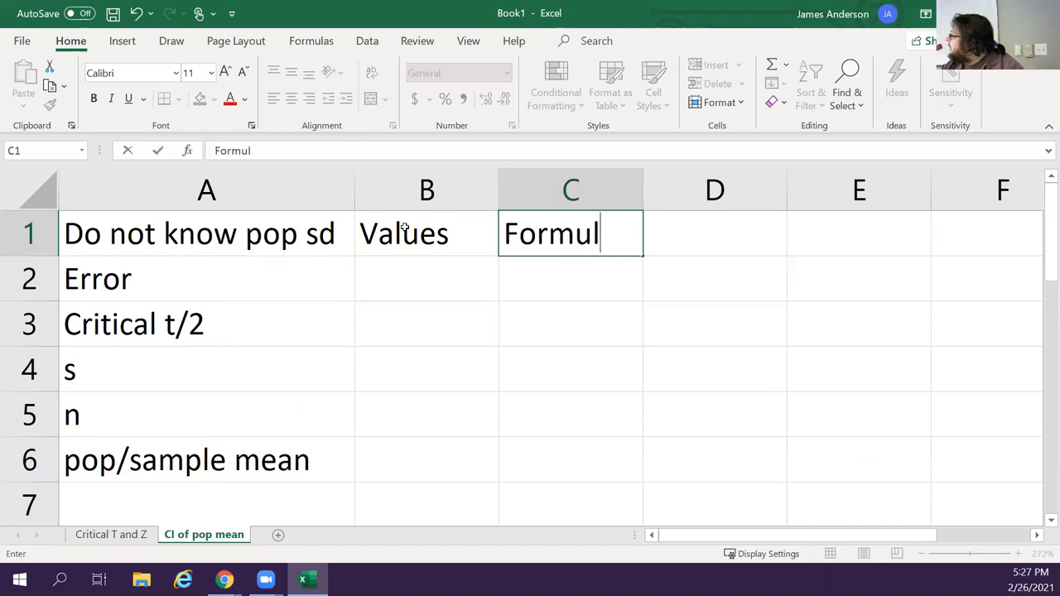
pyautogui.press('enter')
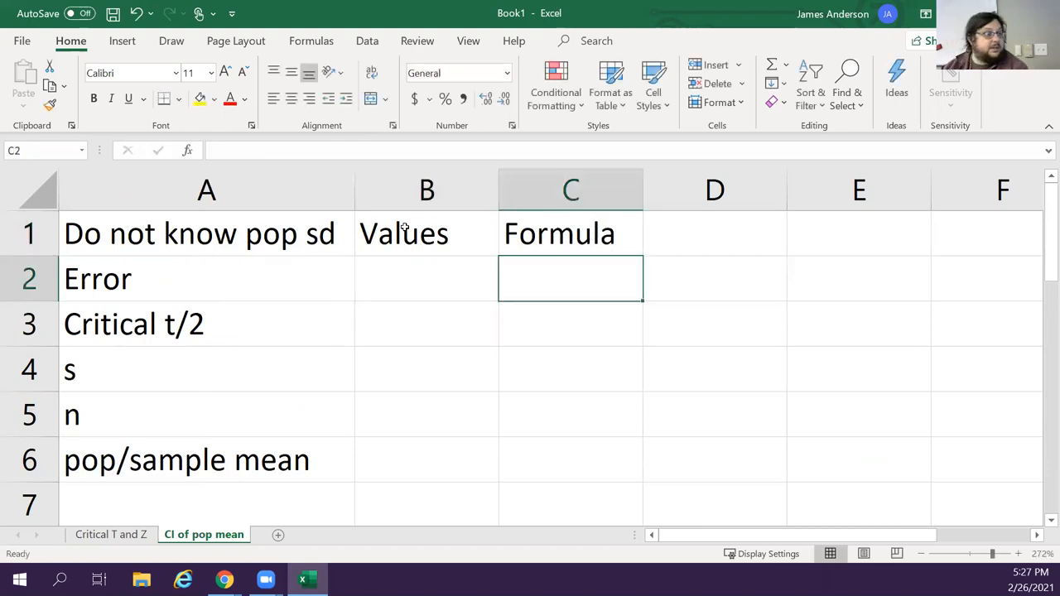
# Write the note 'critical t/2*(s/sqrt(df))' in C2 beside Error
pyautogui.write('ct')
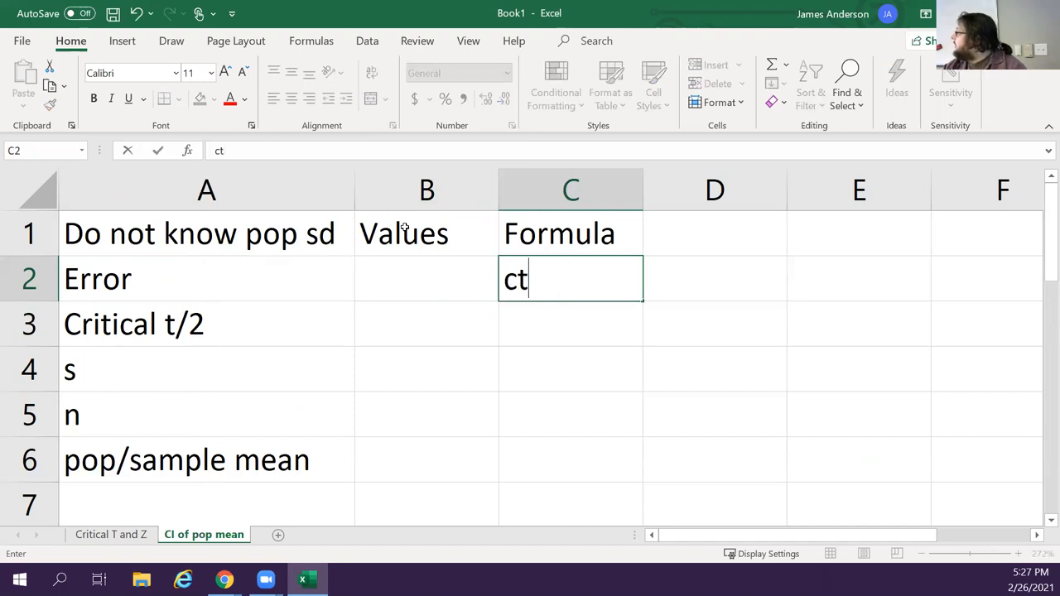
pyautogui.write('ritical t/2')
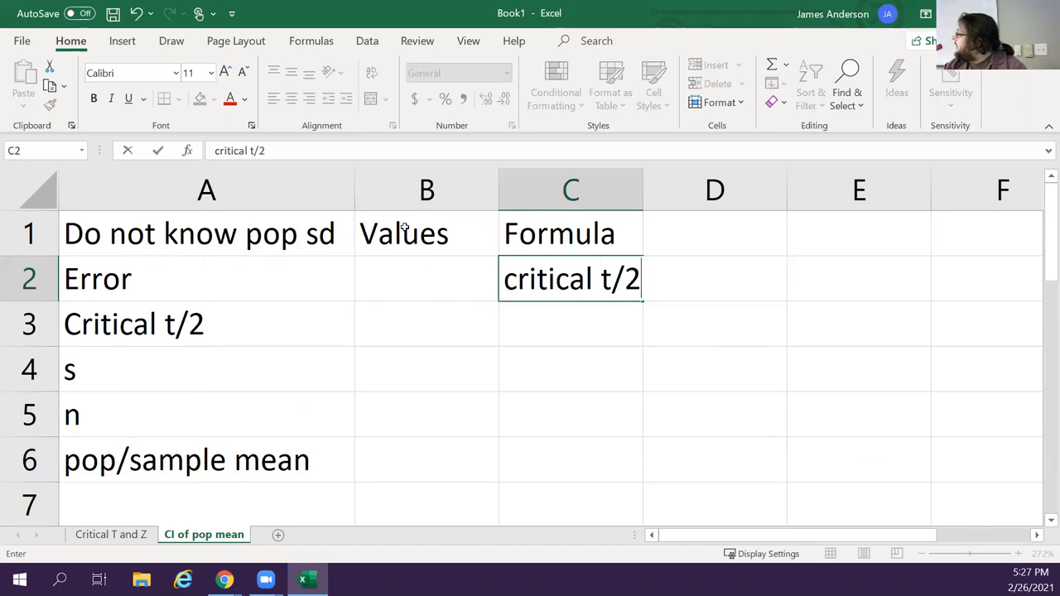
pyautogui.write('*')
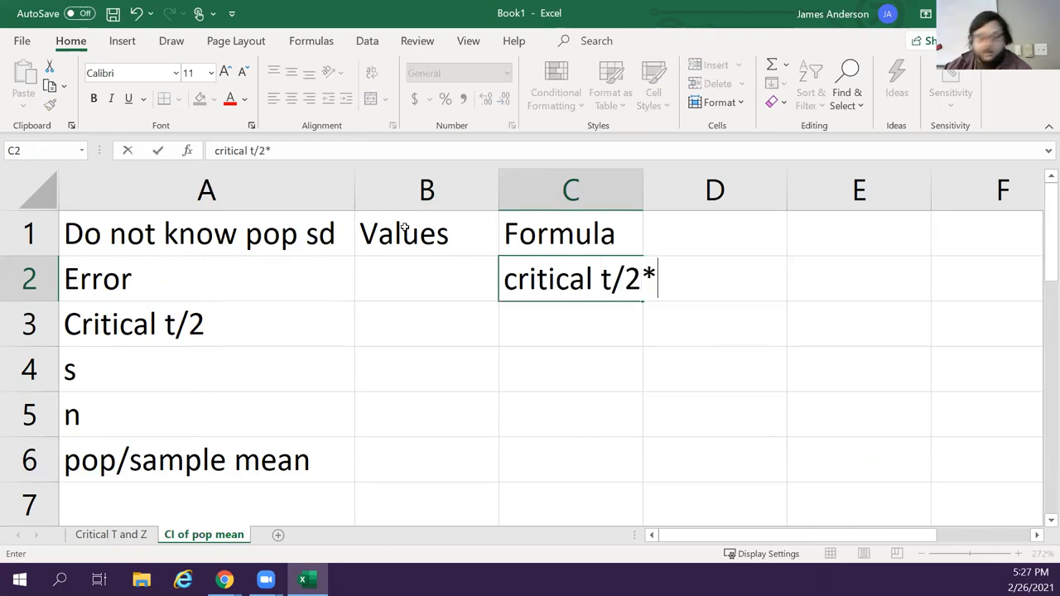
pyautogui.write('(')
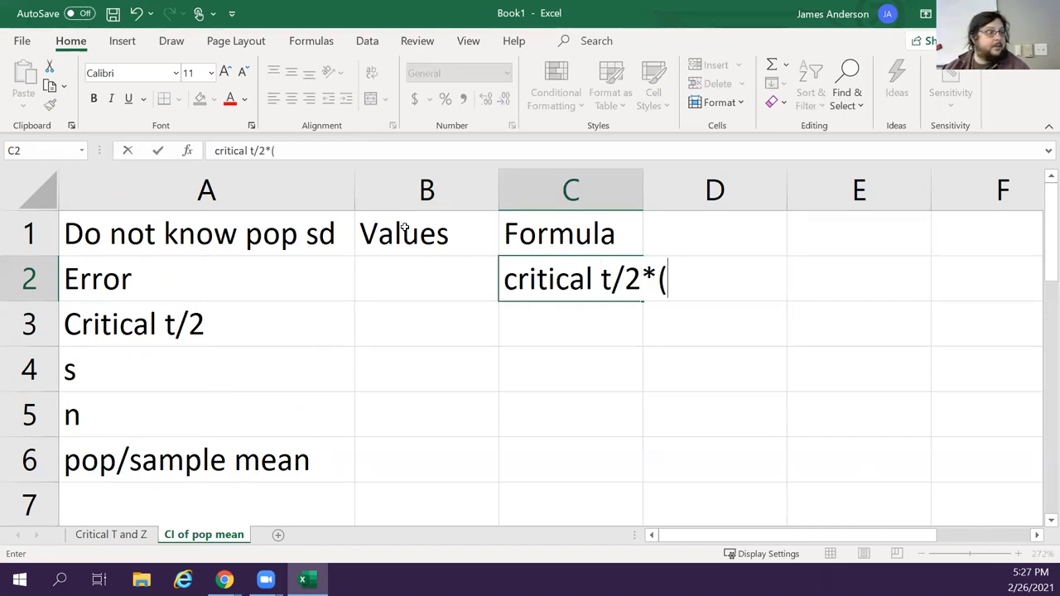
pyautogui.write('s/s')
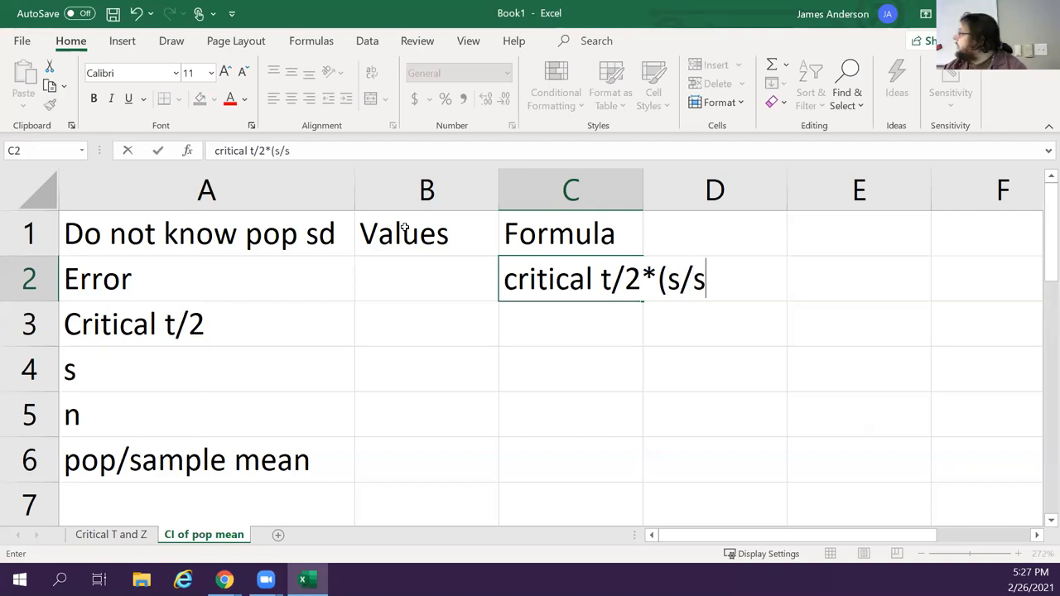
pyautogui.write('qrt')
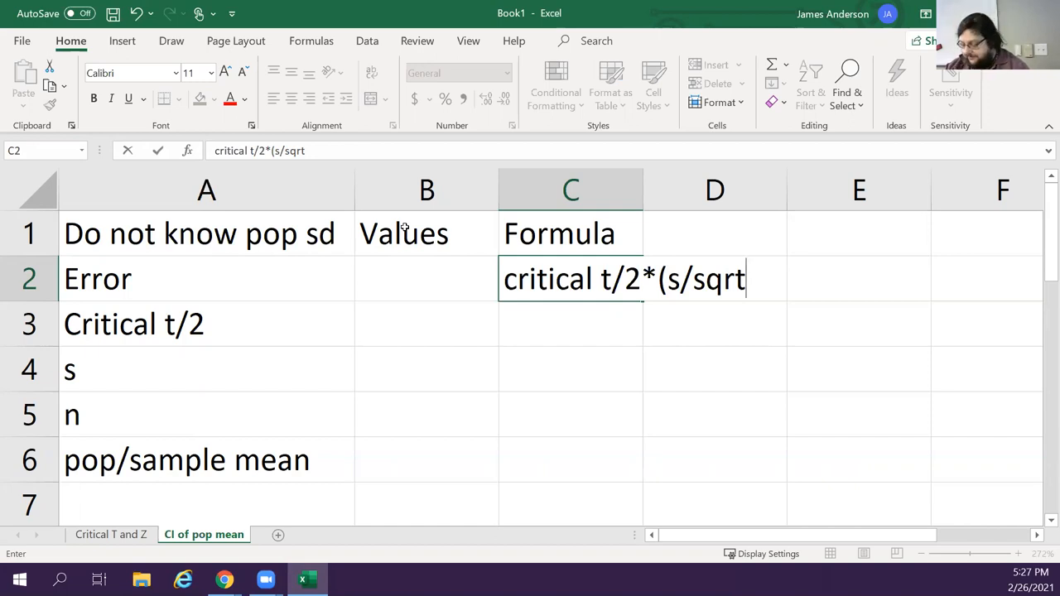
pyautogui.write('(df)')
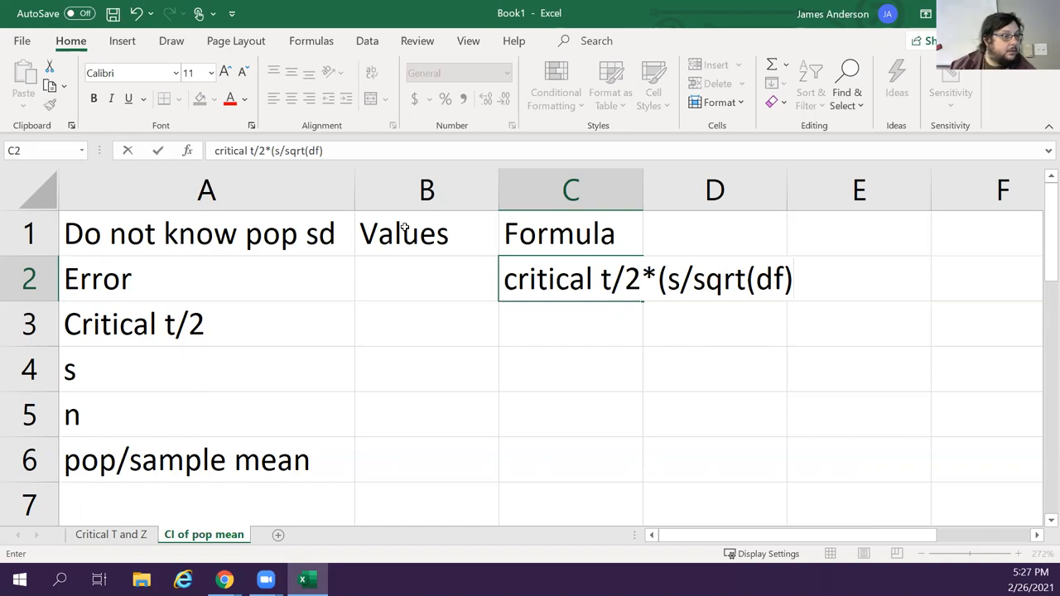
pyautogui.write(')')
pyautogui.click(426, 278)
pyautogui.write('=')
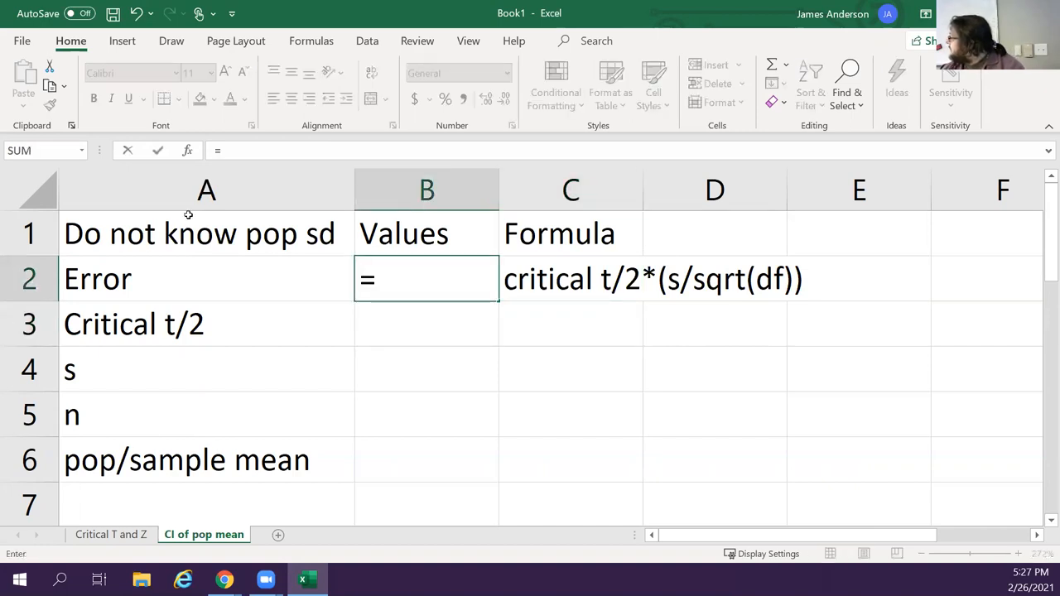
# Enter =B3*(B4/(SQRT(B5-1))) in B2, which shows #NUM! for now
pyautogui.click(427, 324)
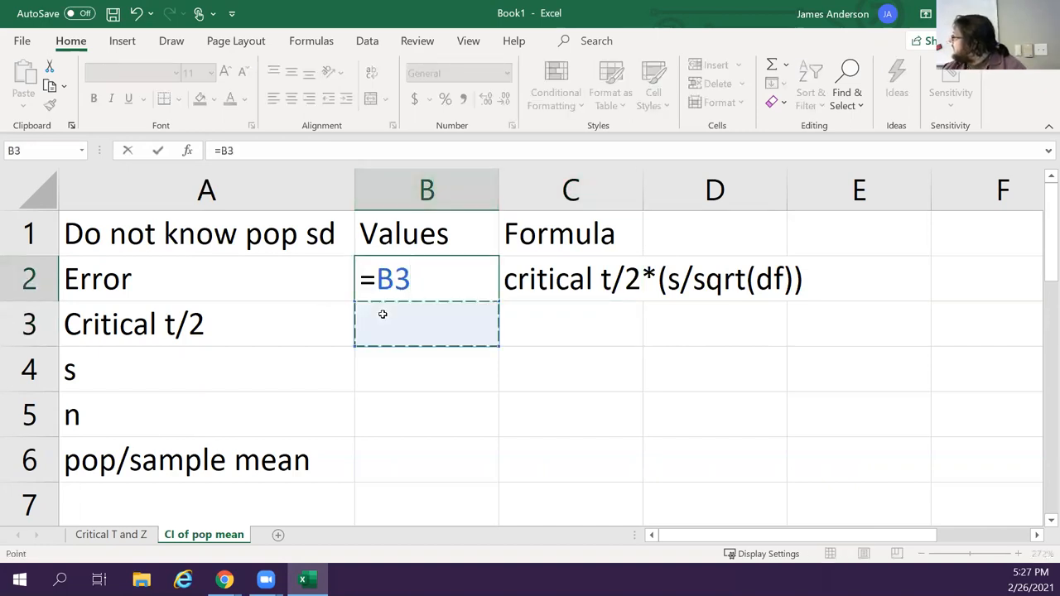
pyautogui.write('*')
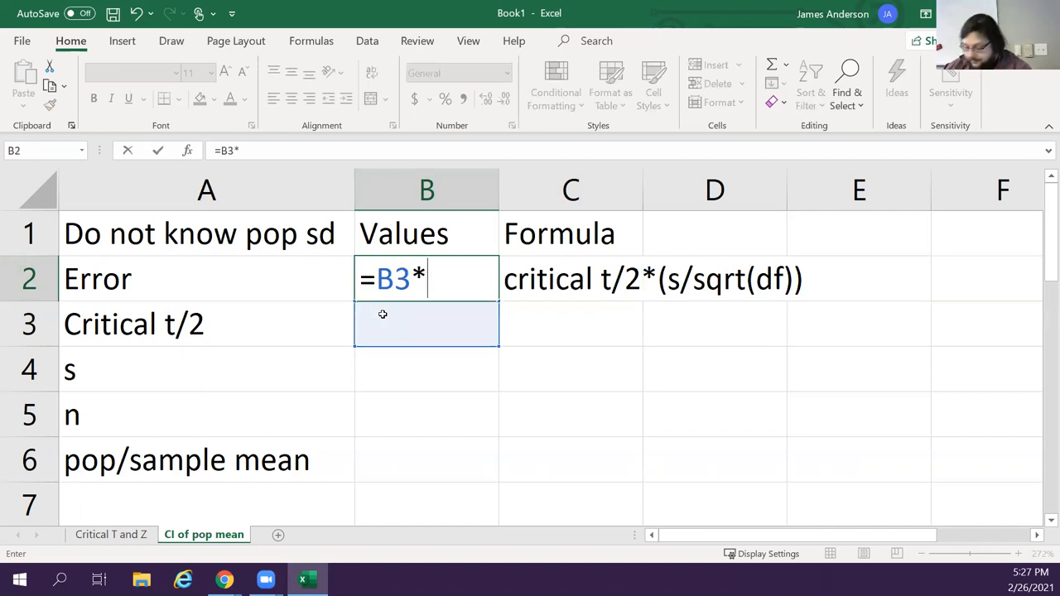
pyautogui.write('(')
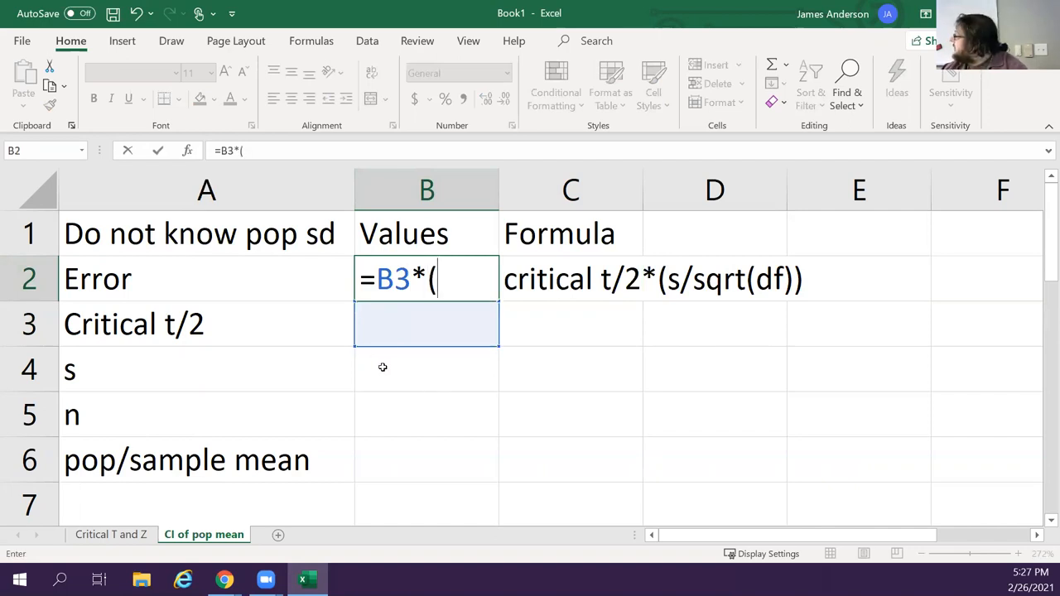
pyautogui.click(427, 369)
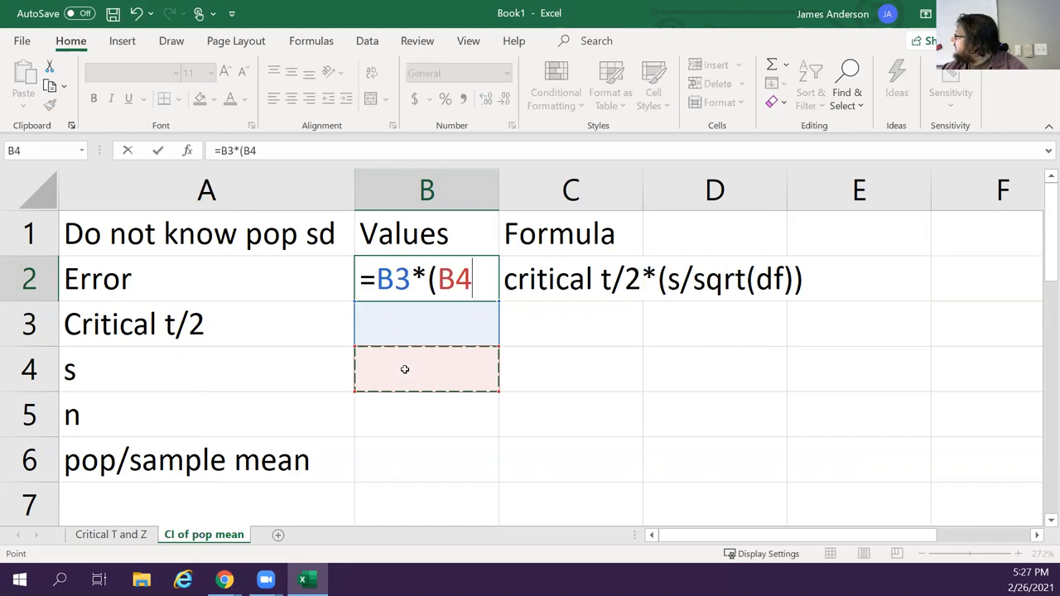
pyautogui.write('/')
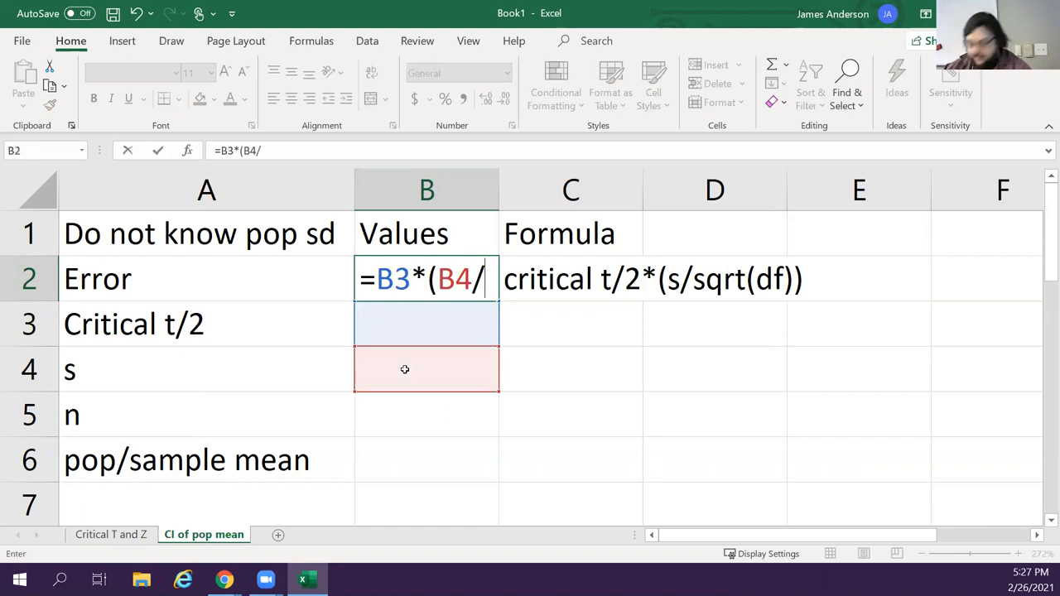
pyautogui.write('(sqrt(1')
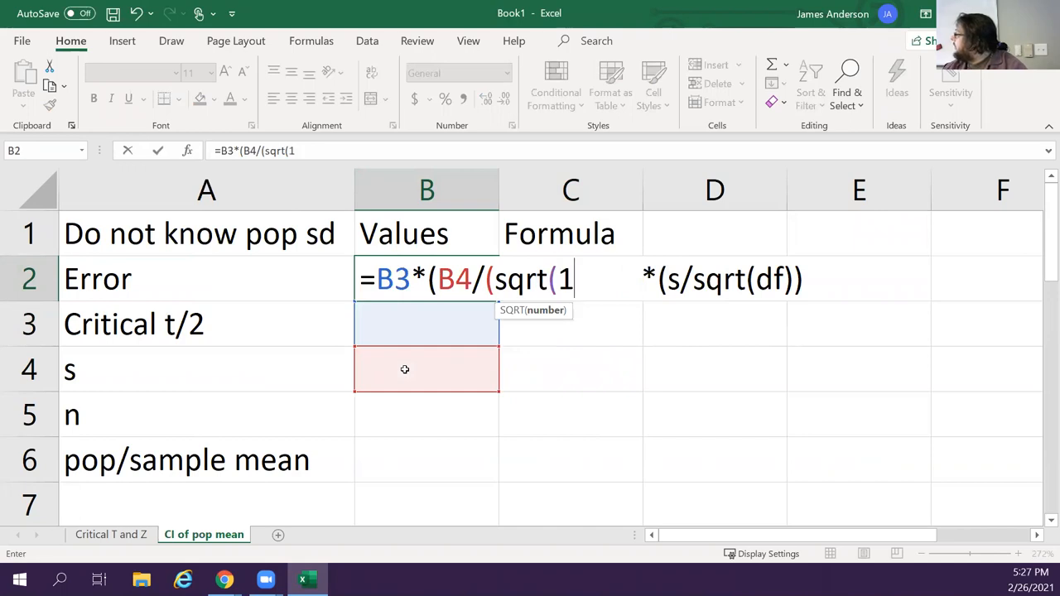
pyautogui.press('backspace')
pyautogui.write('B5-')
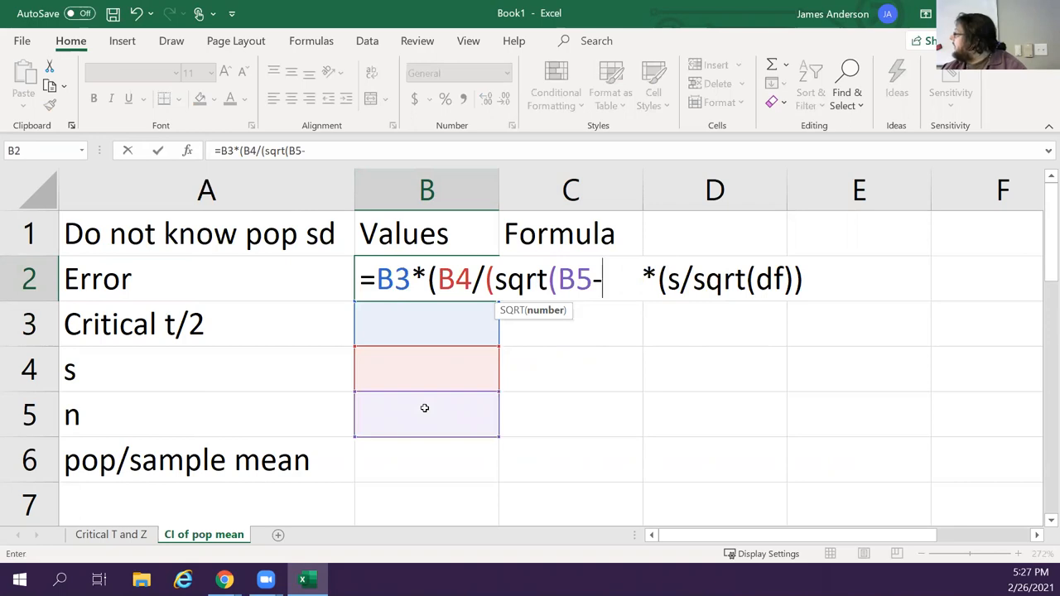
pyautogui.write('1))')
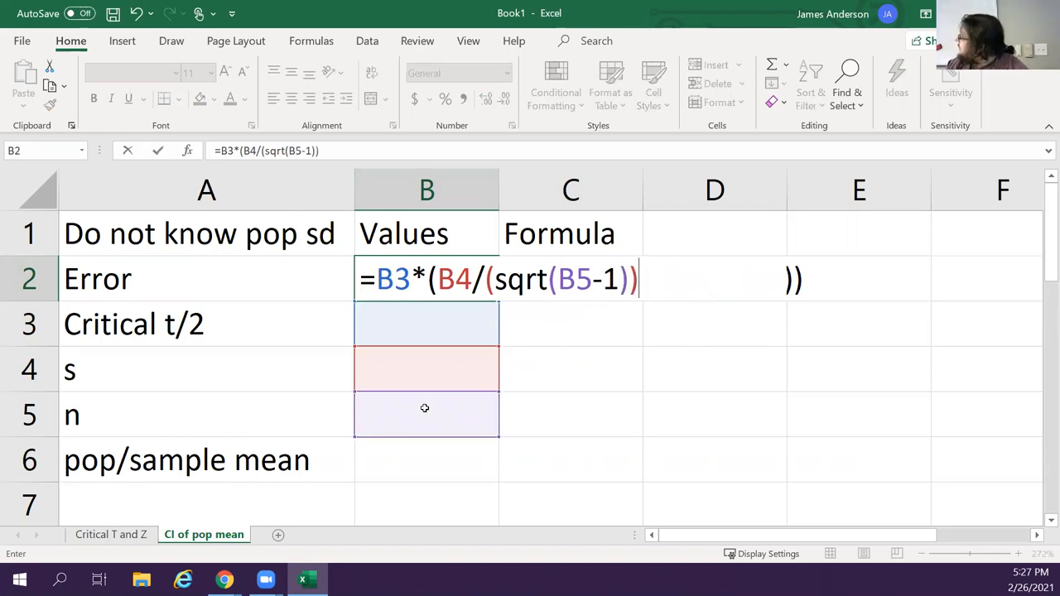
pyautogui.press('Return')
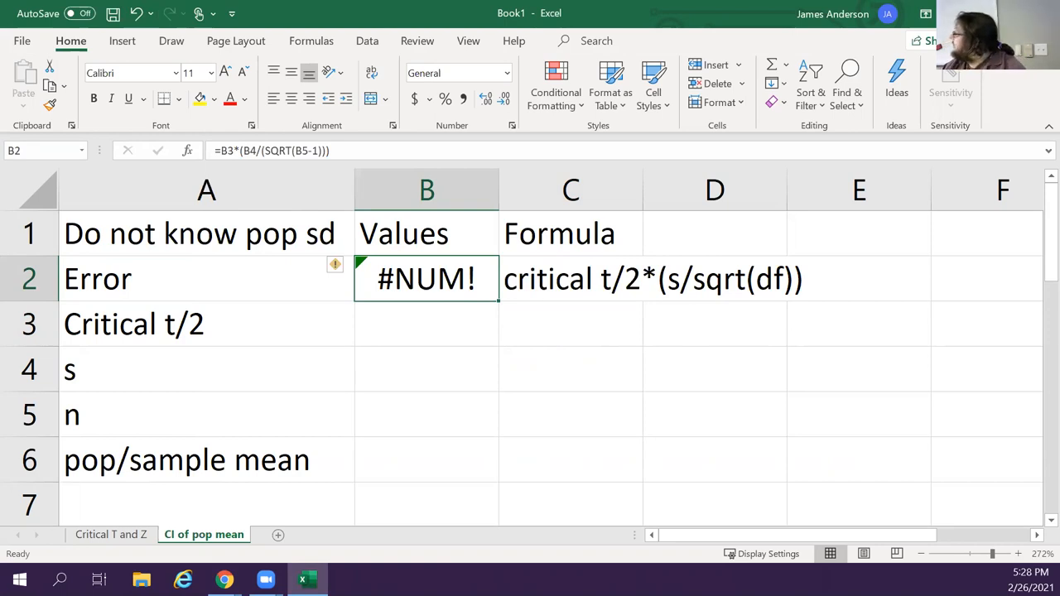
# Add the note '110 Body temps' in E1
pyautogui.click(859, 232)
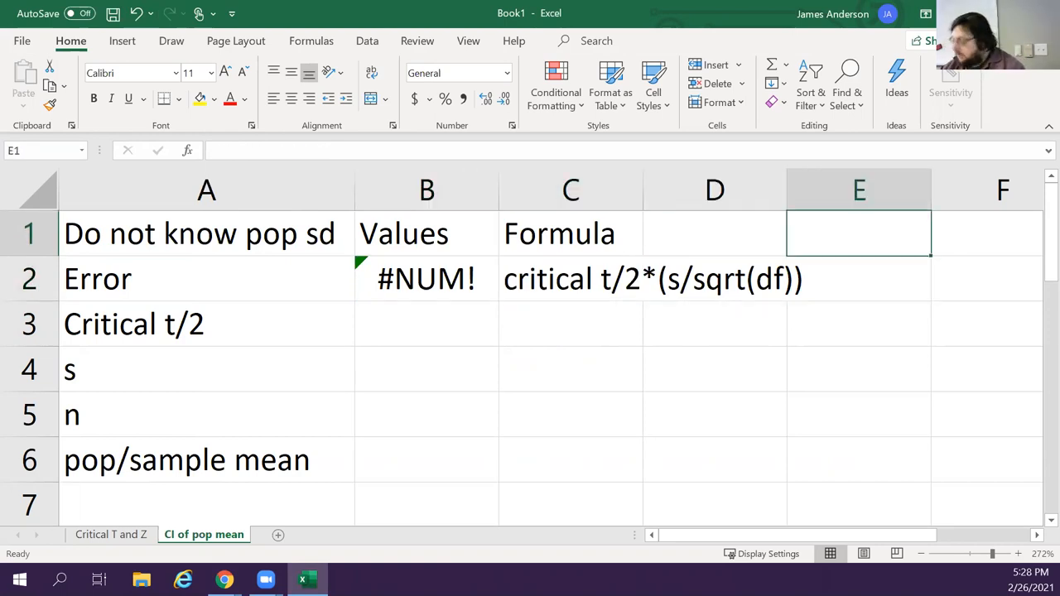
pyautogui.write('110 Bo')
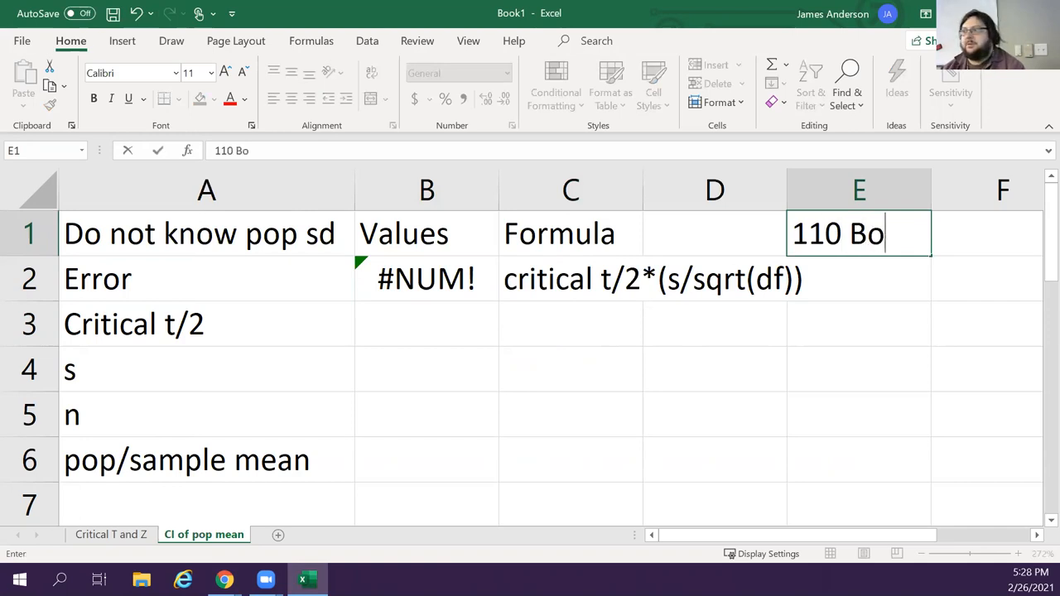
pyautogui.write('dy temps')
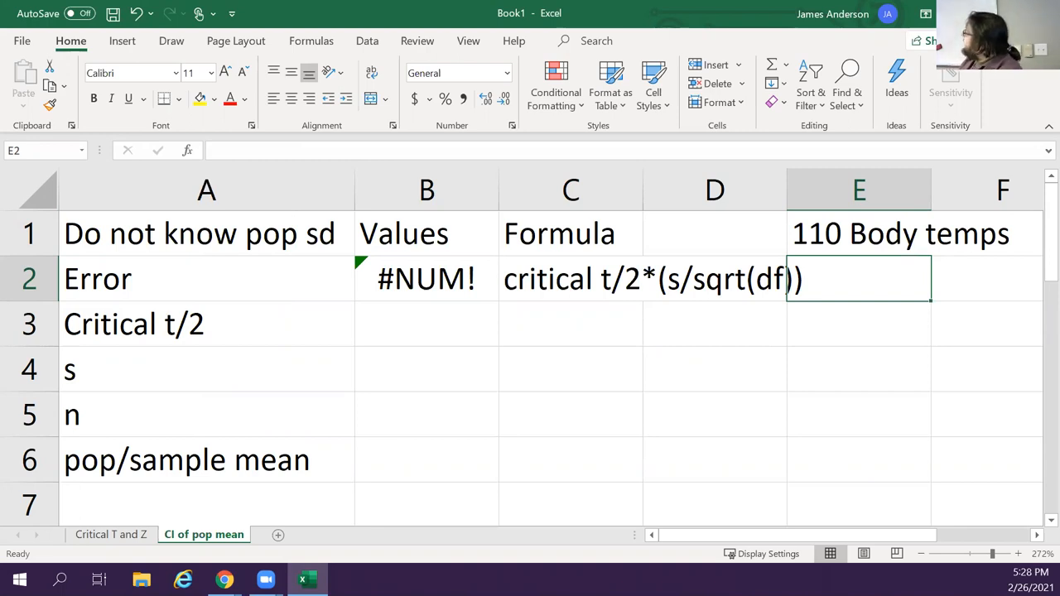
# Enter s 0.8, n 110 and mean 98.6, and add a CI row of 0.95
pyautogui.click(206, 414)
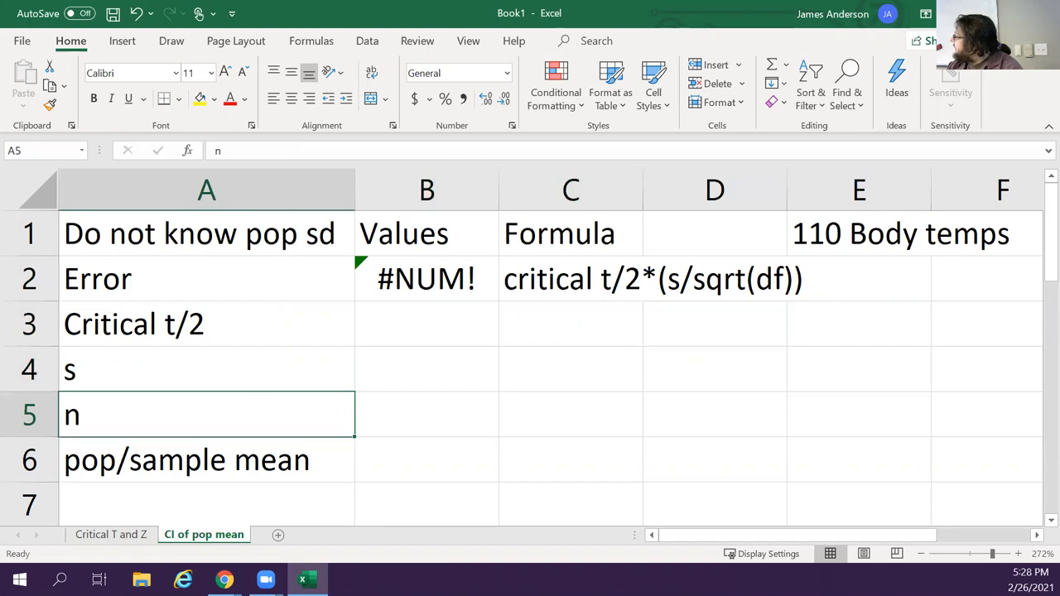
pyautogui.write('110')
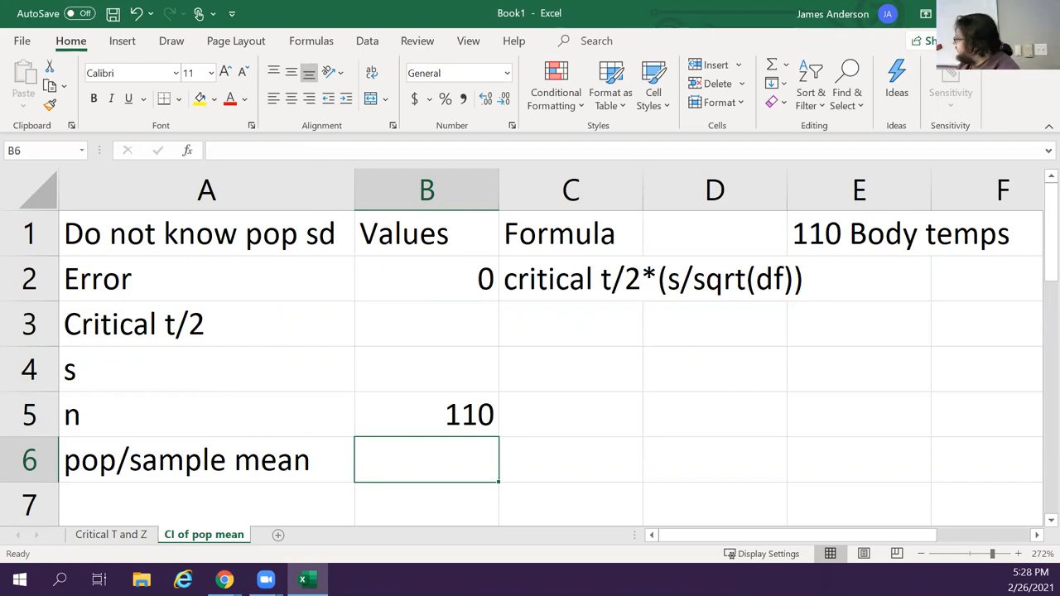
pyautogui.write('98.6')
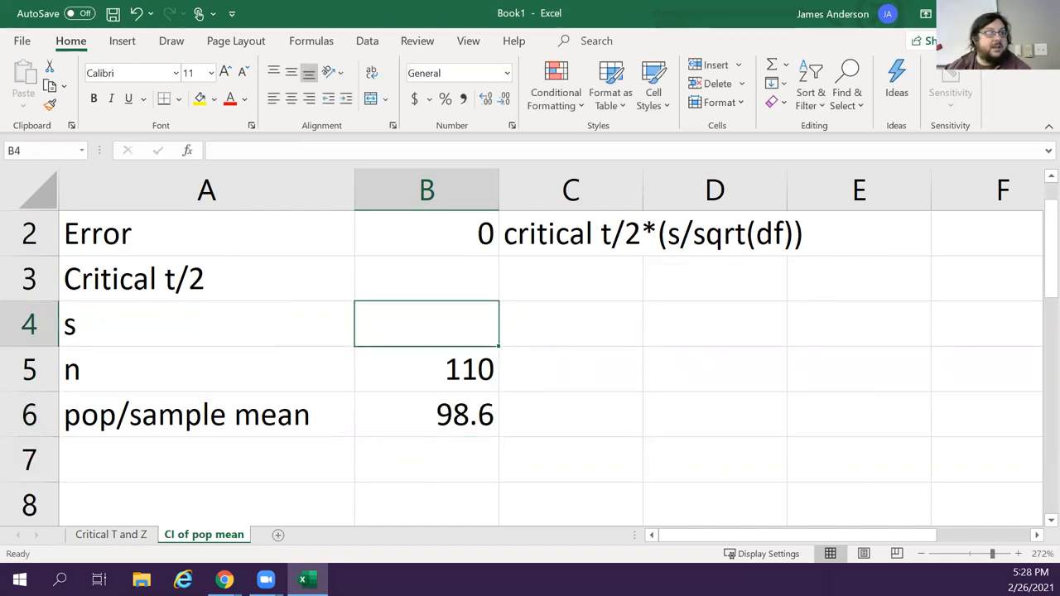
pyautogui.write('.8')
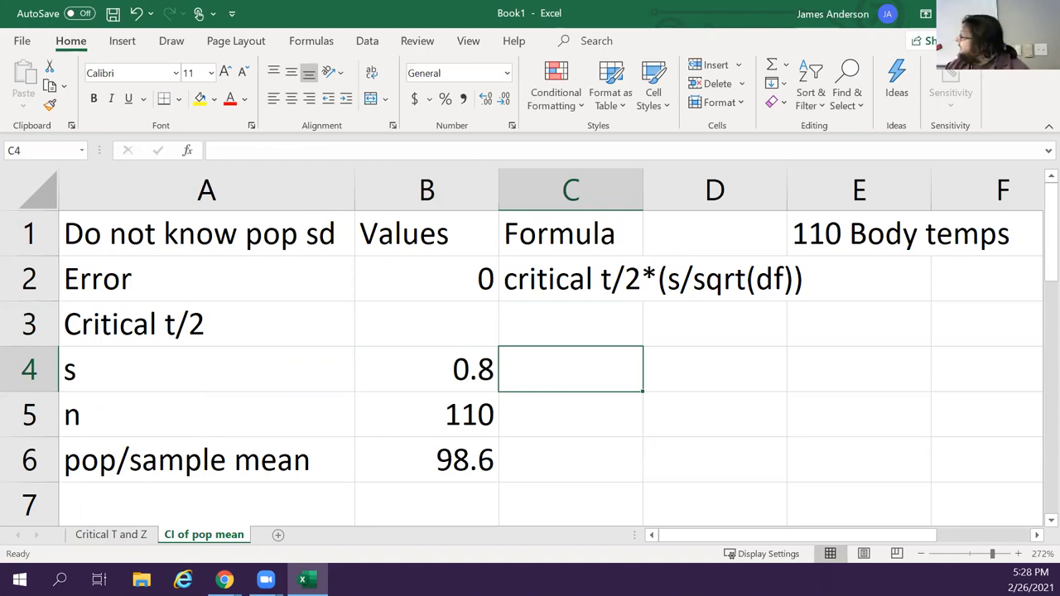
pyautogui.click(427, 415)
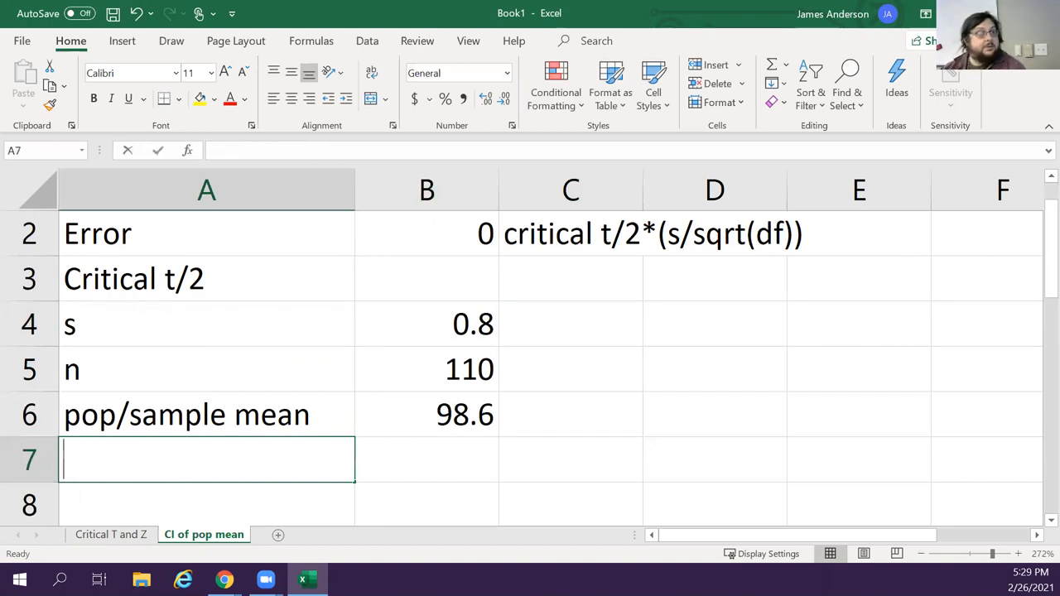
pyautogui.write('95')
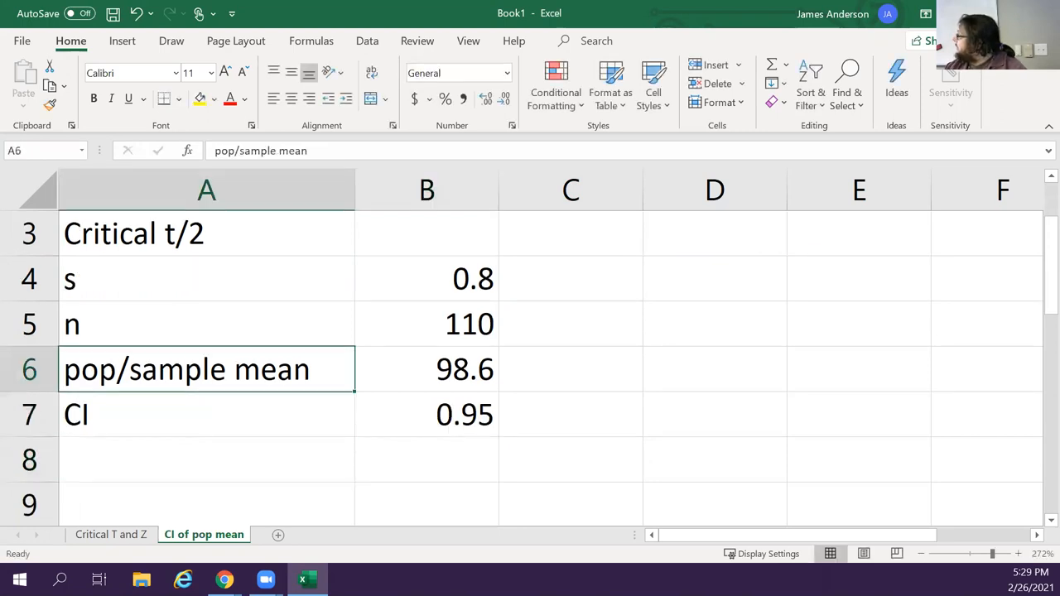
pyautogui.click(426, 279)
pyautogui.write('=')
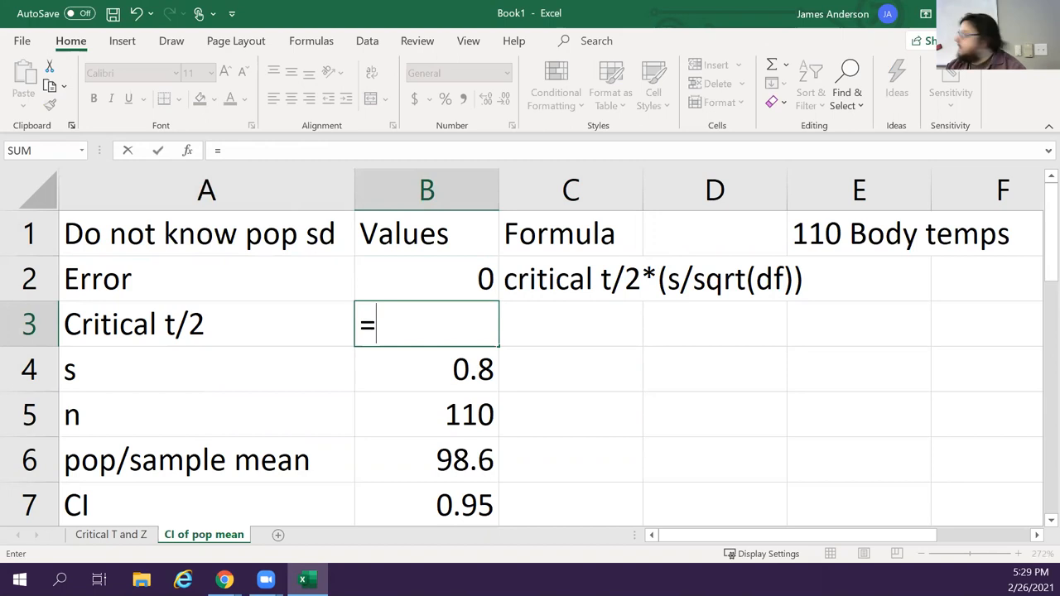
# Enter =T.INV(B7+((1-B7)/2),B5-1) in B3, giving critical t/2 of 1.9819675
pyautogui.write('no')
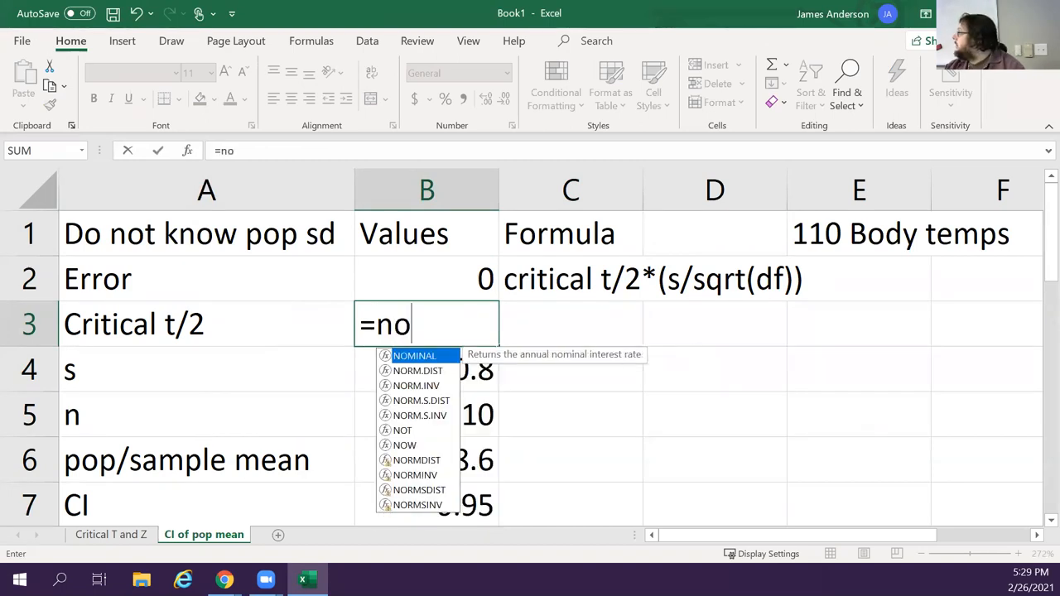
pyautogui.write('rm.')
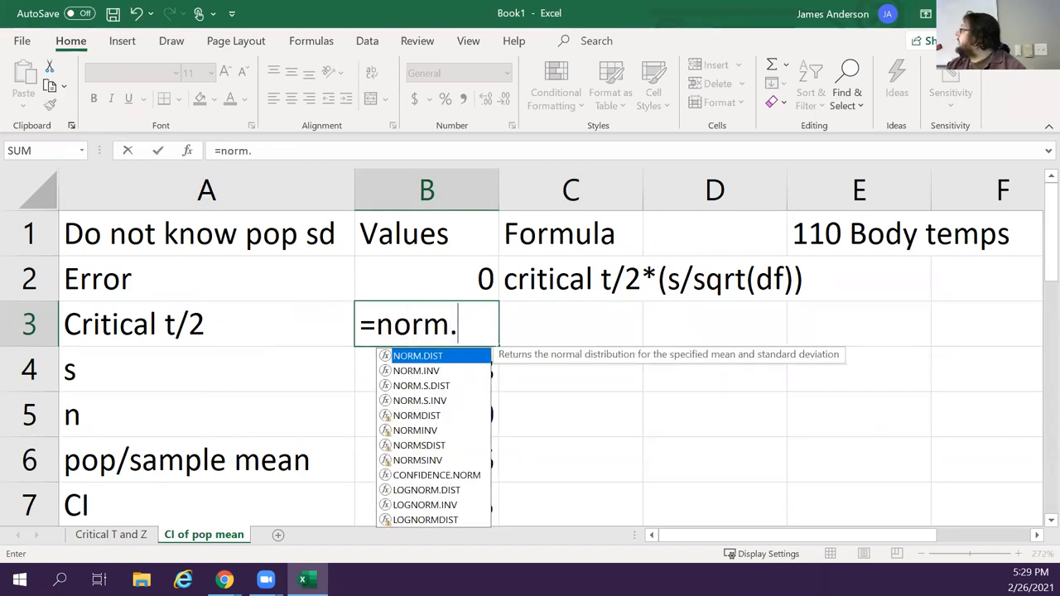
pyautogui.write('=ti')
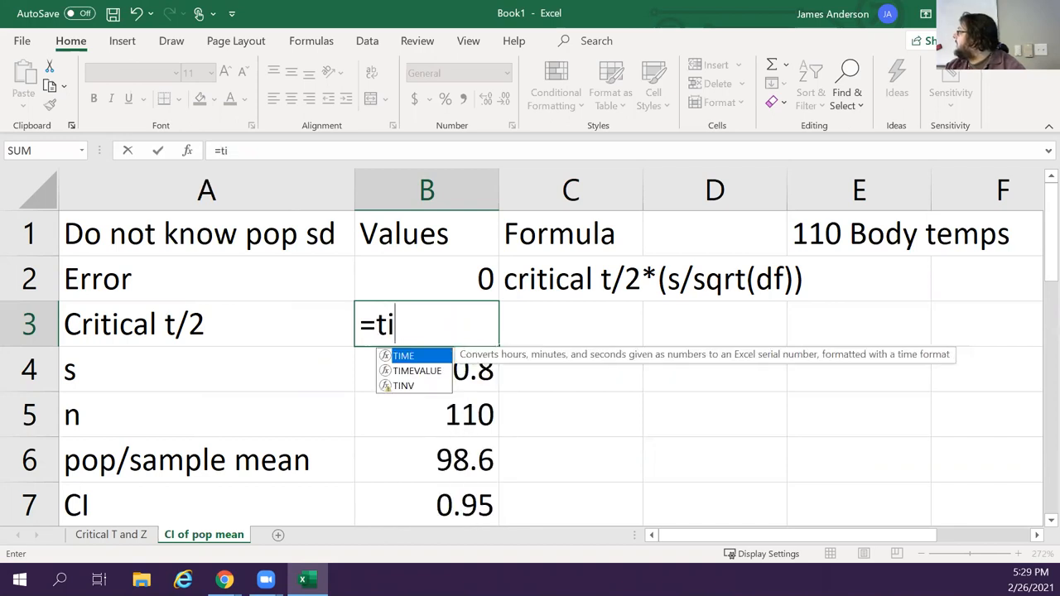
pyautogui.write('.in')
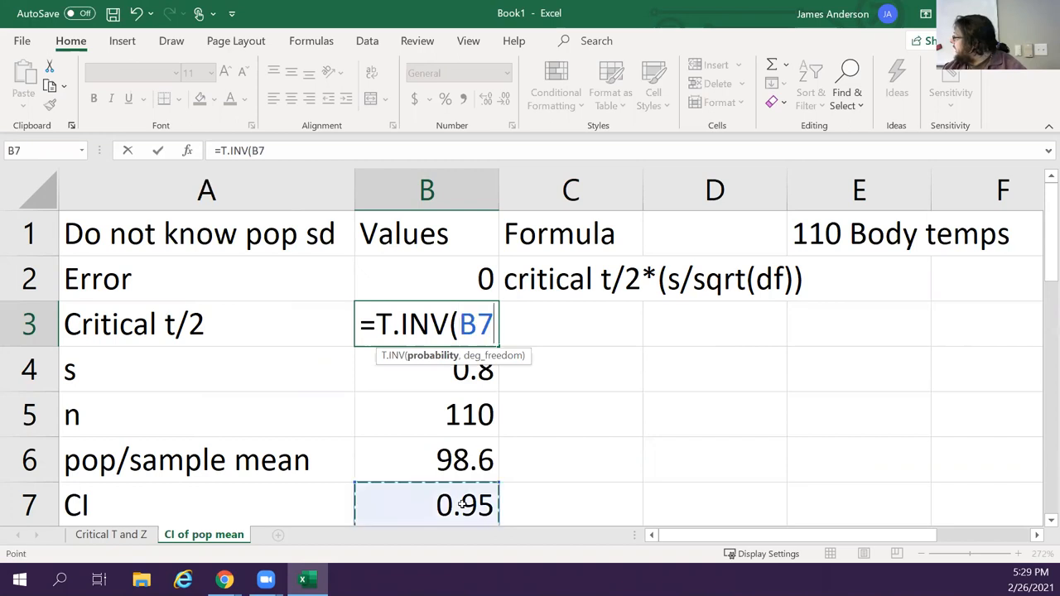
pyautogui.write('+')
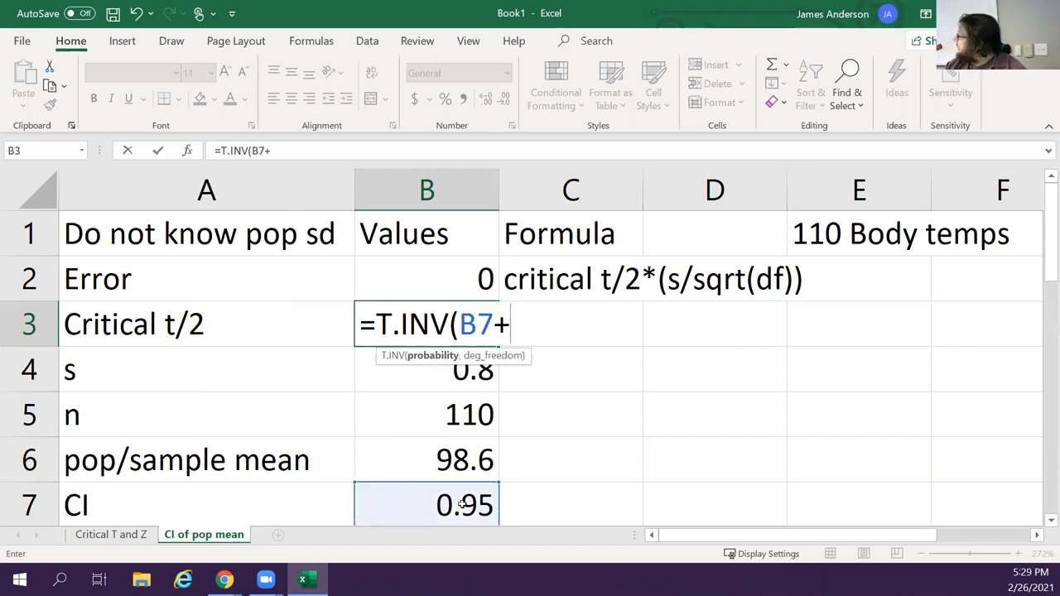
pyautogui.write('(')
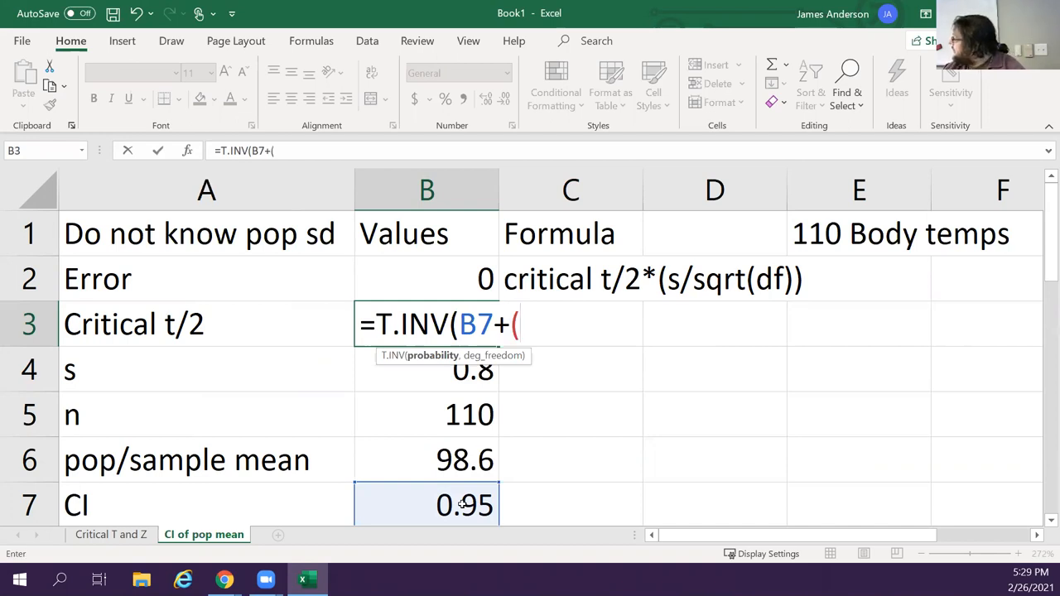
pyautogui.write('1-B7')
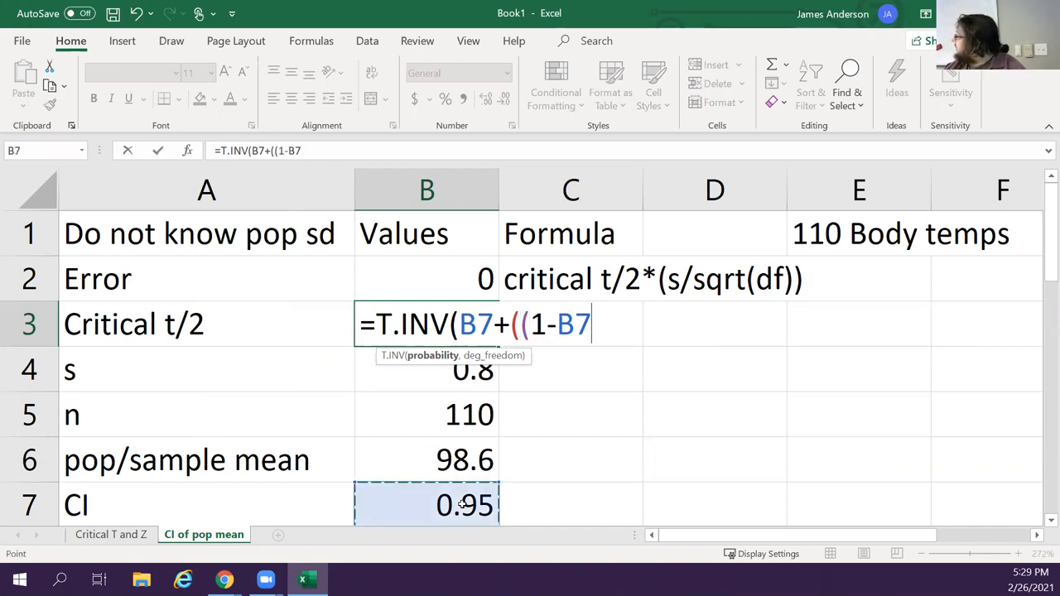
pyautogui.write(')')
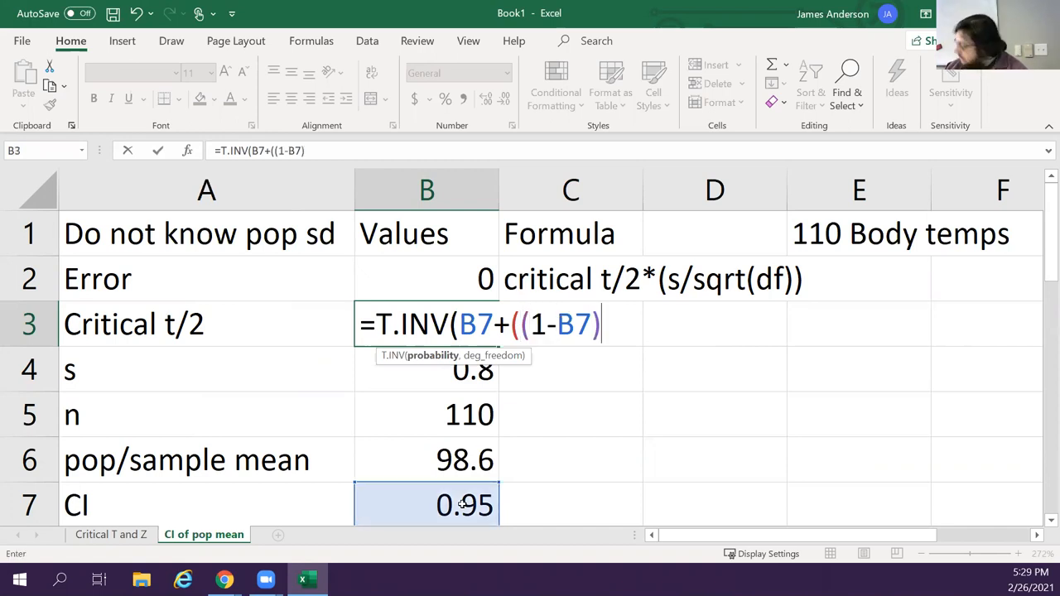
pyautogui.write('/2)')
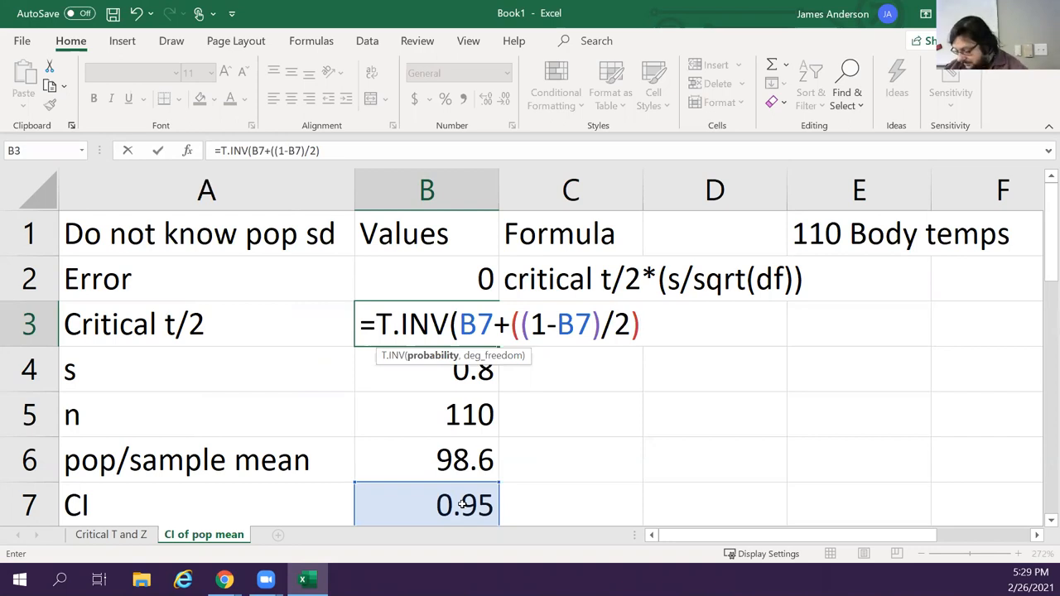
pyautogui.write(',')
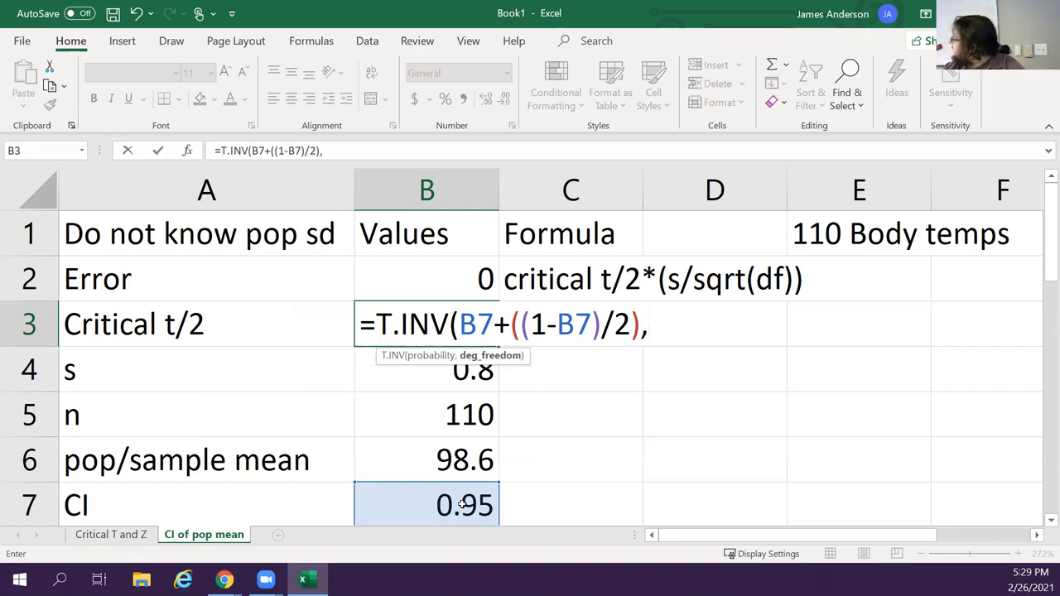
pyautogui.moveTo(454, 426)
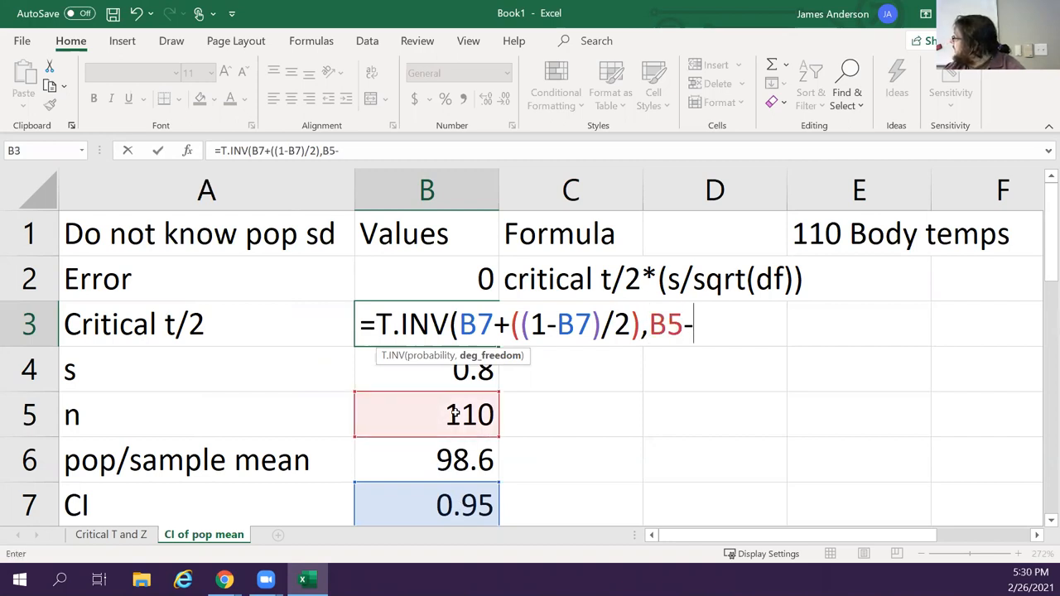
pyautogui.write('1')
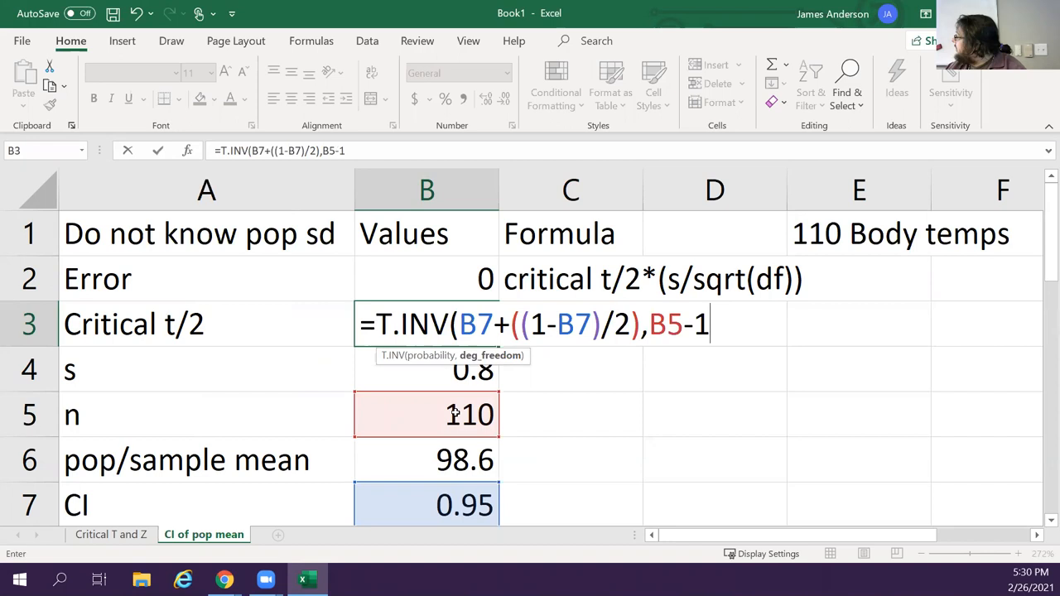
pyautogui.press('enter')
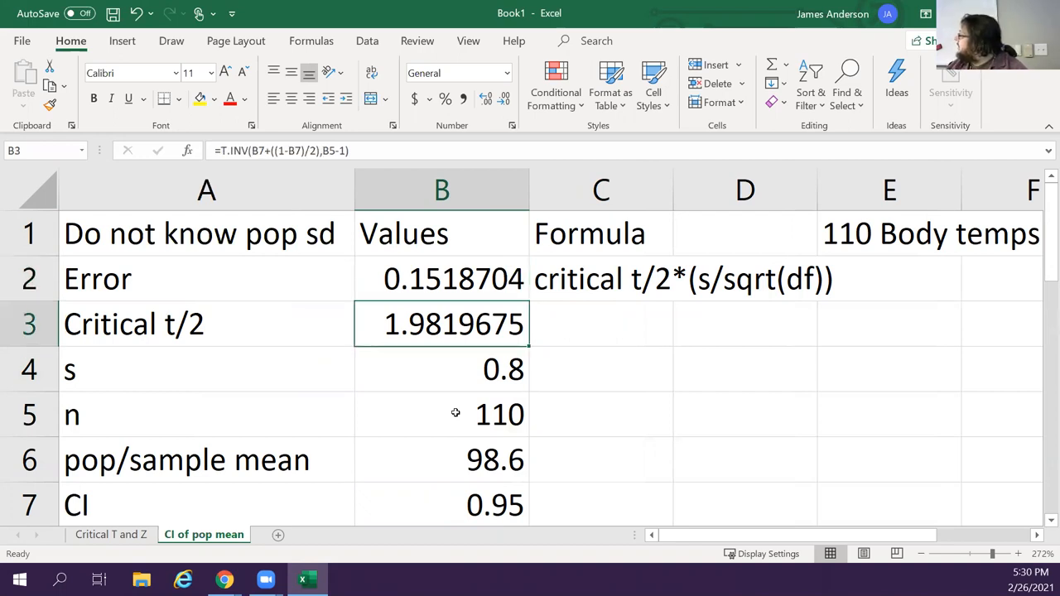
# Highlight the s and CI values yellow and begin the Upper CI label
pyautogui.click(442, 369)
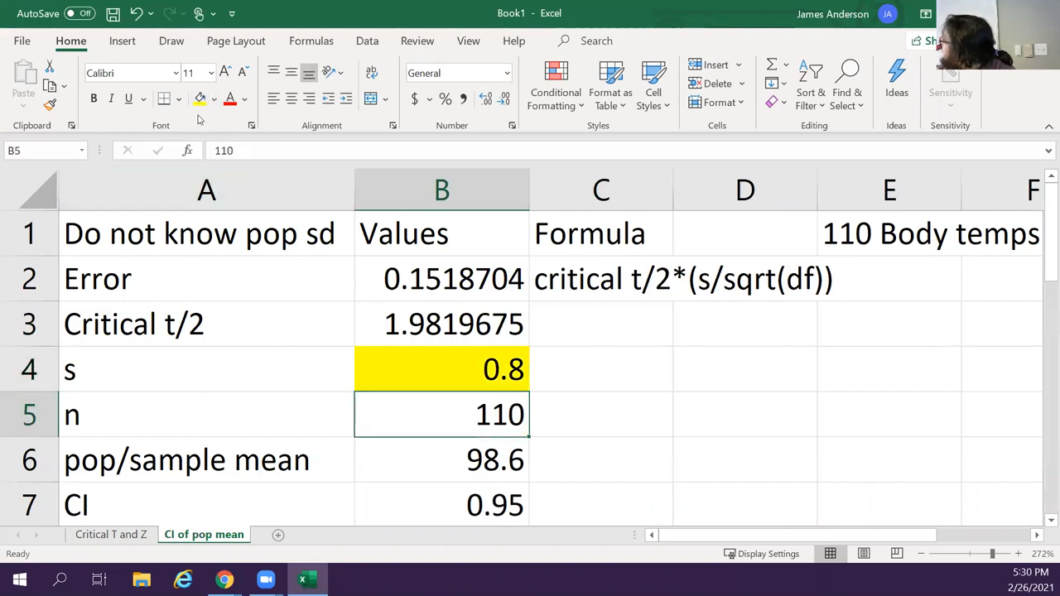
pyautogui.click(441, 506)
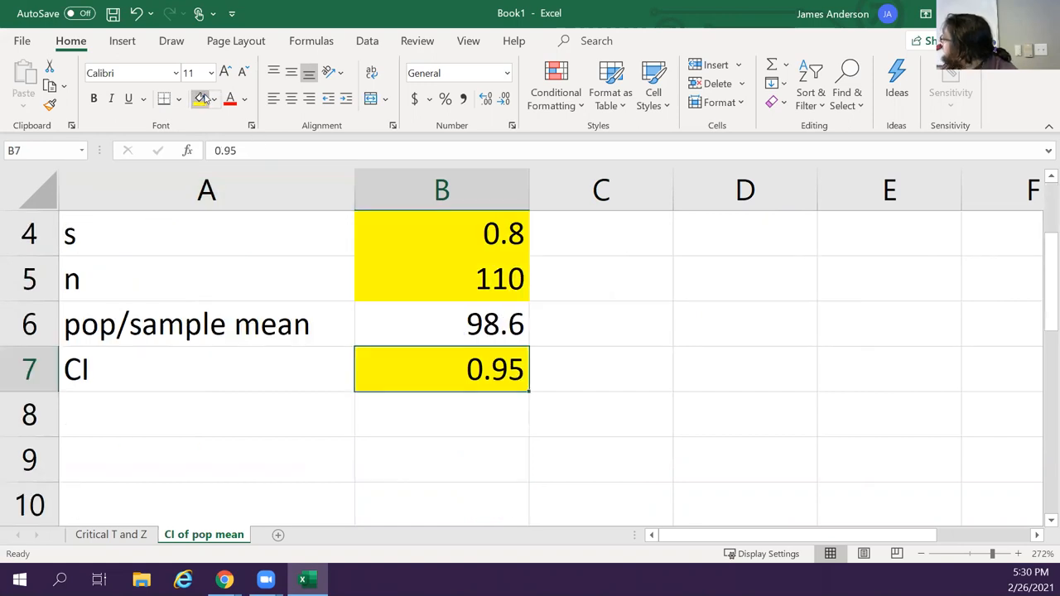
pyautogui.click(207, 414)
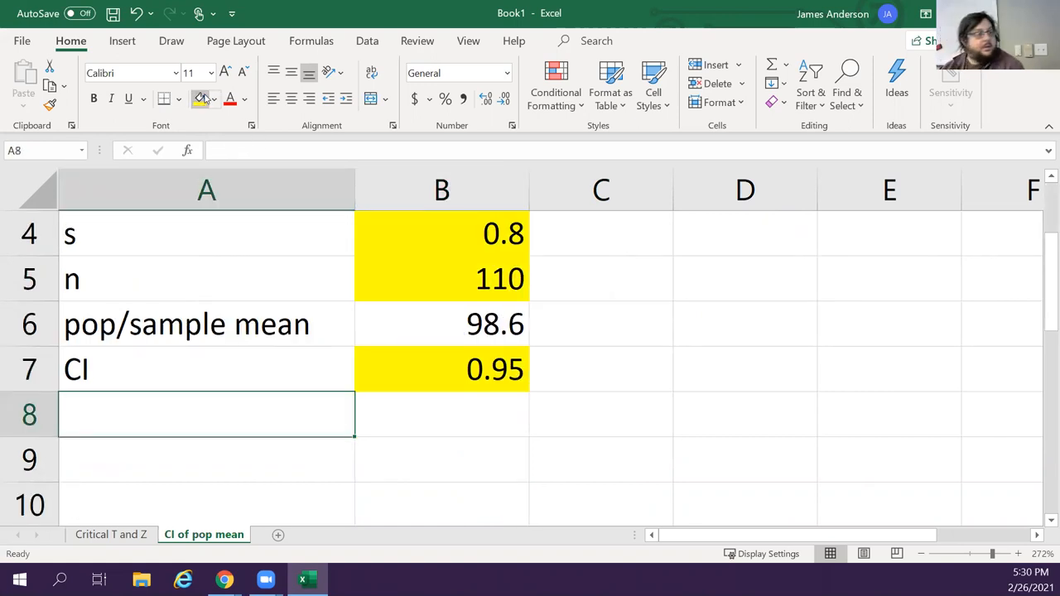
pyautogui.write('Upper CI')
pyautogui.click(601, 414)
pyautogui.write('po')
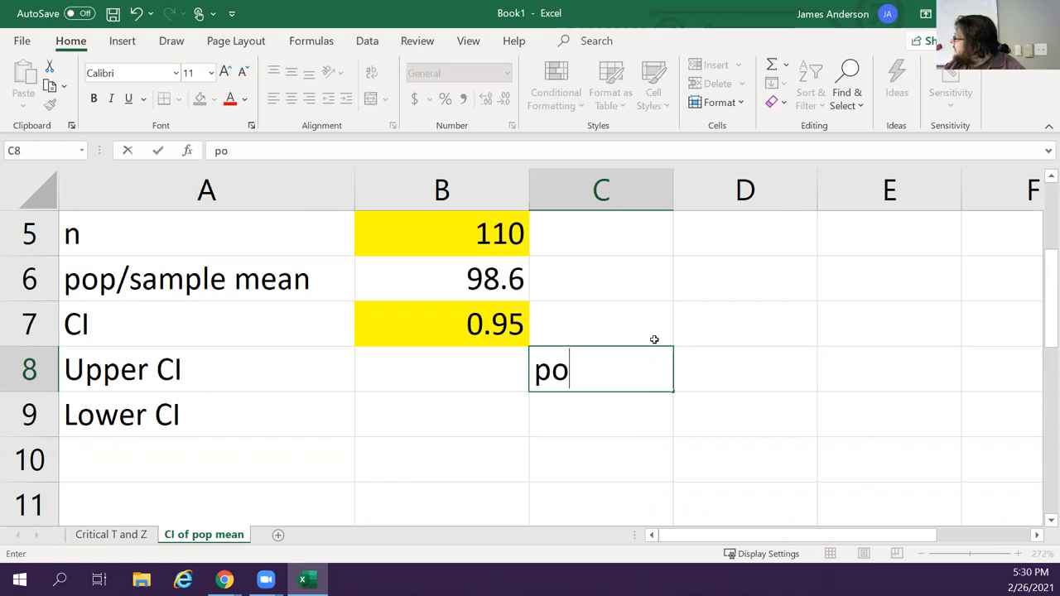
# Add the note 'pop/sample mean + E' beside Upper CI
pyautogui.write('p/samp')
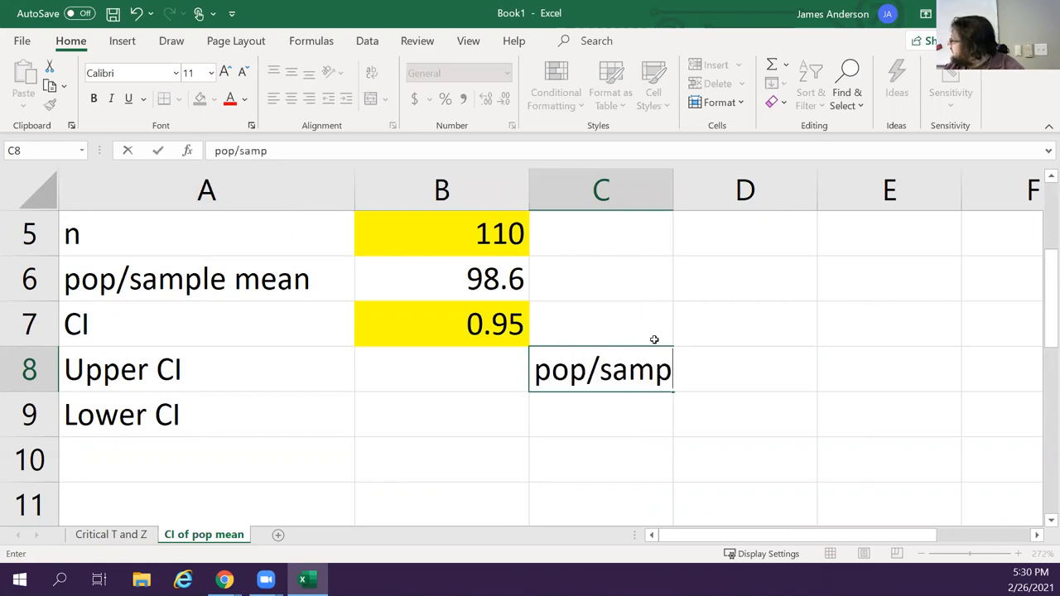
pyautogui.write('le mean + E')
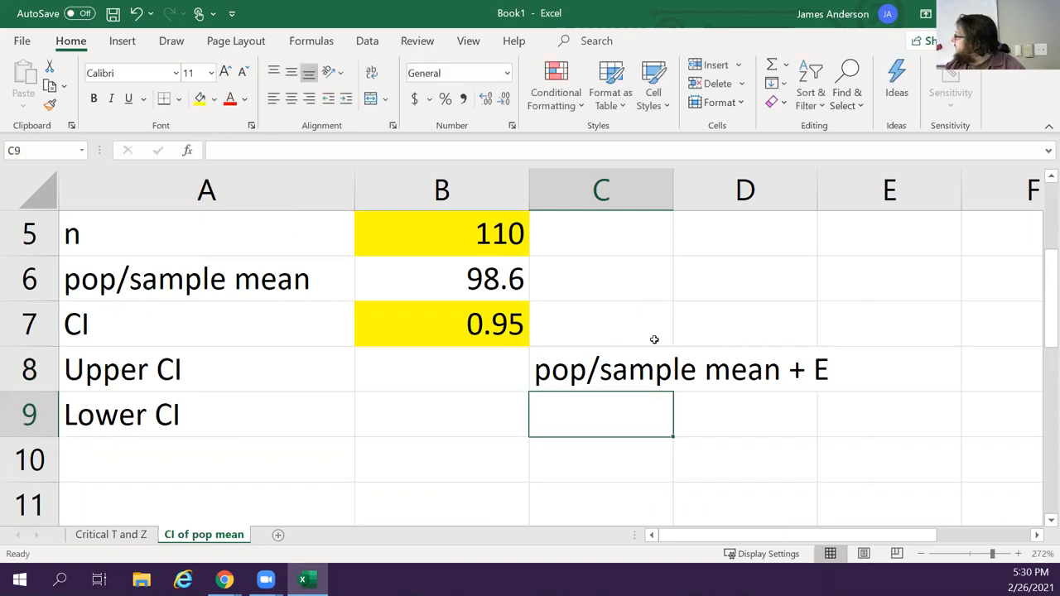
pyautogui.write('pop/sample mean + E')
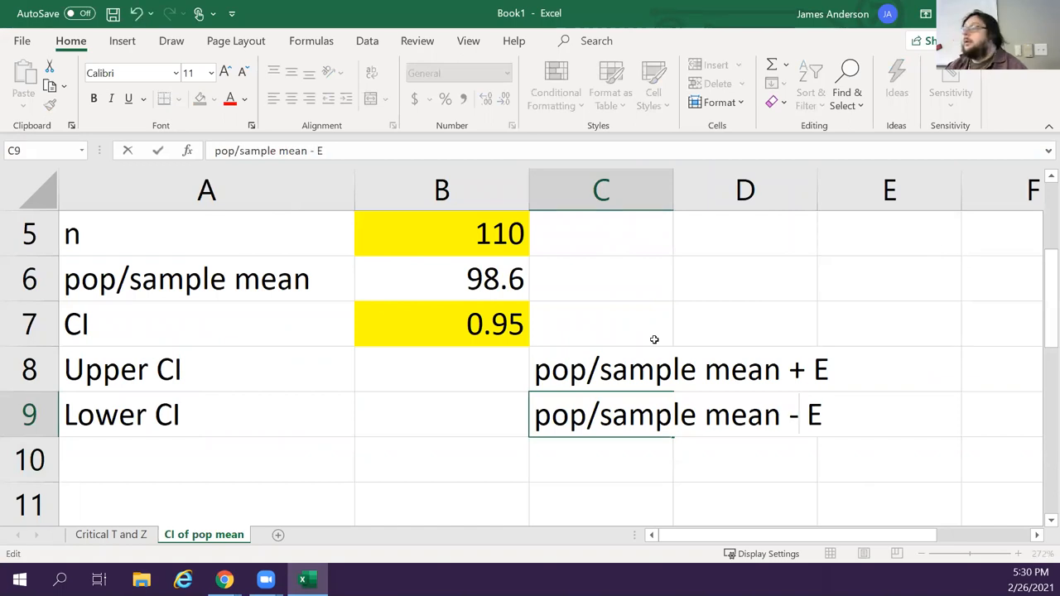
# Compute Upper CI as =B6+B2 and Lower CI as =B6-B2
pyautogui.click(441, 369)
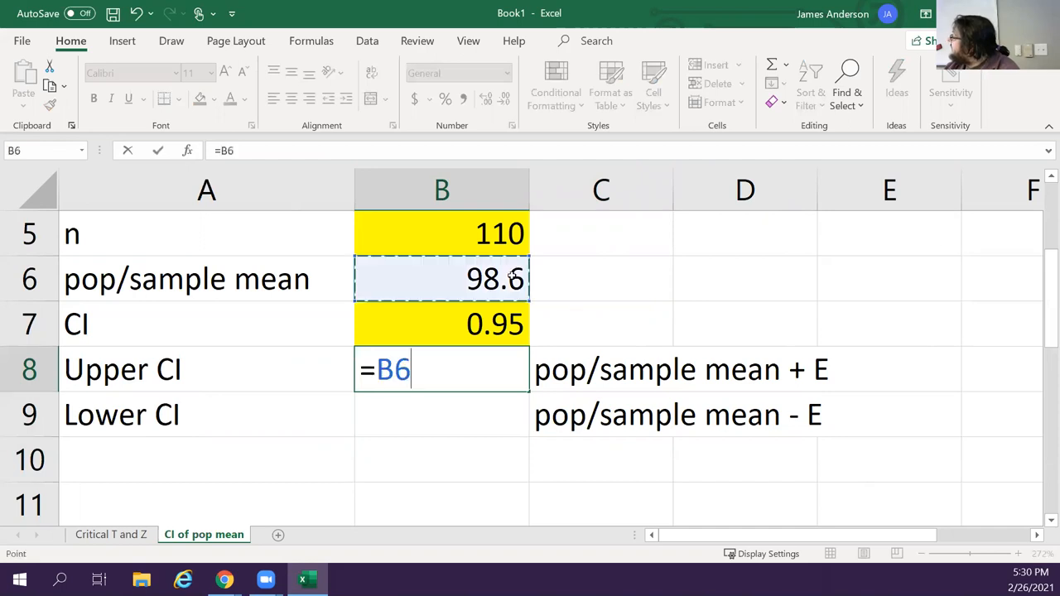
pyautogui.write('+')
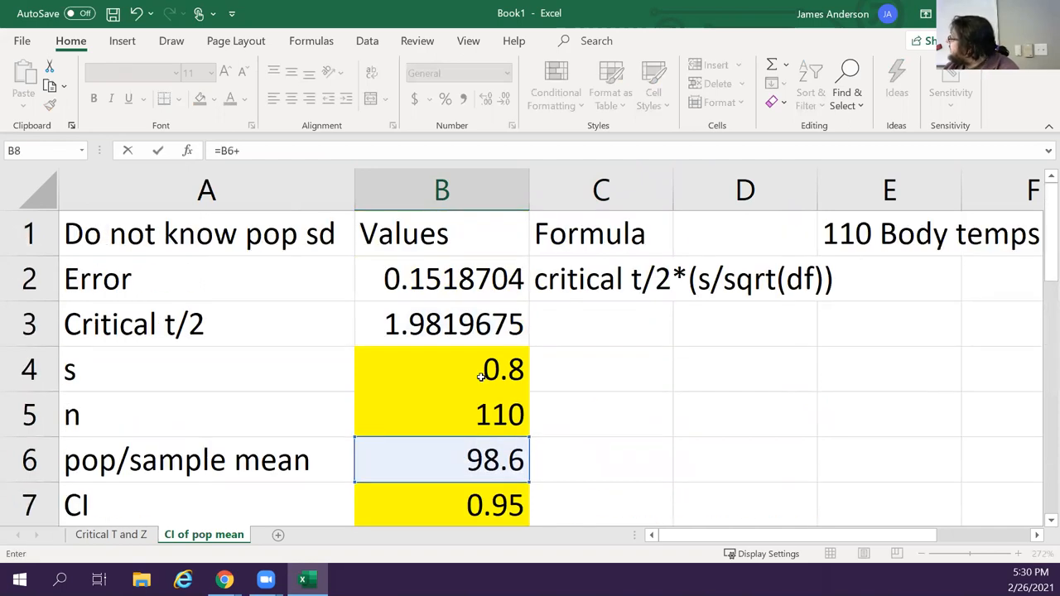
pyautogui.click(441, 279)
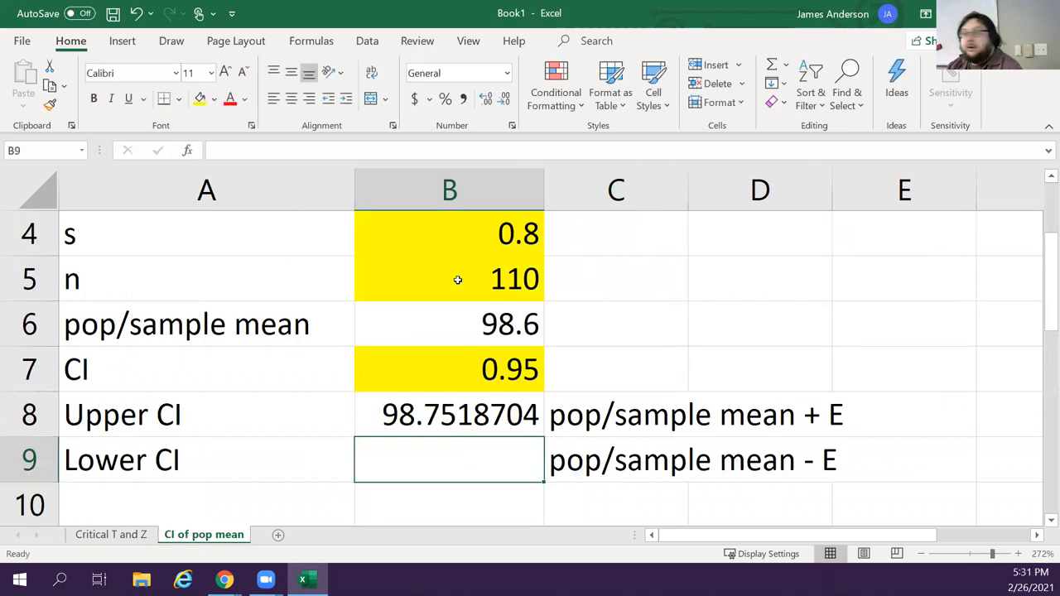
pyautogui.write('=')
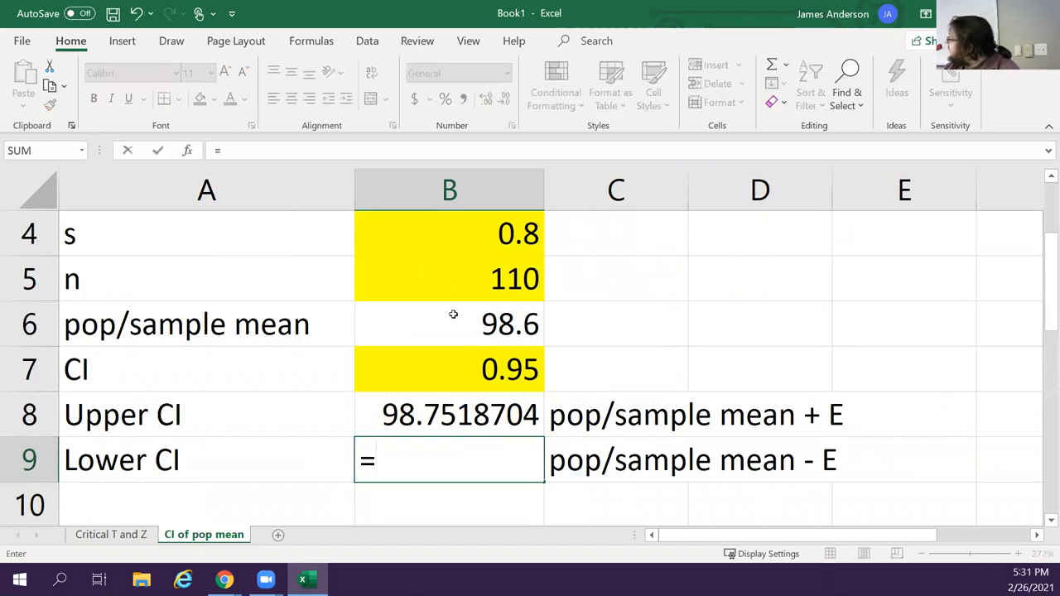
pyautogui.click(450, 323)
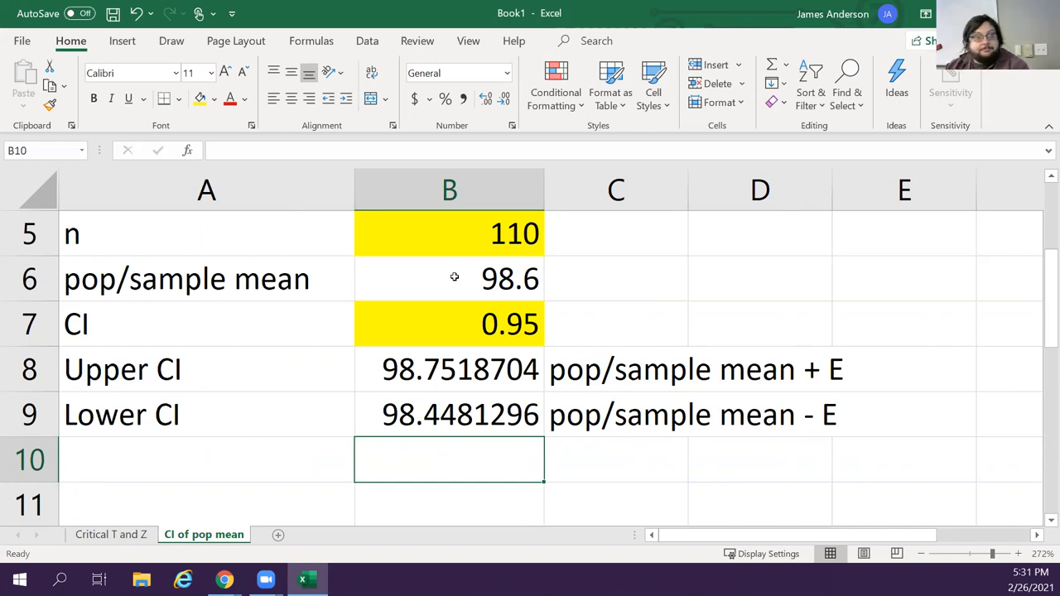
pyautogui.click(616, 414)
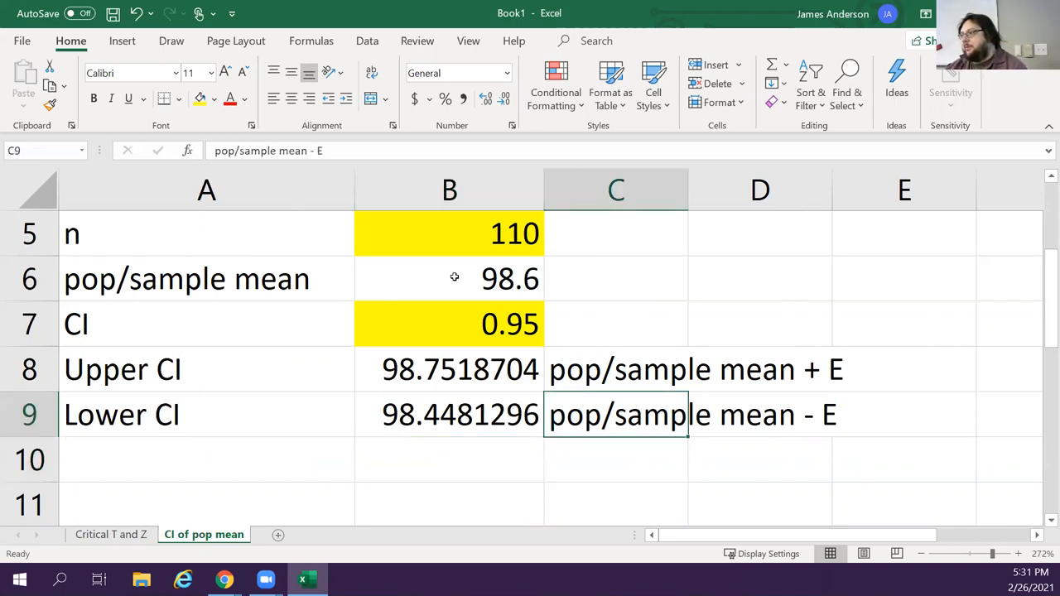
pyautogui.click(615, 324)
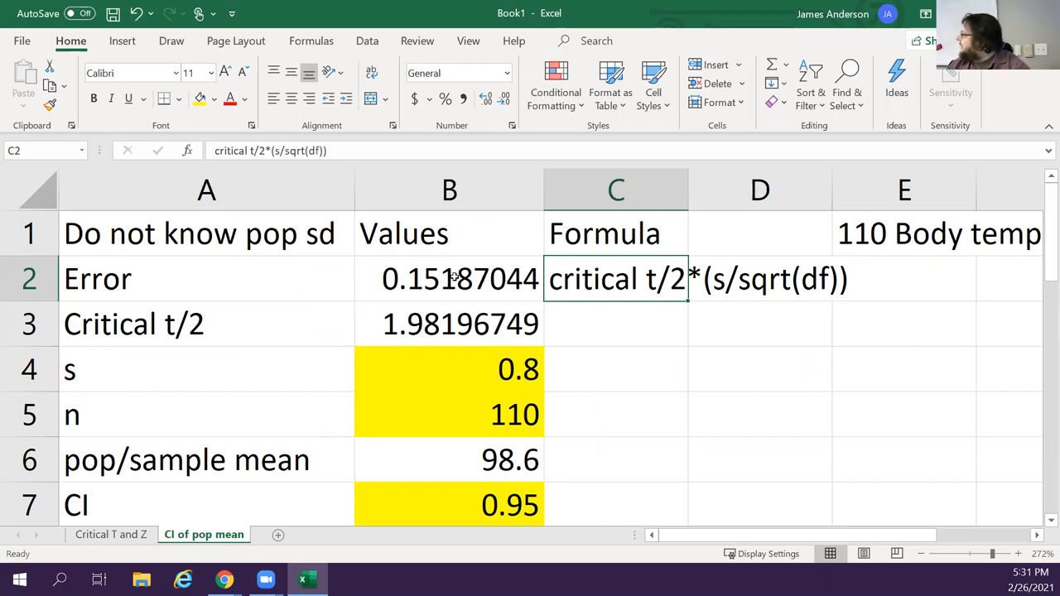
pyautogui.click(206, 279)
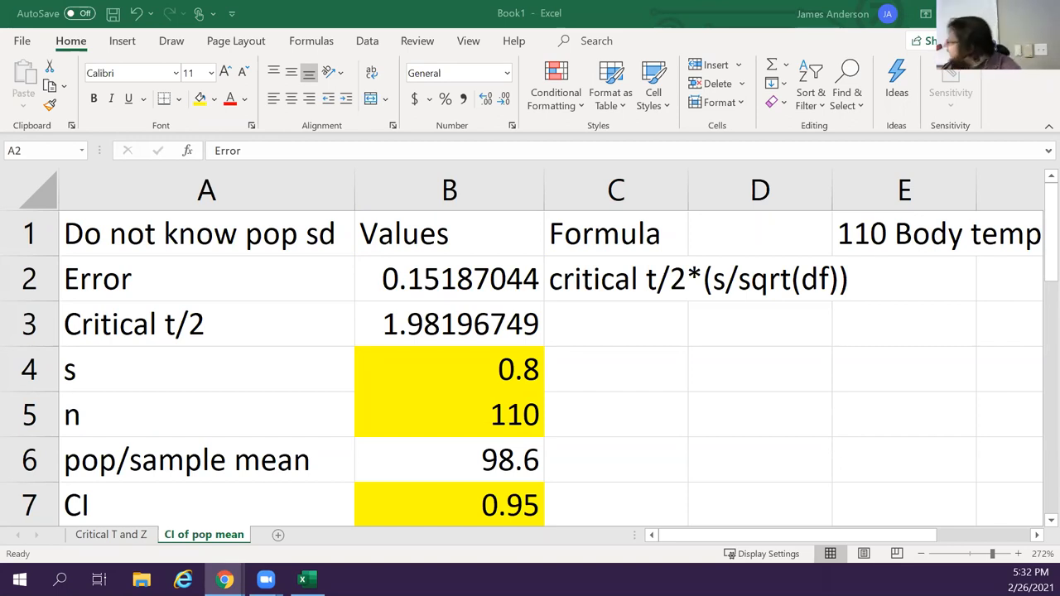
pyautogui.moveTo(275, 534)
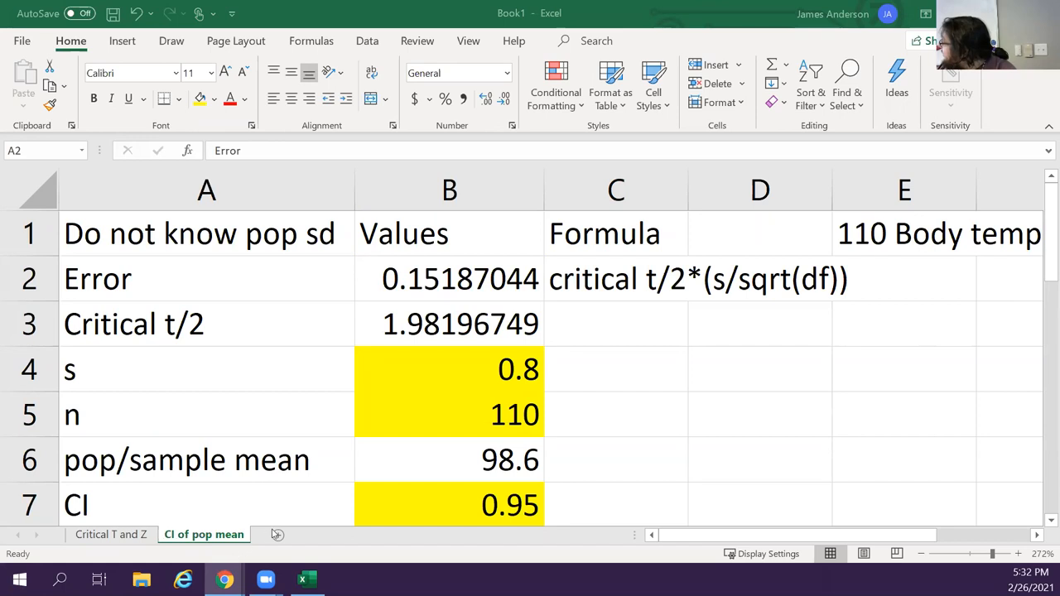
# Add a new worksheet and rename it 'CI given data'
pyautogui.click(206, 279)
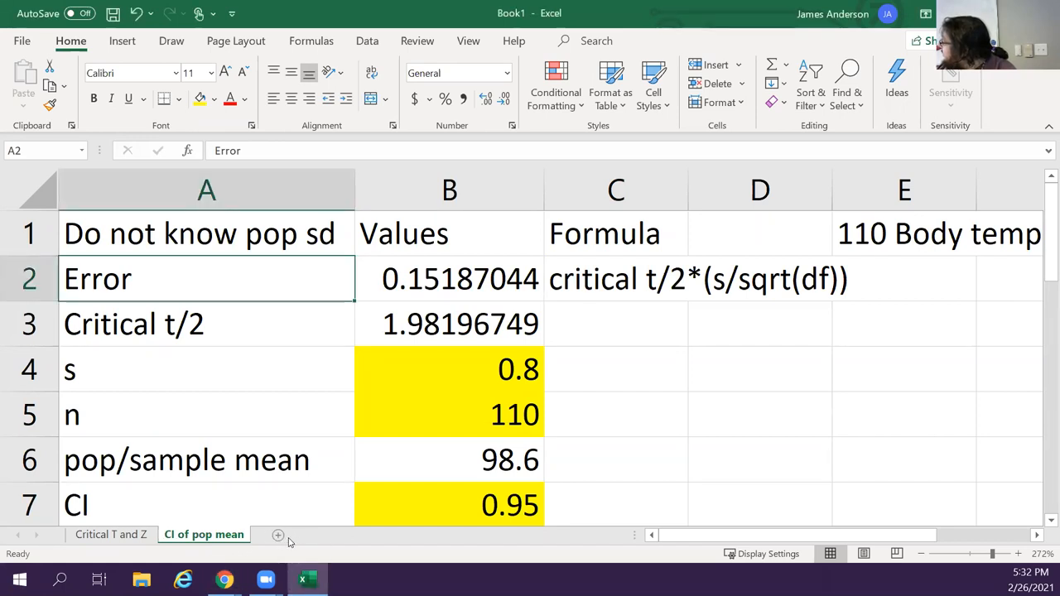
pyautogui.rightClick(275, 534)
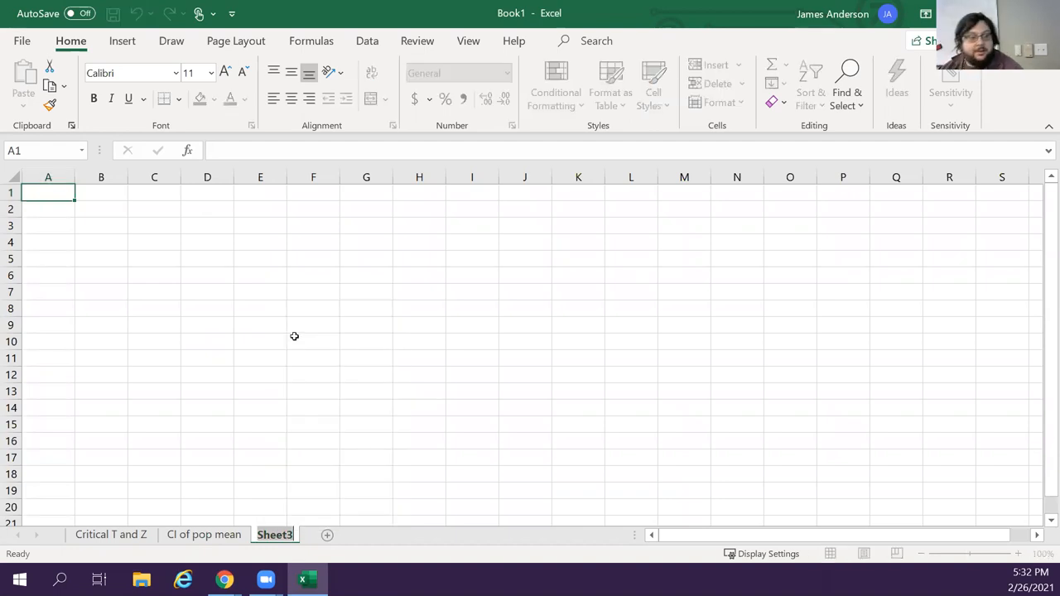
pyautogui.doubleClick(274, 534)
pyautogui.write('CI given data')
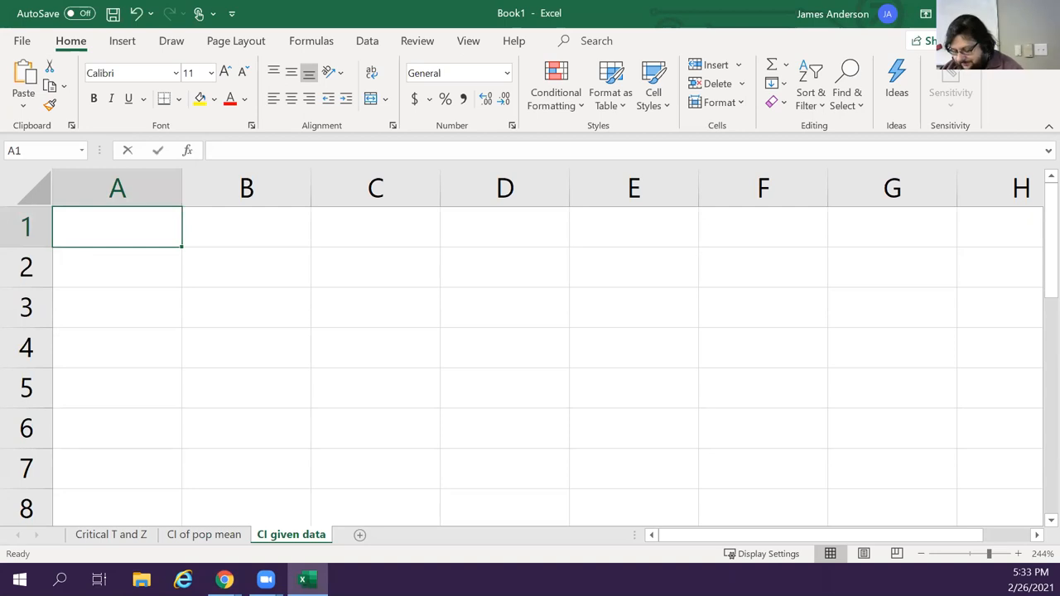
# Put the heading 'Net worth of rich people' above the pasted net worth values
pyautogui.write('Net worth of ri')
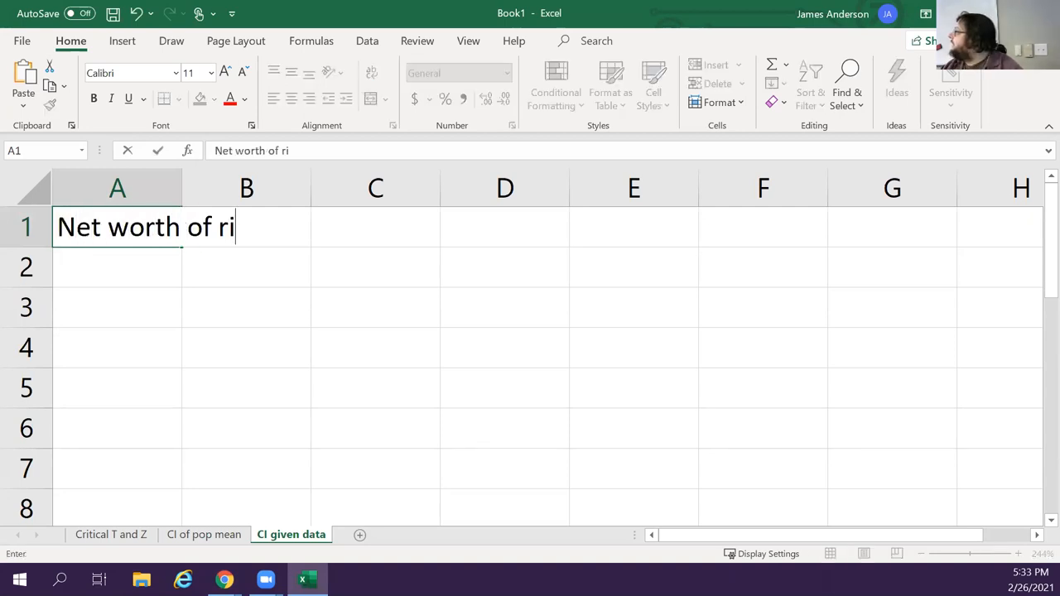
pyautogui.write('ch people')
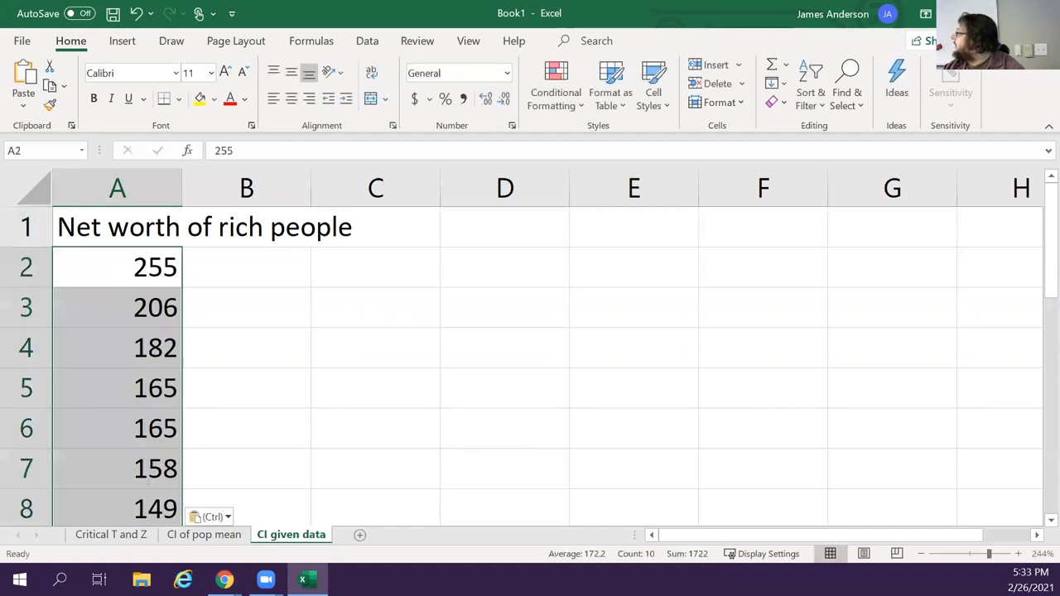
pyautogui.click(117, 388)
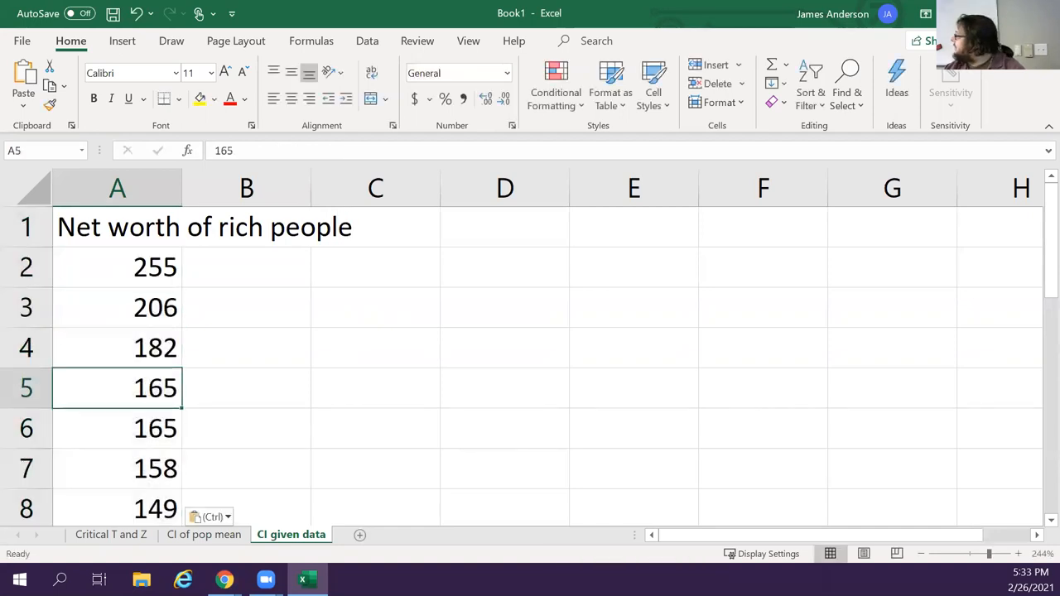
pyautogui.click(117, 226)
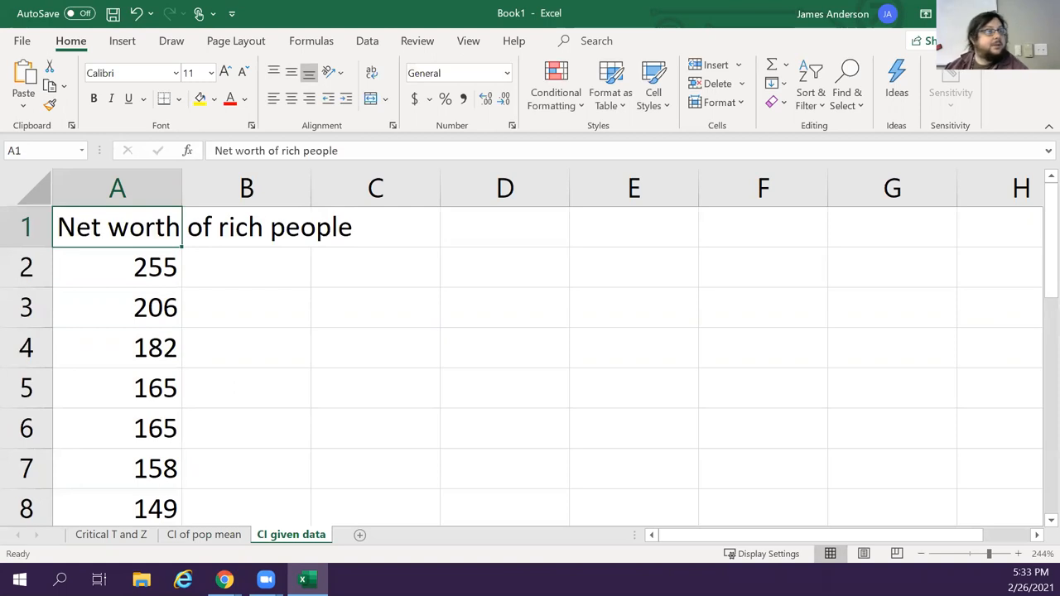
pyautogui.click(375, 226)
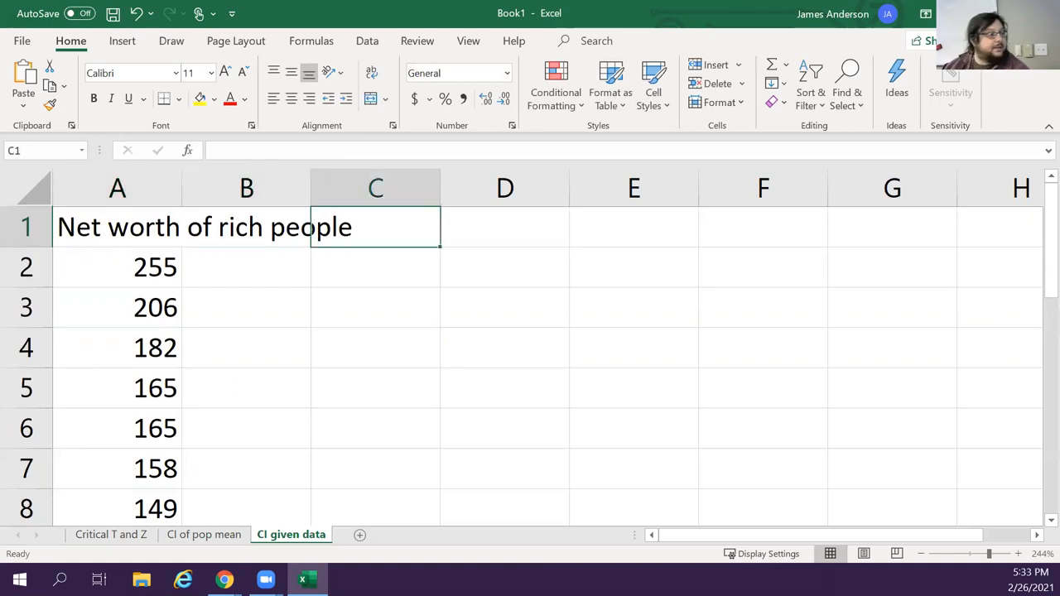
pyautogui.click(504, 226)
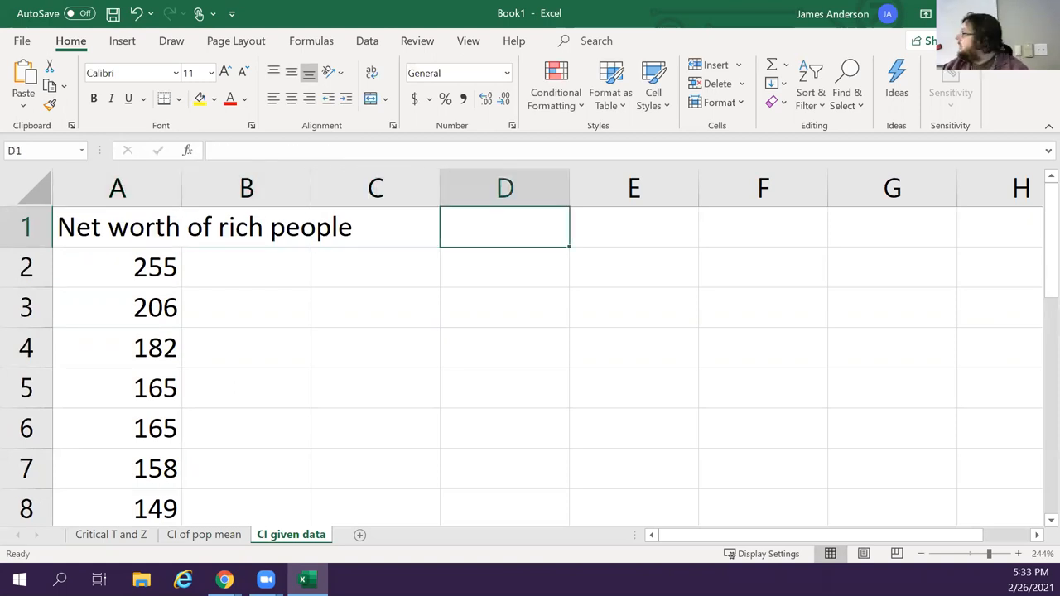
# Add the 'CI of the wealth' heading and copy the Error-to-Lower CI labels from CI of pop mean
pyautogui.write('CI of')
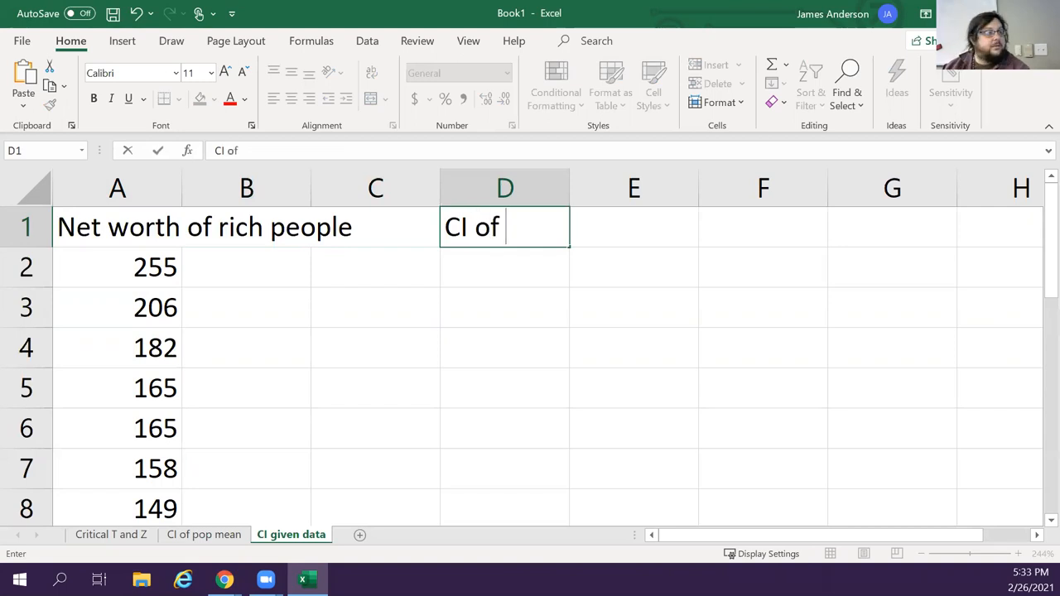
pyautogui.write('the wealth')
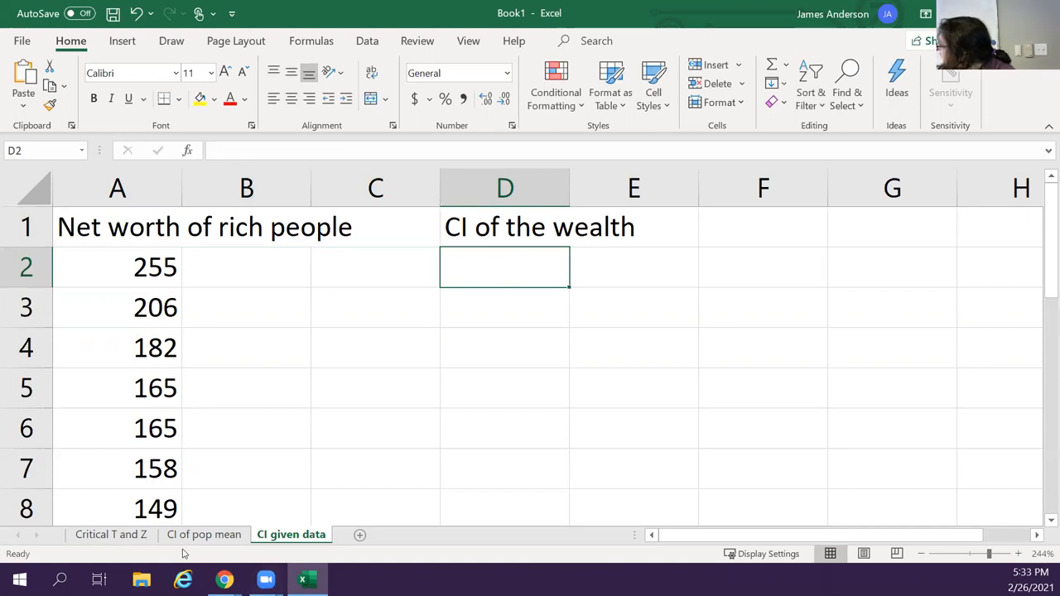
pyautogui.click(203, 534)
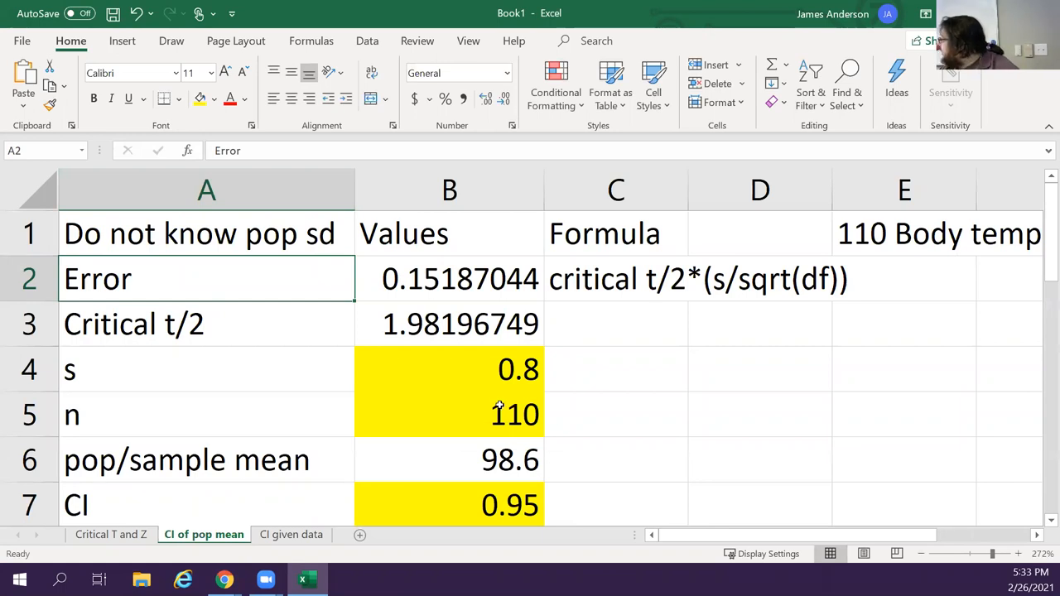
pyautogui.scroll(-3)
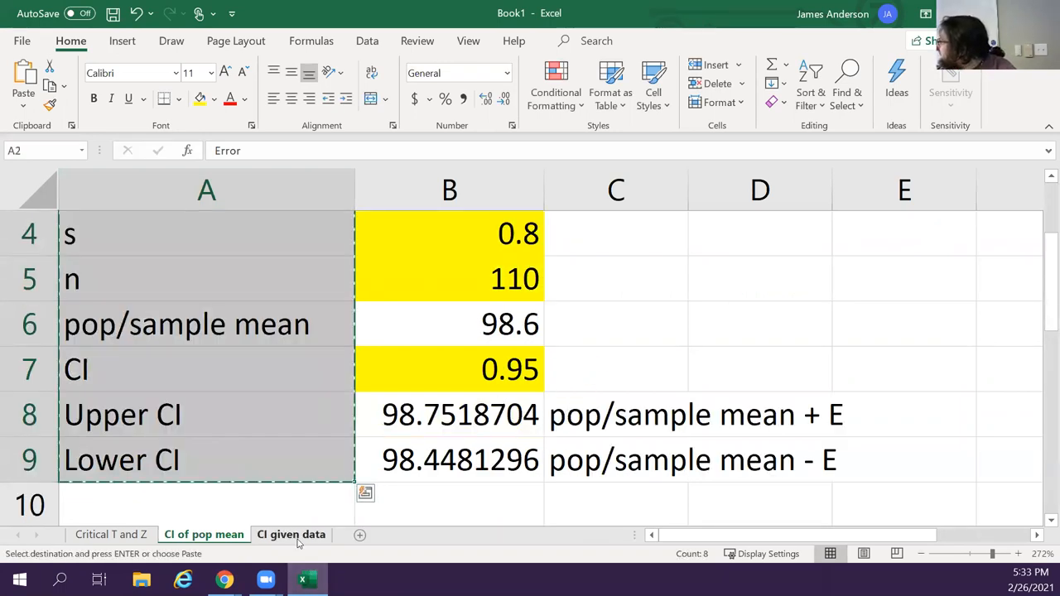
pyautogui.click(291, 534)
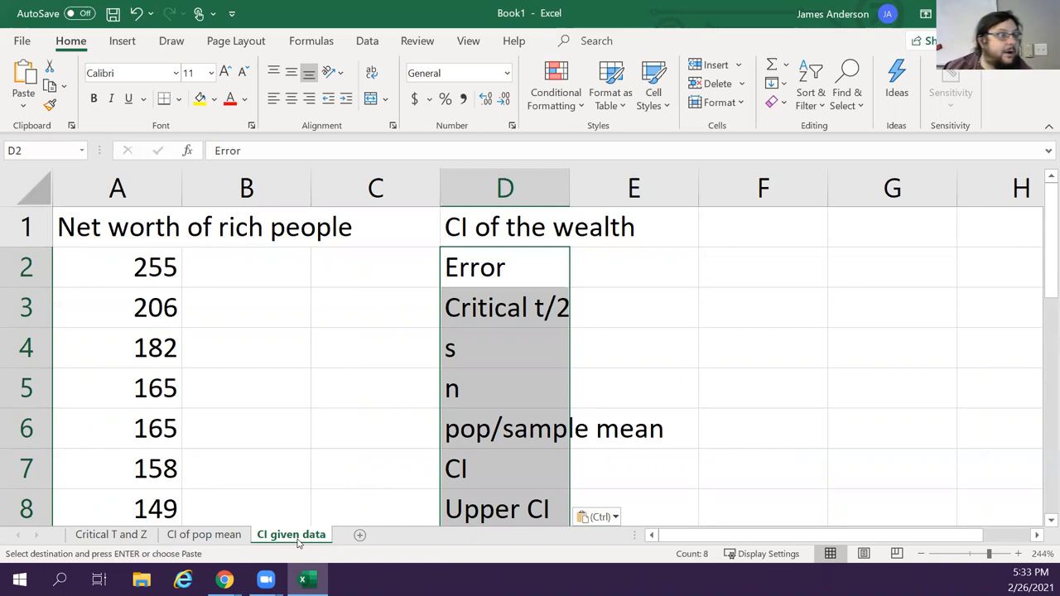
pyautogui.click(633, 348)
pyautogui.write('0.99')
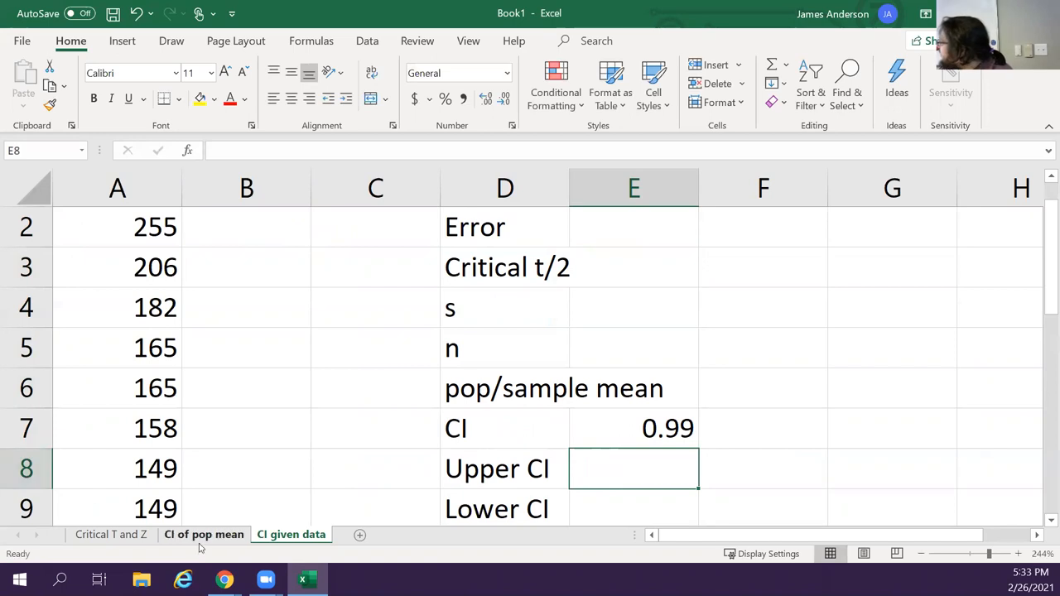
# Copy the T.INV critical t/2 formula from CI of pop mean into E3
pyautogui.click(203, 534)
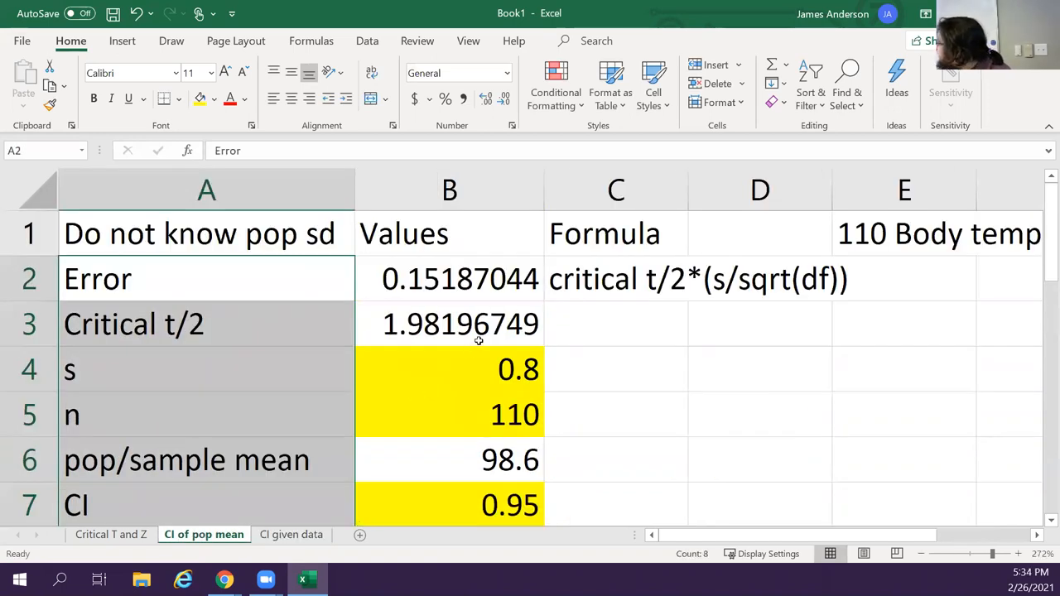
pyautogui.click(449, 324)
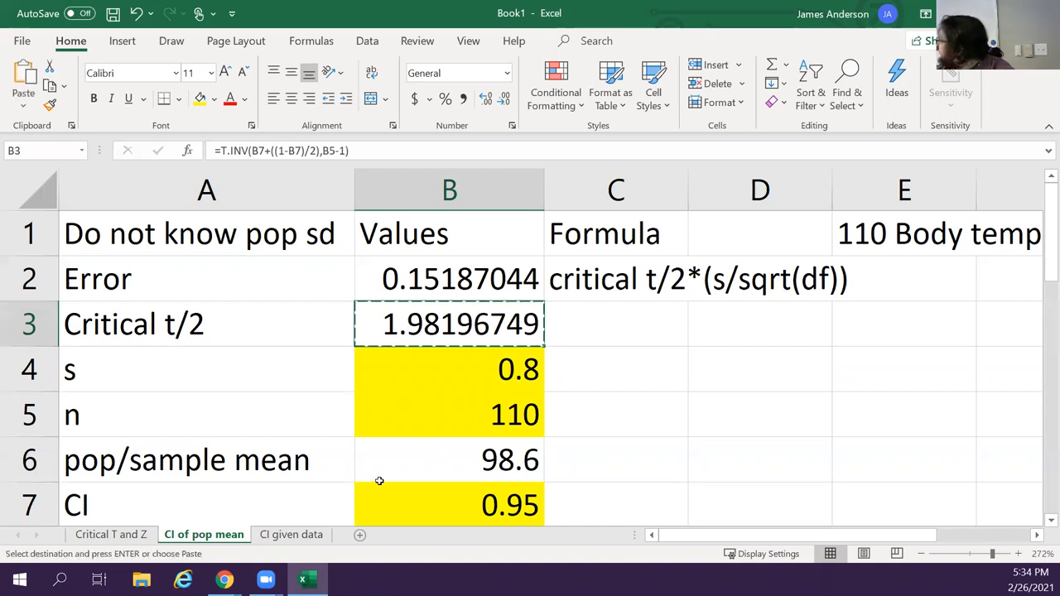
pyautogui.click(291, 534)
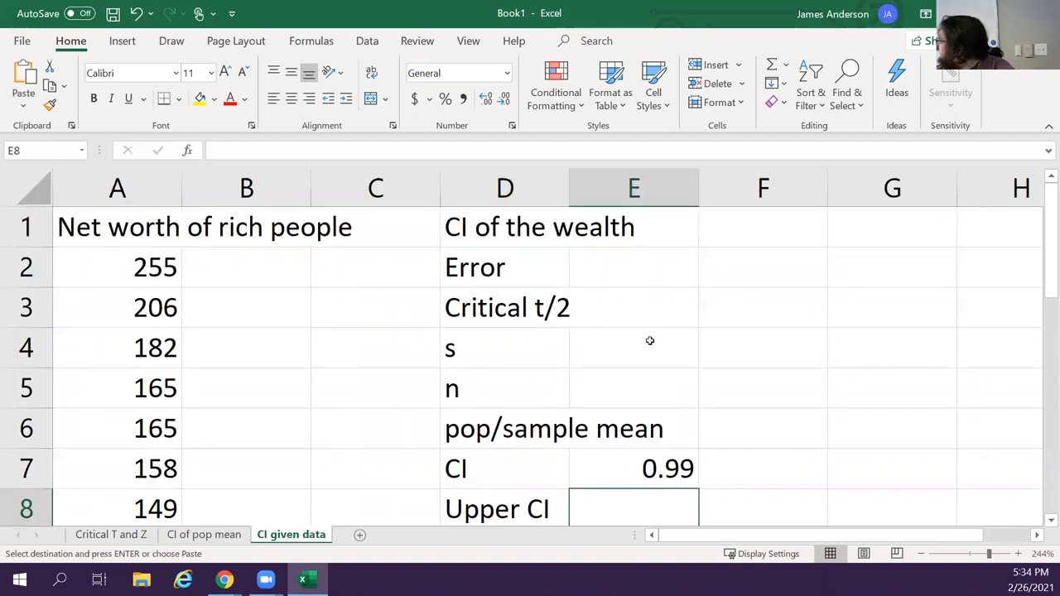
pyautogui.click(633, 307)
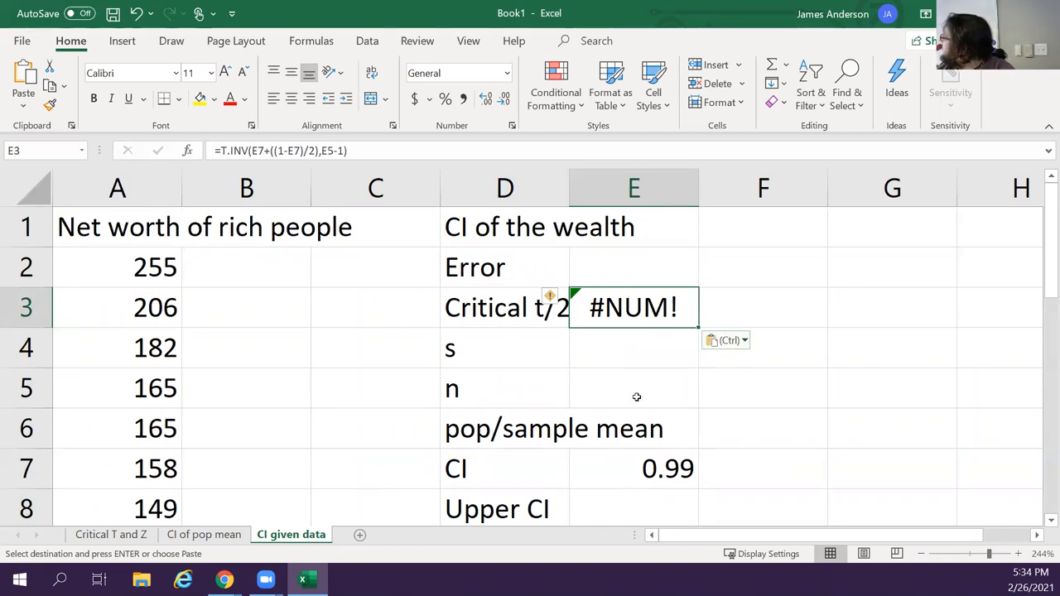
pyautogui.click(633, 389)
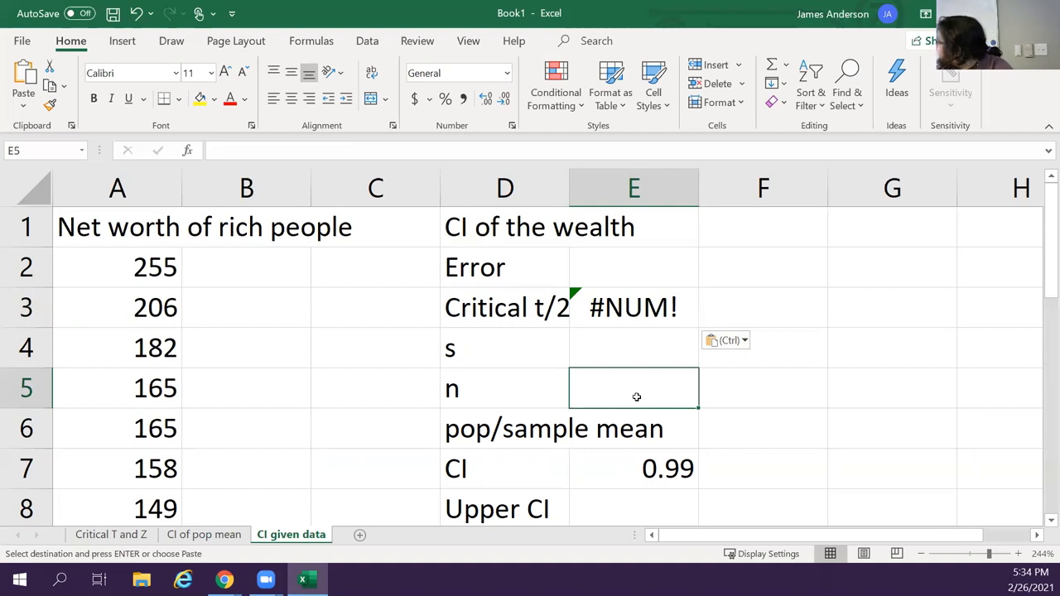
pyautogui.click(633, 307)
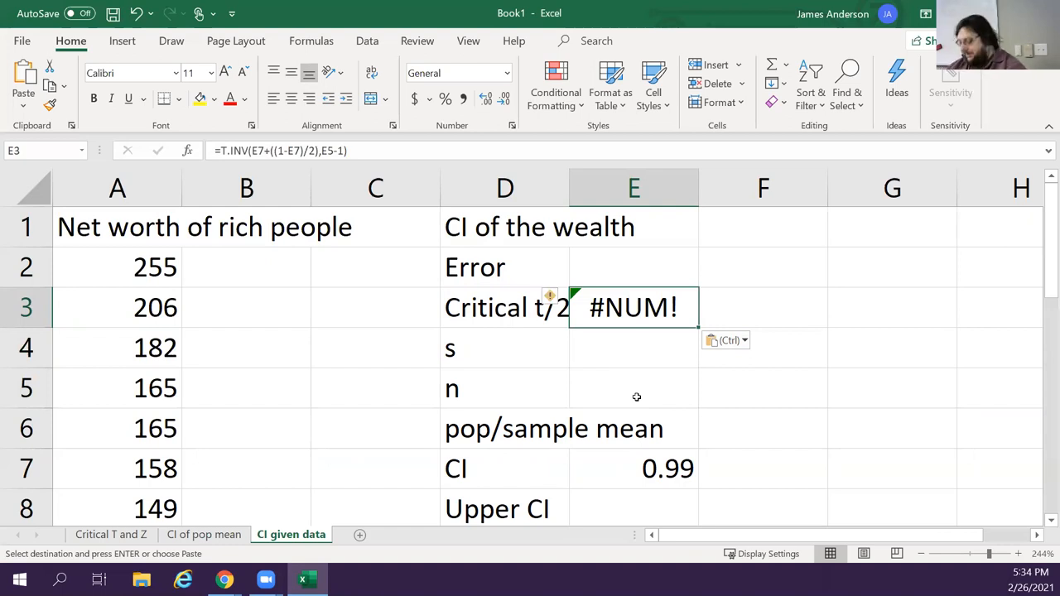
pyautogui.click(633, 388)
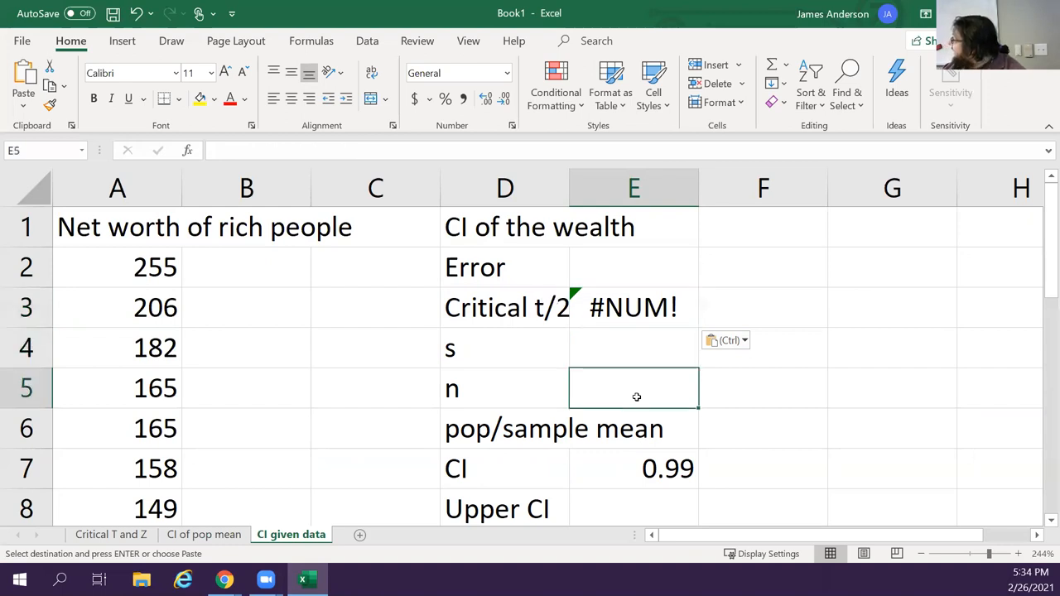
# Count the ten net-worth values with =COUNT(A2:A11) in E5
pyautogui.write('=')
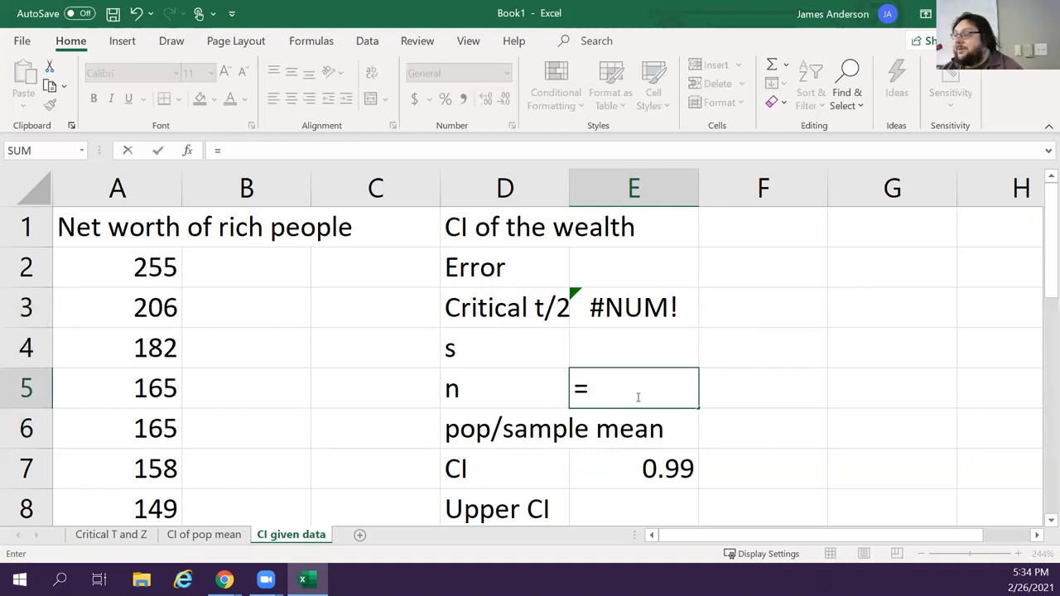
pyautogui.write('cou8n')
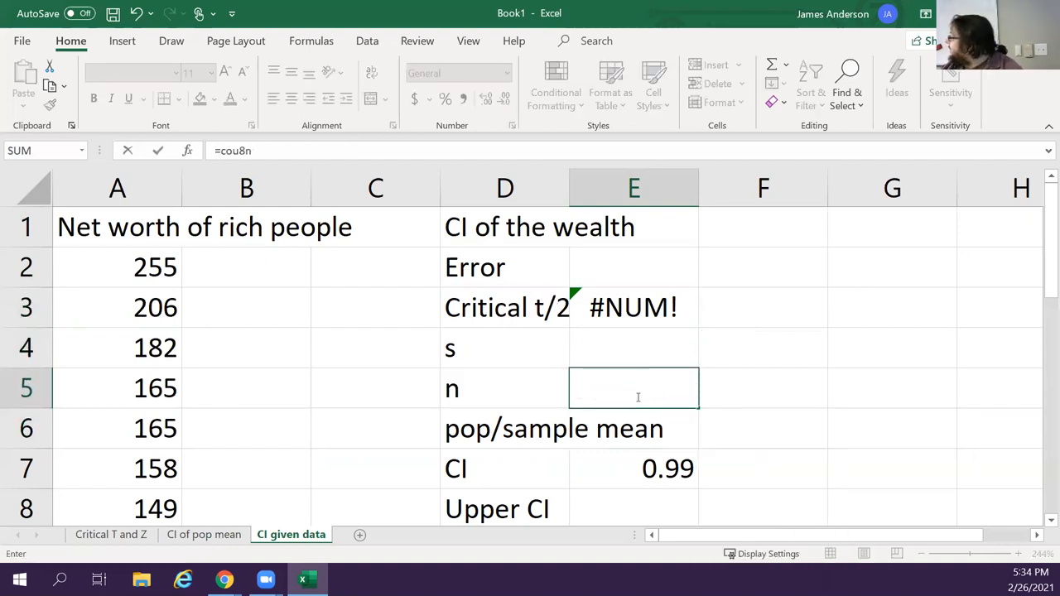
pyautogui.write('count(')
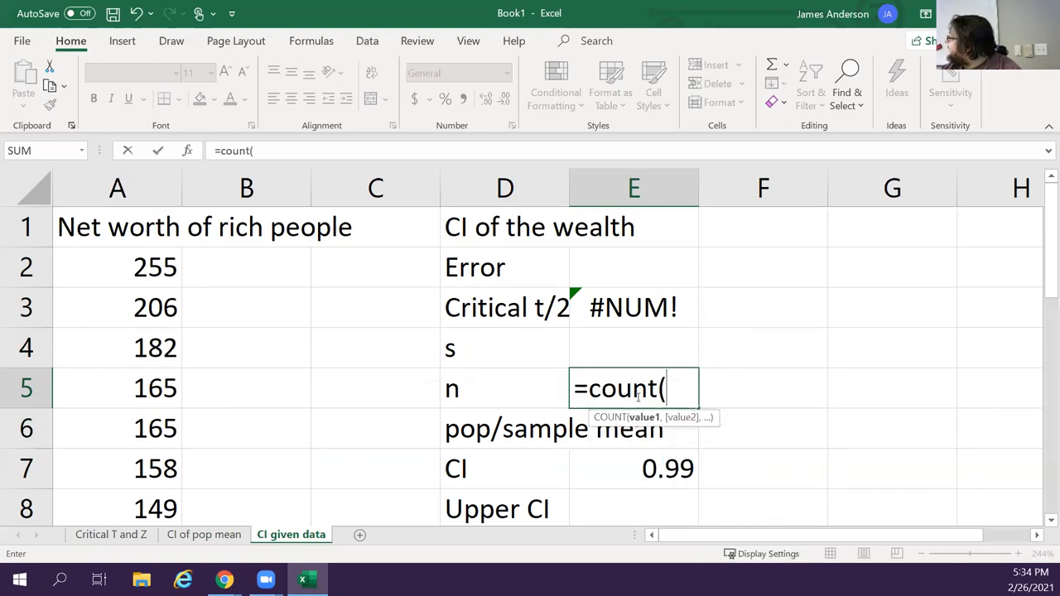
pyautogui.click(117, 267)
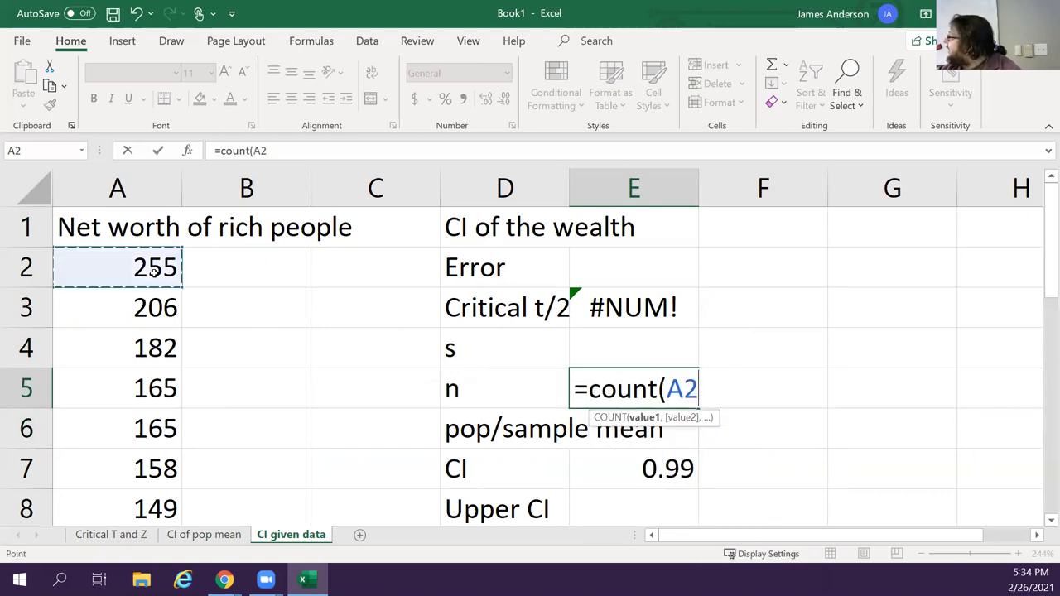
pyautogui.moveTo(117, 267); pyautogui.dragTo(116, 468)
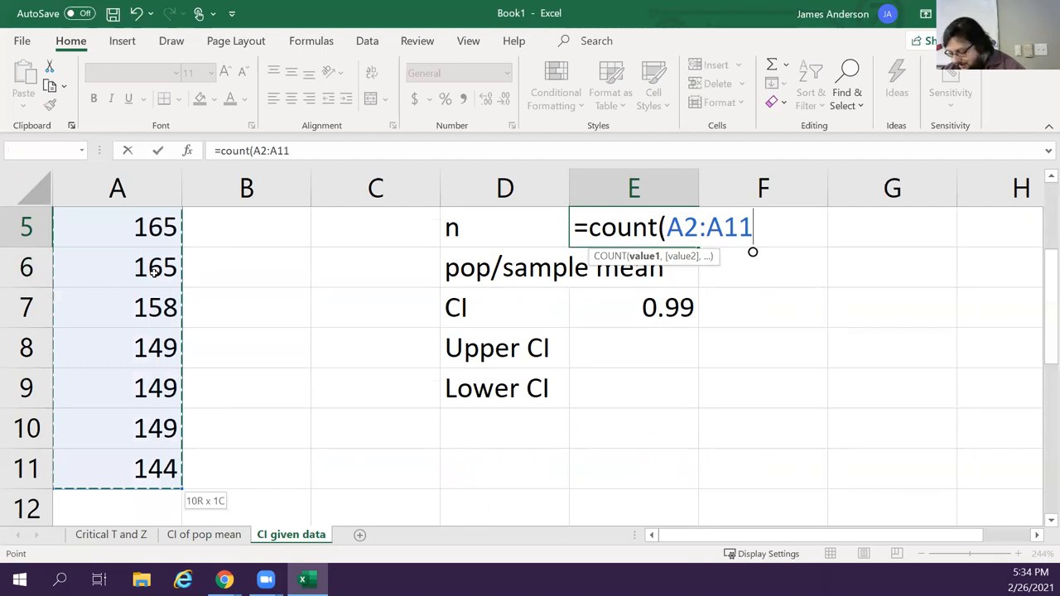
pyautogui.press('Return')
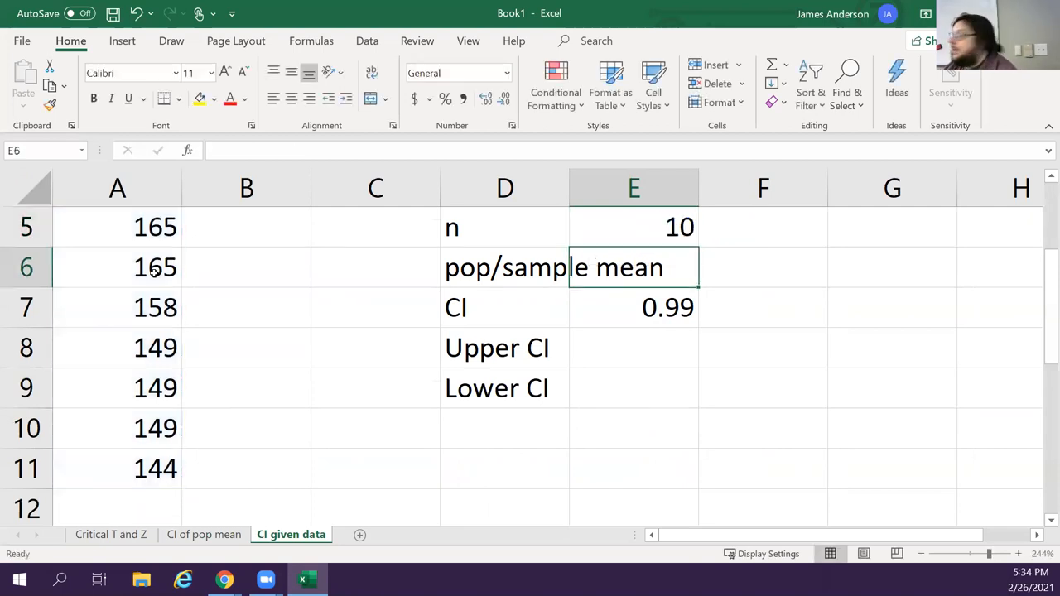
pyautogui.scroll(3)
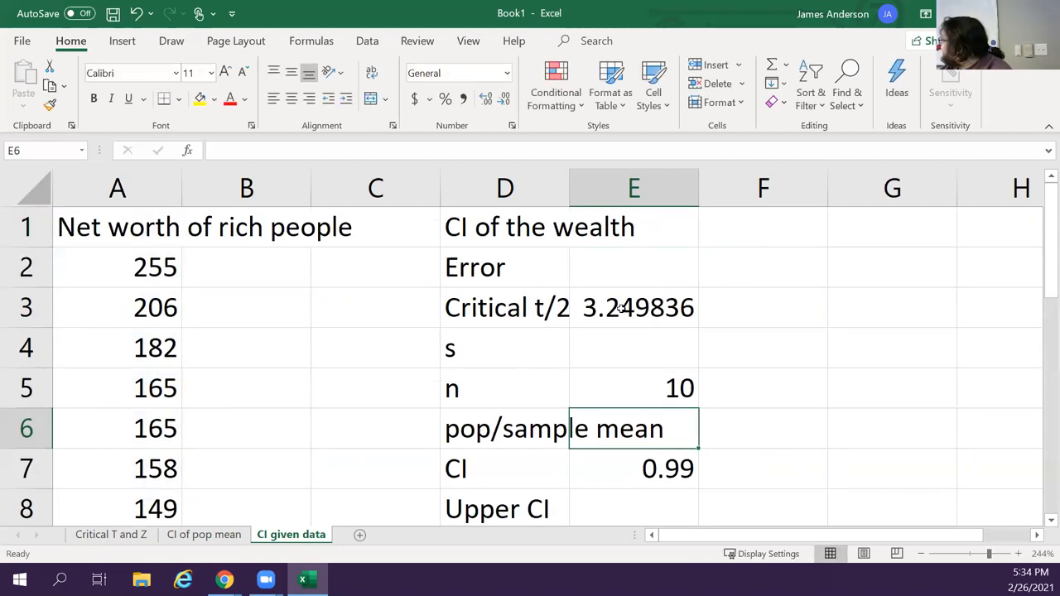
pyautogui.click(634, 307)
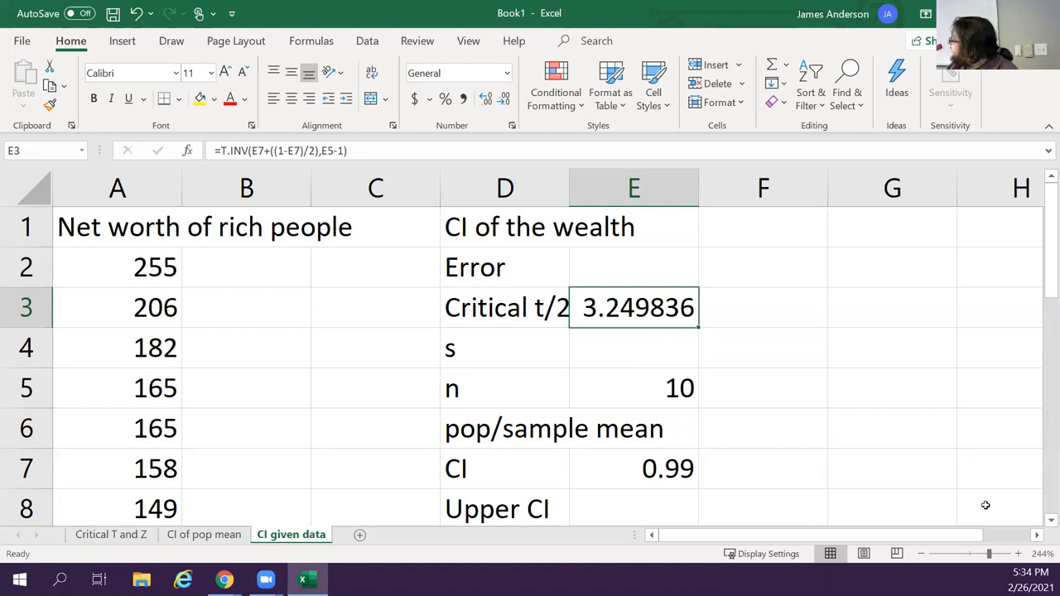
# Average A2:A11 in E6, giving a mean of 172.2
pyautogui.click(633, 428)
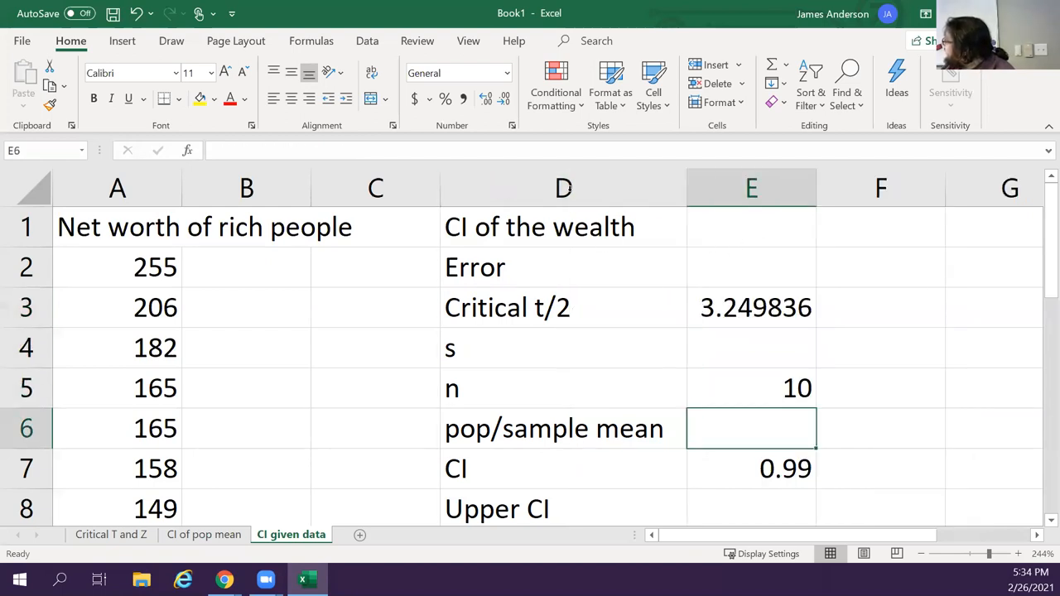
pyautogui.write('=av')
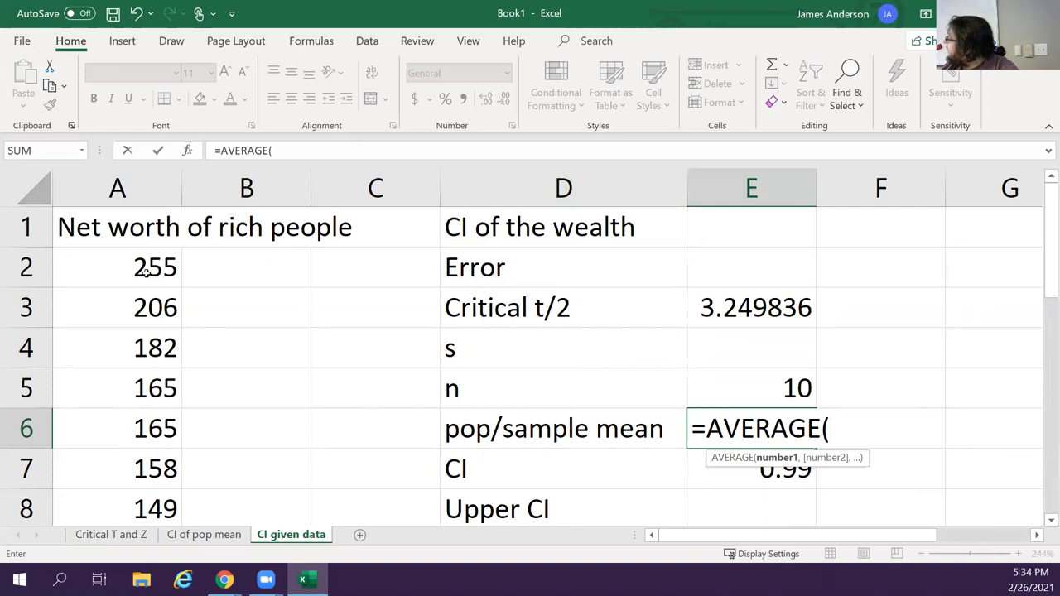
pyautogui.moveTo(117, 267); pyautogui.dragTo(118, 468)
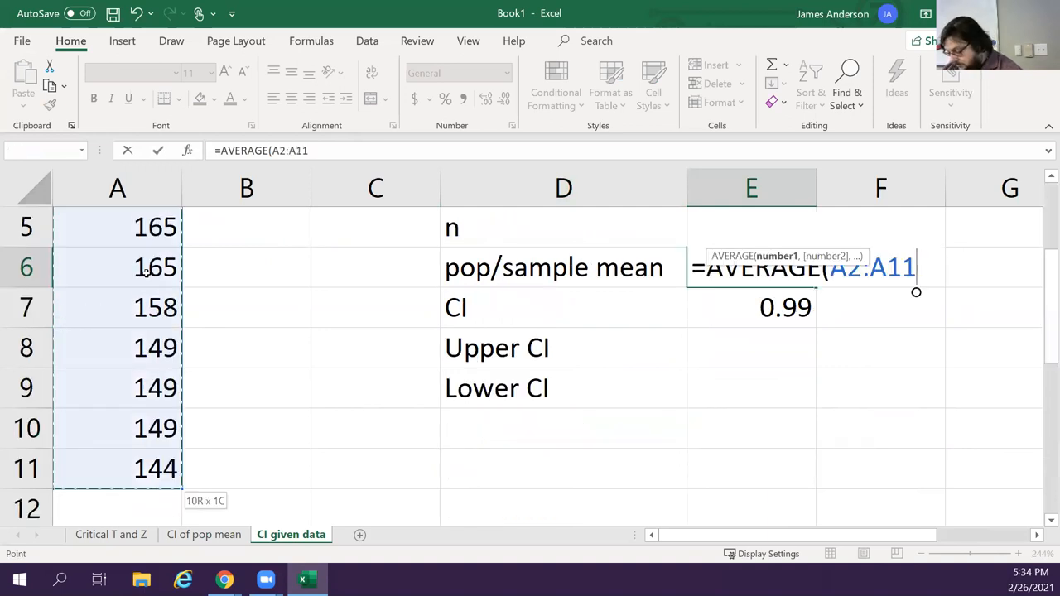
pyautogui.press('Return')
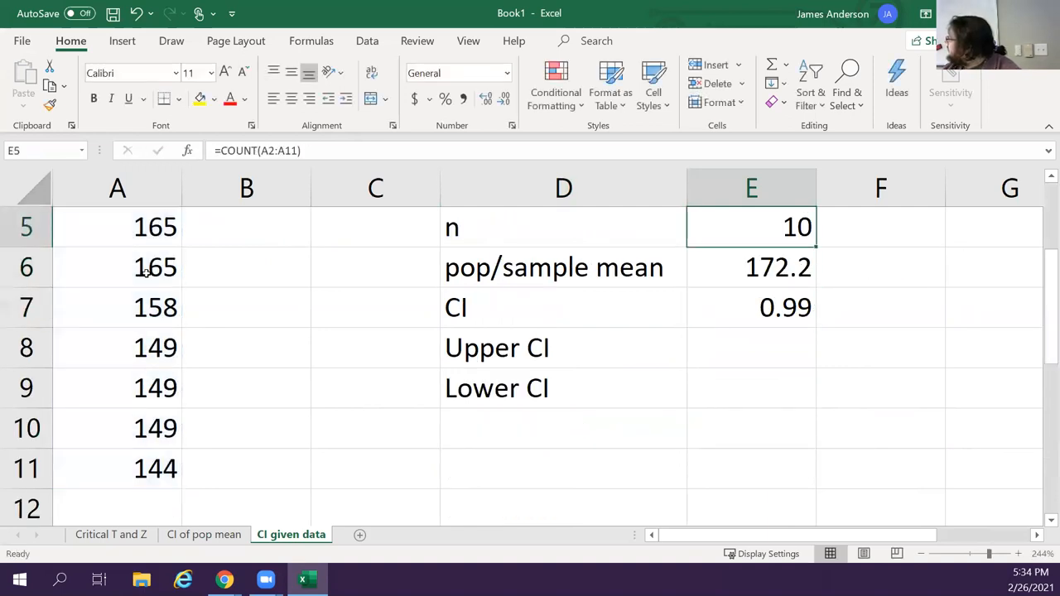
pyautogui.click(751, 428)
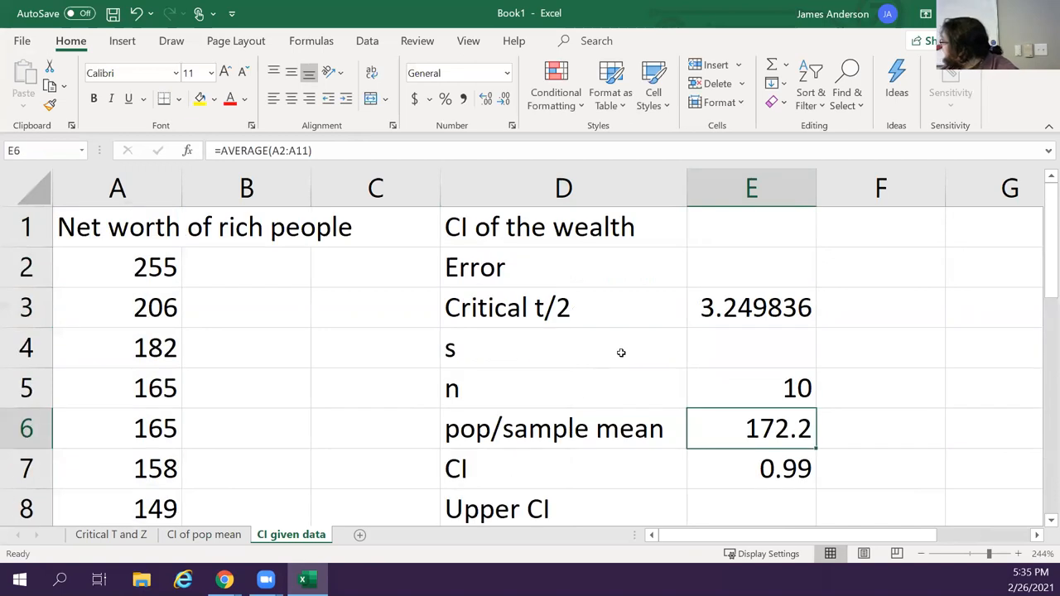
pyautogui.click(751, 347)
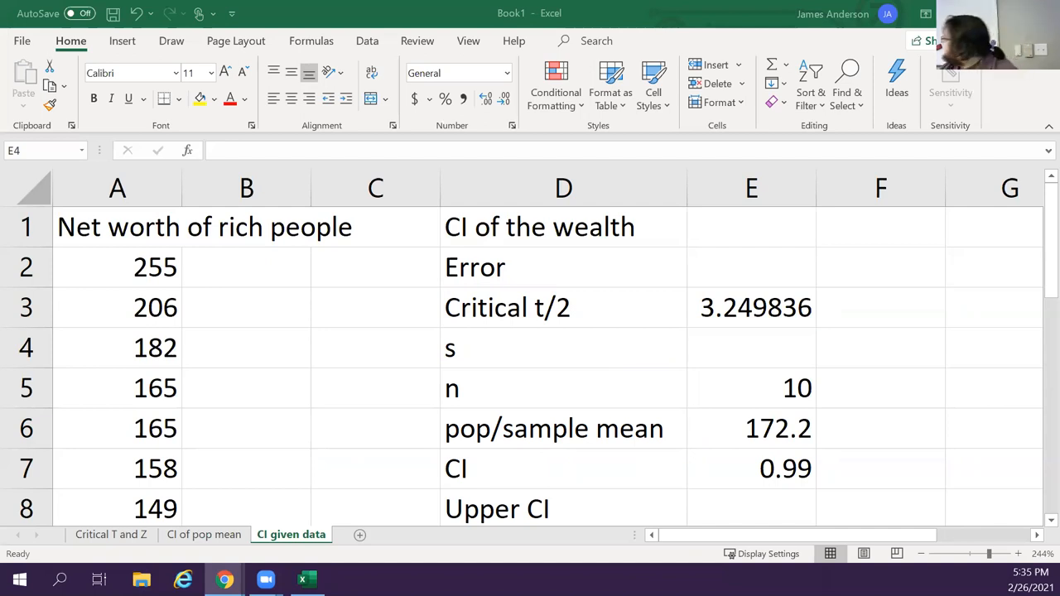
# Compute s in E4 as STDEV.S of A2:A11, giving 34.6564087
pyautogui.click(751, 347)
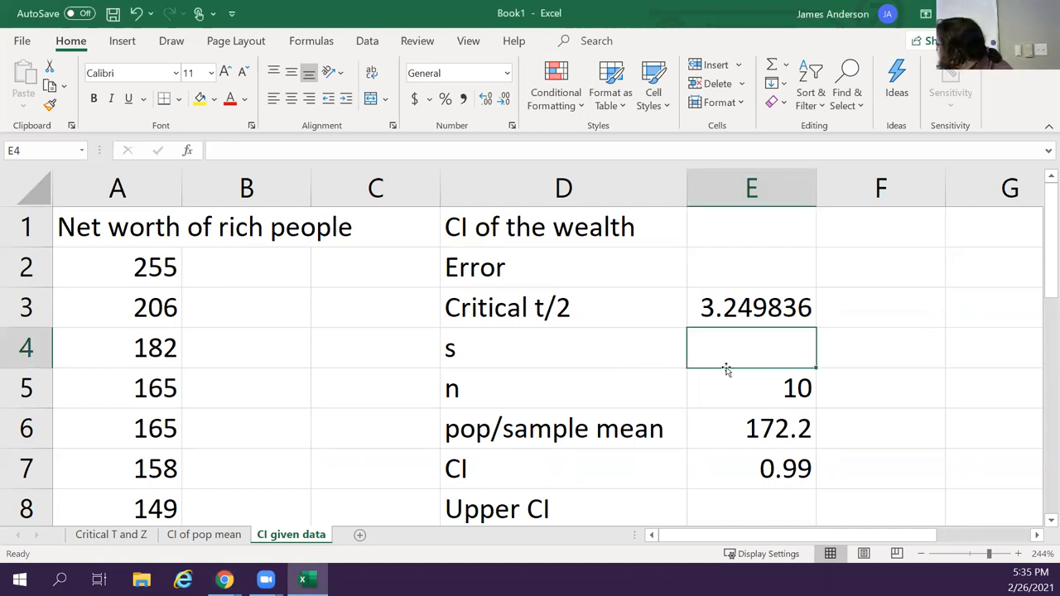
pyautogui.write('=st.')
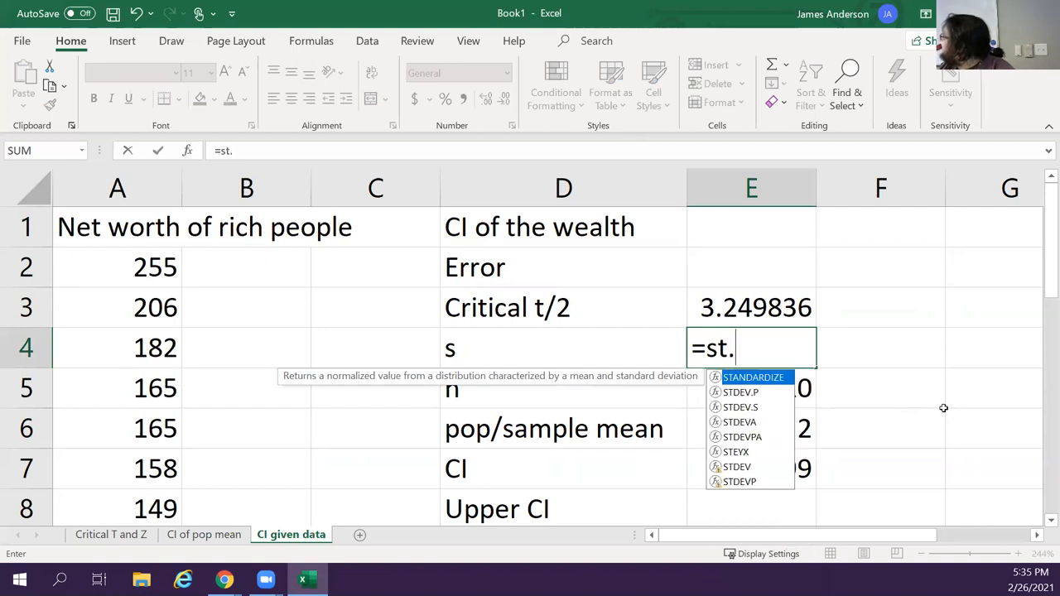
pyautogui.press('Backspace')
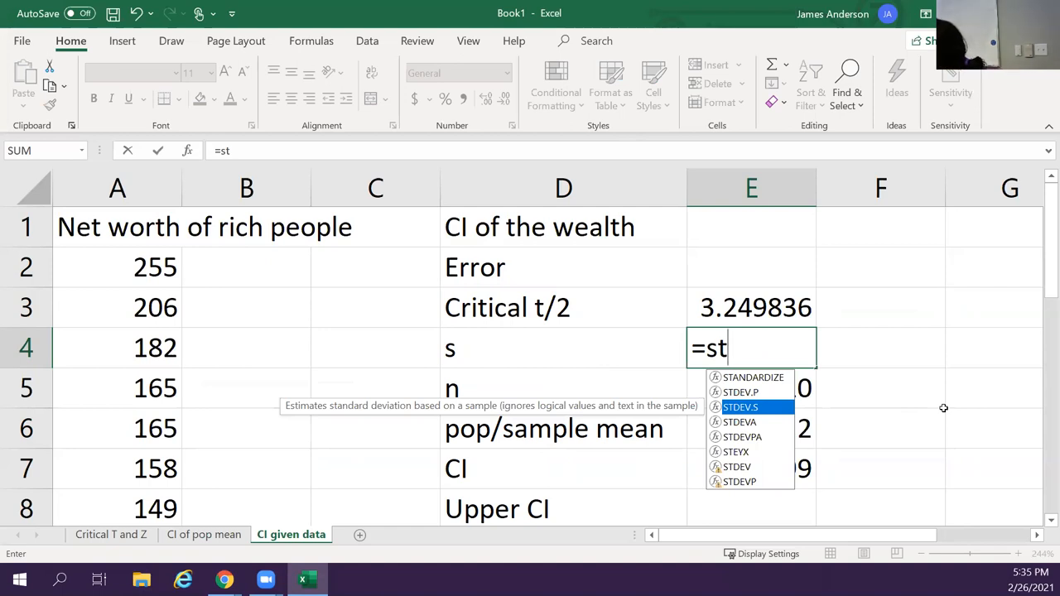
pyautogui.doubleClick(740, 407)
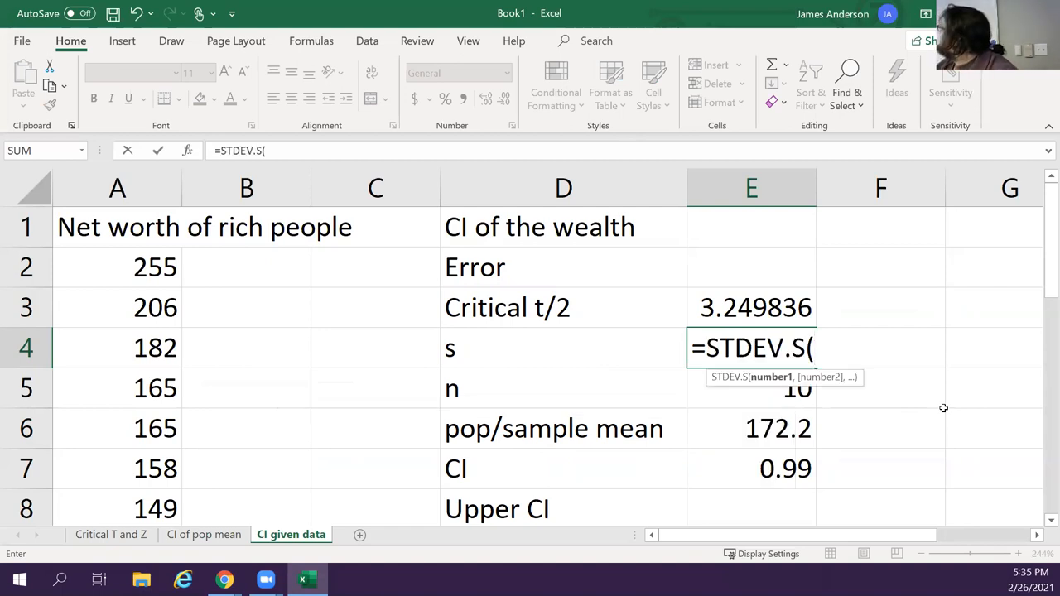
pyautogui.click(116, 267)
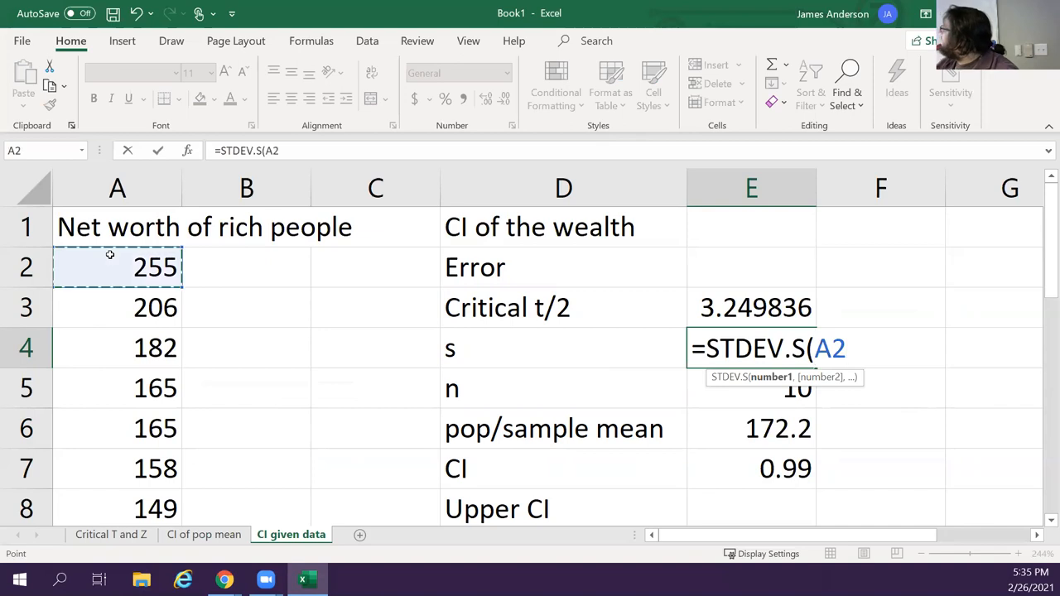
pyautogui.moveTo(117, 267); pyautogui.dragTo(117, 469)
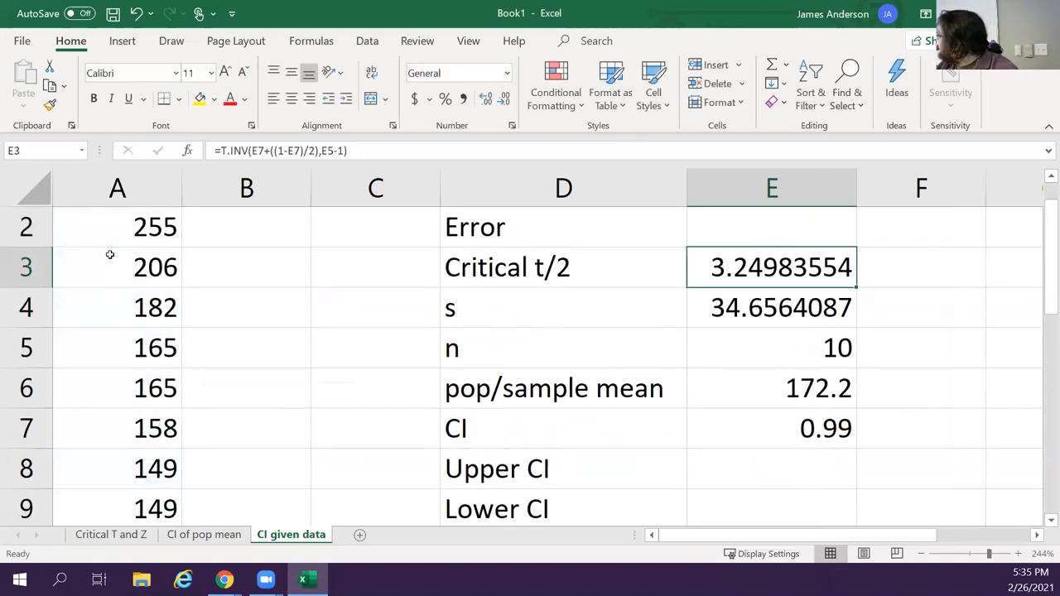
pyautogui.click(771, 226)
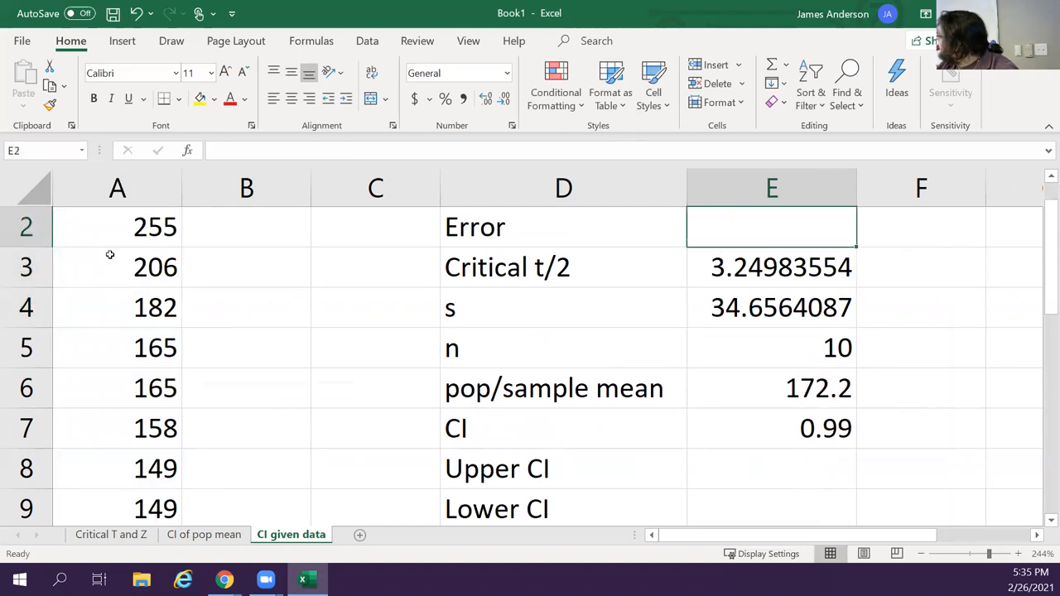
pyautogui.moveTo(212, 499)
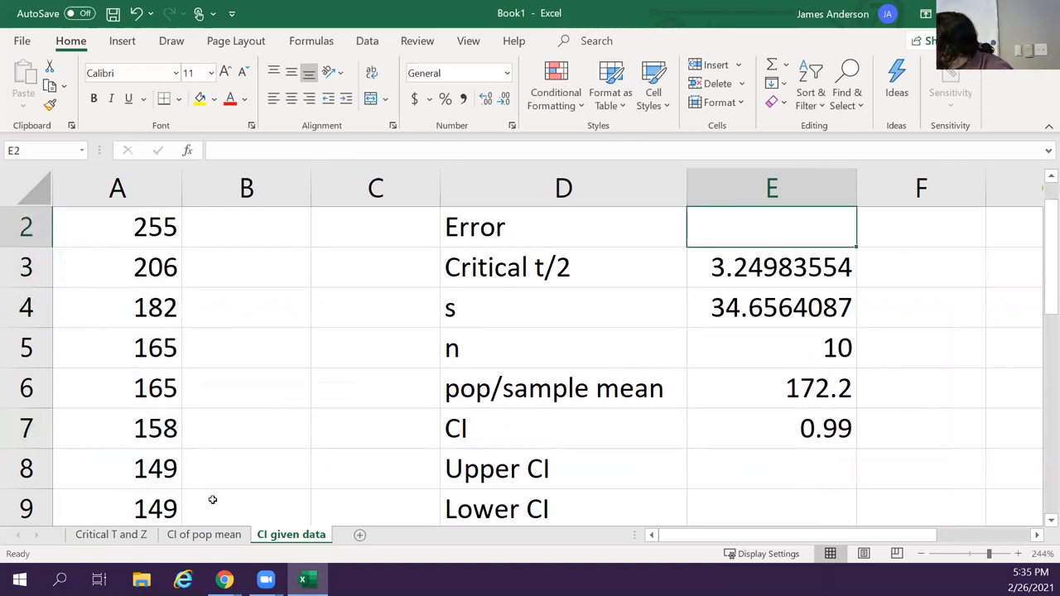
# Copy the Error and CI formulas from CI of pop mean, giving Error 37.542543
pyautogui.click(204, 534)
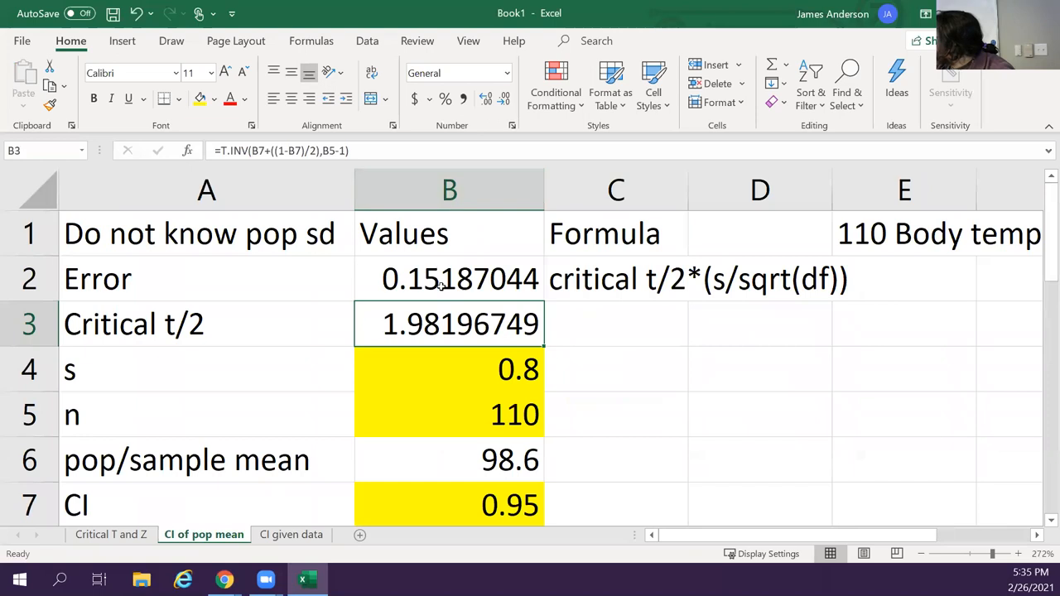
pyautogui.click(450, 279)
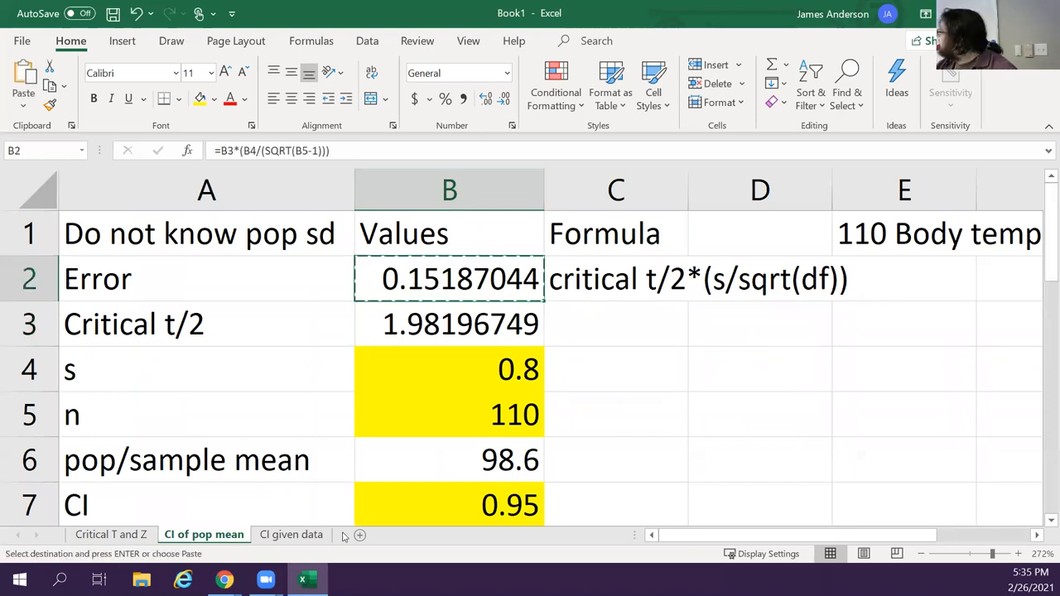
pyautogui.click(291, 534)
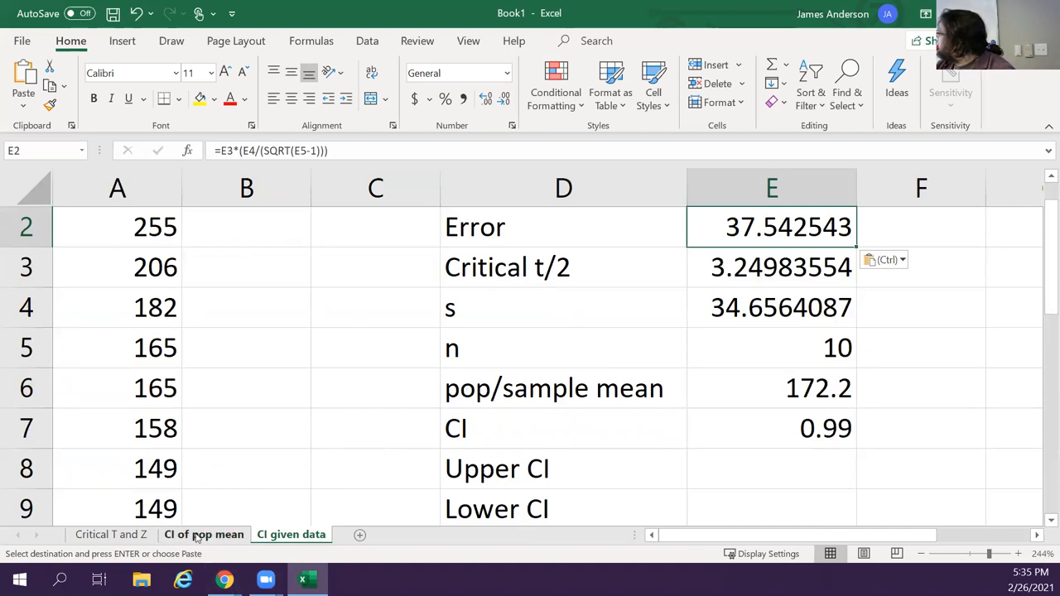
pyautogui.click(203, 534)
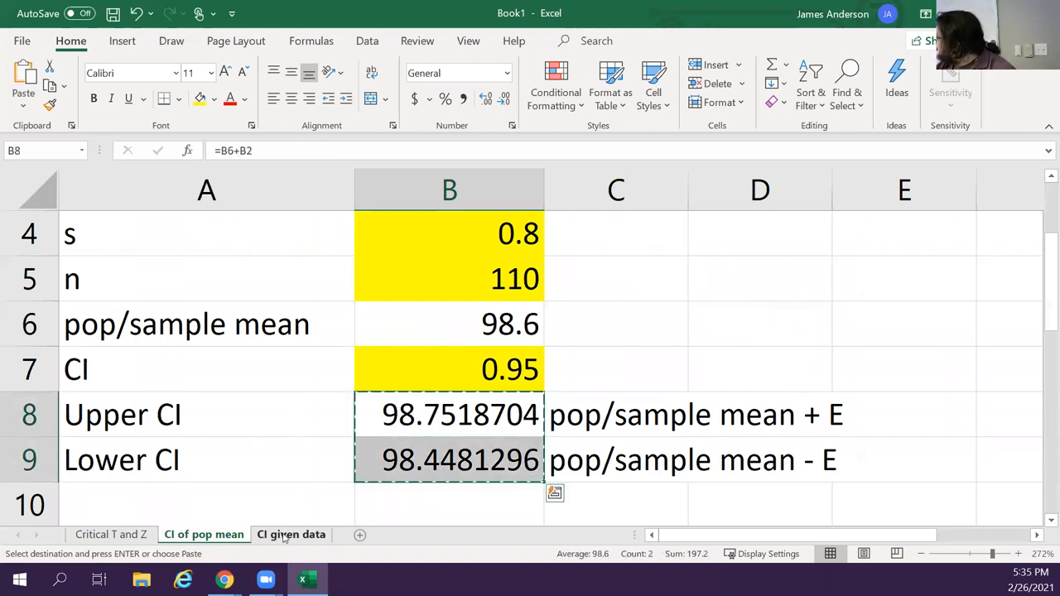
pyautogui.click(291, 534)
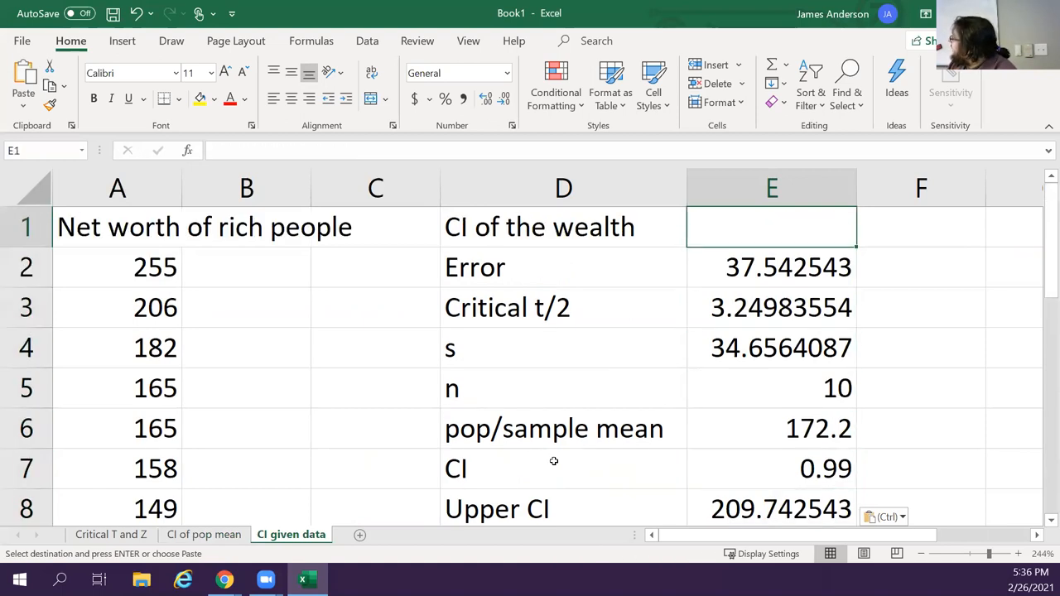
pyautogui.click(117, 226)
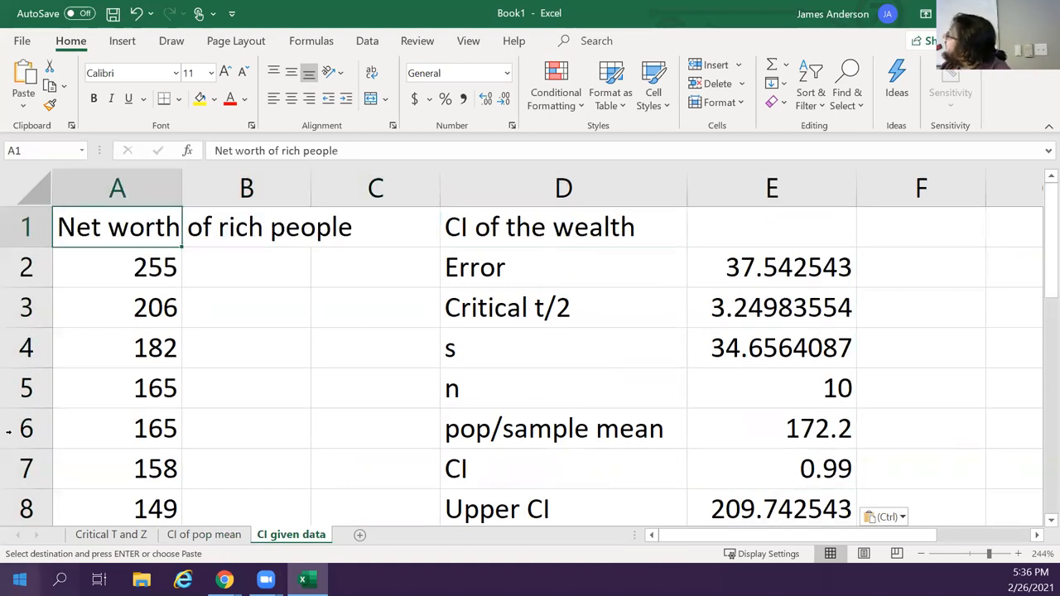
# Fill the title yellow and note 'If you change from 10 entries, you will have to change the ranges!' in F1
pyautogui.click(200, 99)
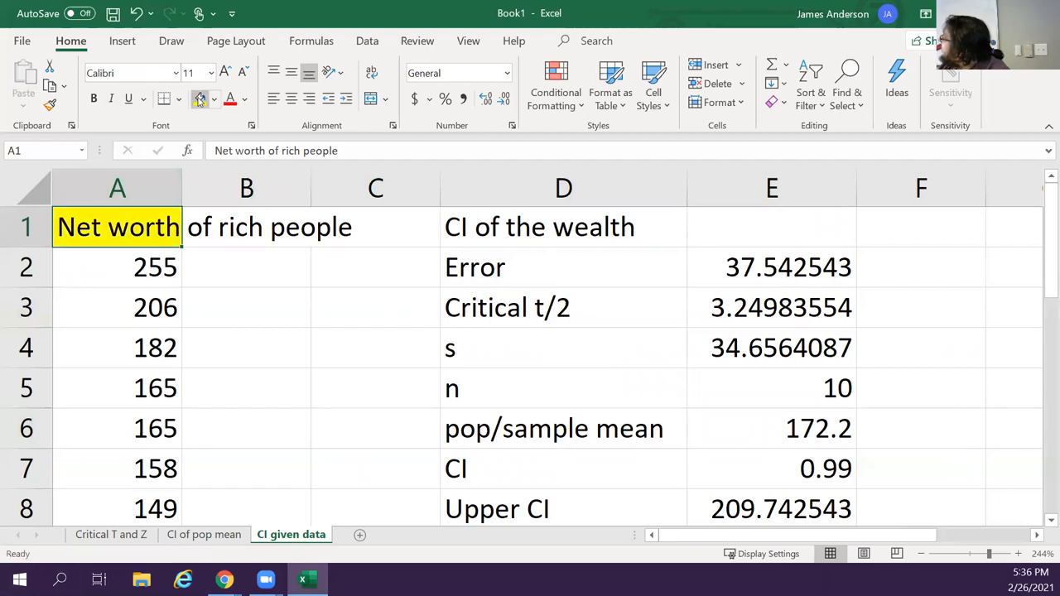
pyautogui.moveTo(200, 99)
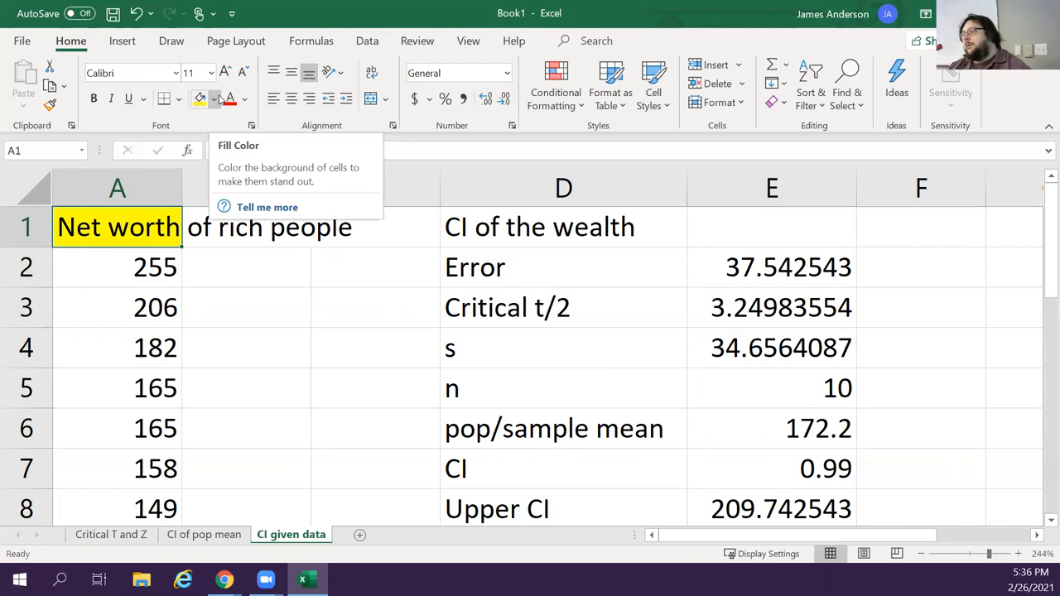
pyautogui.click(771, 347)
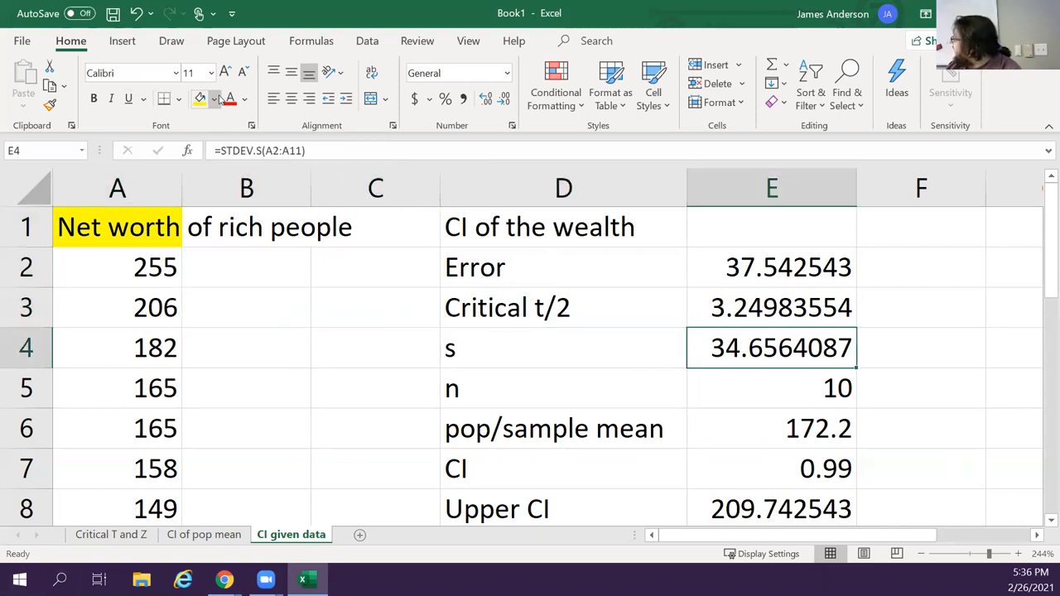
pyautogui.click(920, 226)
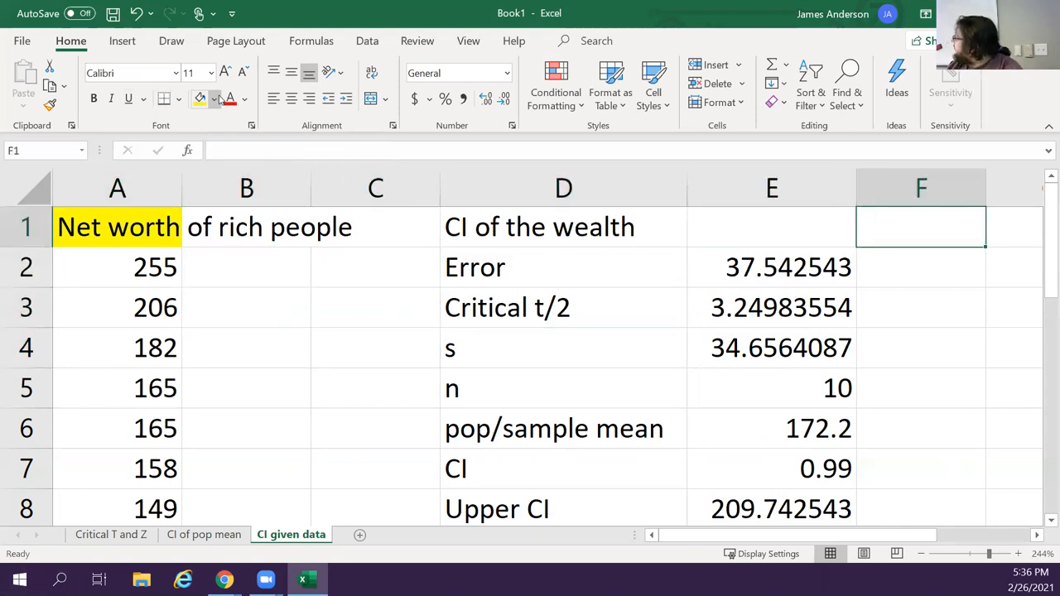
pyautogui.write('If yo')
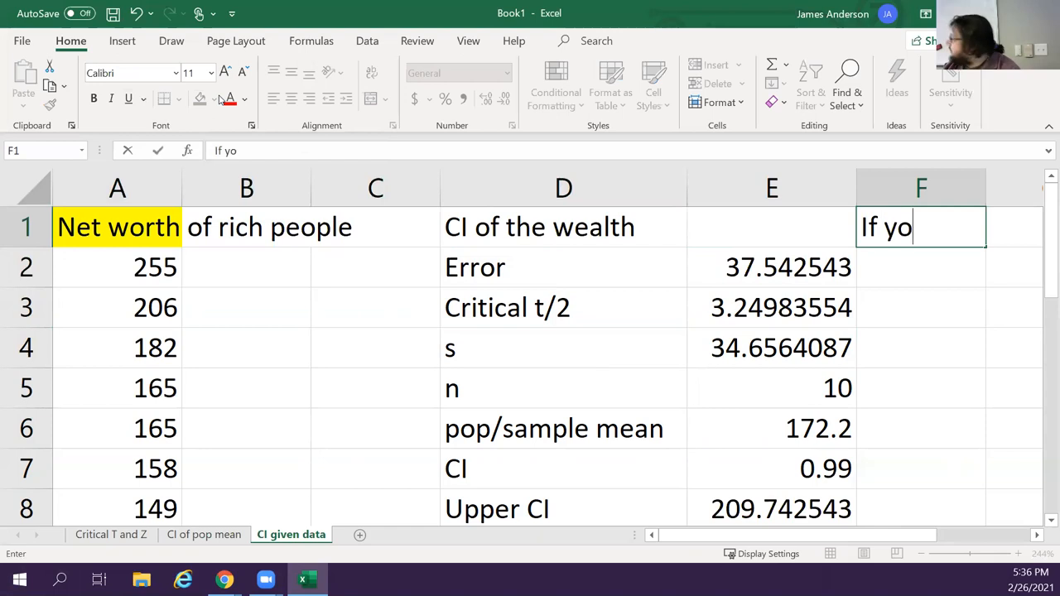
pyautogui.write('u change from')
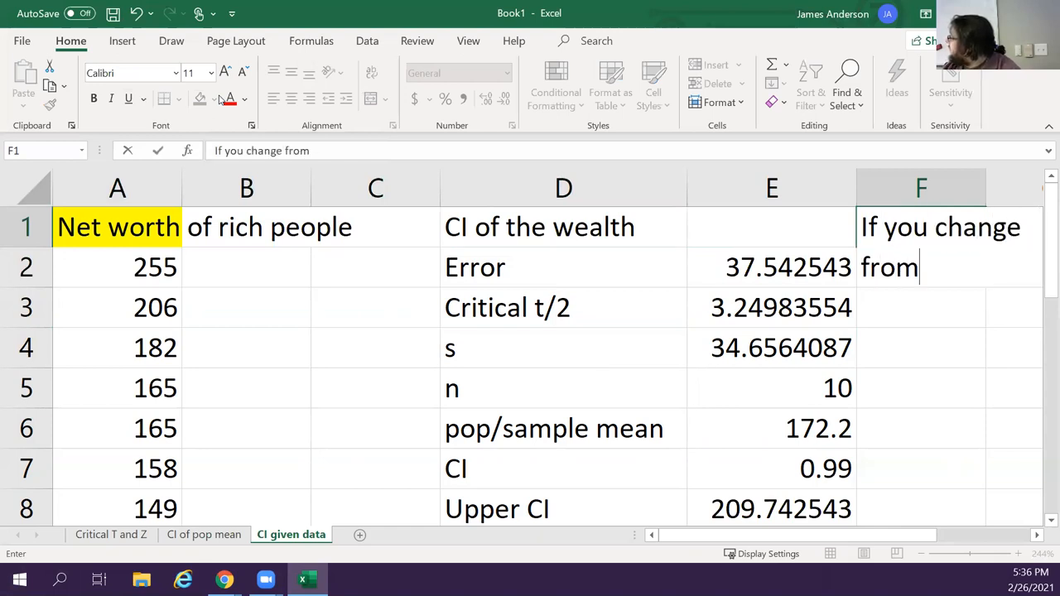
pyautogui.write('10')
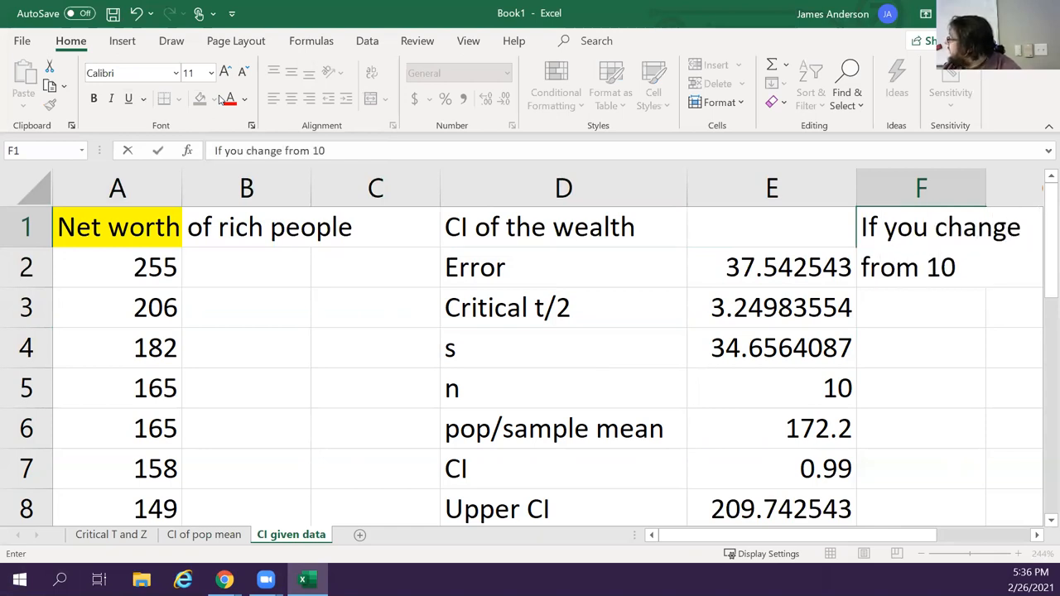
pyautogui.write('entries, you')
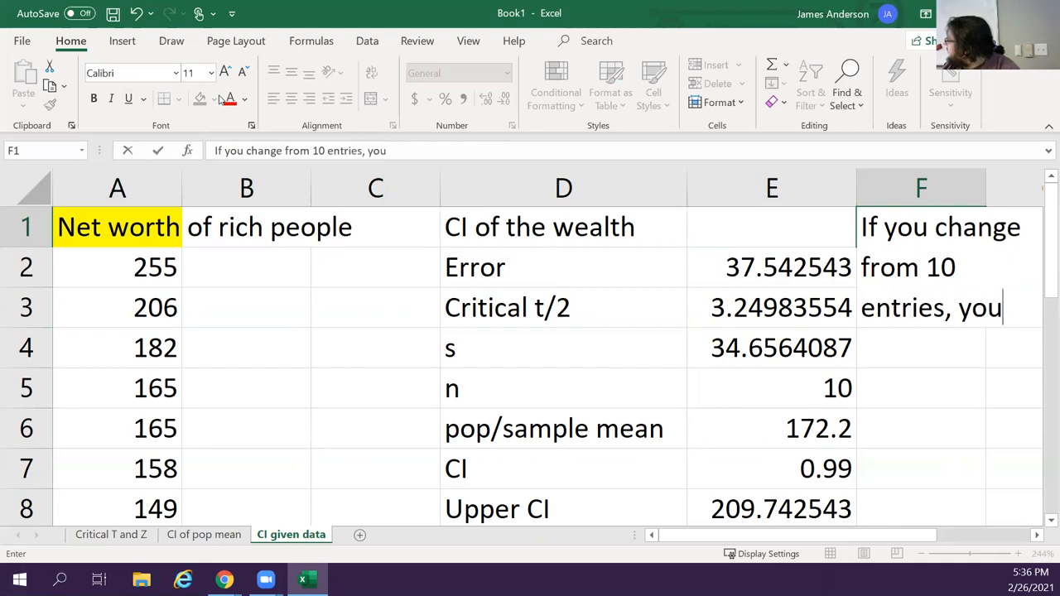
pyautogui.write('will have to')
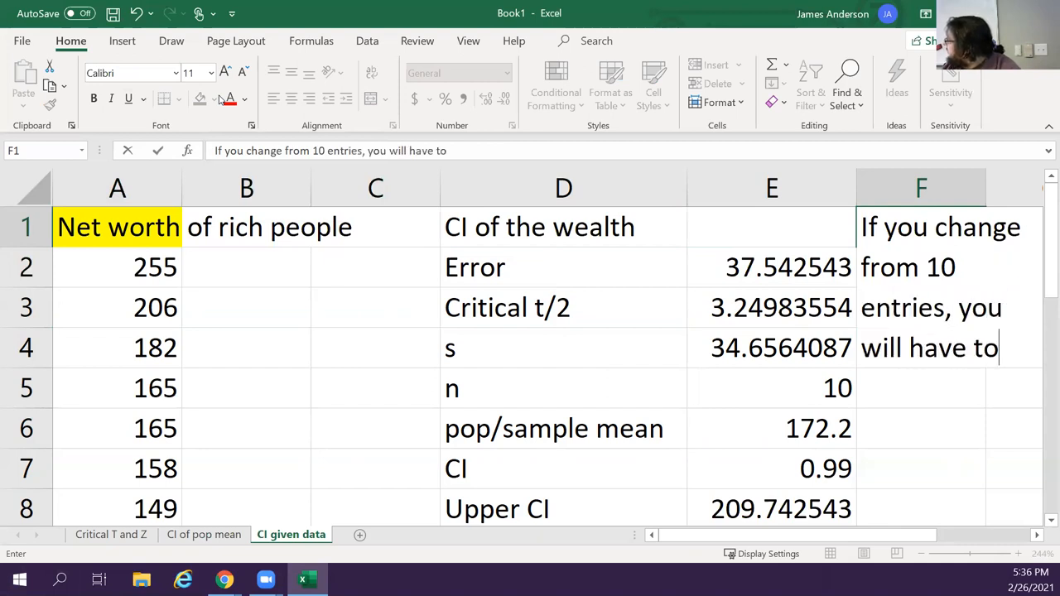
pyautogui.write('change the ranges!')
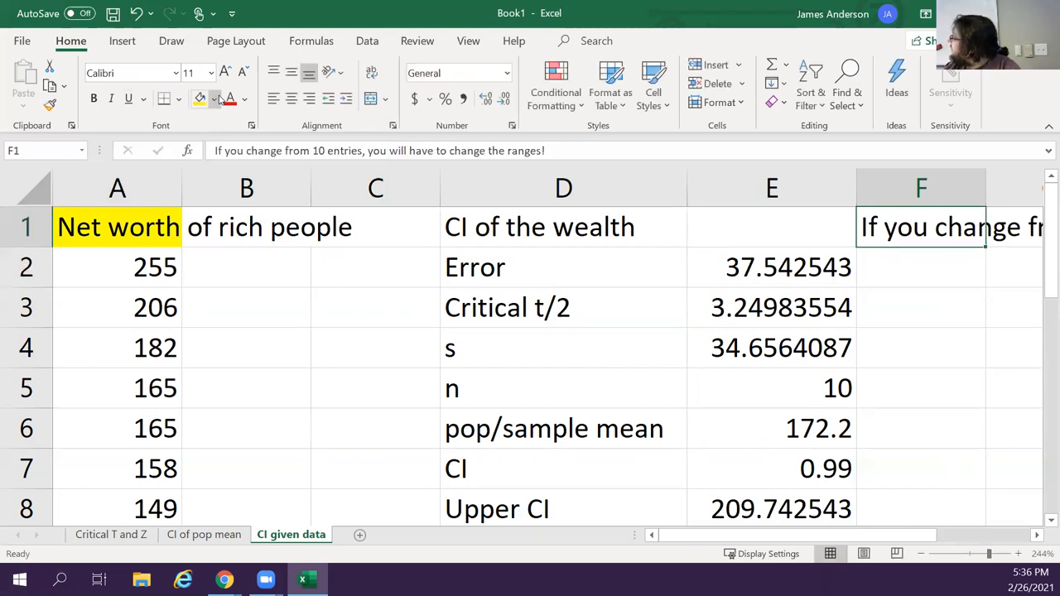
pyautogui.click(772, 387)
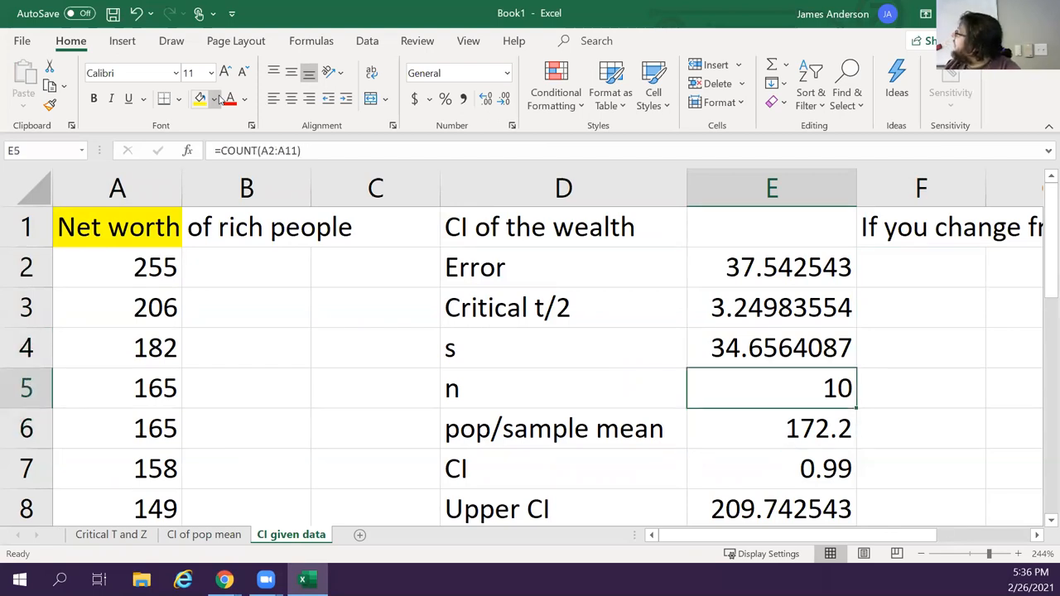
pyautogui.click(771, 347)
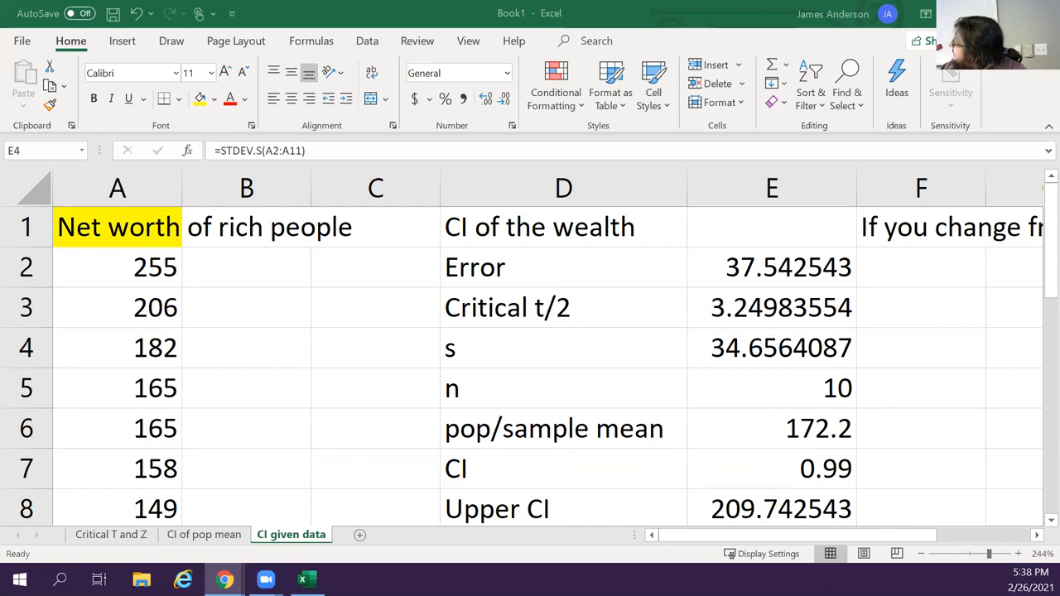
pyautogui.moveTo(371, 368)
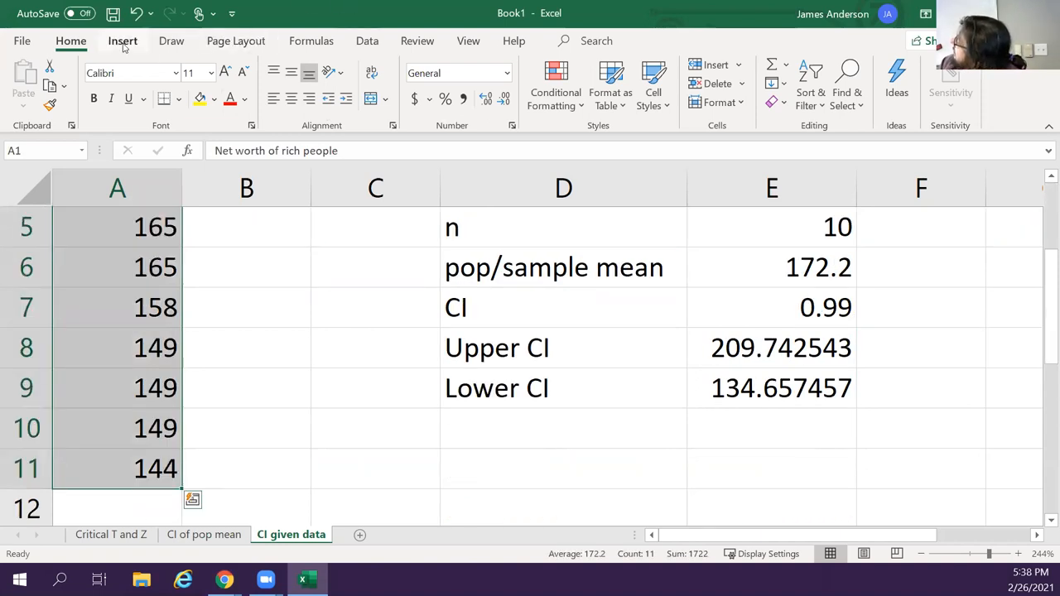
pyautogui.click(122, 40)
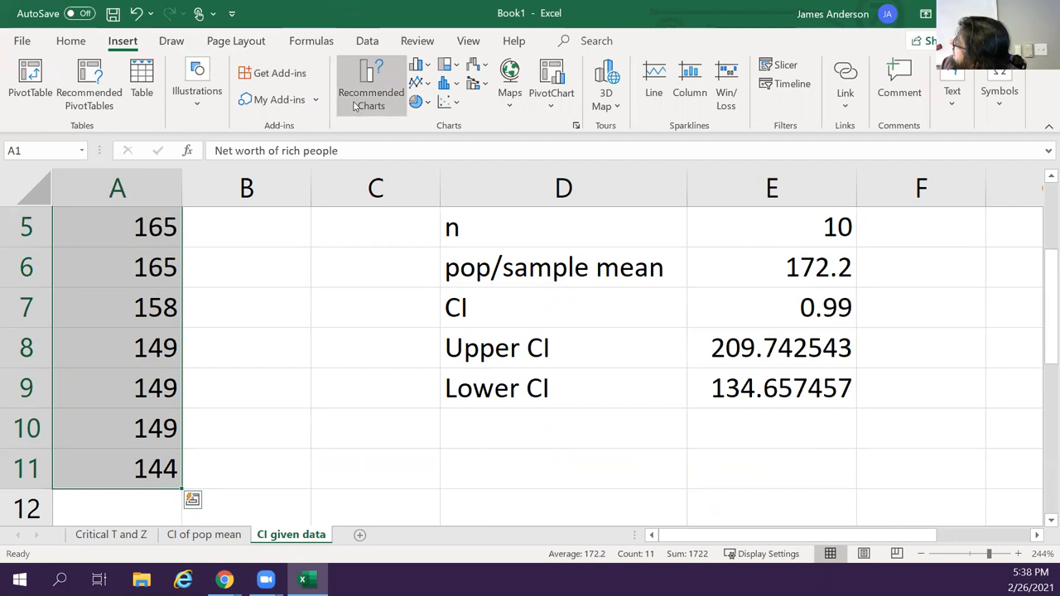
pyautogui.moveTo(449, 102)
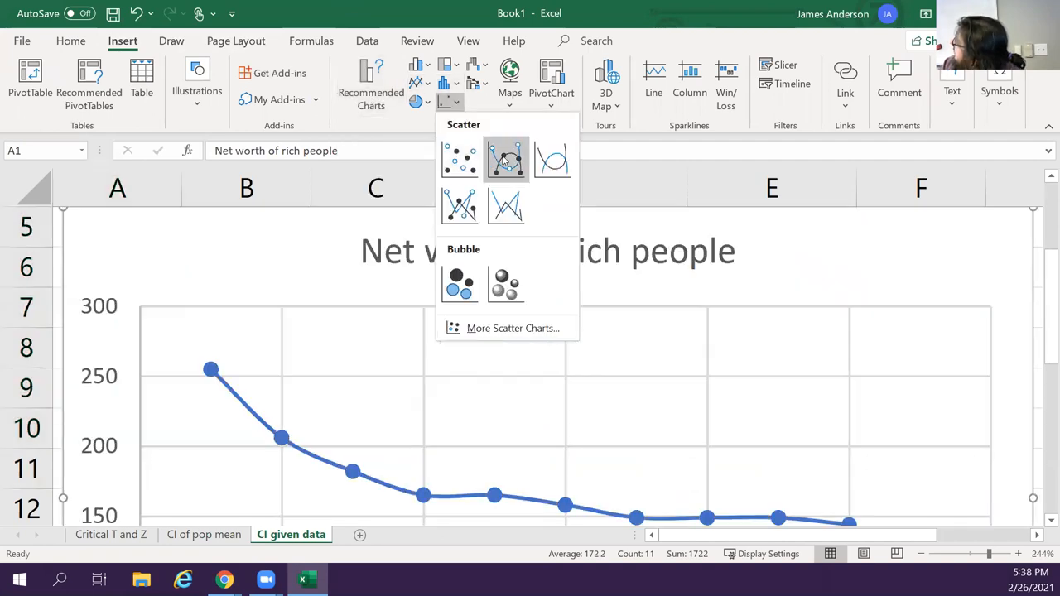
pyautogui.click(506, 158)
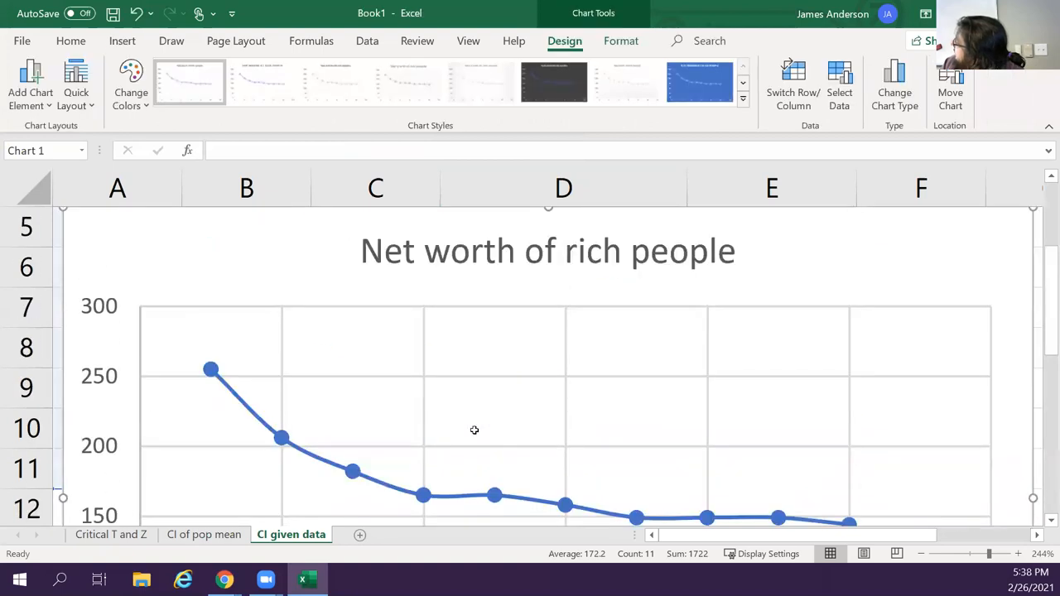
pyautogui.scroll(-3)
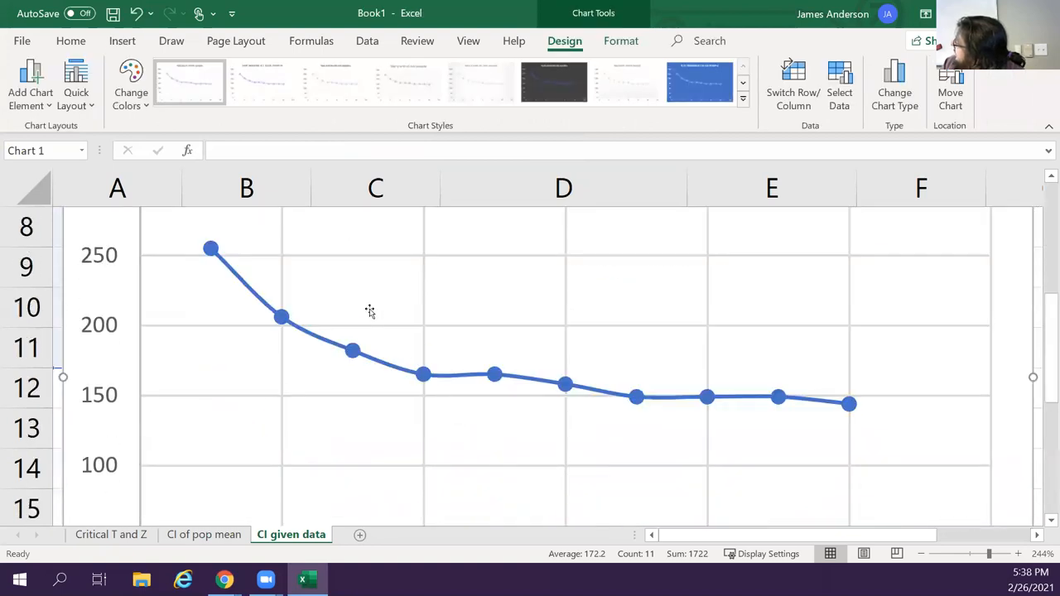
pyautogui.moveTo(218, 261)
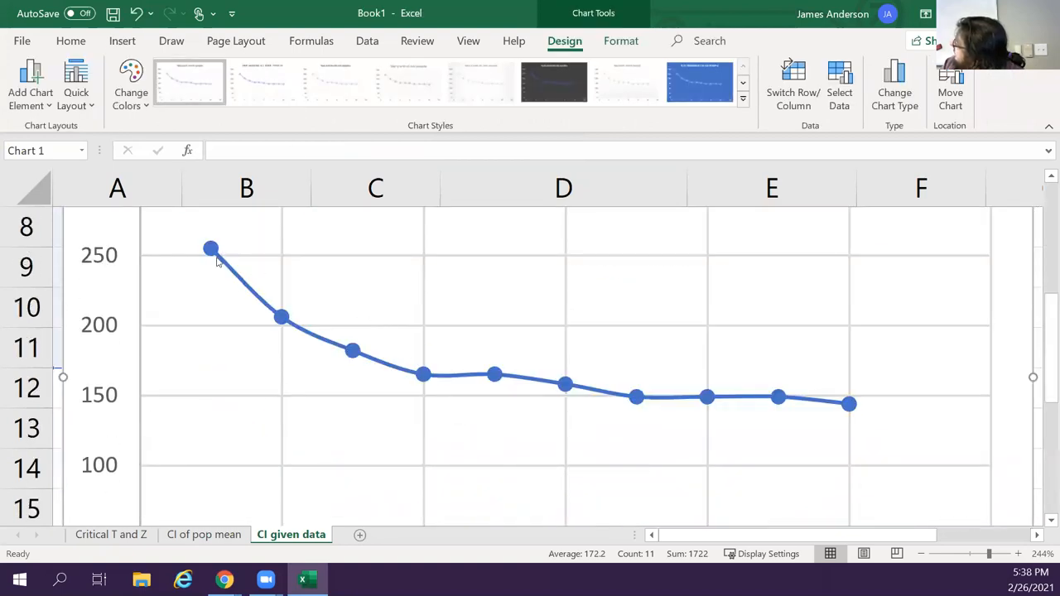
pyautogui.moveTo(465, 375)
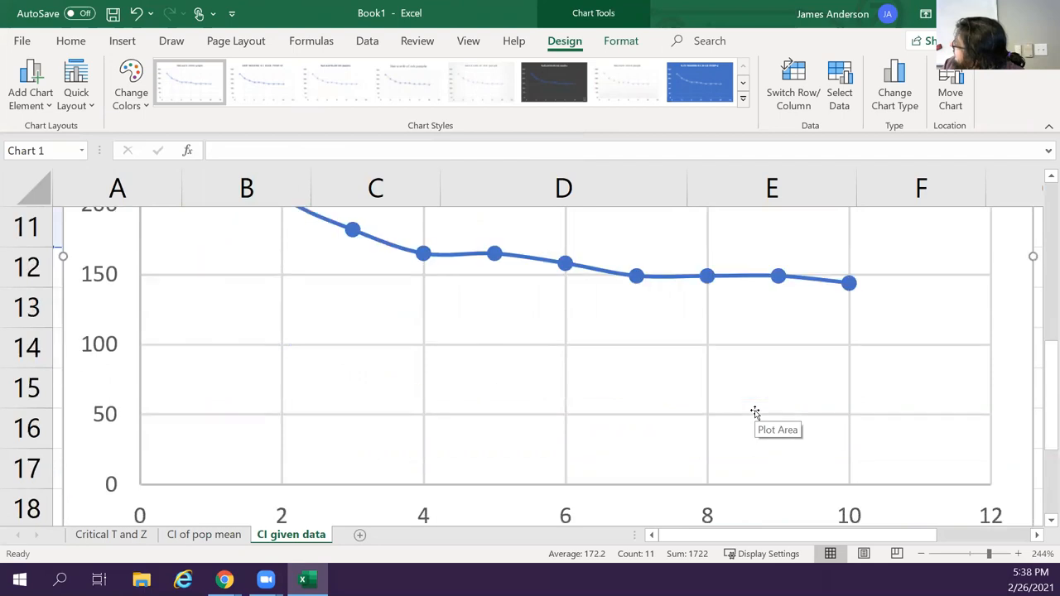
pyautogui.scroll(3)
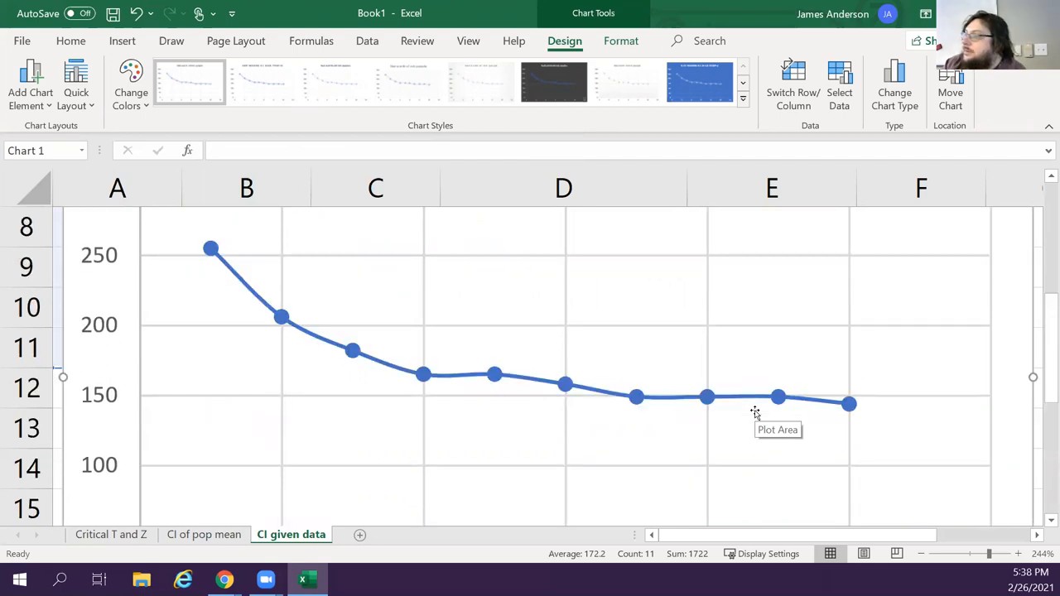
pyautogui.scroll(-3)
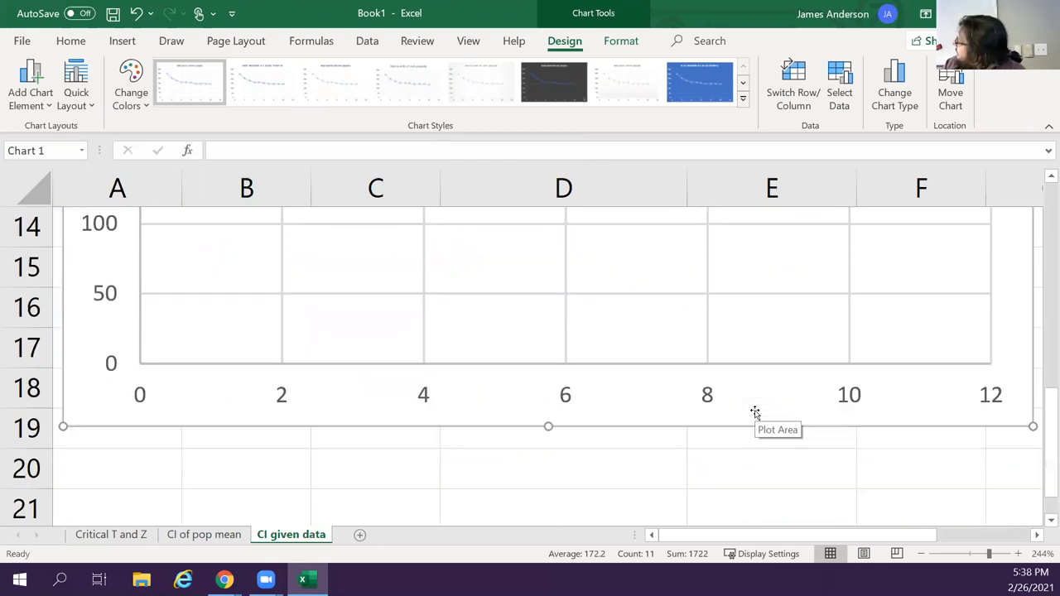
pyautogui.scroll(3)
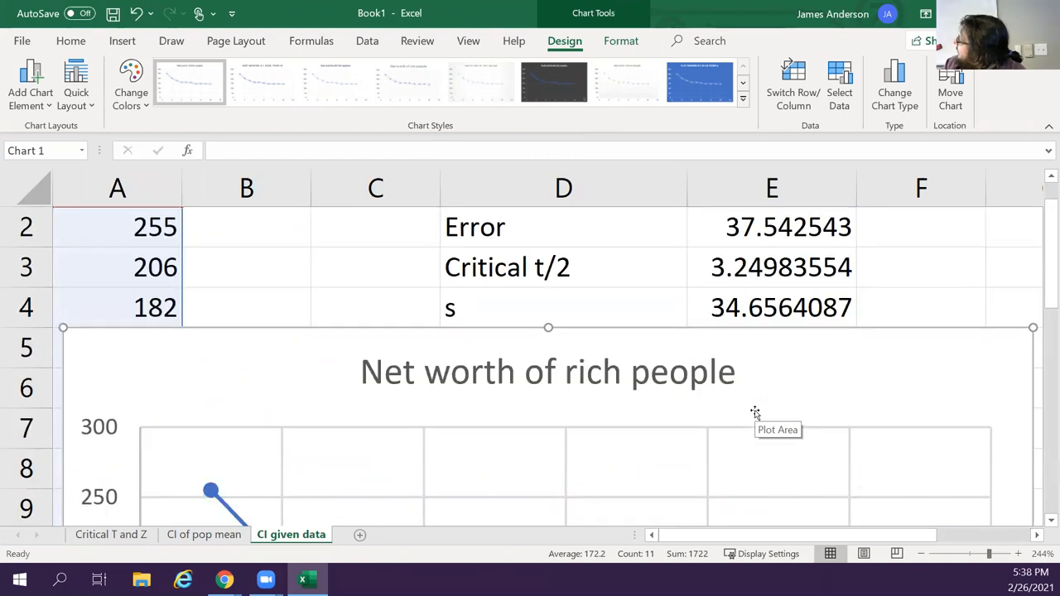
pyautogui.moveTo(416, 337)
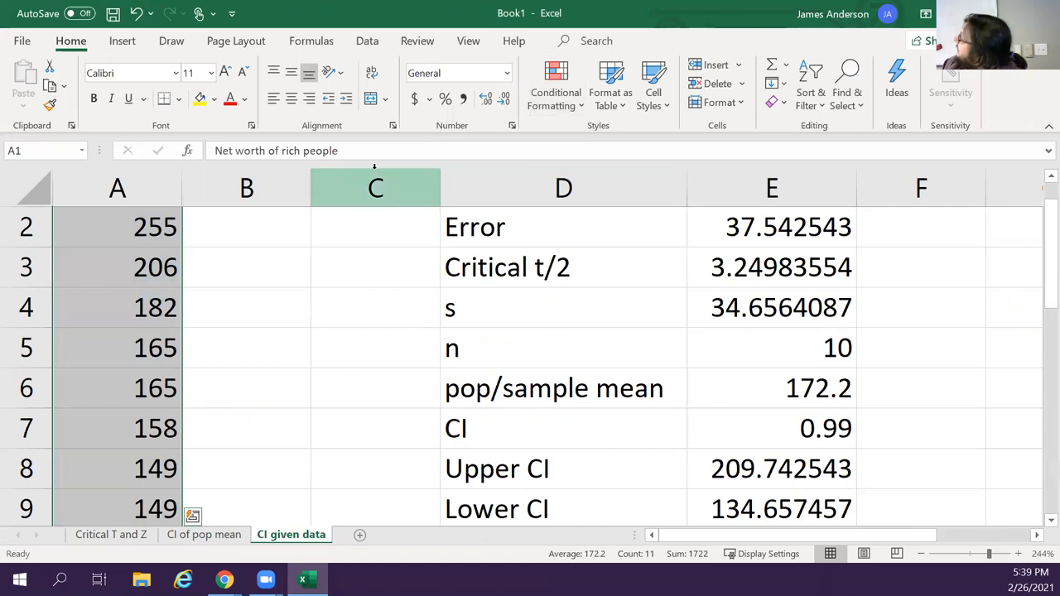
pyautogui.click(123, 40)
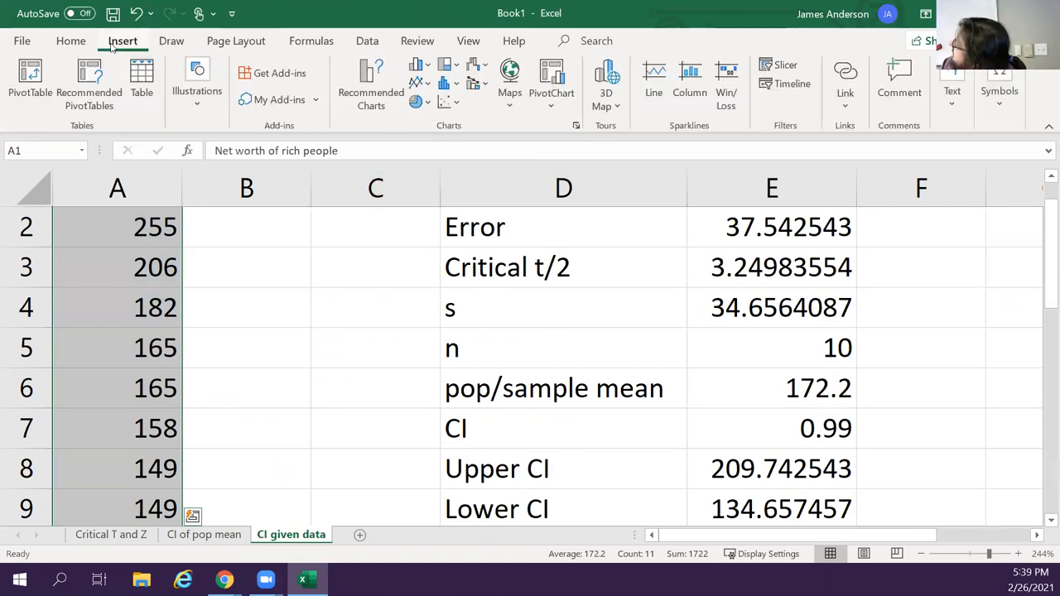
pyautogui.moveTo(371, 83)
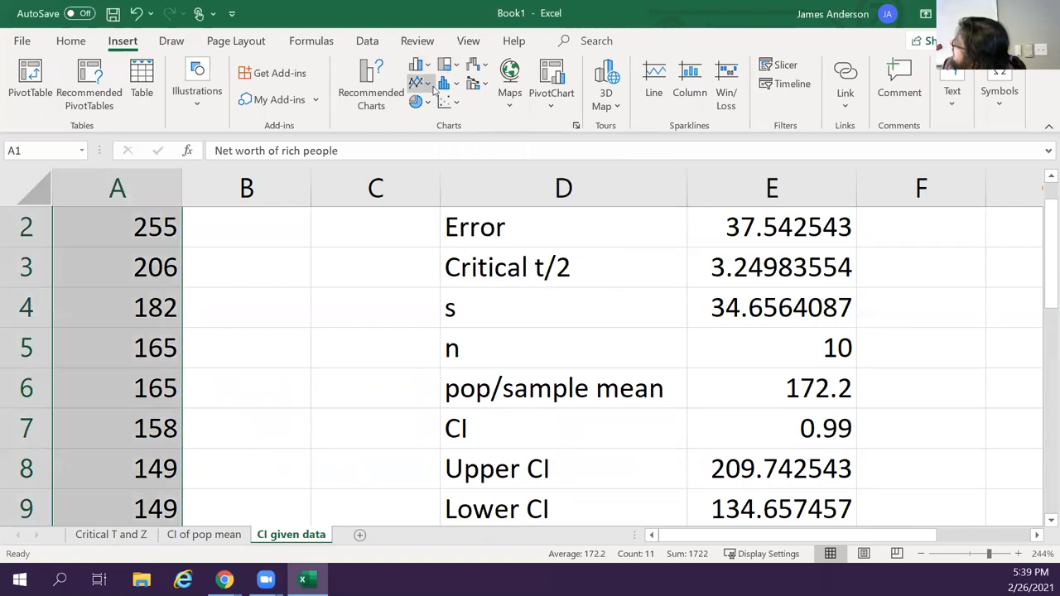
pyautogui.moveTo(474, 83)
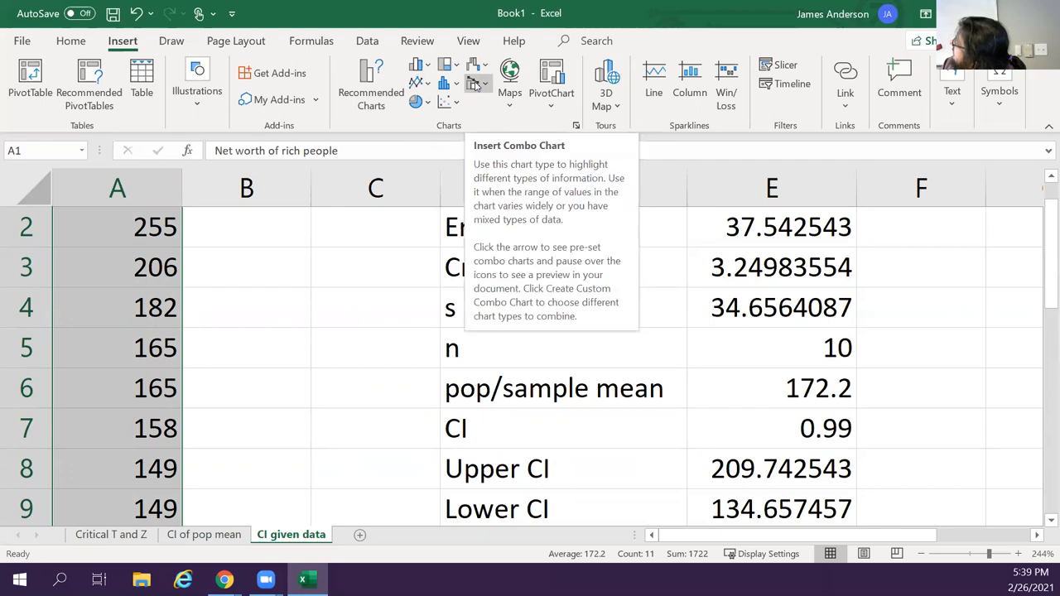
pyautogui.moveTo(509, 79)
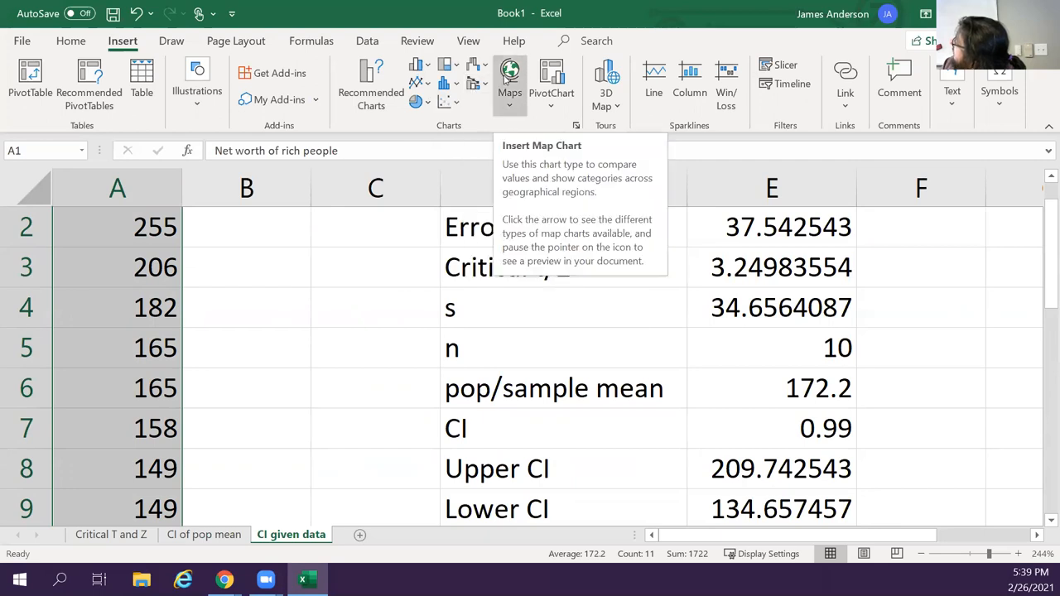
pyautogui.moveTo(480, 74)
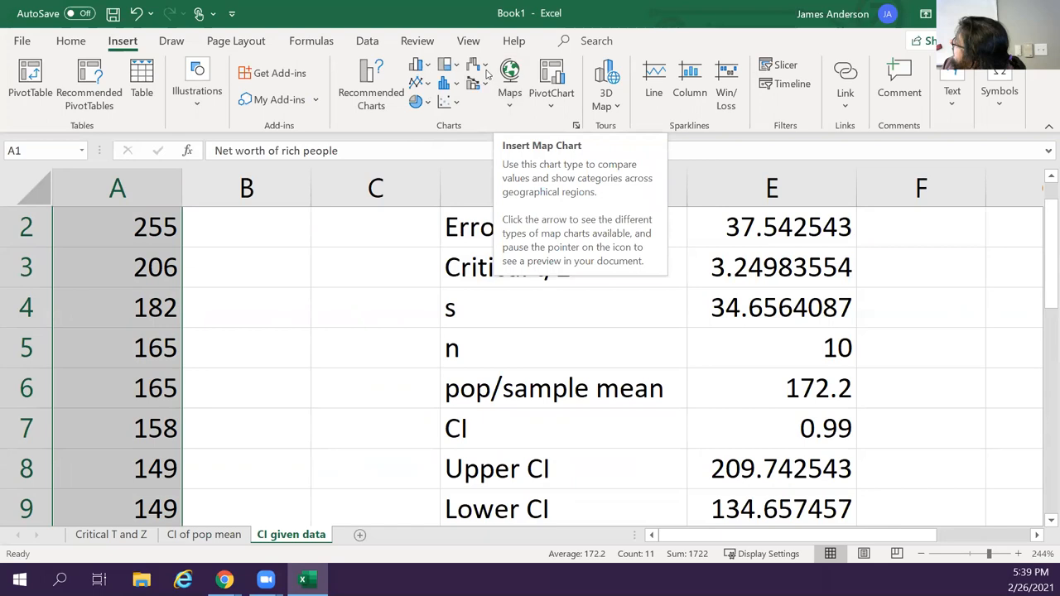
pyautogui.moveTo(450, 66)
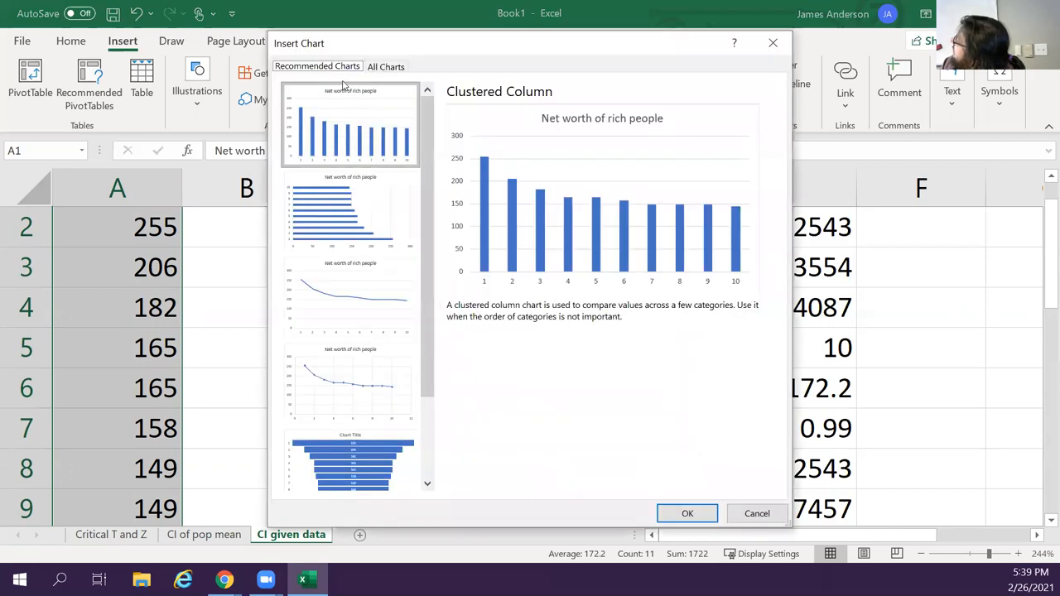
pyautogui.click(385, 66)
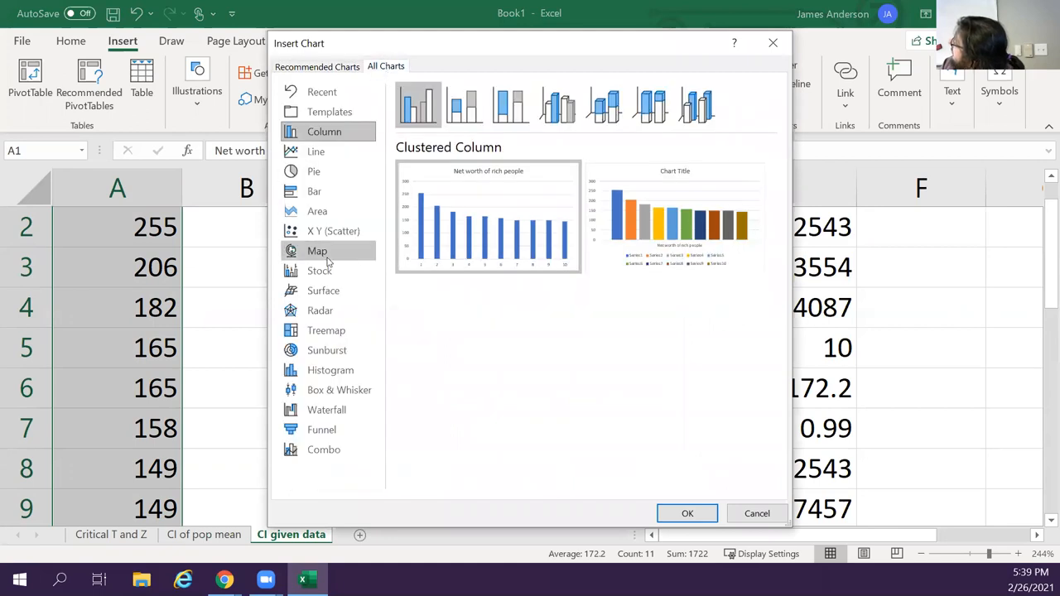
pyautogui.click(330, 370)
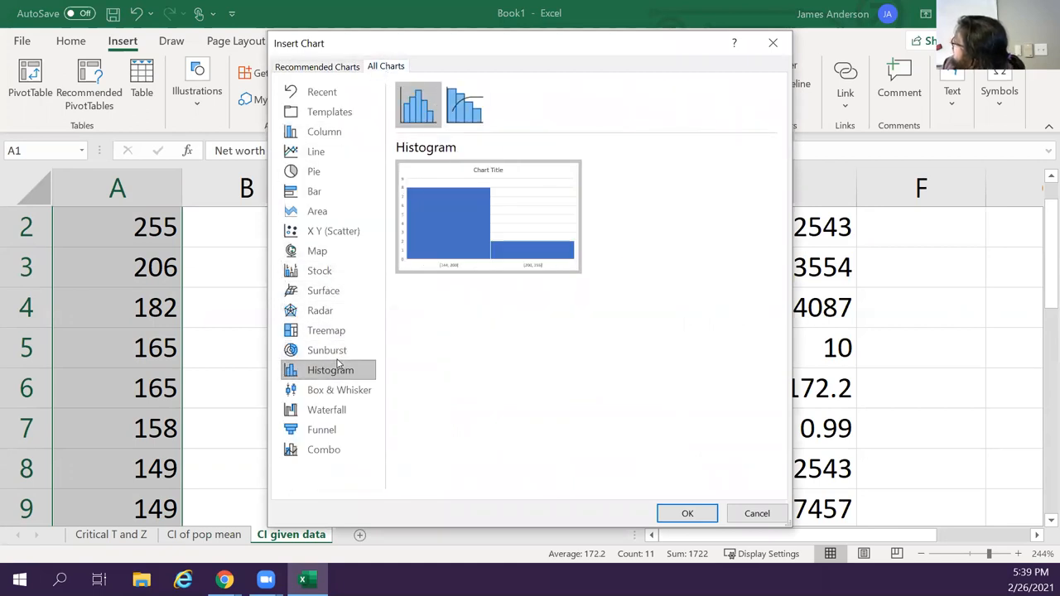
pyautogui.moveTo(516, 296)
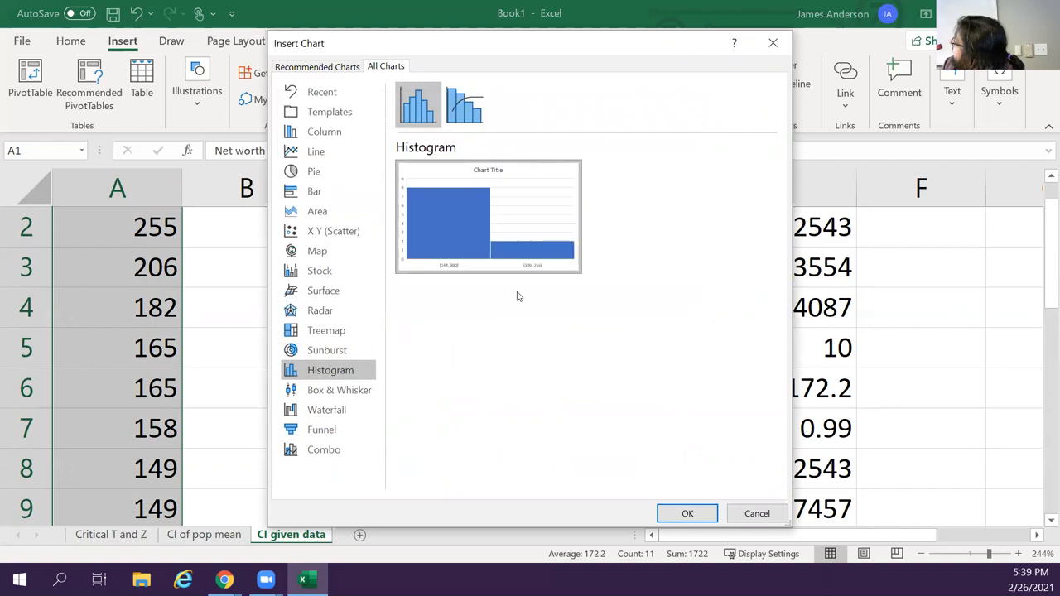
pyautogui.click(756, 513)
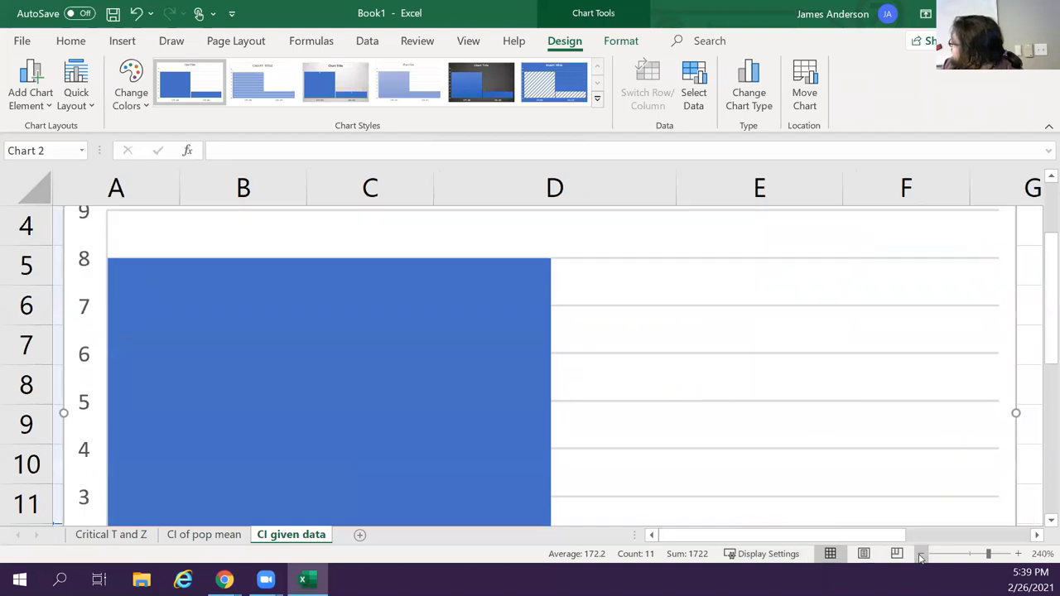
# Set the histogram axis bin width to 12, giving ranges [144, 156] through [252, 264]
pyautogui.click(920, 553)
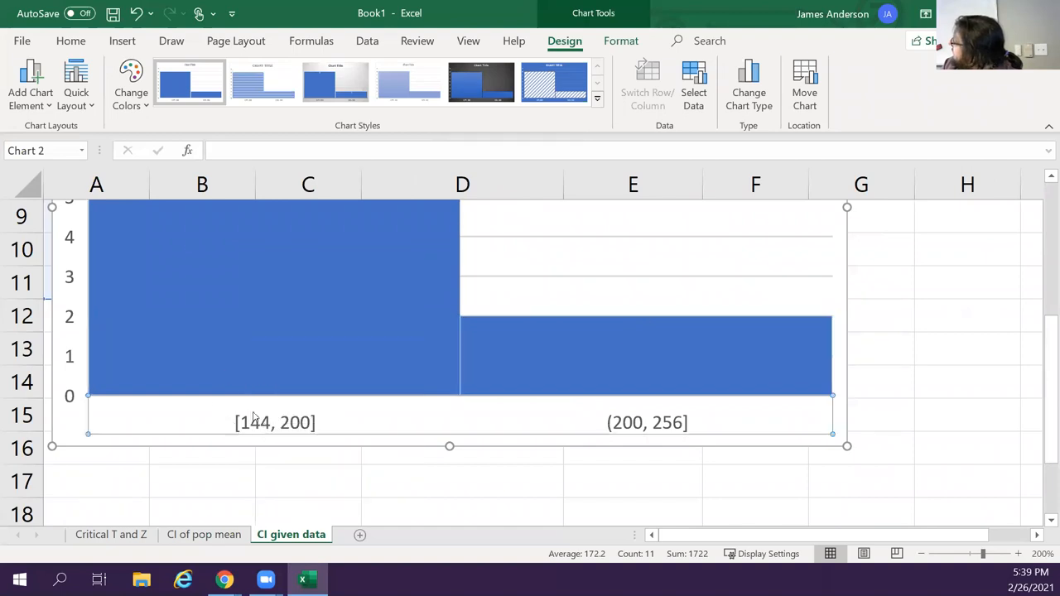
pyautogui.rightClick(274, 422)
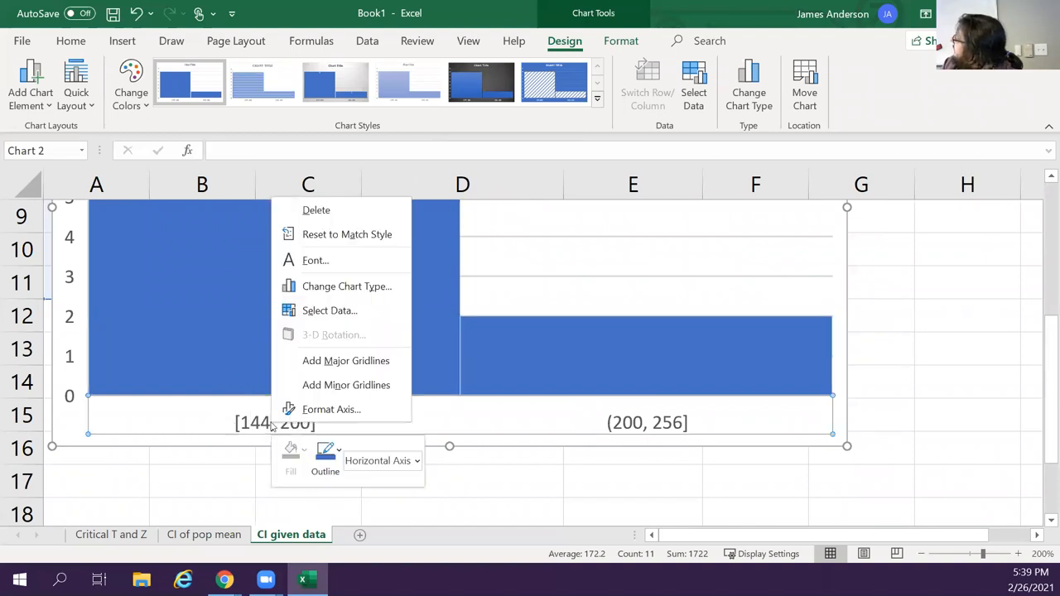
pyautogui.click(332, 409)
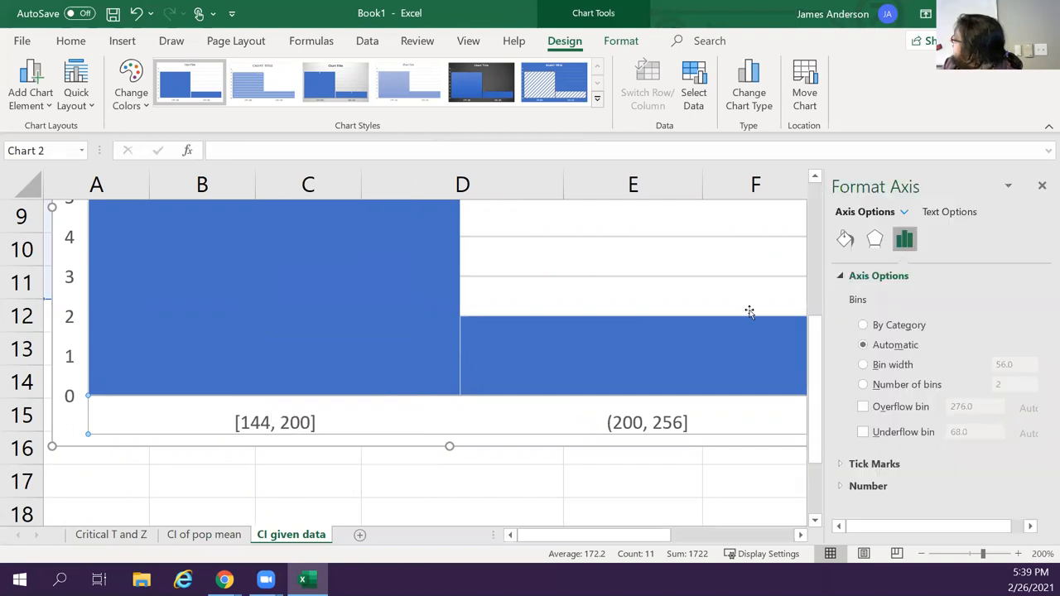
pyautogui.click(863, 365)
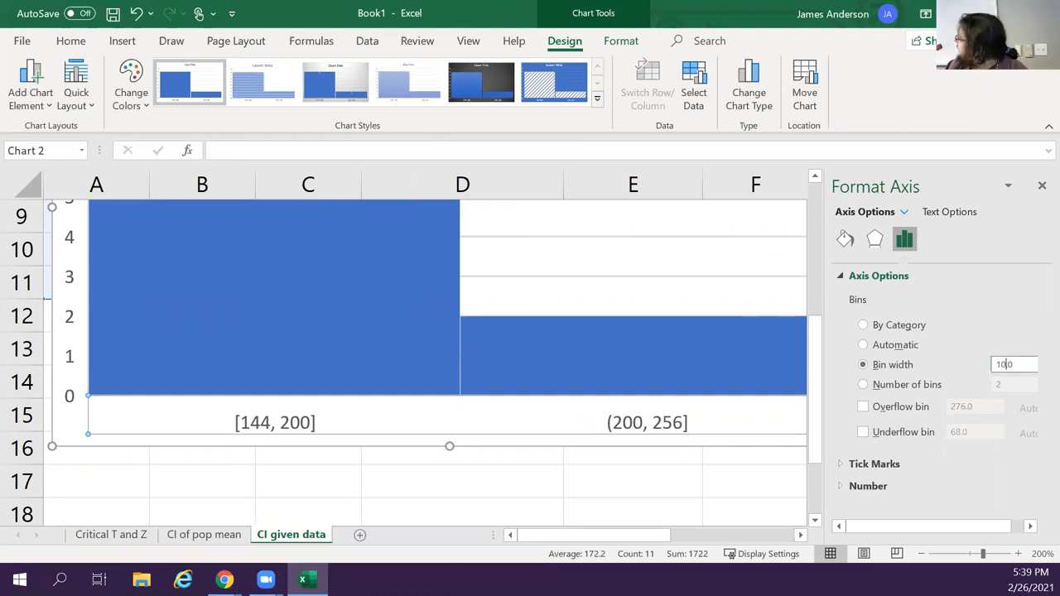
pyautogui.write('10.0')
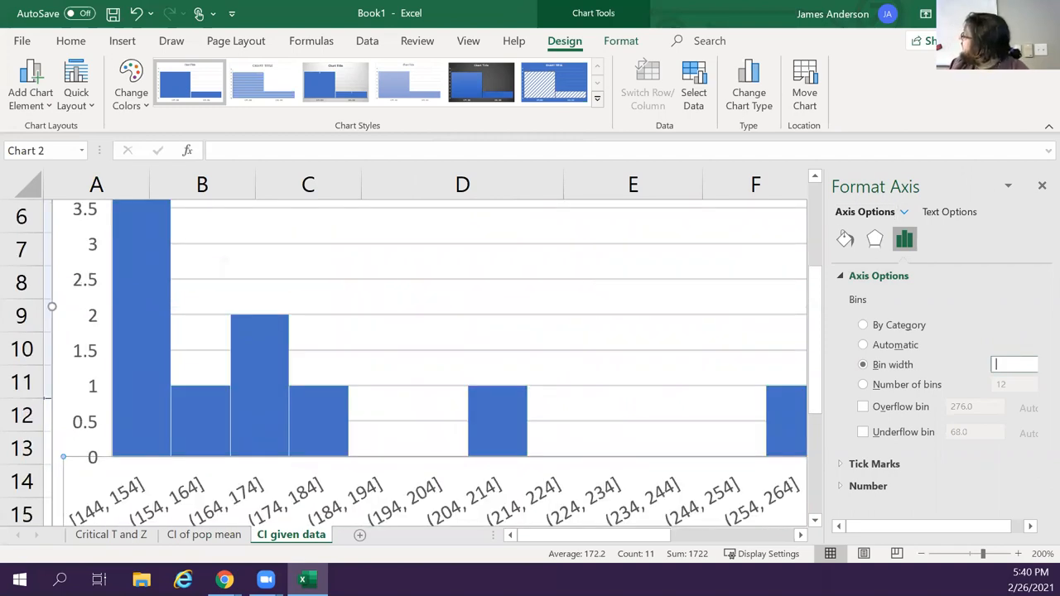
pyautogui.write('5.0')
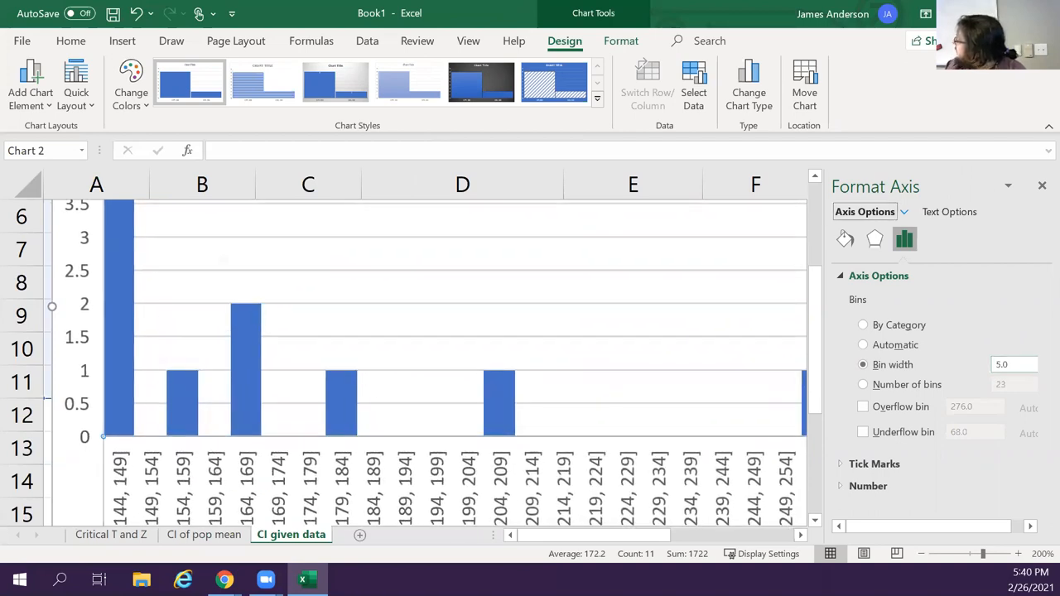
pyautogui.moveTo(987, 341)
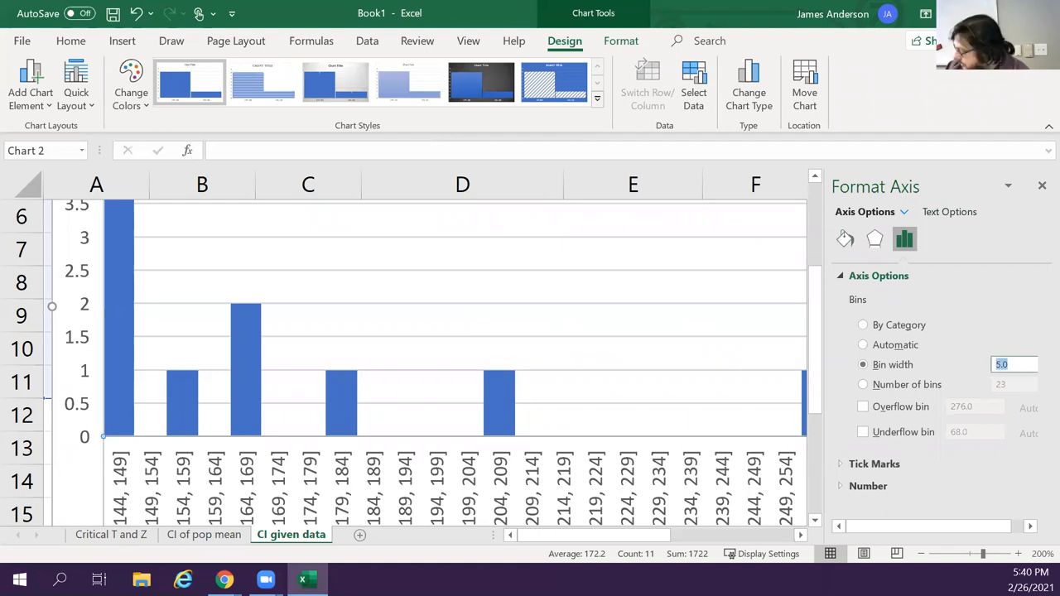
pyautogui.write('12.0')
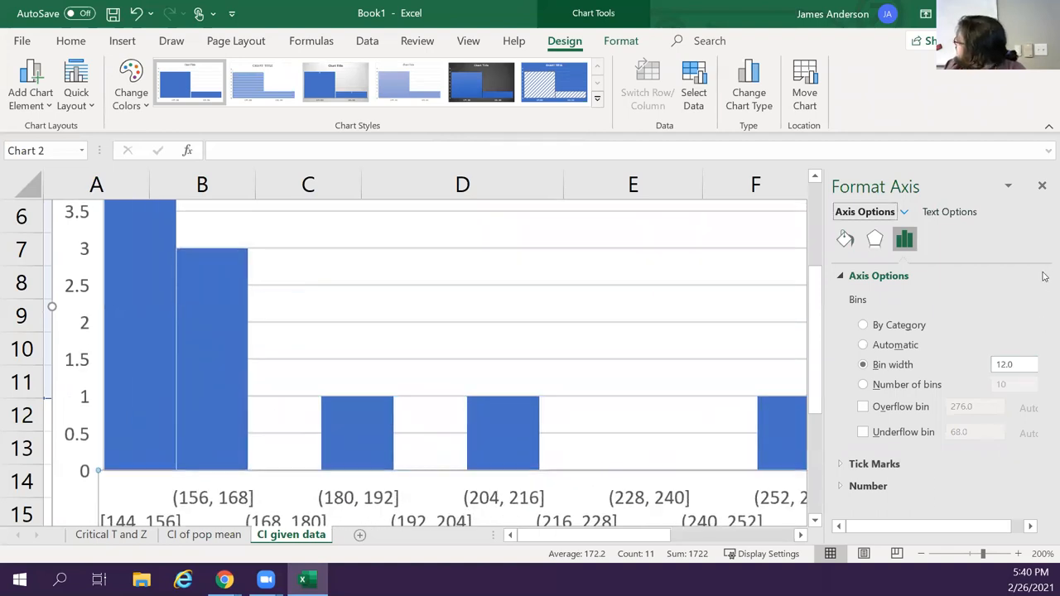
pyautogui.click(1041, 185)
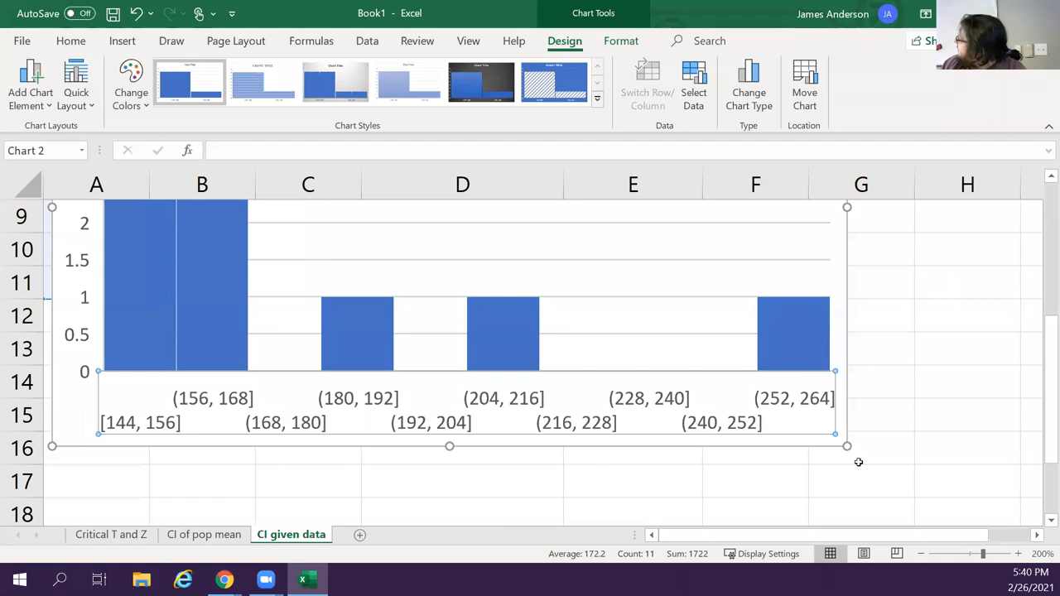
# Zoom out, select and delete the net worth histogram, then scroll back to the data
pyautogui.moveTo(847, 447); pyautogui.dragTo(938, 480)
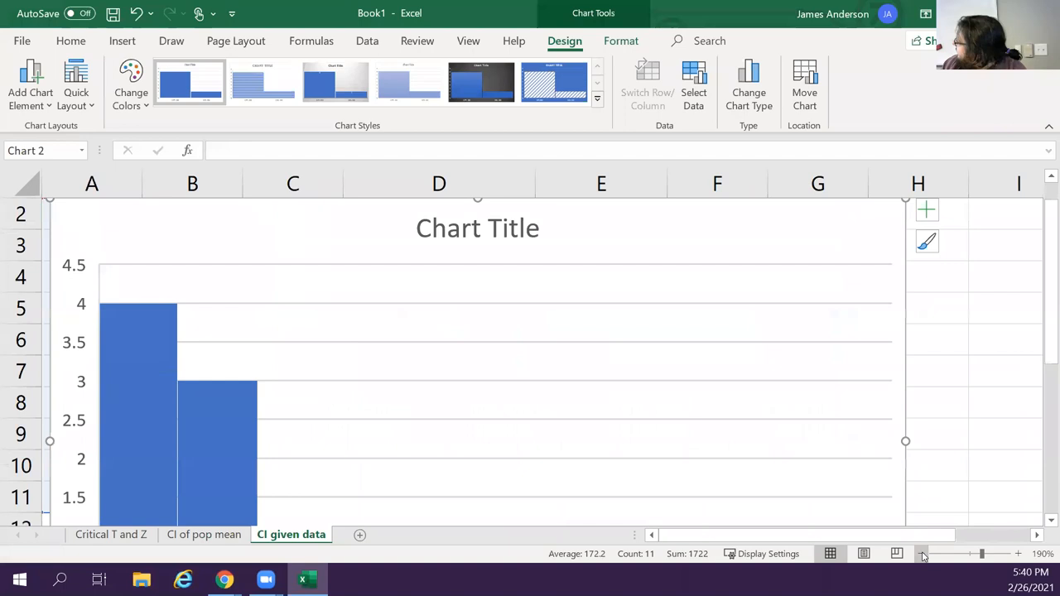
pyautogui.scroll(-3)
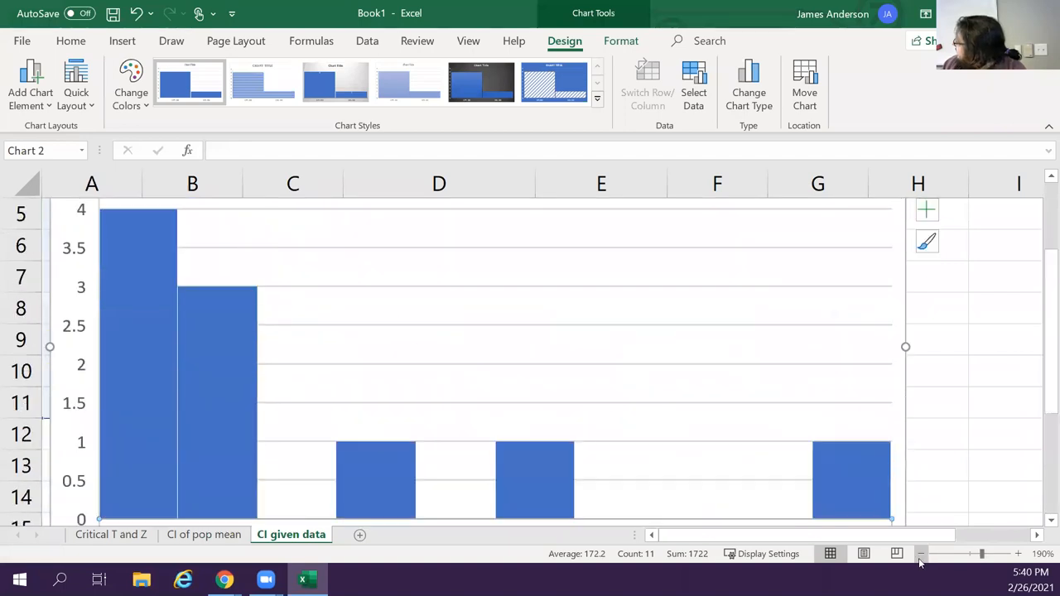
pyautogui.click(922, 553)
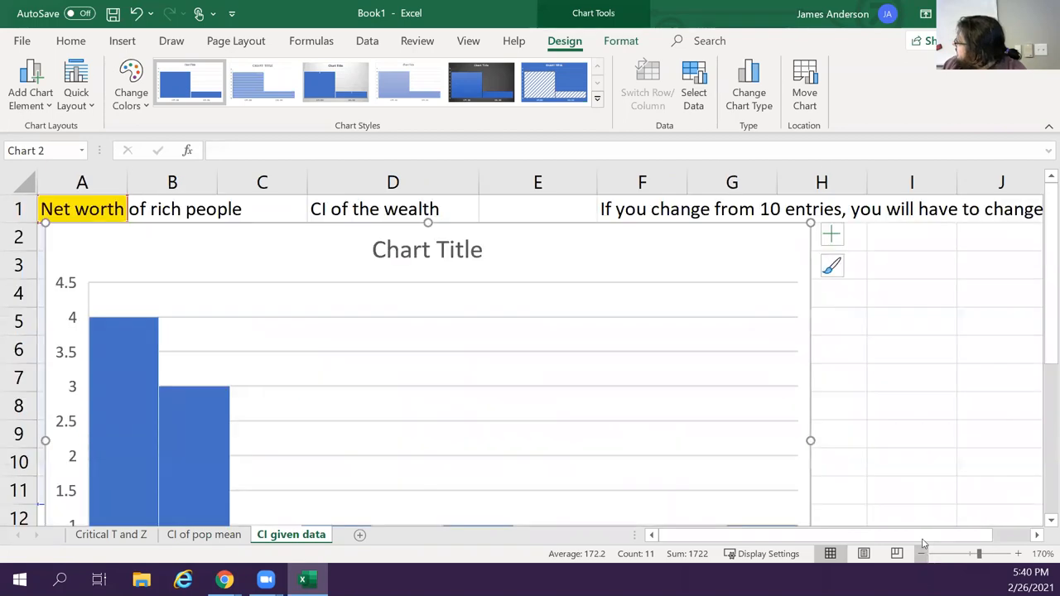
pyautogui.click(922, 553)
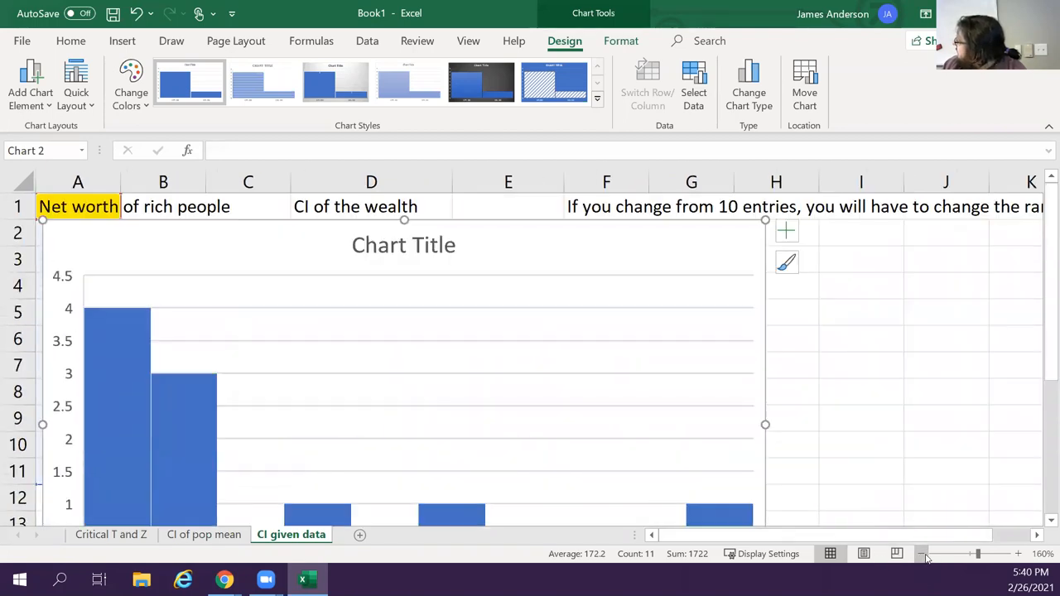
pyautogui.click(921, 553)
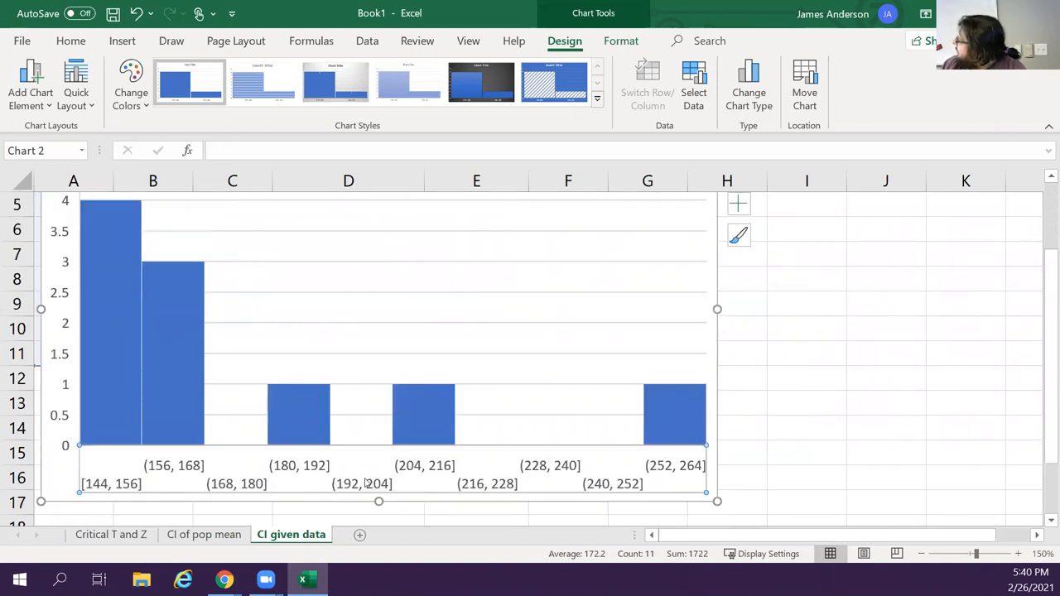
pyautogui.moveTo(429, 269)
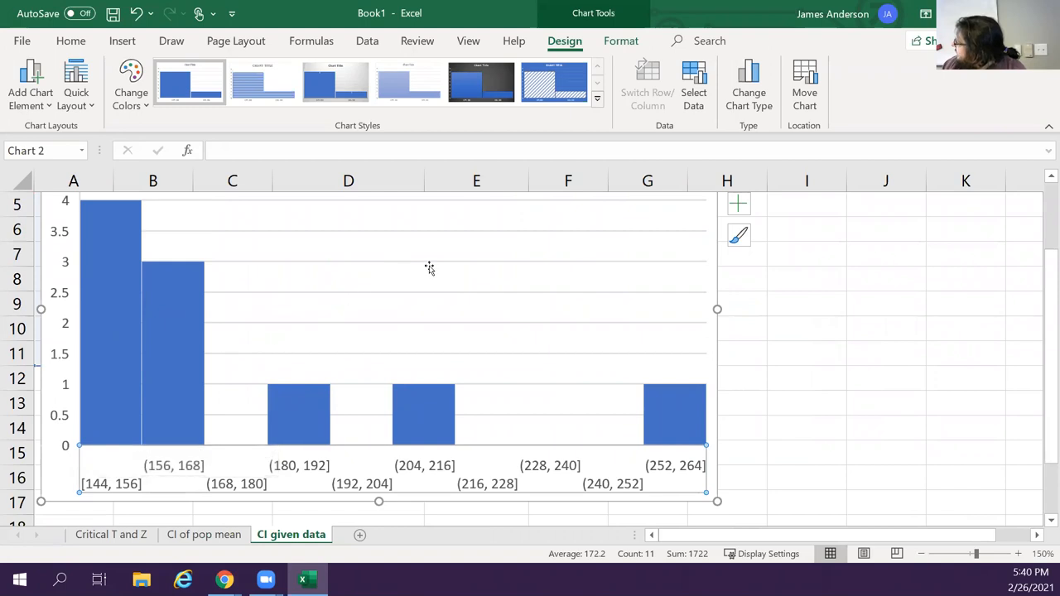
pyautogui.moveTo(703, 452)
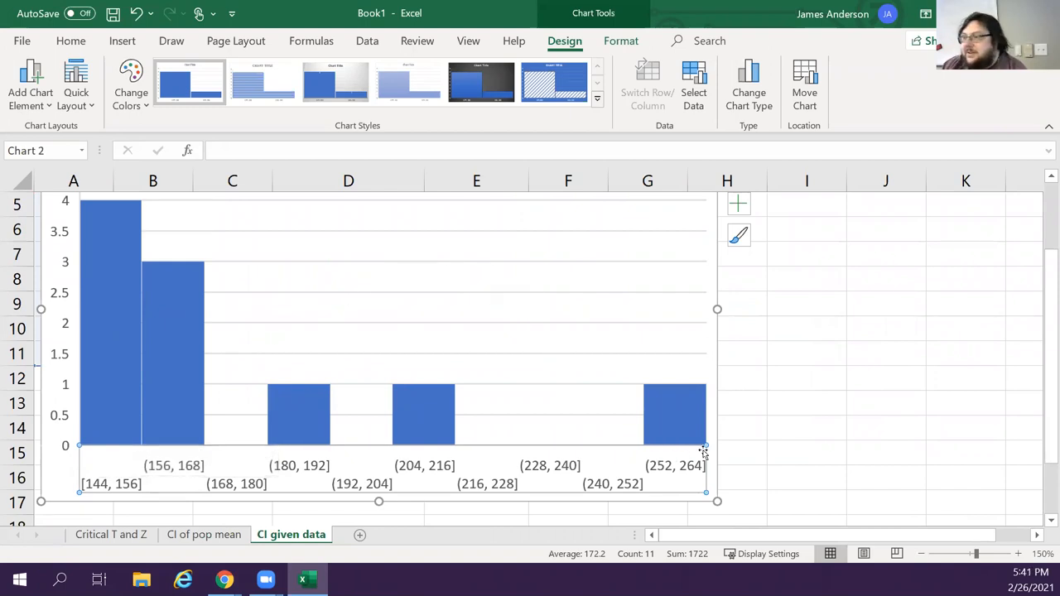
pyautogui.moveTo(256, 303)
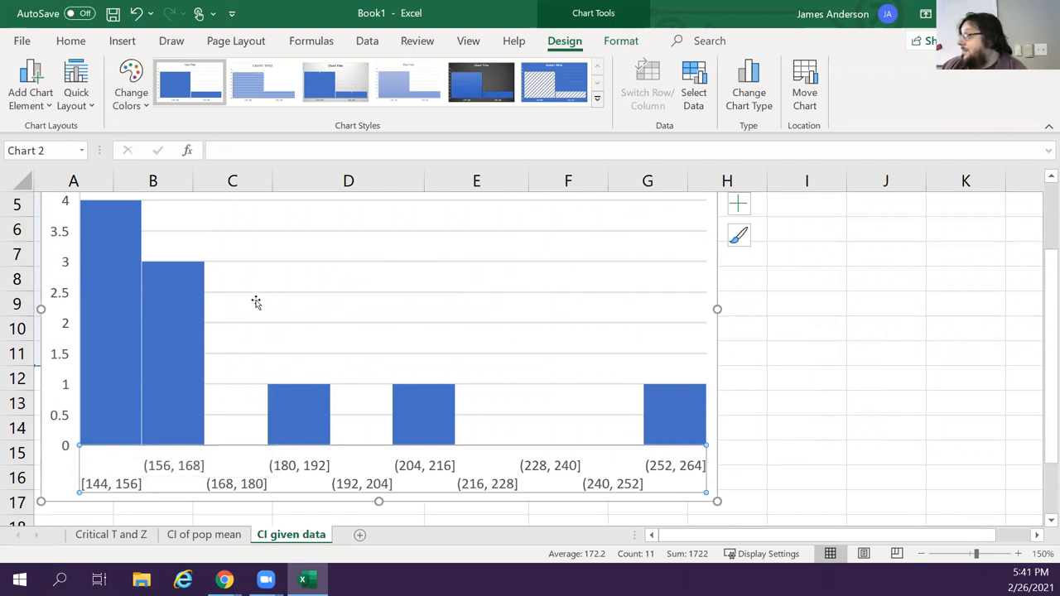
pyautogui.moveTo(394, 136)
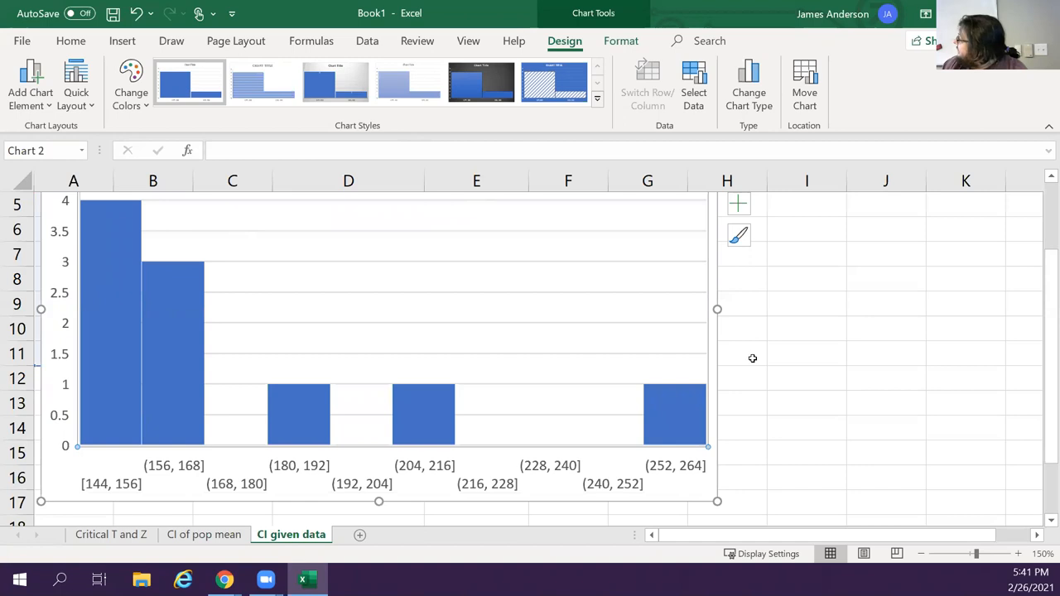
pyautogui.moveTo(526, 250)
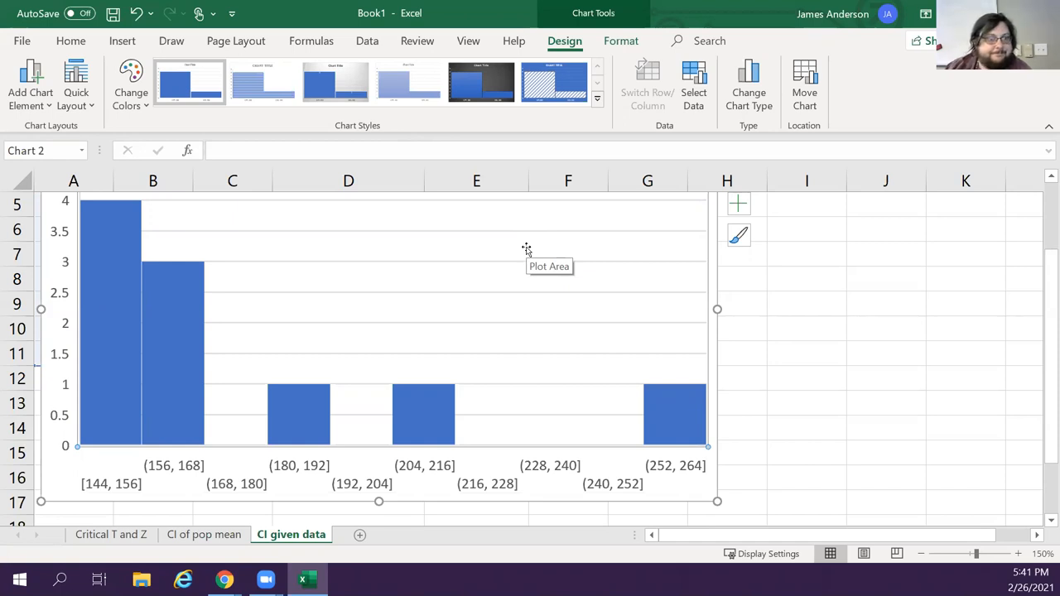
pyautogui.moveTo(526, 249)
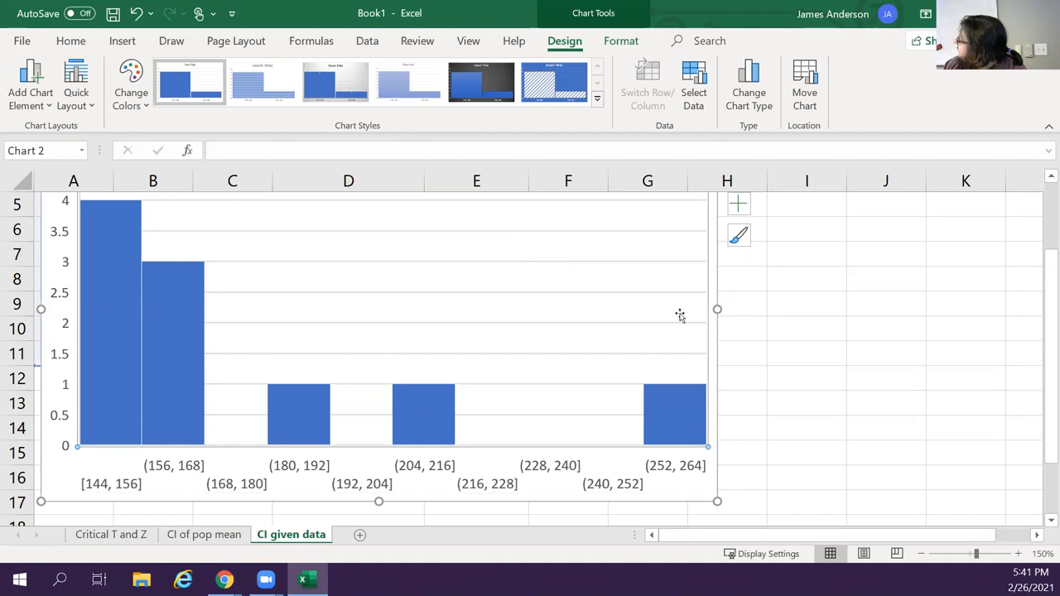
pyautogui.click(679, 323)
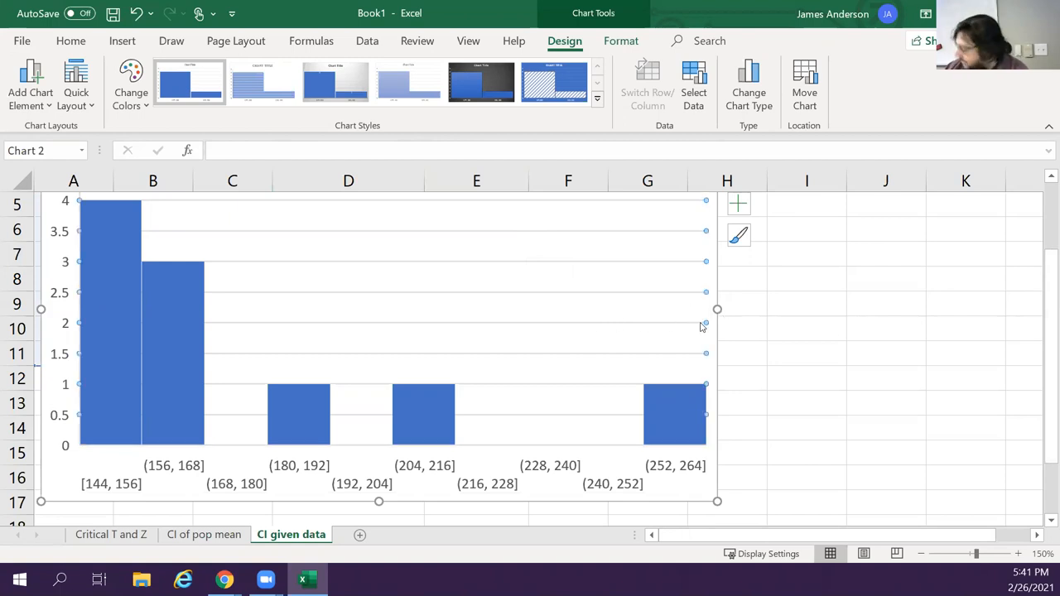
pyautogui.click(648, 503)
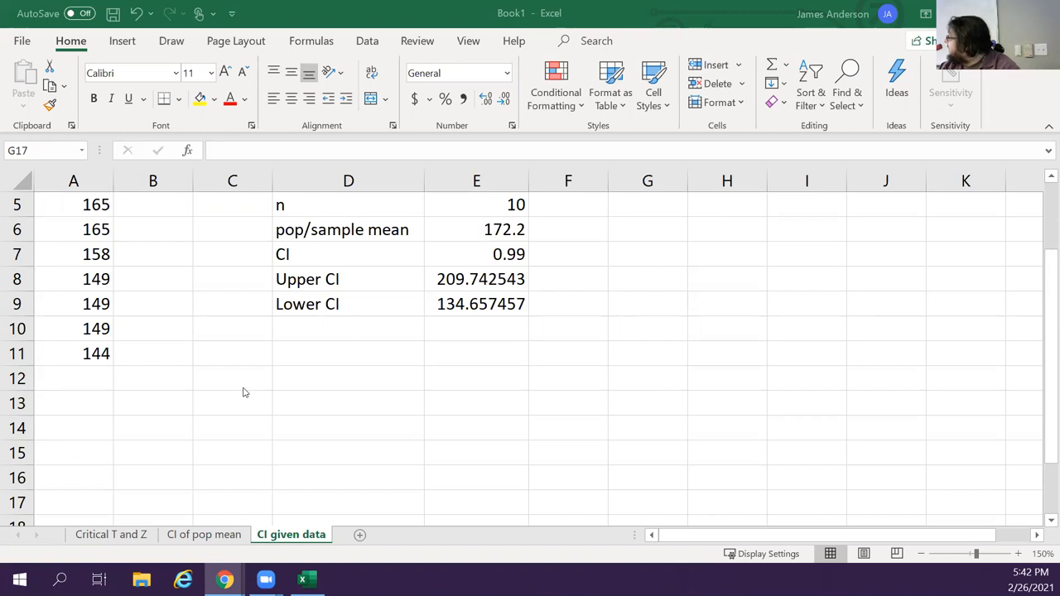
pyautogui.scroll(3)
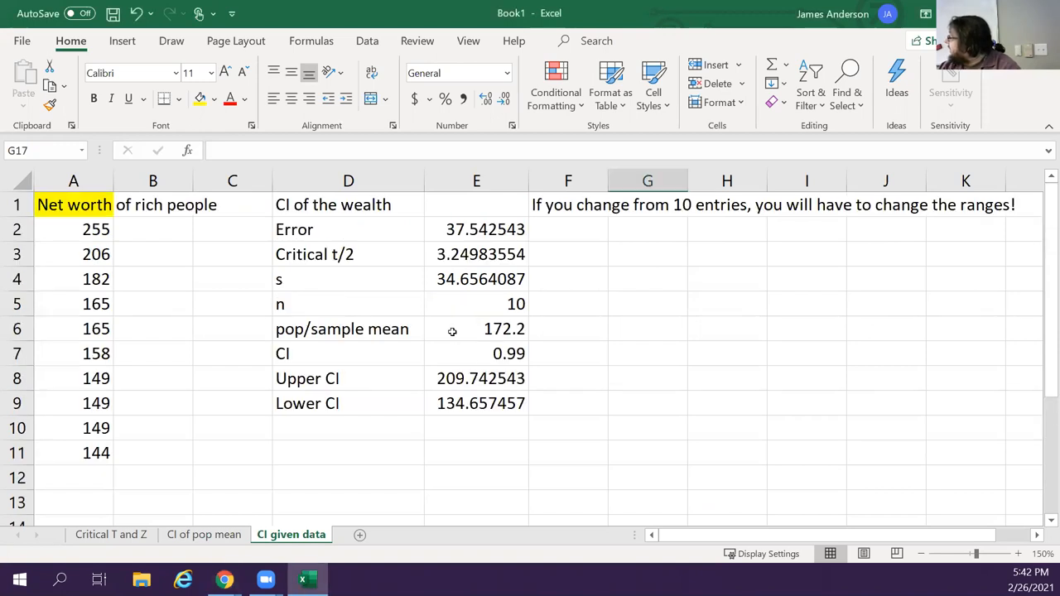
pyautogui.moveTo(707, 492)
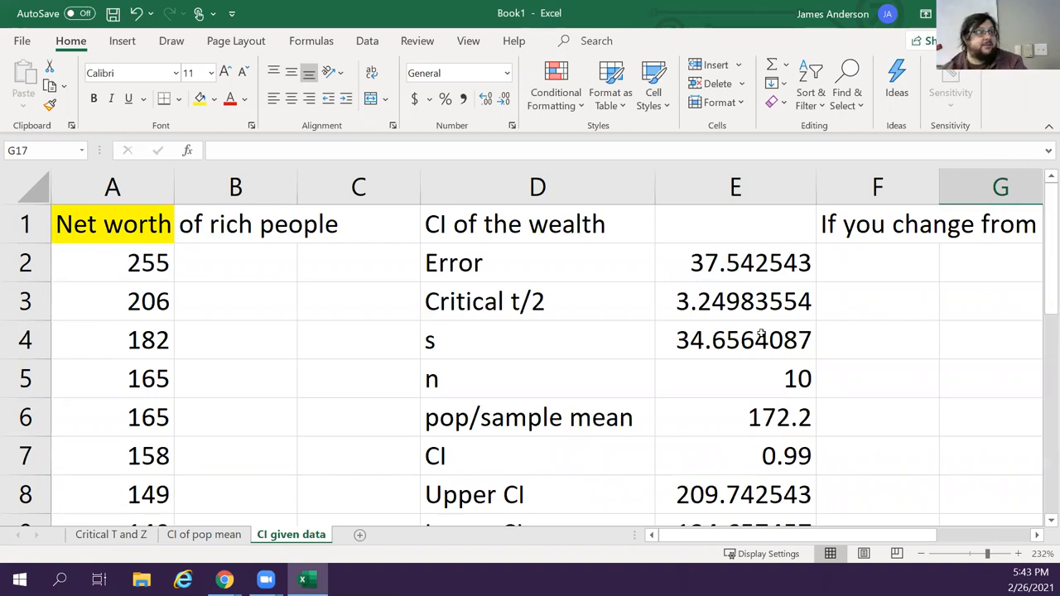
pyautogui.moveTo(761, 333)
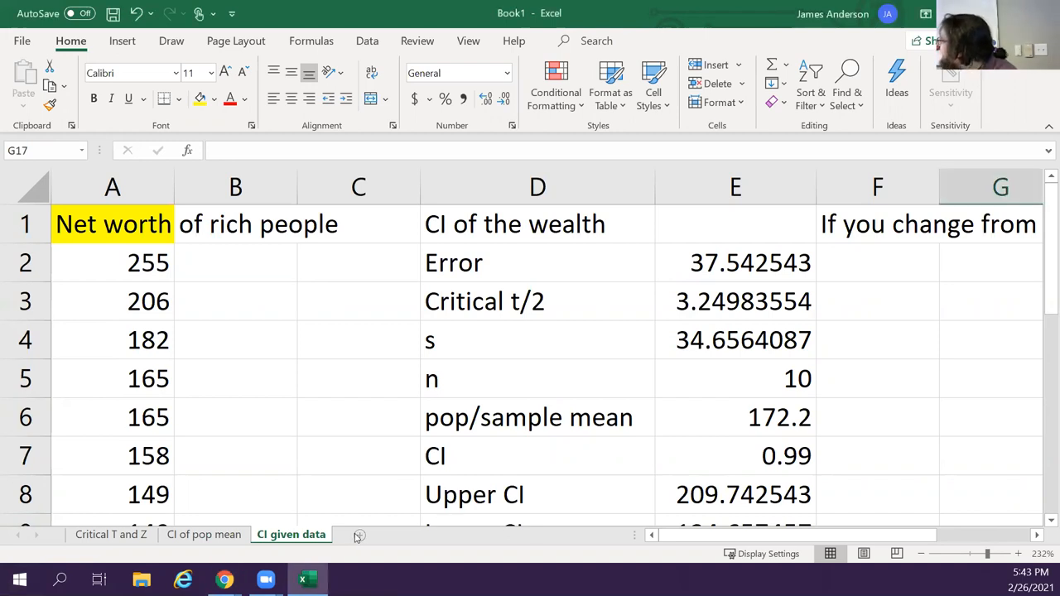
# Add a new worksheet and rename it 'Sample Size from known mean'
pyautogui.click(408, 534)
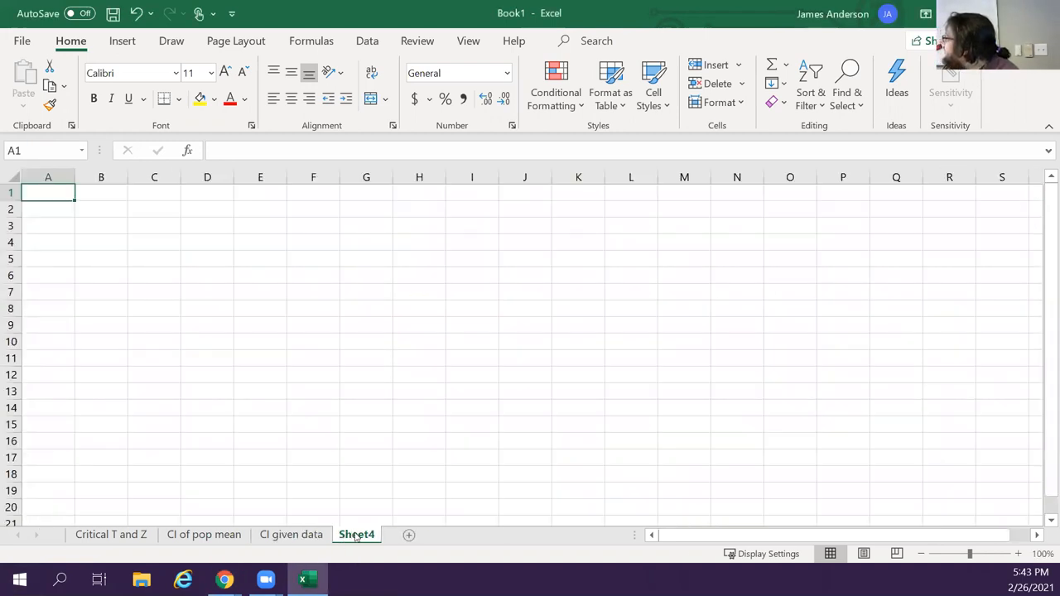
pyautogui.rightClick(356, 534)
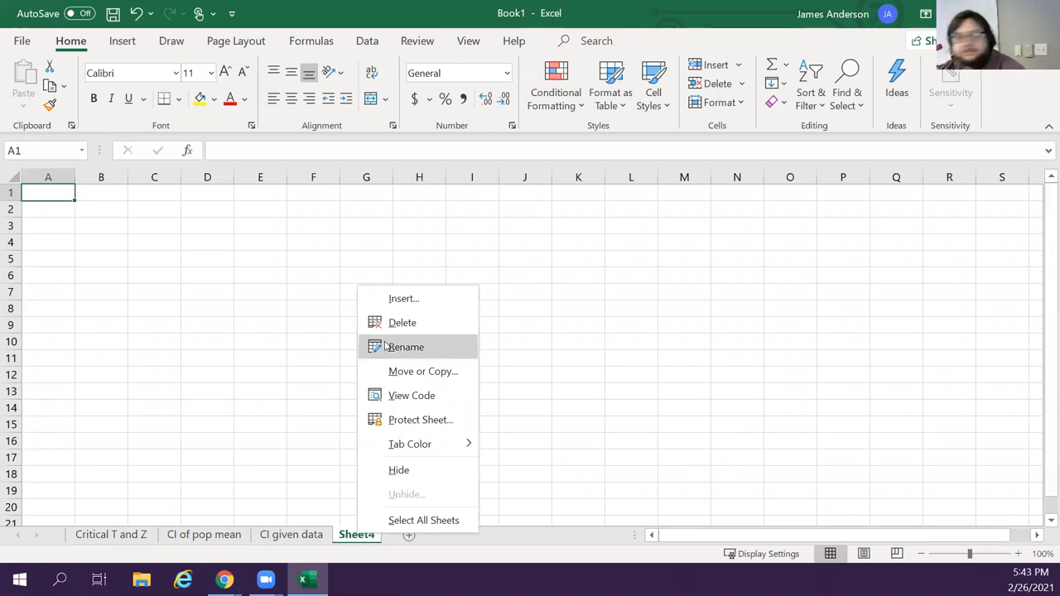
pyautogui.click(406, 347)
pyautogui.write('ample Size from known mean')
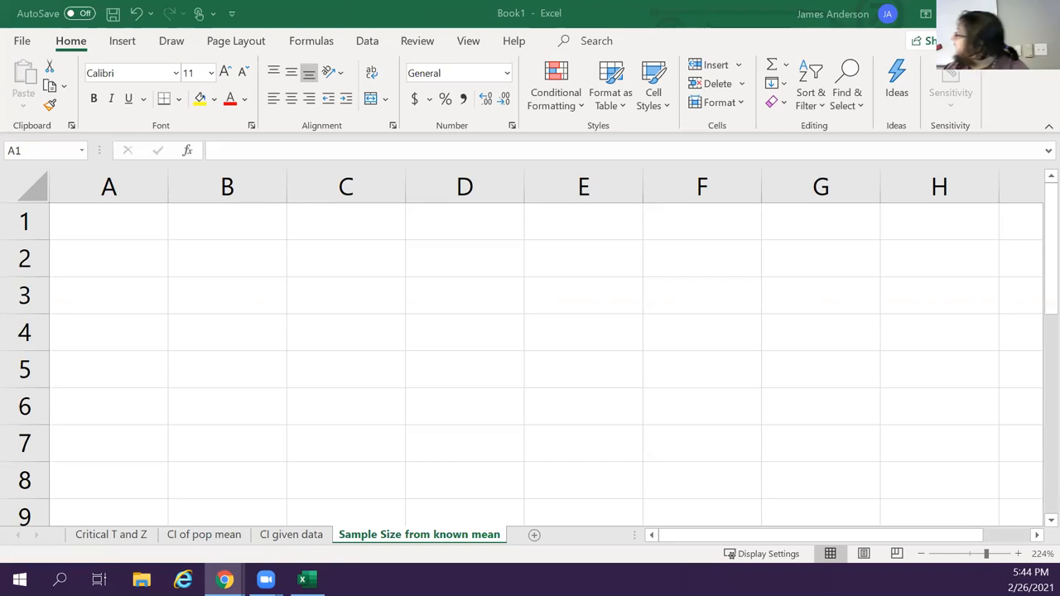
pyautogui.moveTo(73, 217)
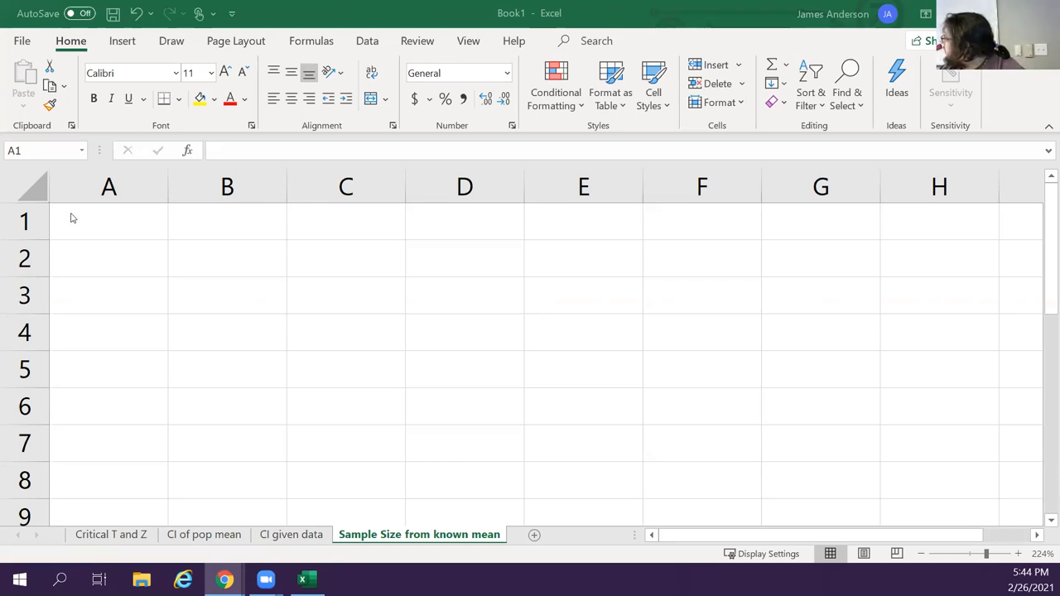
# Enter 'Finding Sample Size', then Za/2, standard deviation, Error and CI in A1:A5
pyautogui.click(109, 221)
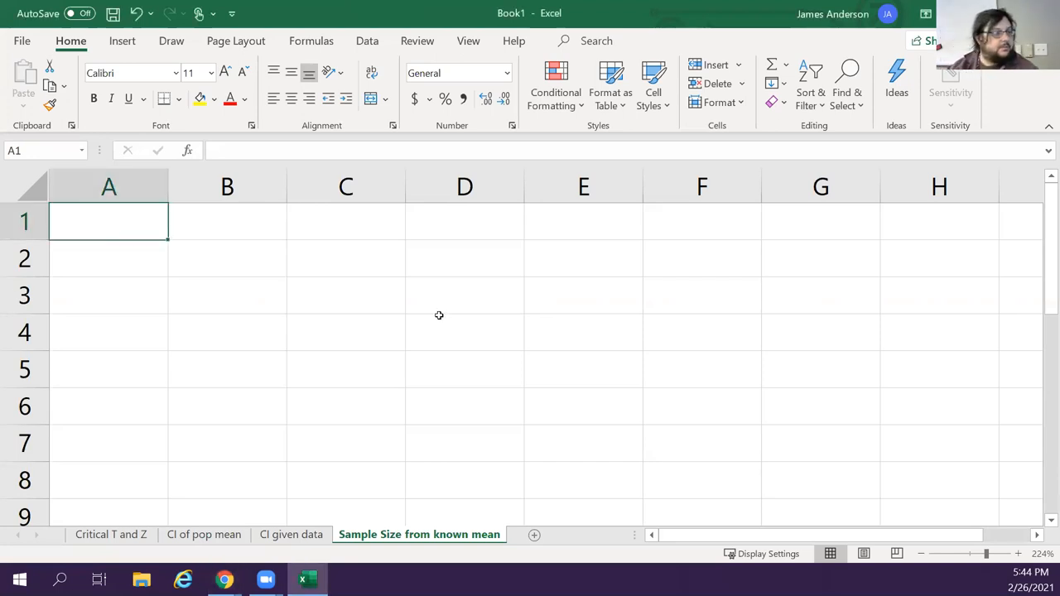
pyautogui.write('Finding Samp')
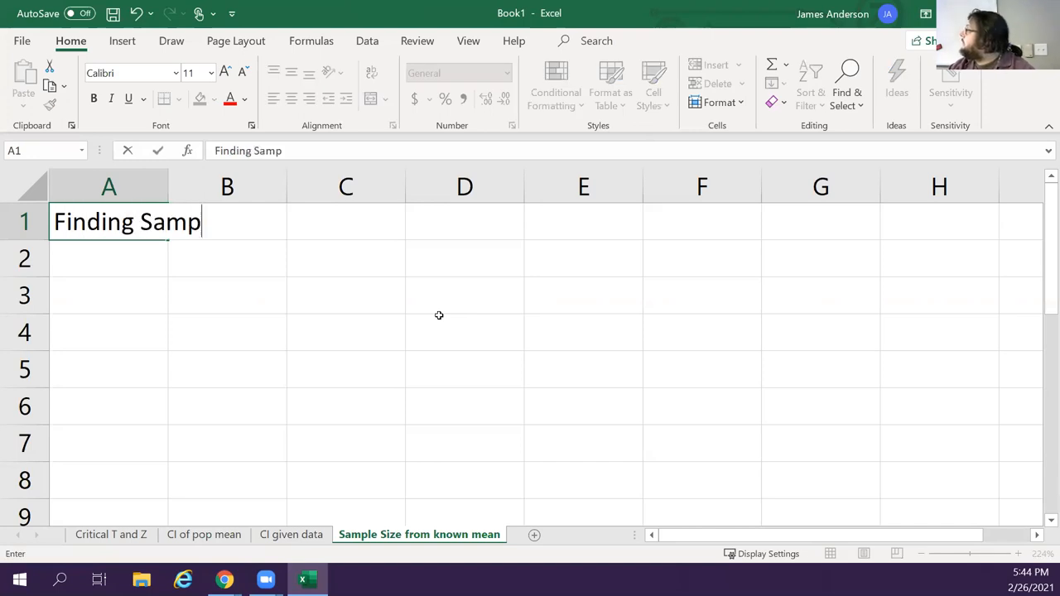
pyautogui.press('enter')
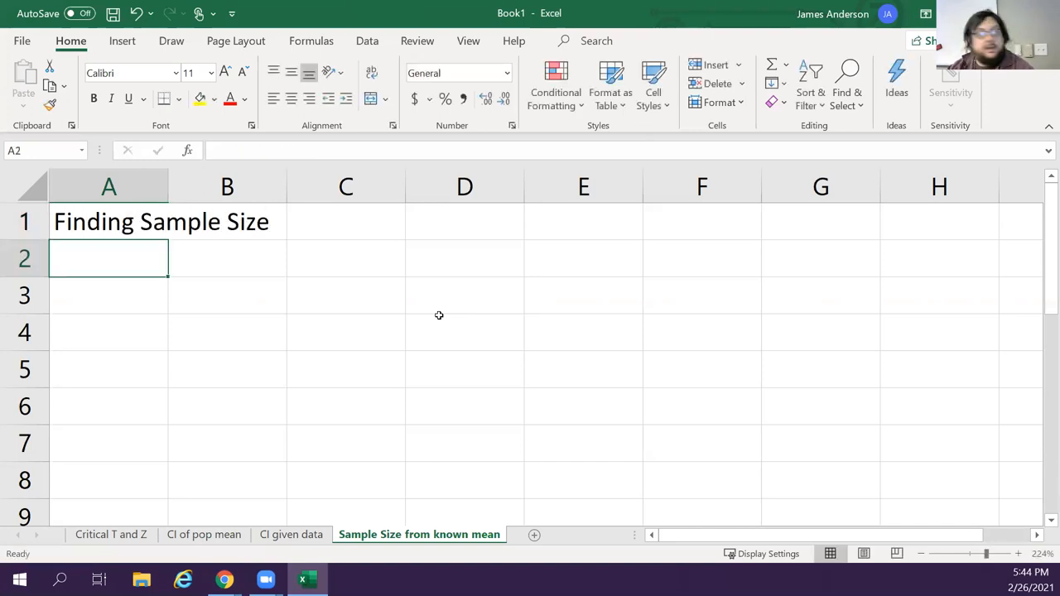
pyautogui.write('z')
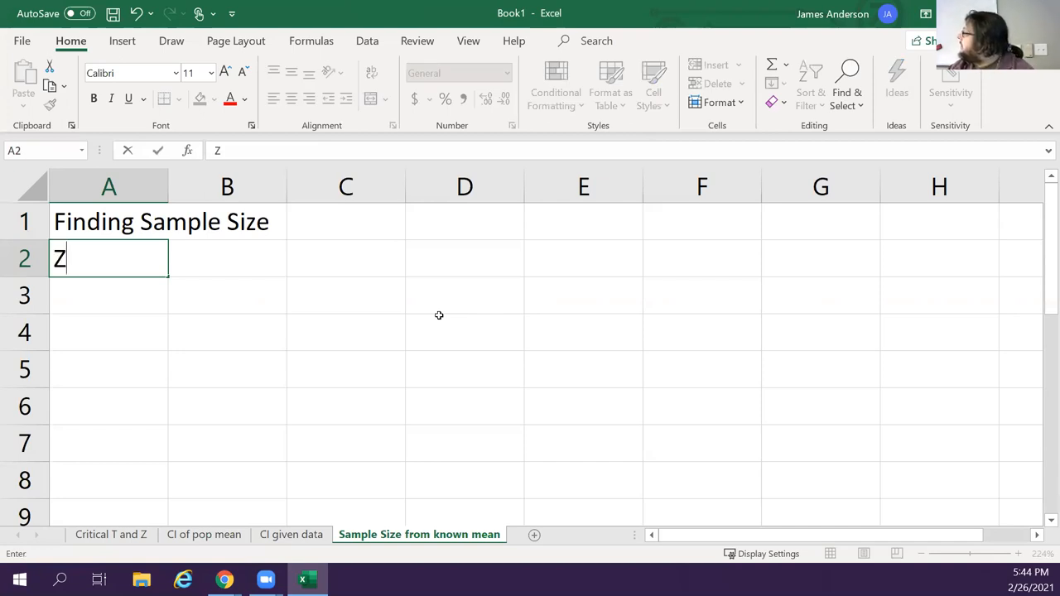
pyautogui.write('a/2')
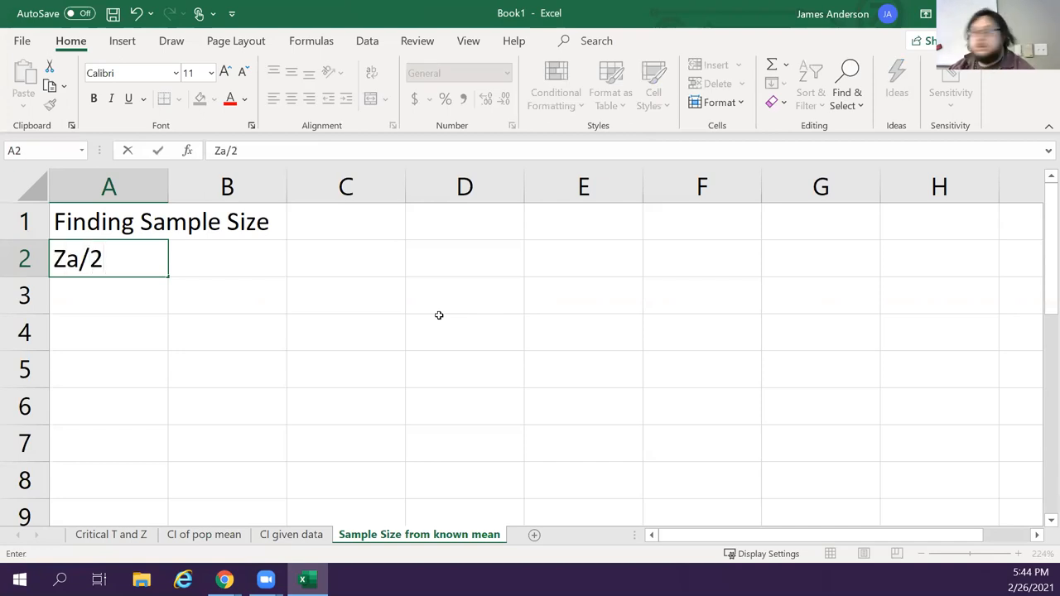
pyautogui.press('enter')
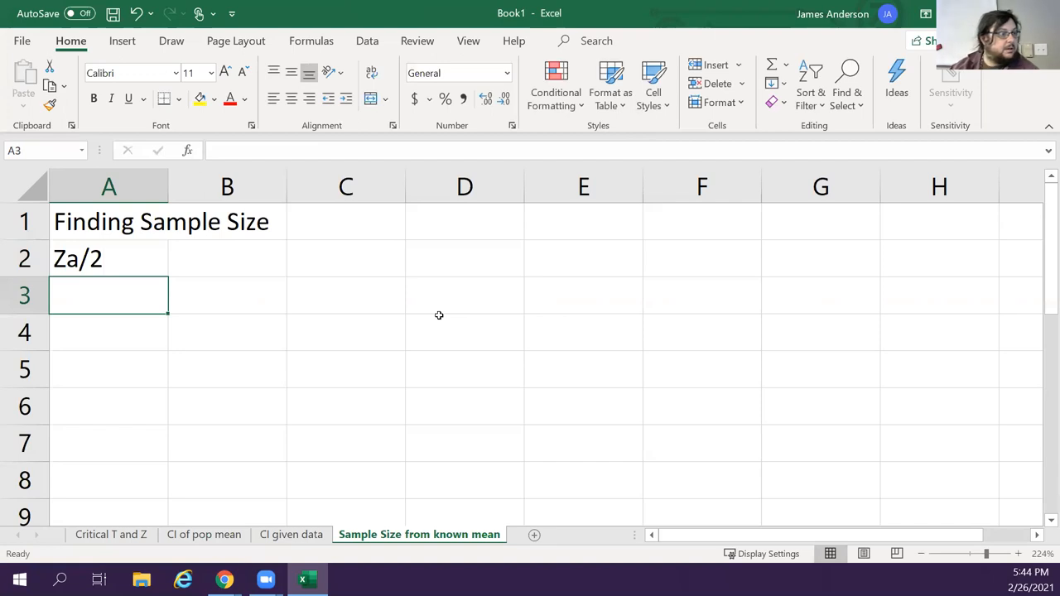
pyautogui.write('s')
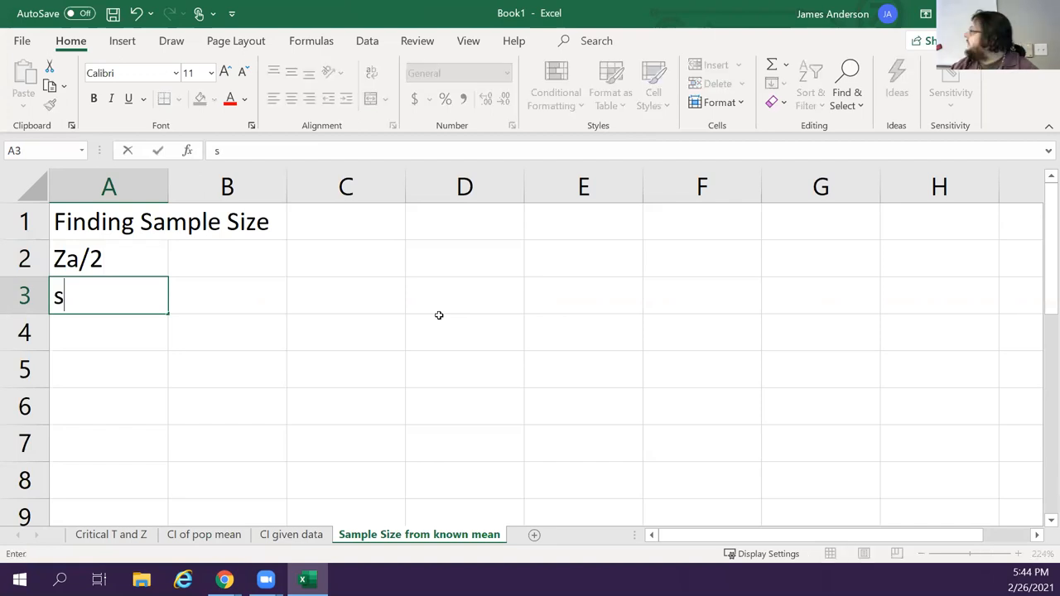
pyautogui.write('tandard deviation')
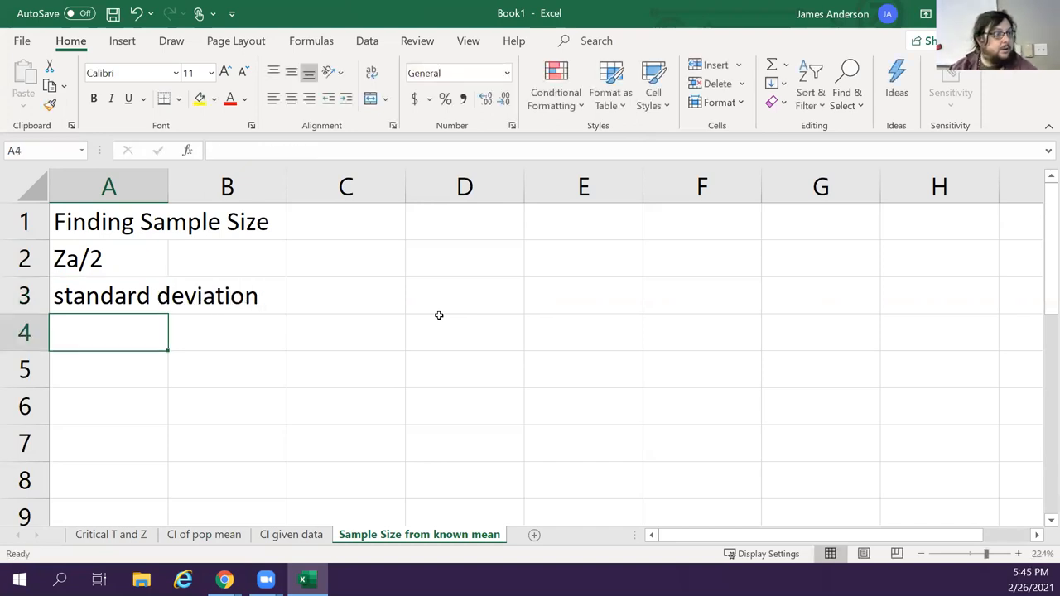
pyautogui.write('Error')
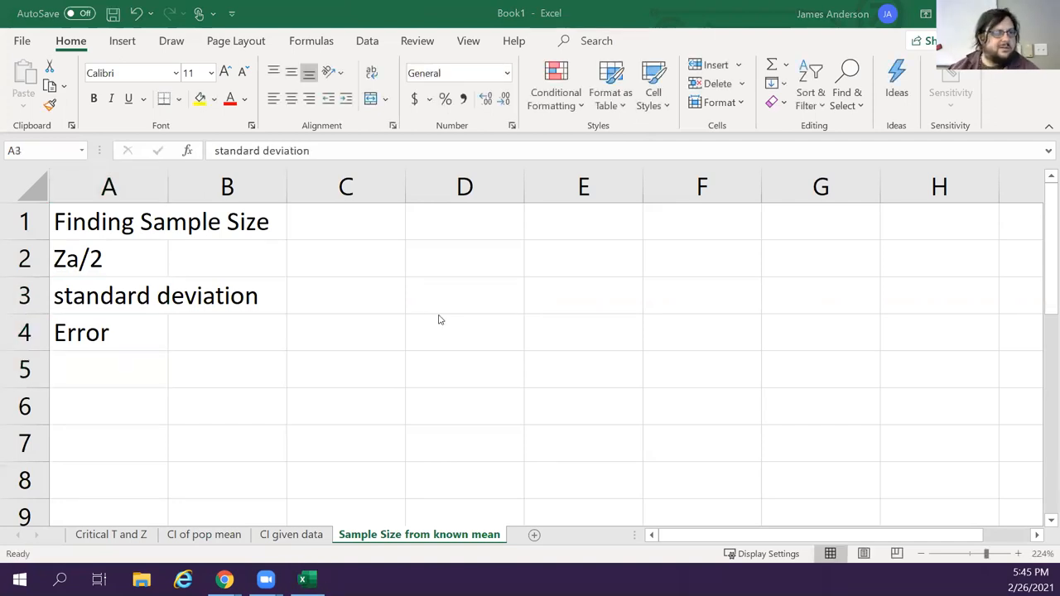
pyautogui.moveTo(575, 167)
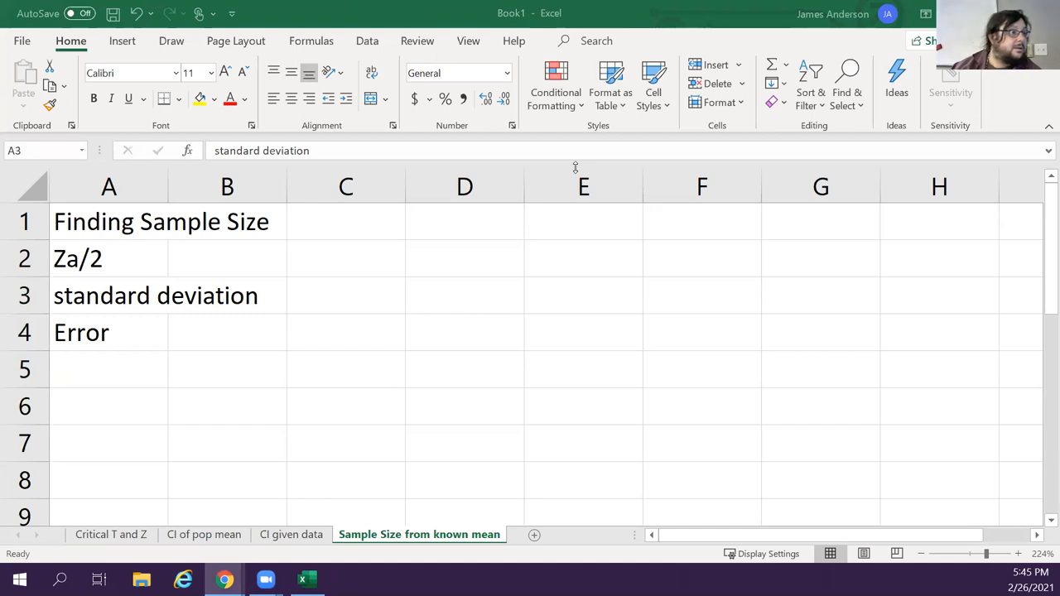
pyautogui.moveTo(337, 216)
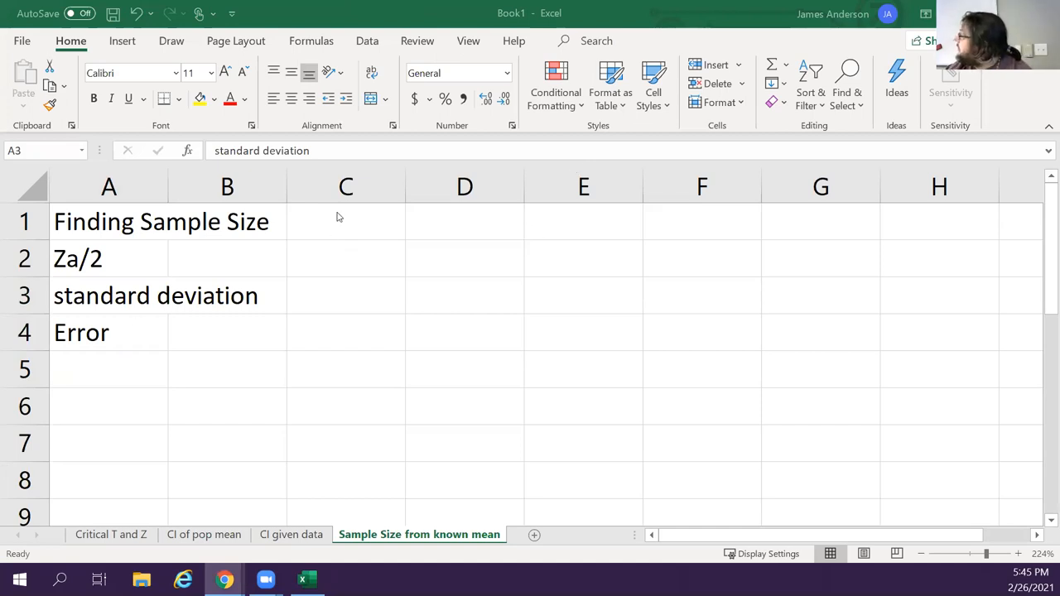
pyautogui.moveTo(593, 95)
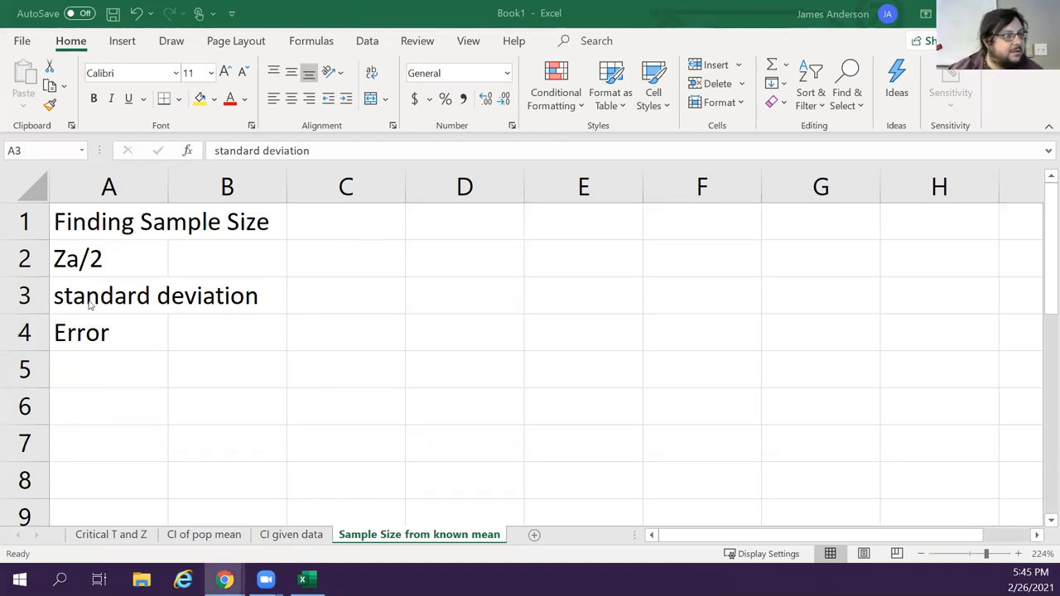
pyautogui.moveTo(50, 392)
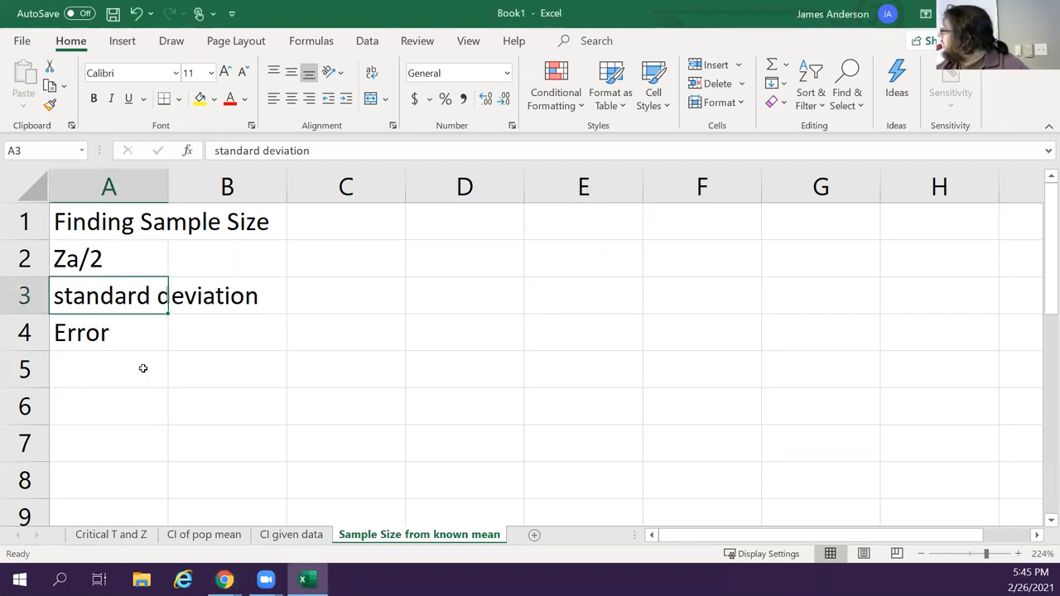
pyautogui.write('CI')
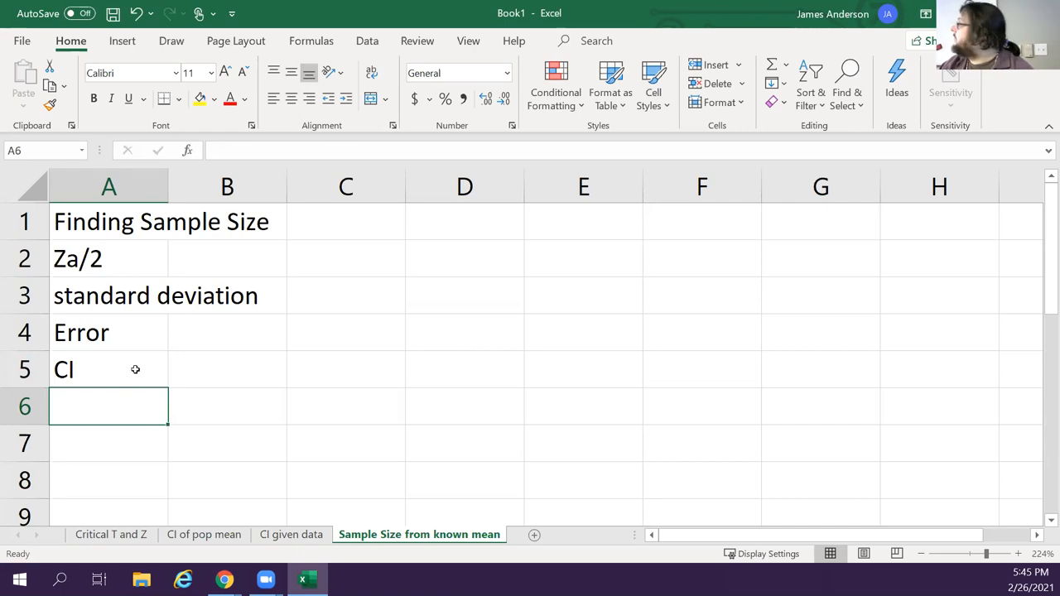
# Start a NORM.S.INV formula for Za/2 and enter Error 5 and CI 0.95
pyautogui.click(226, 258)
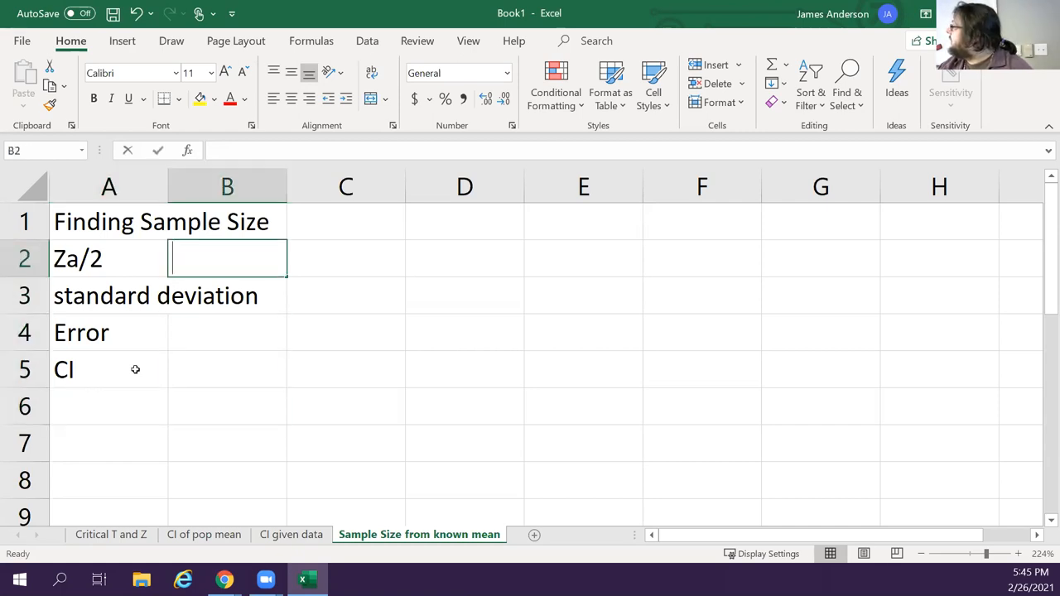
pyautogui.write('=norm.s')
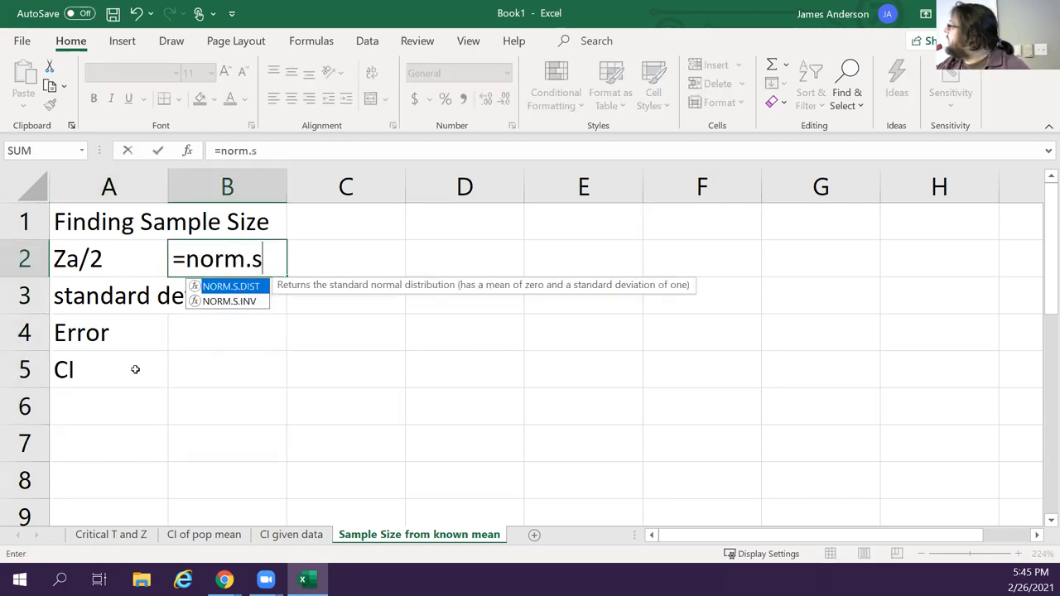
pyautogui.write('.S.INV(B5')
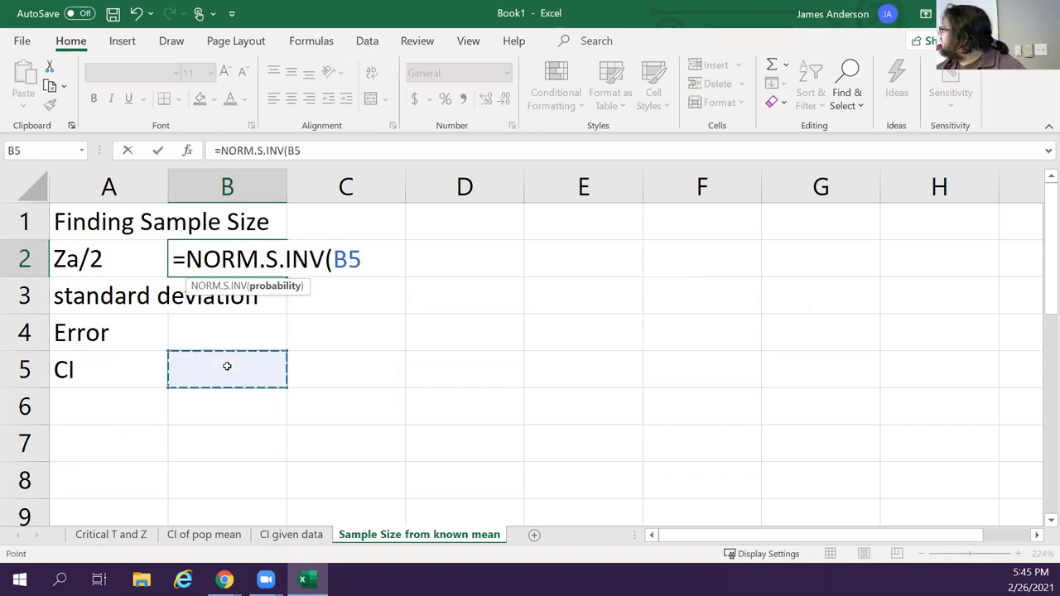
pyautogui.press('Return')
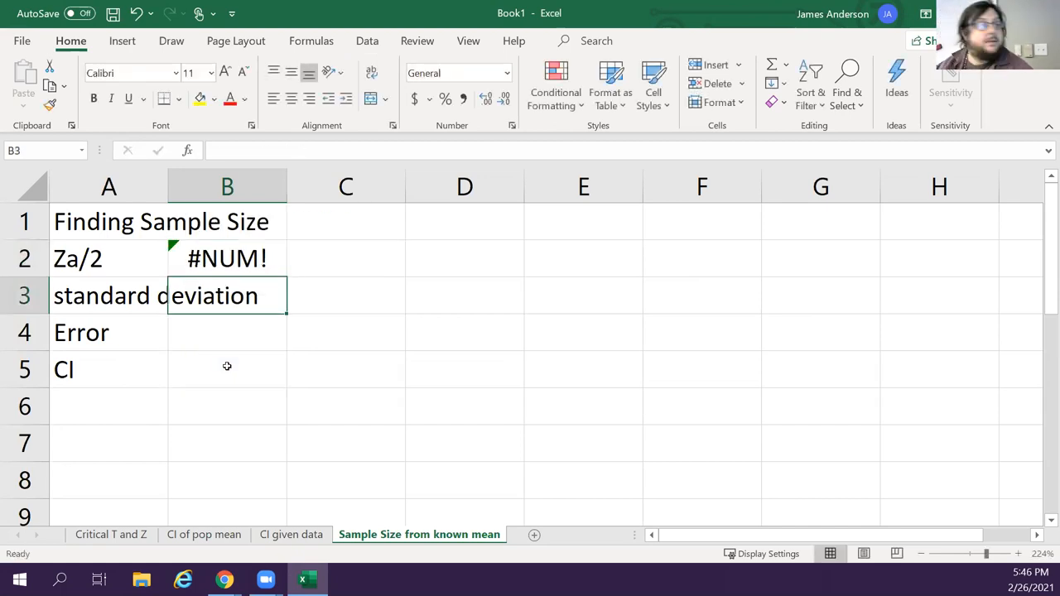
pyautogui.click(227, 332)
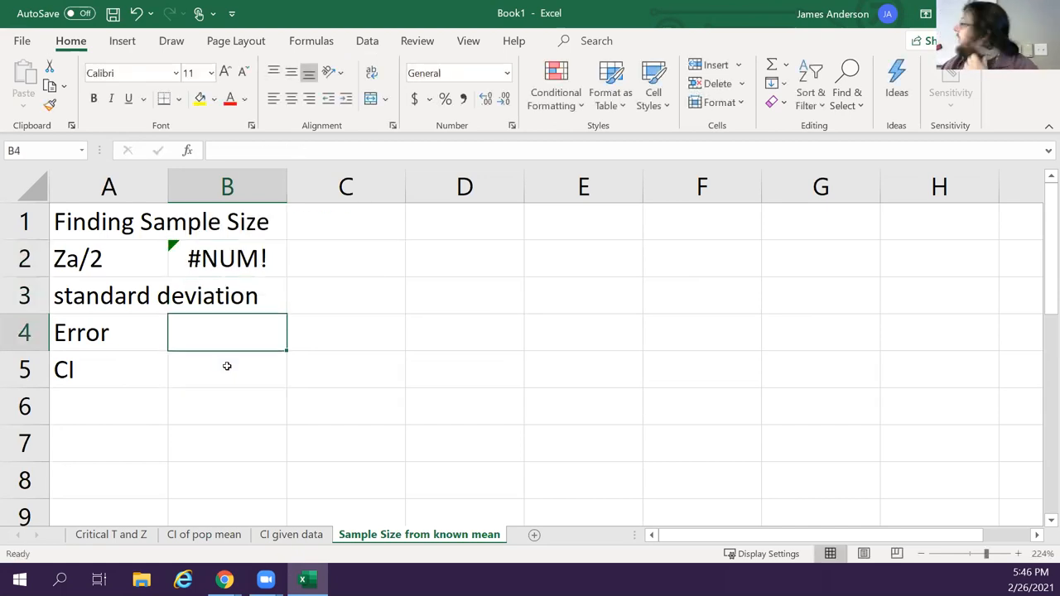
pyautogui.write('5')
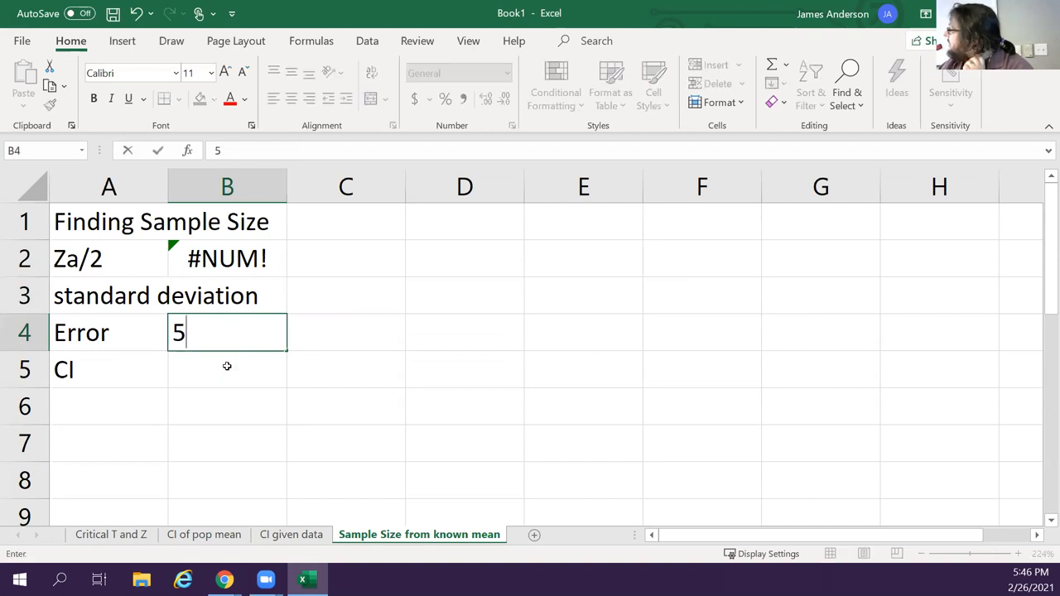
pyautogui.press('Enter')
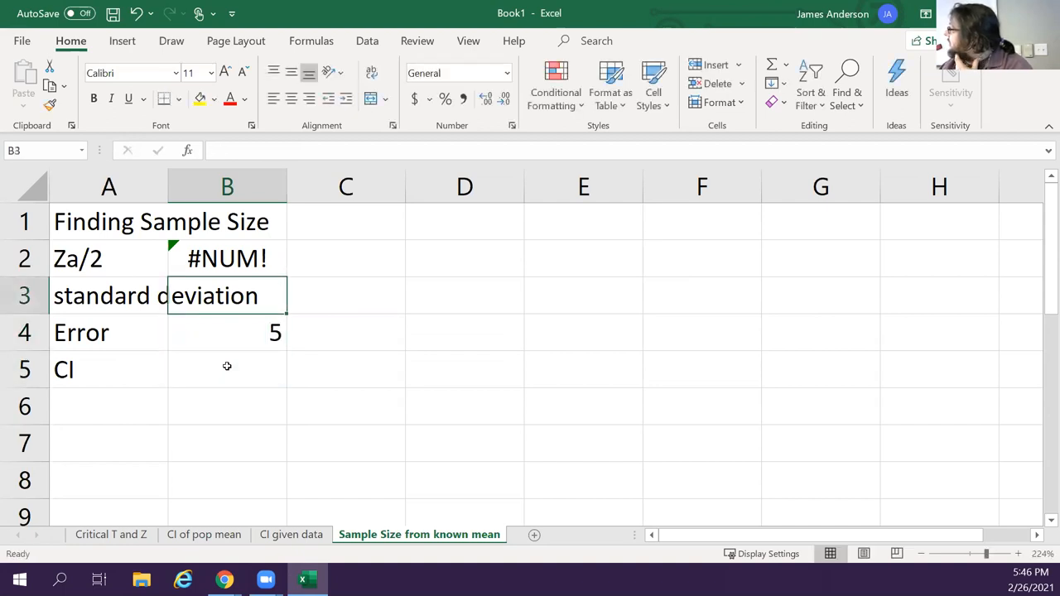
pyautogui.click(226, 369)
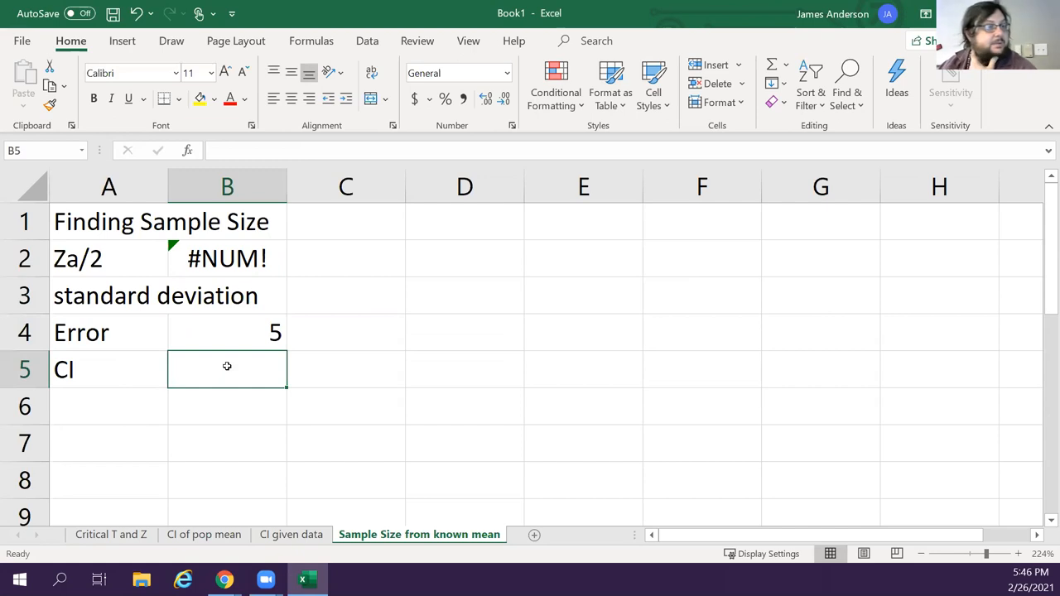
pyautogui.write('.95')
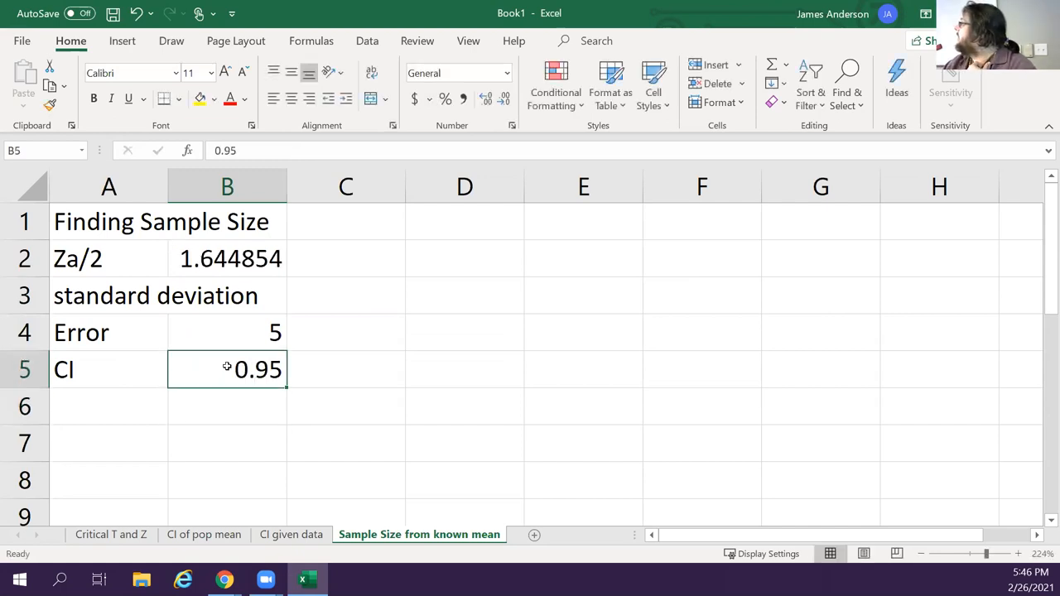
pyautogui.click(227, 296)
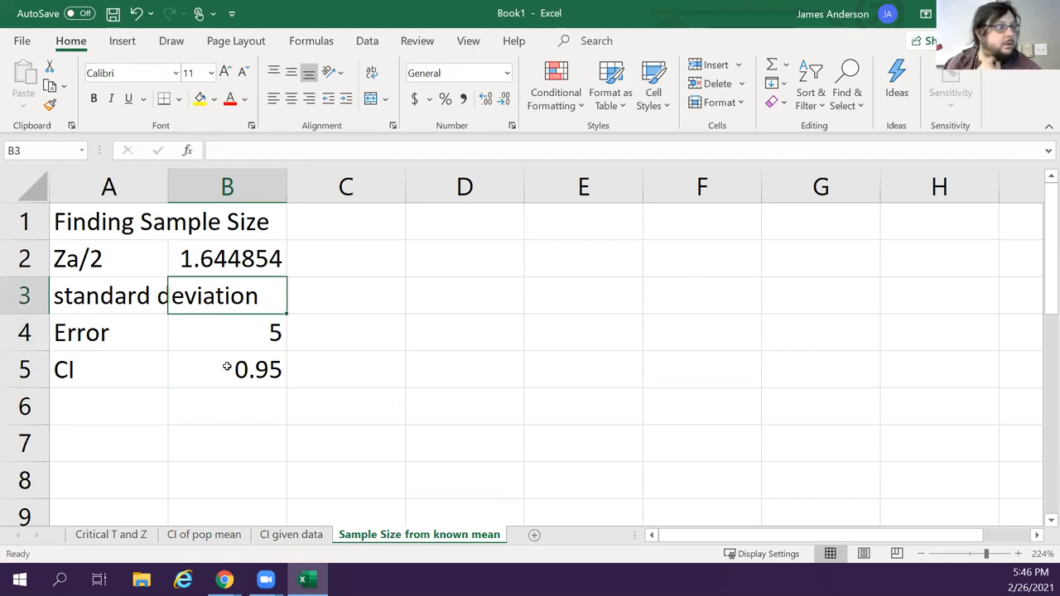
# Edit the Za/2 formula to use the CI in B5, yielding 1.95996398
pyautogui.click(227, 258)
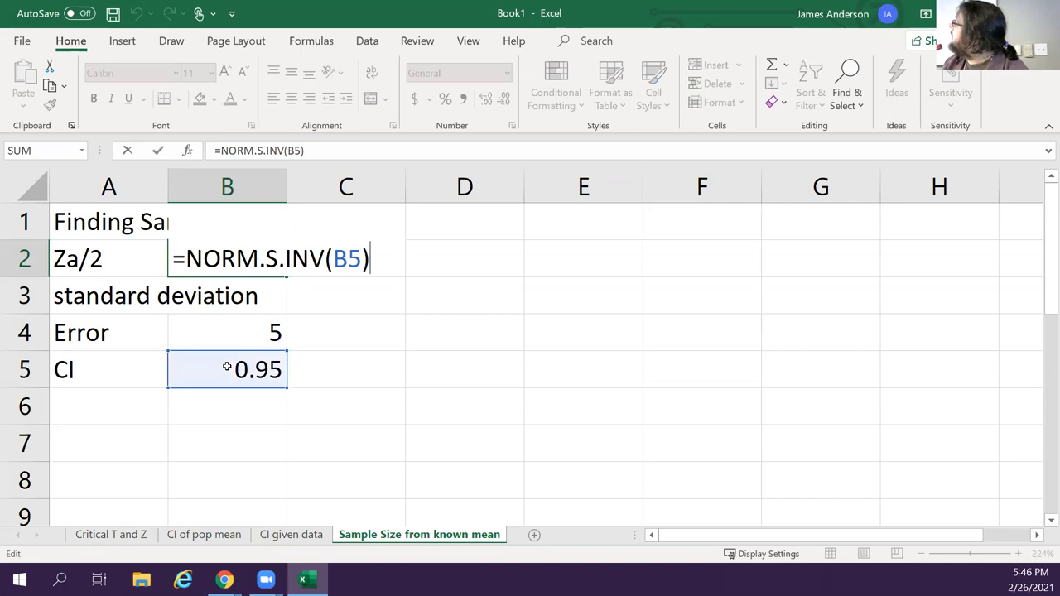
pyautogui.write('+')
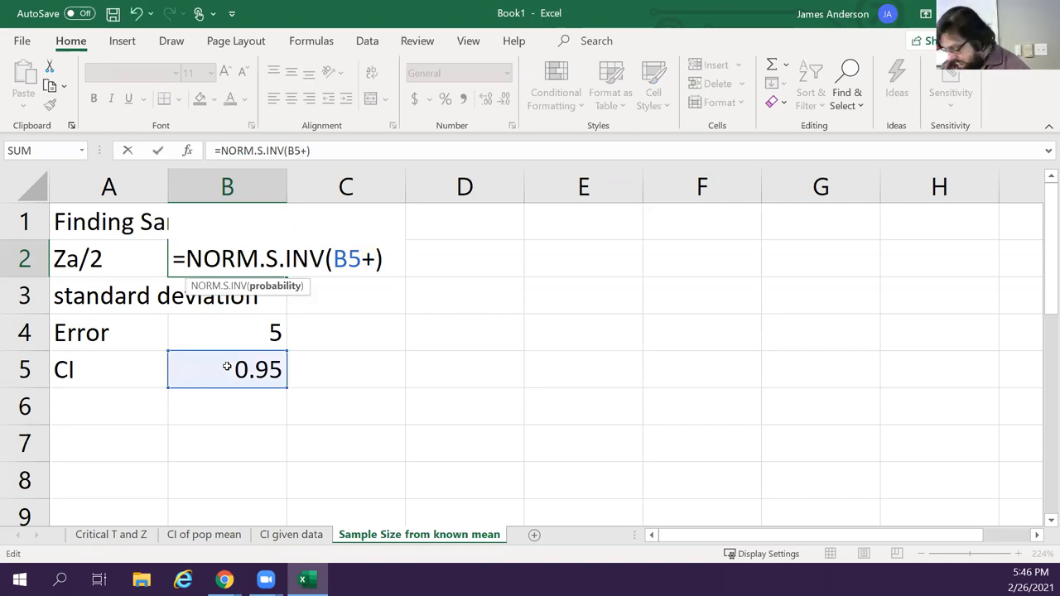
pyautogui.write('(')
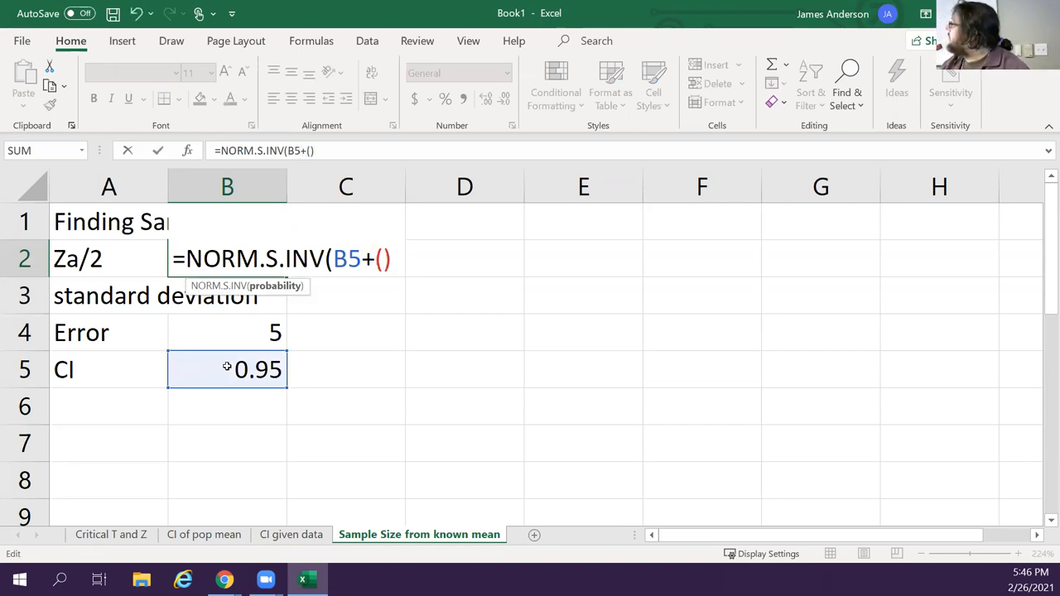
pyautogui.write('1-B')
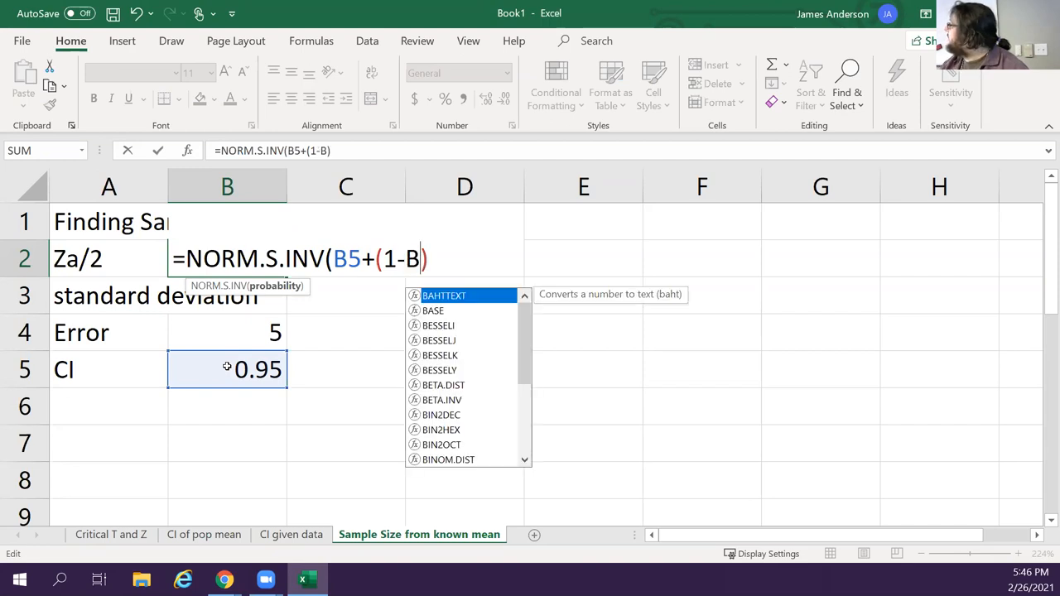
pyautogui.write('5')
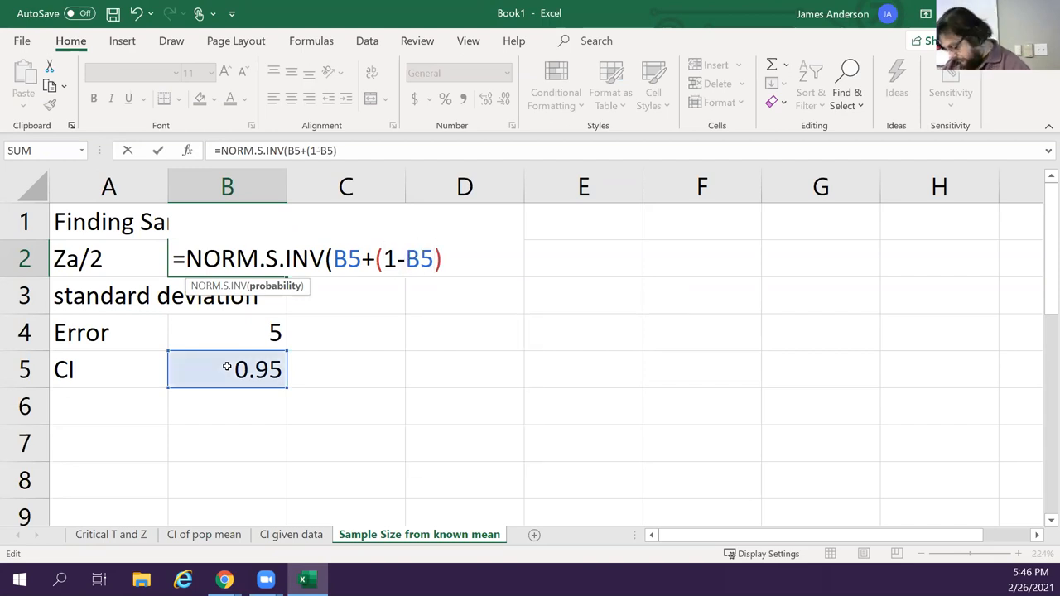
pyautogui.write('(')
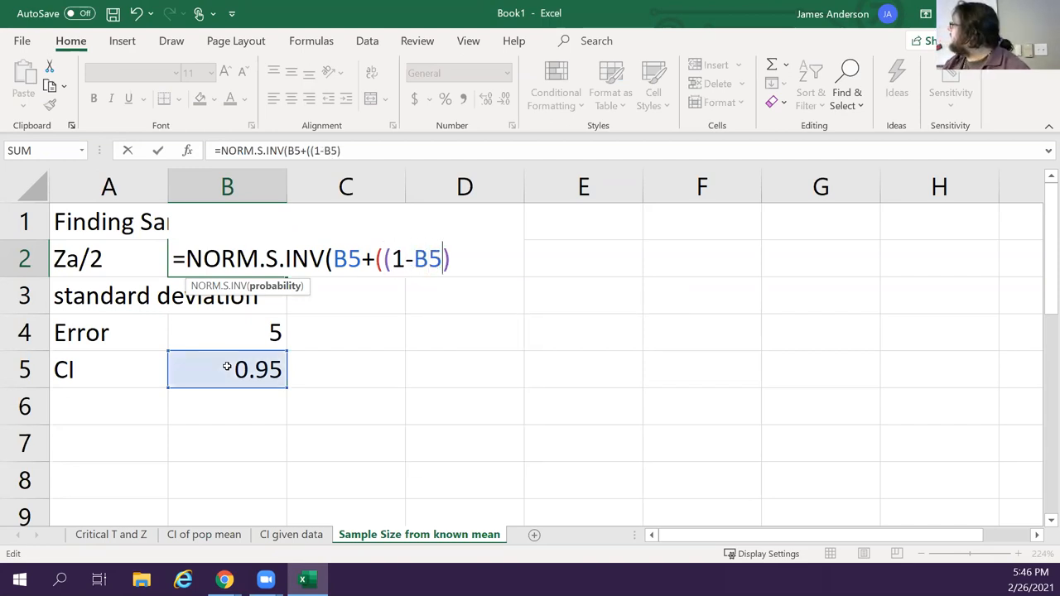
pyautogui.write('/2')
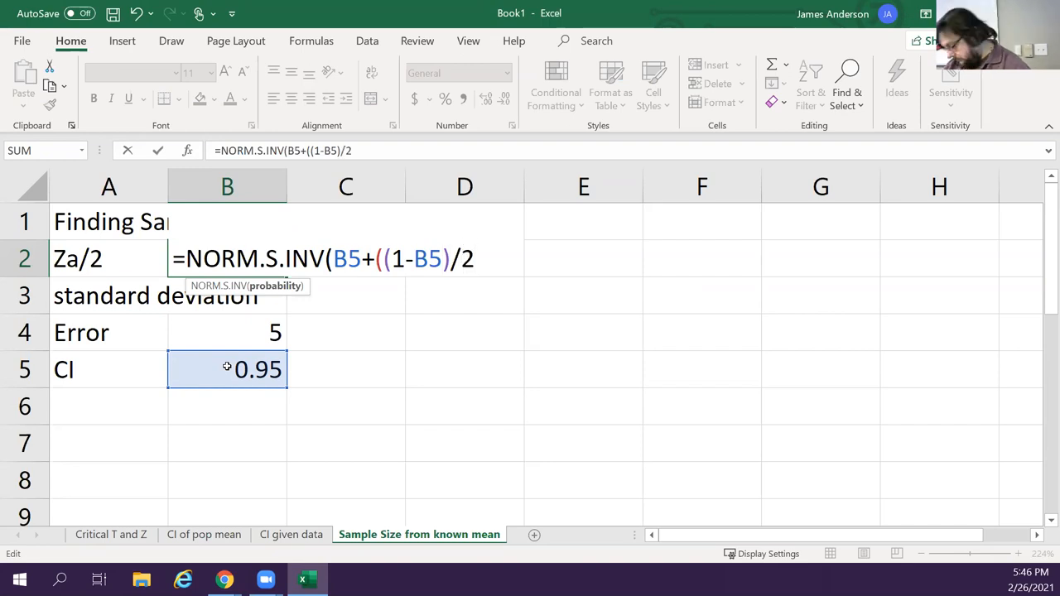
pyautogui.write(')')
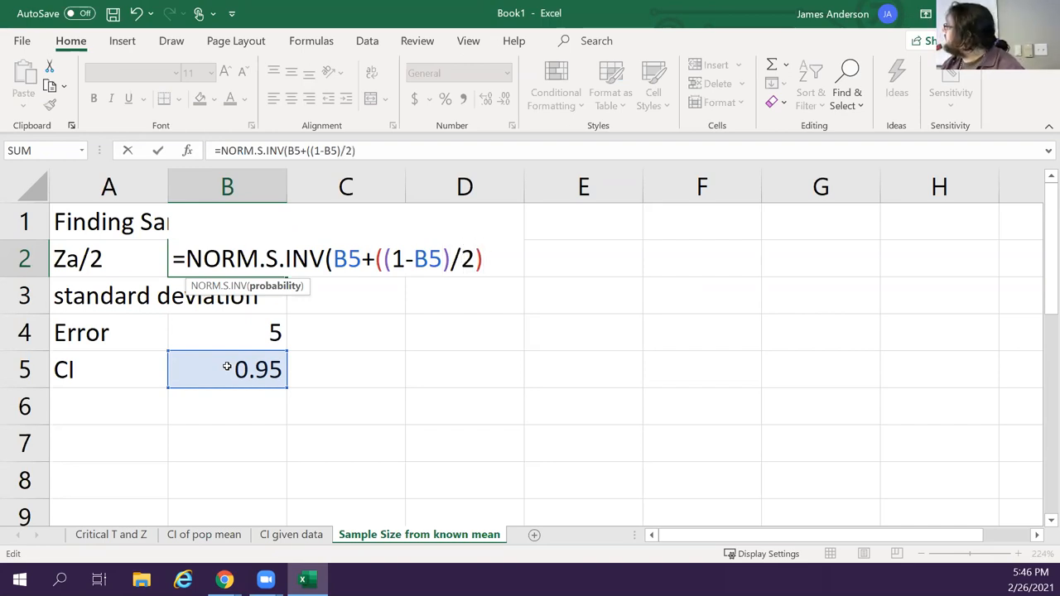
pyautogui.write(')')
pyautogui.click(228, 296)
pyautogui.write('15')
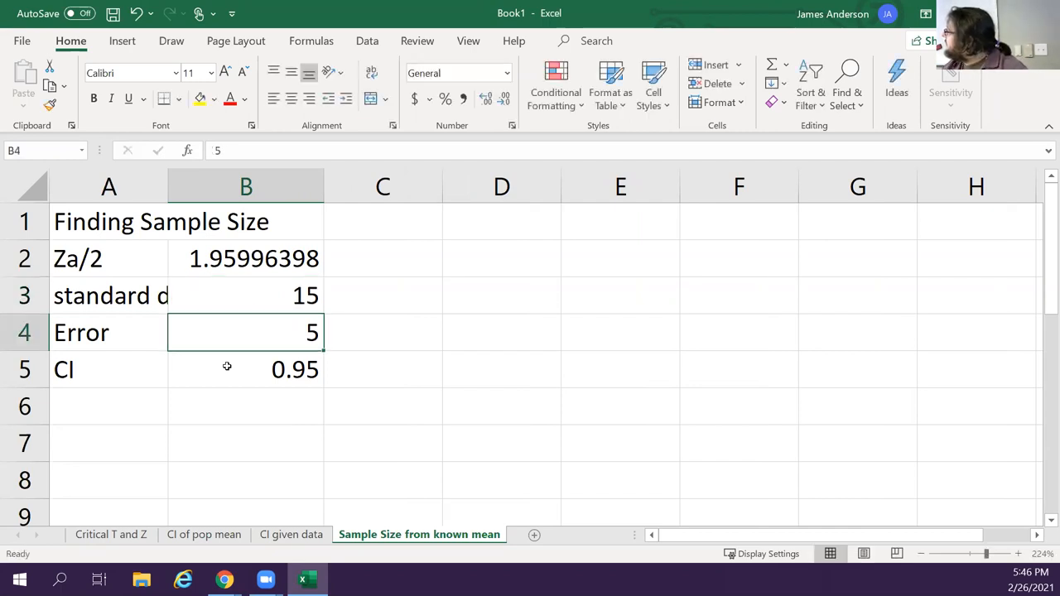
# Autofit column A, add the n label in A6, and fill B3:B5 yellow
pyautogui.click(108, 296)
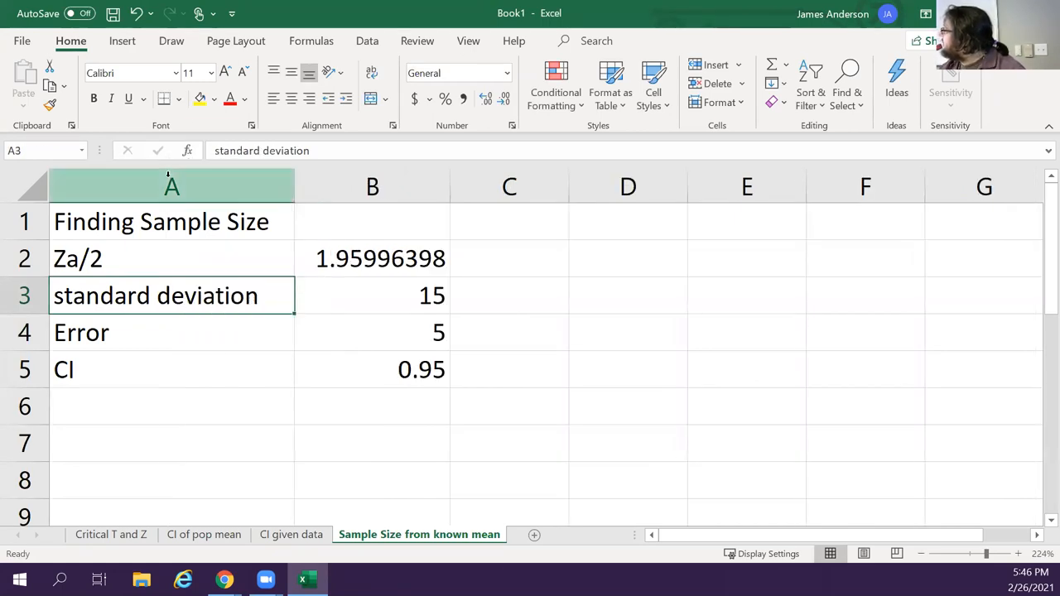
pyautogui.click(171, 406)
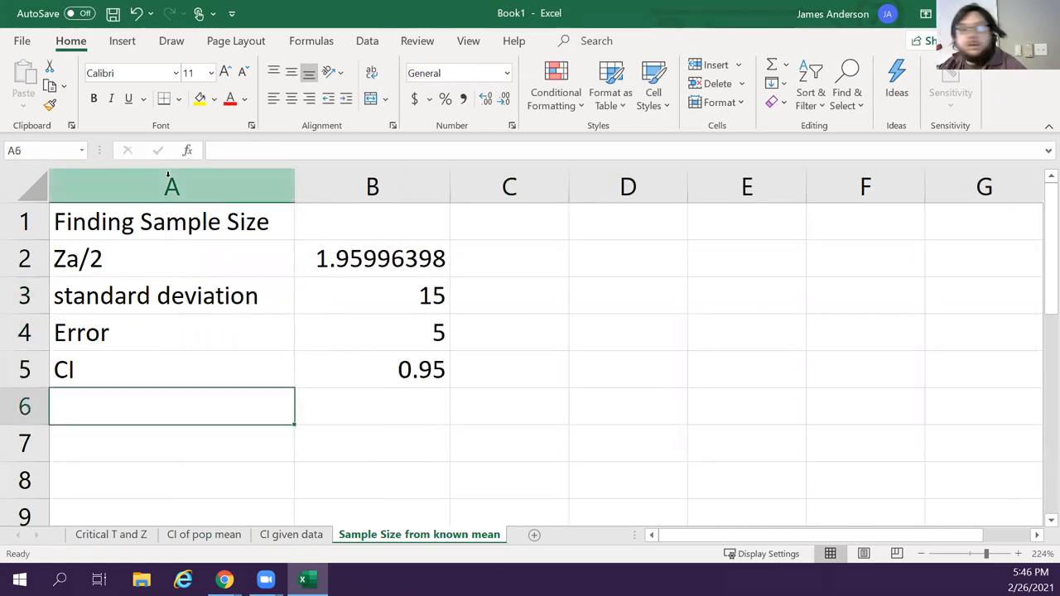
pyautogui.write('n')
pyautogui.click(372, 222)
pyautogui.write('Values')
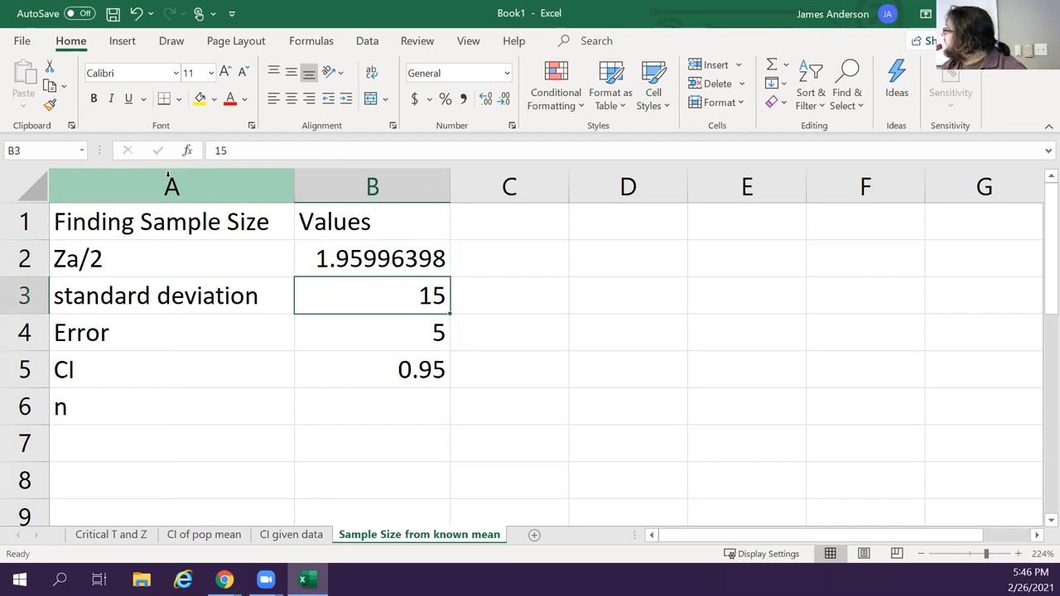
pyautogui.moveTo(372, 296); pyautogui.dragTo(372, 370)
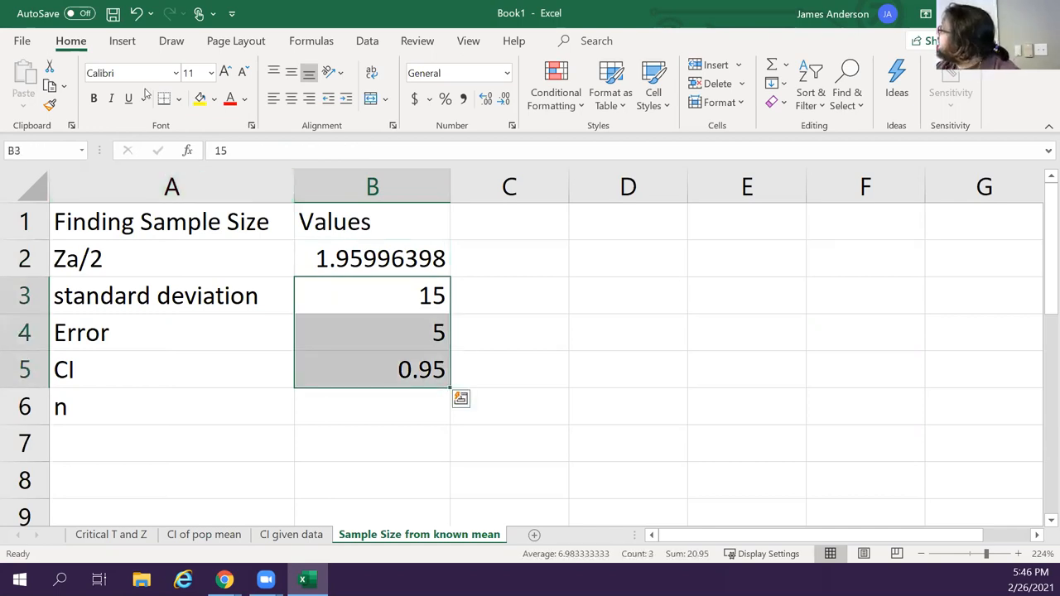
pyautogui.click(198, 99)
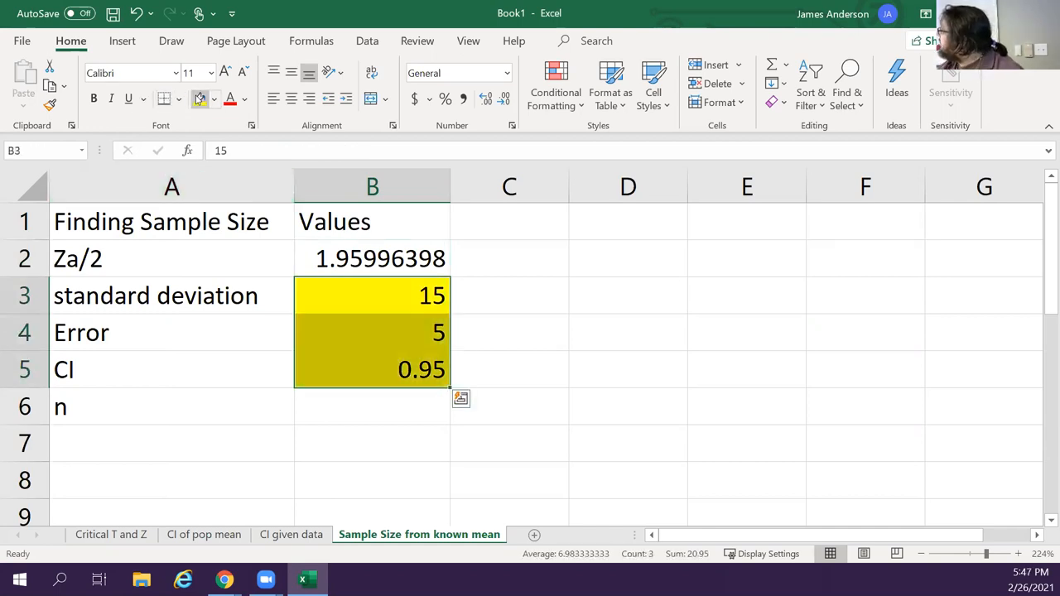
pyautogui.click(508, 369)
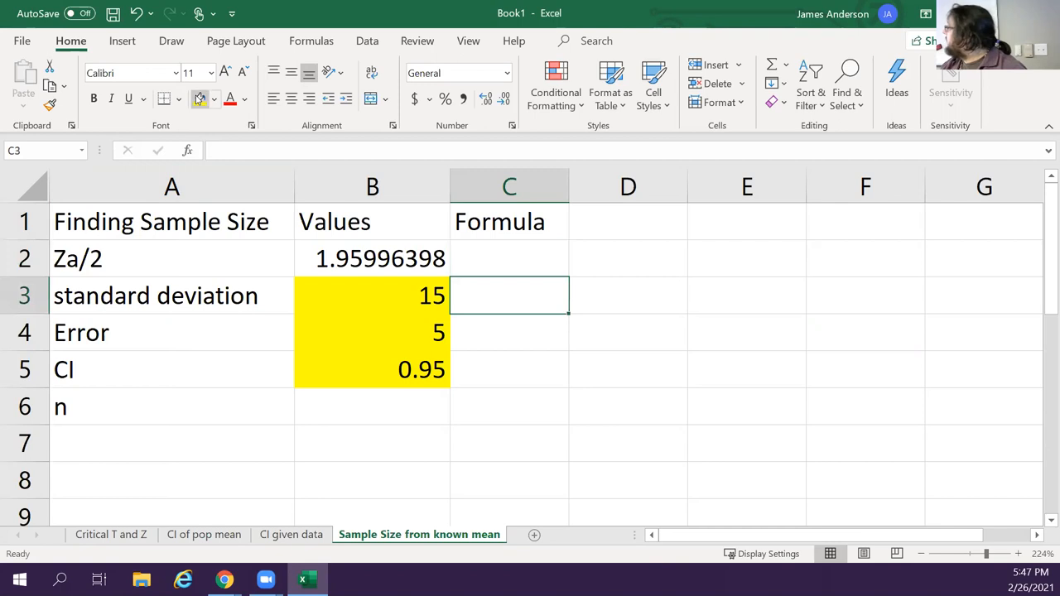
pyautogui.click(508, 406)
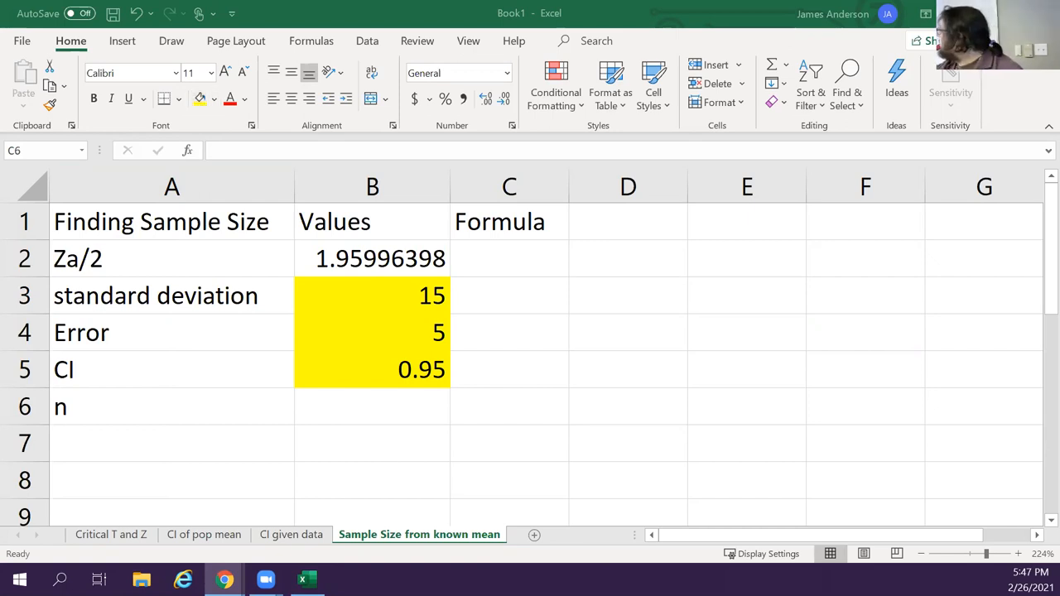
pyautogui.click(509, 406)
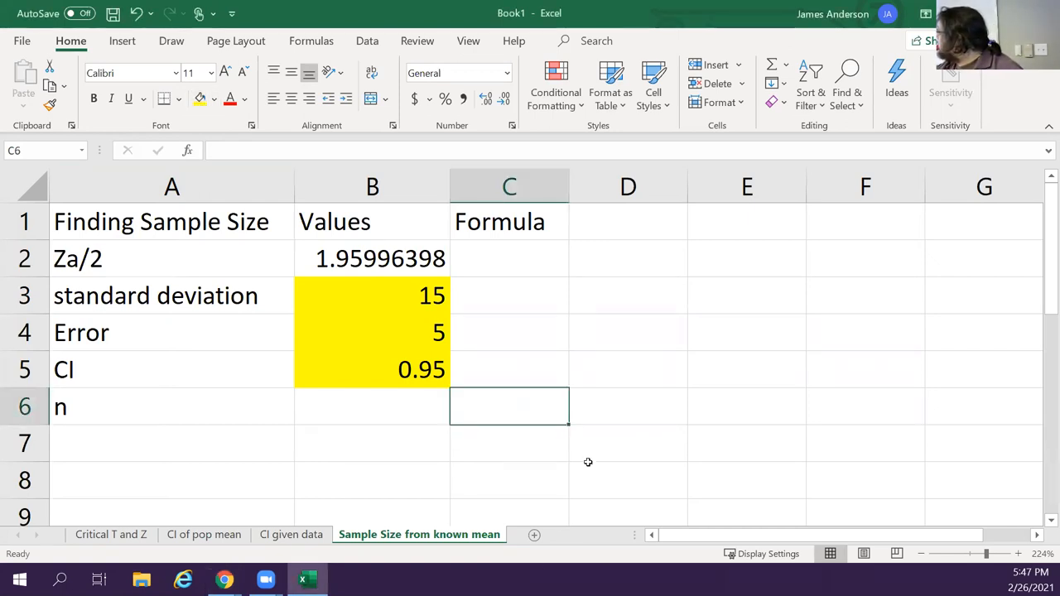
# Type the formula note (Za/2*sd/E)^2 into C6
pyautogui.write('Z')
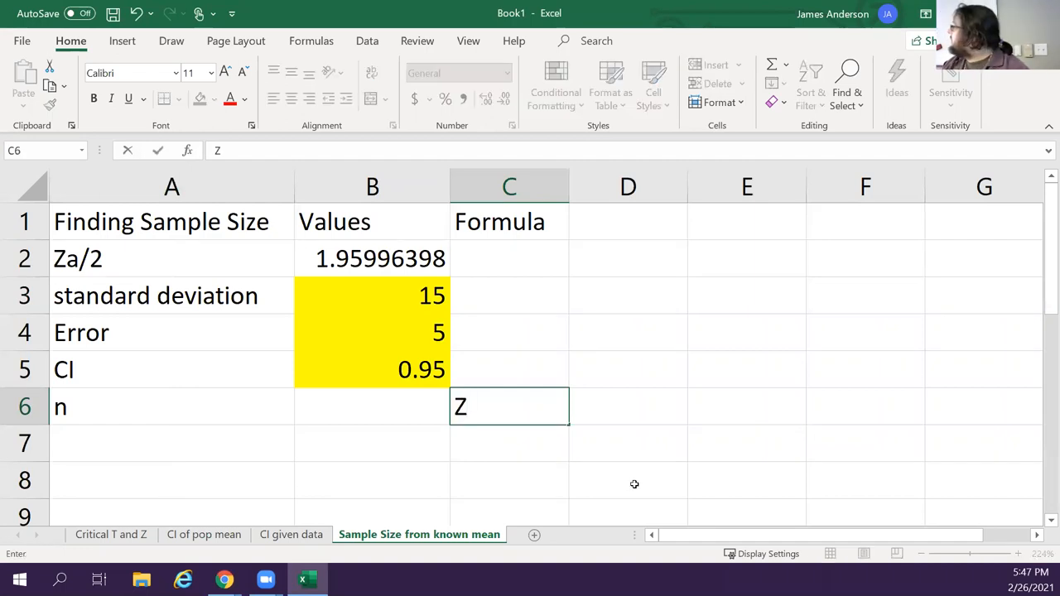
pyautogui.write('a')
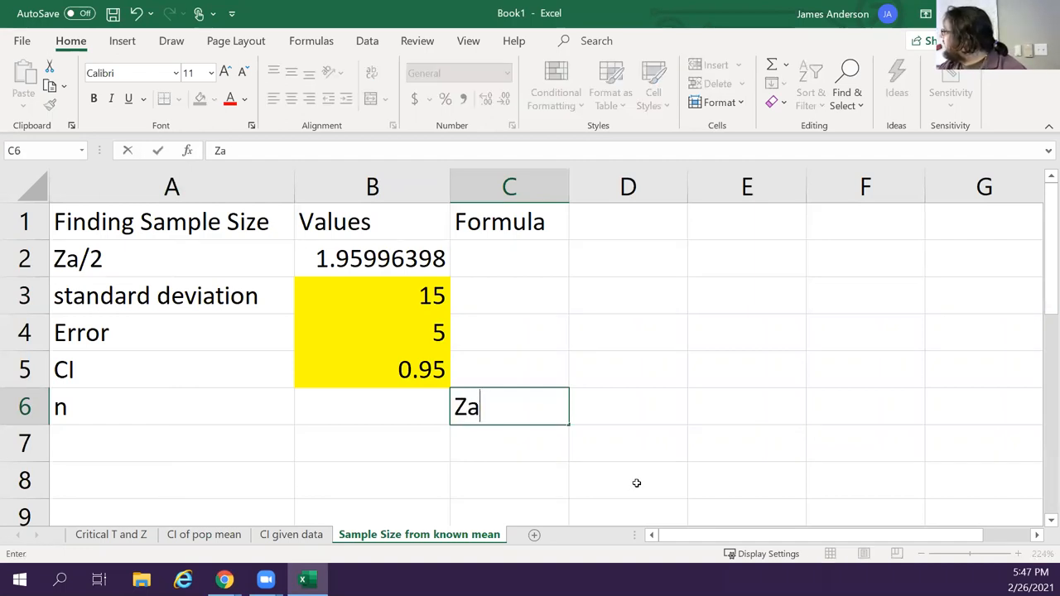
pyautogui.write('/2')
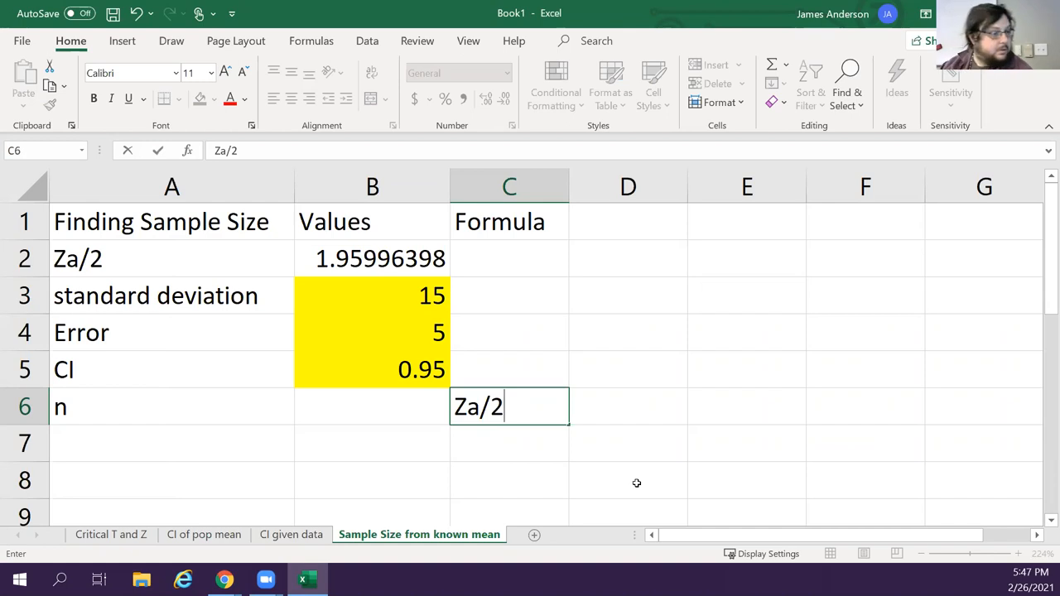
pyautogui.write('*sd')
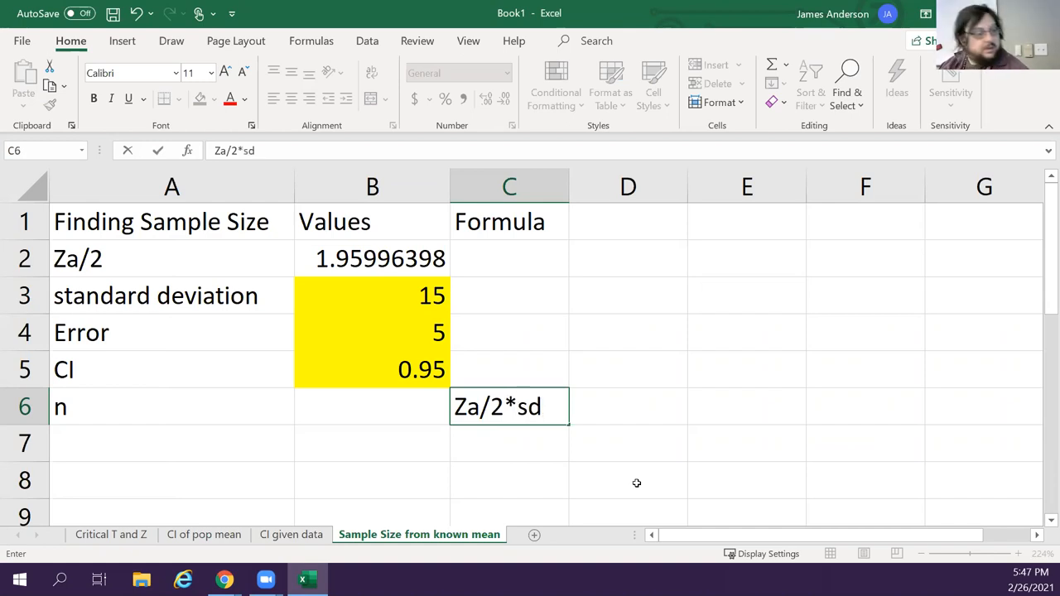
pyautogui.write('/')
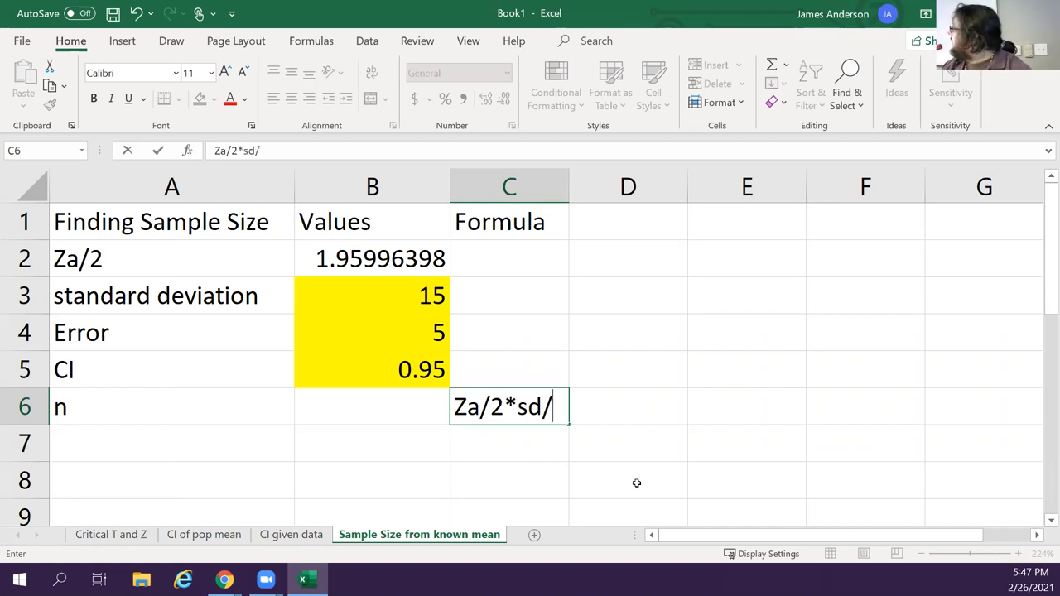
pyautogui.write('E')
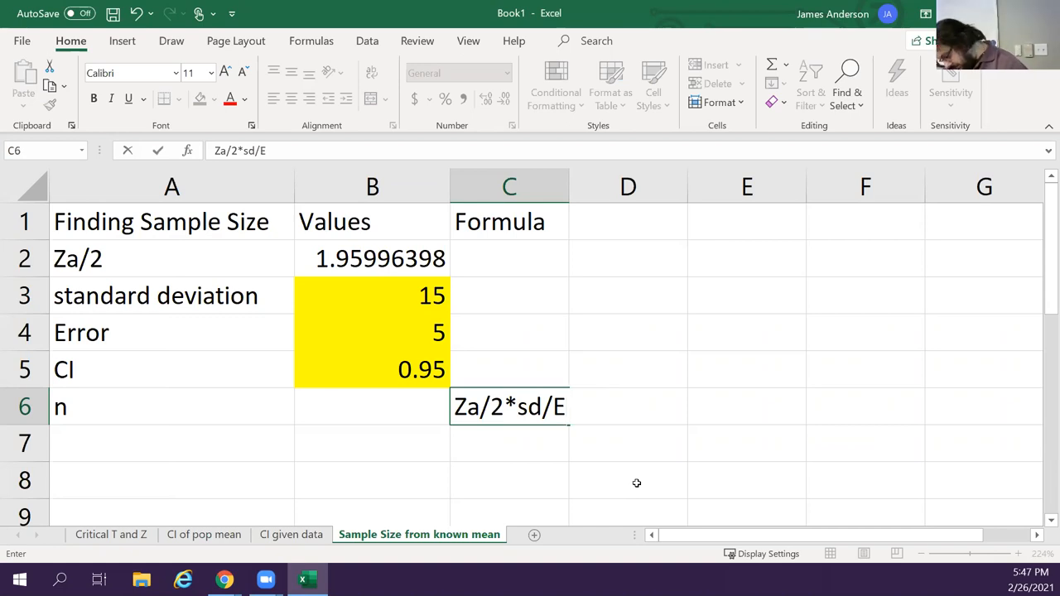
pyautogui.write(')')
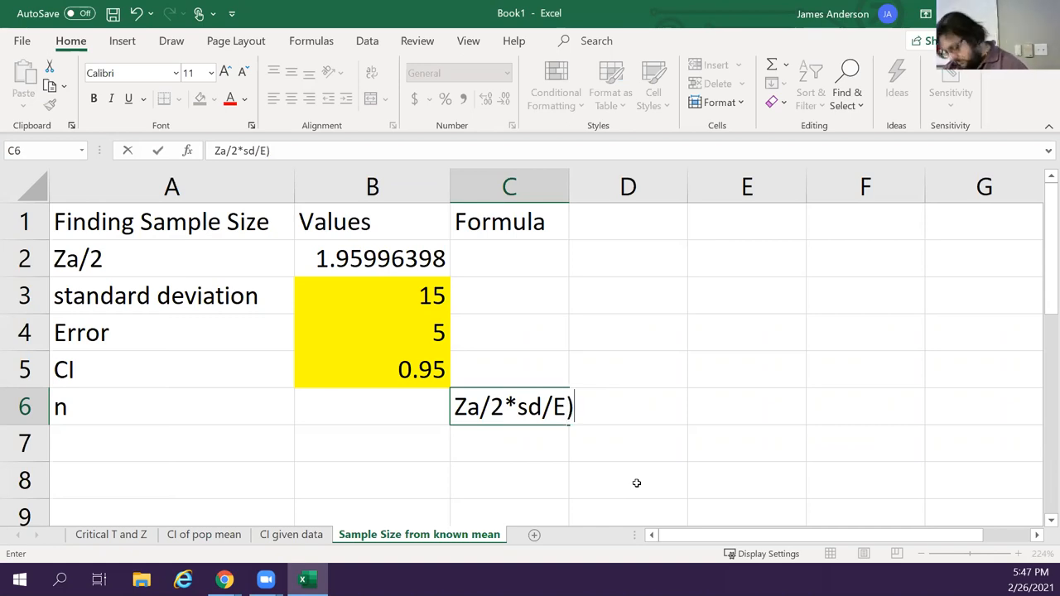
pyautogui.write('^2')
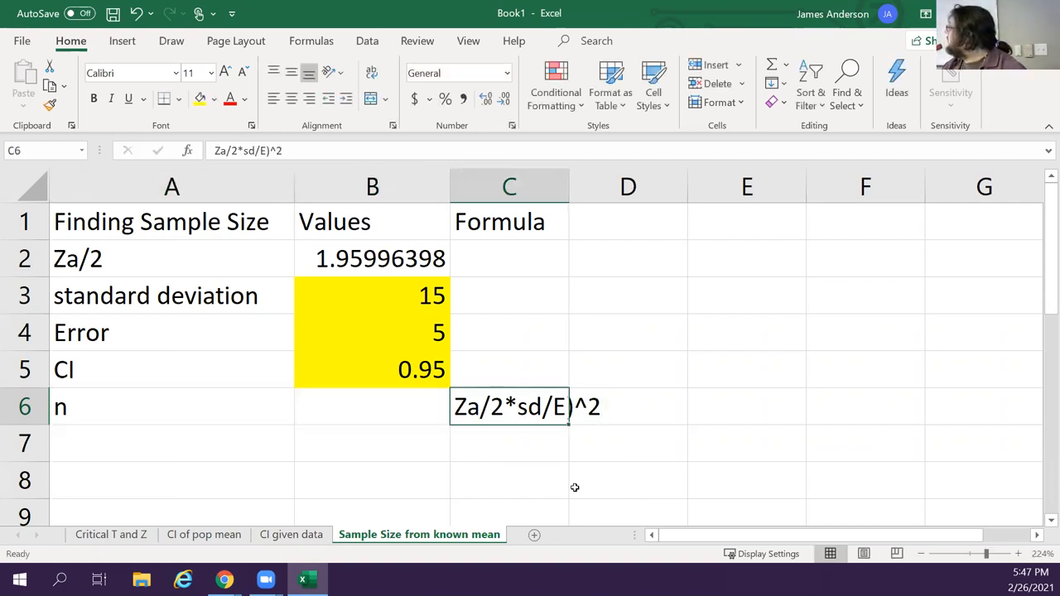
# Enter =(B2*B3/B4)^2 in B6 to compute the sample size n
pyautogui.write('(')
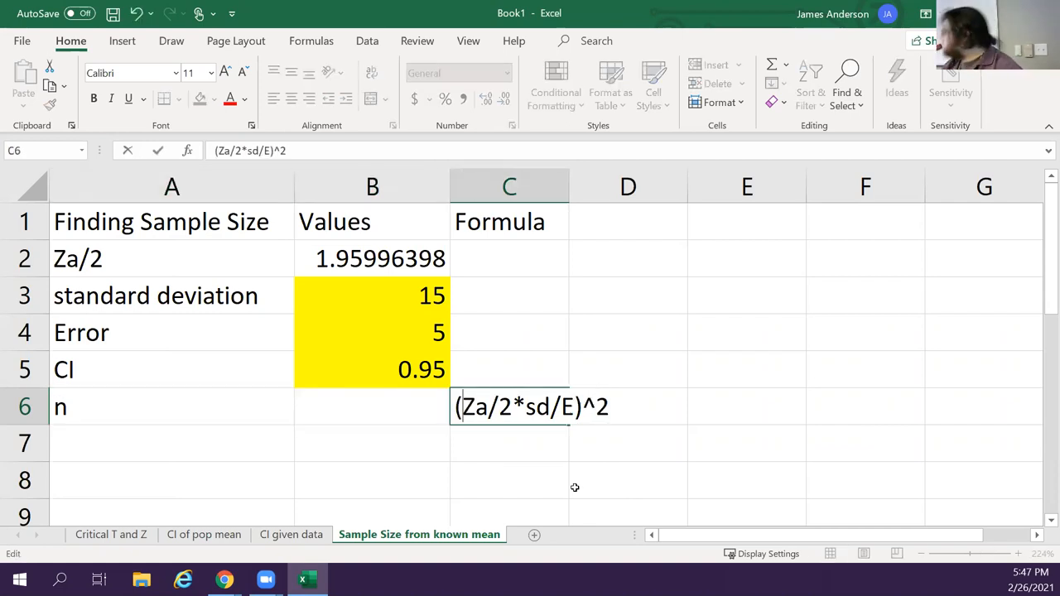
pyautogui.click(372, 406)
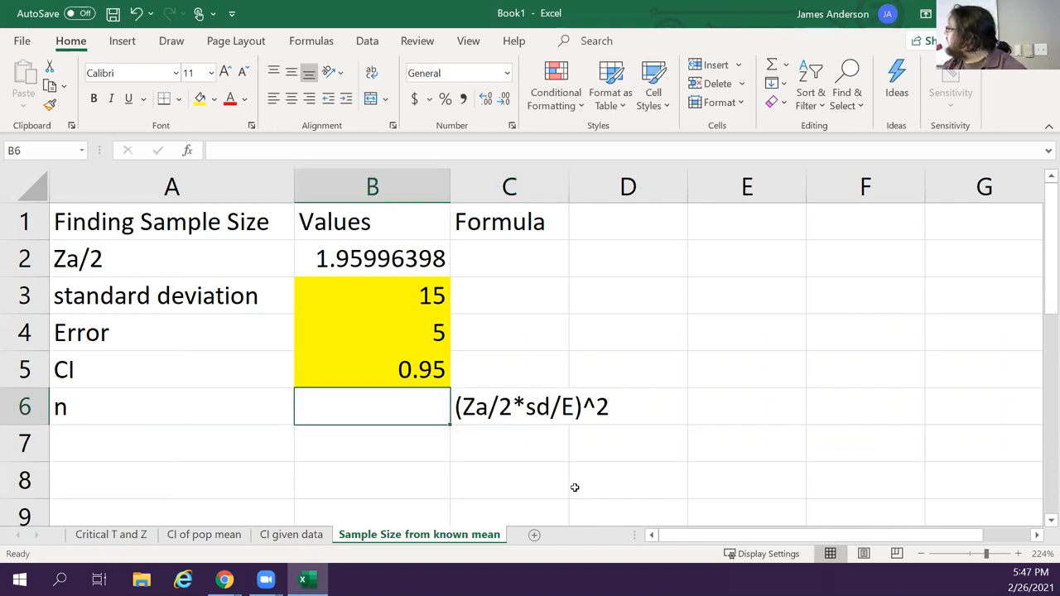
pyautogui.write('=')
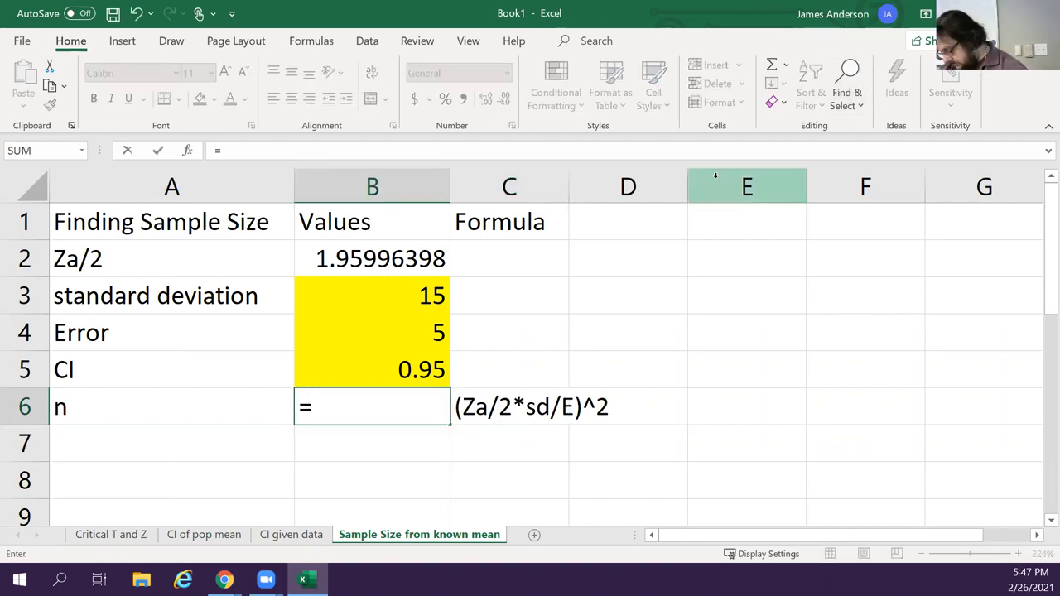
pyautogui.write('(')
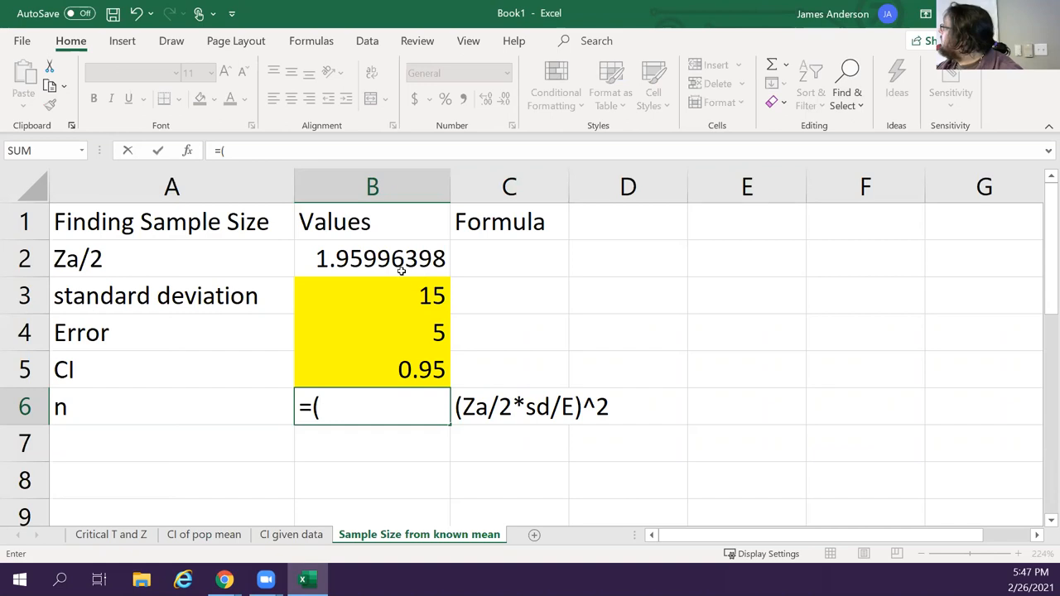
pyautogui.click(371, 258)
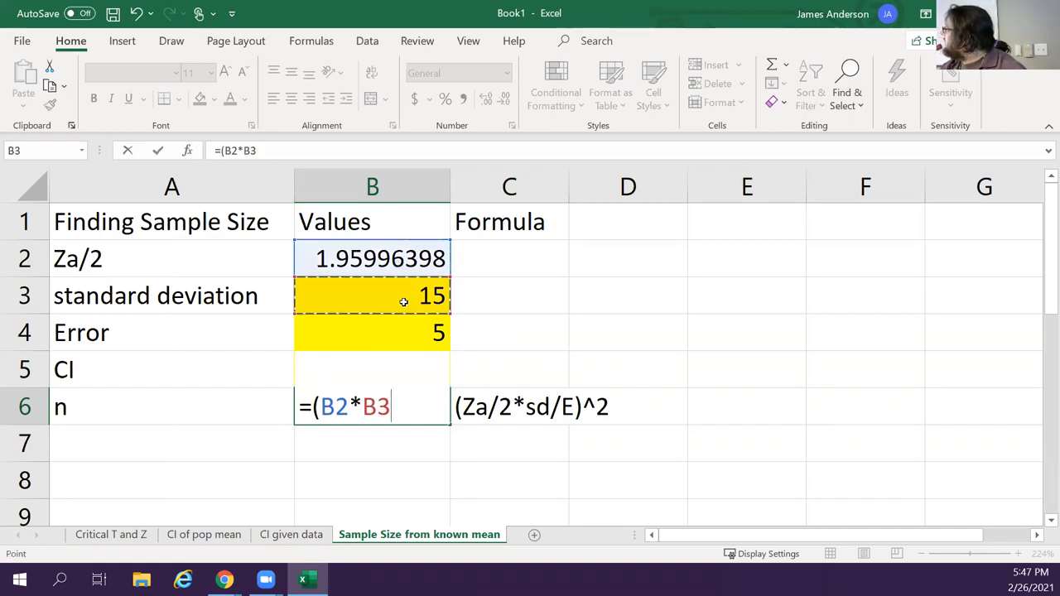
pyautogui.click(372, 332)
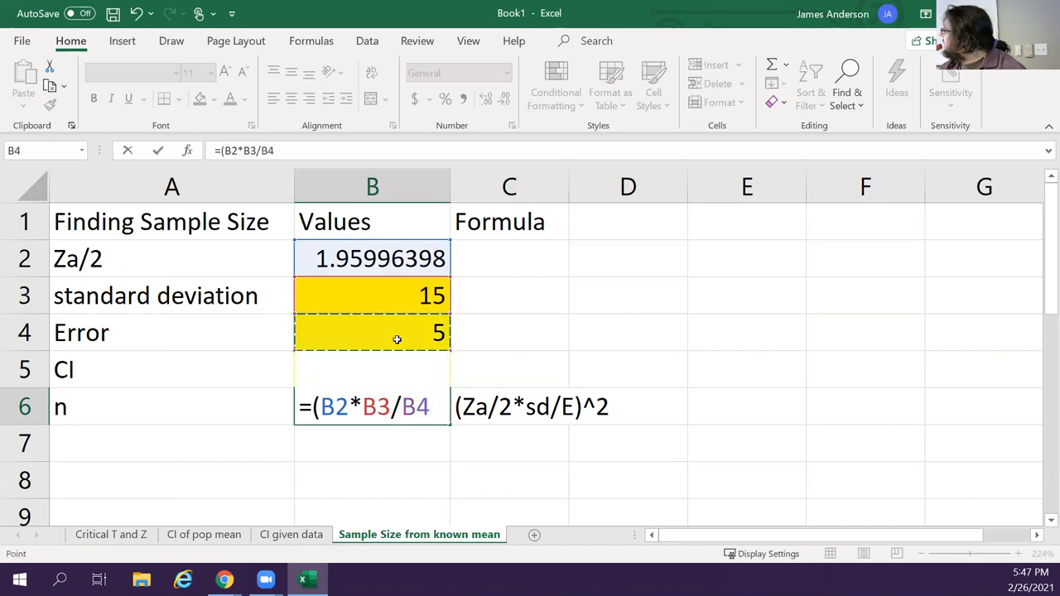
pyautogui.write(')^')
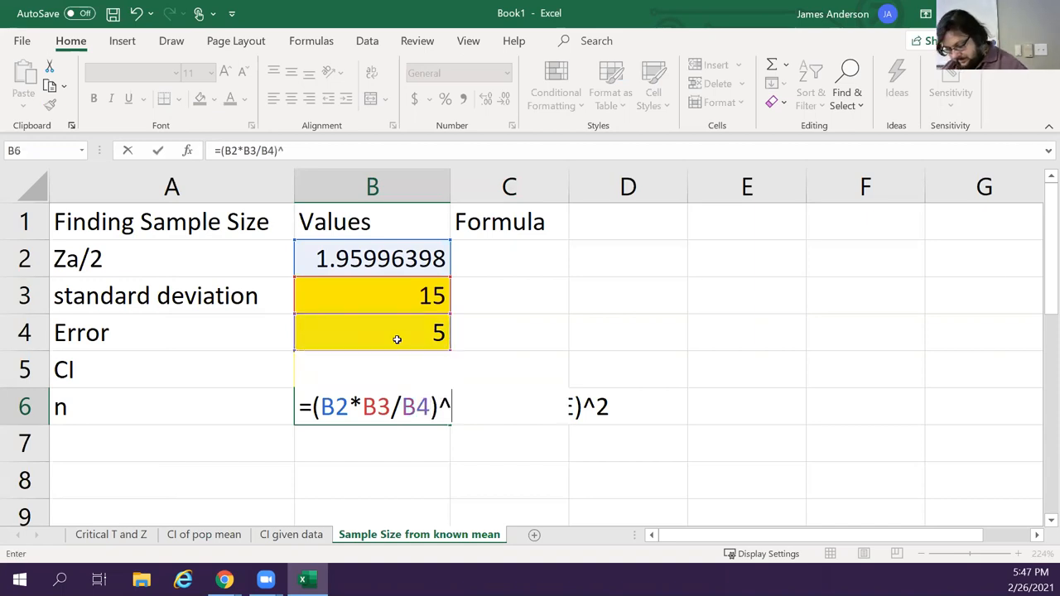
pyautogui.press('Return')
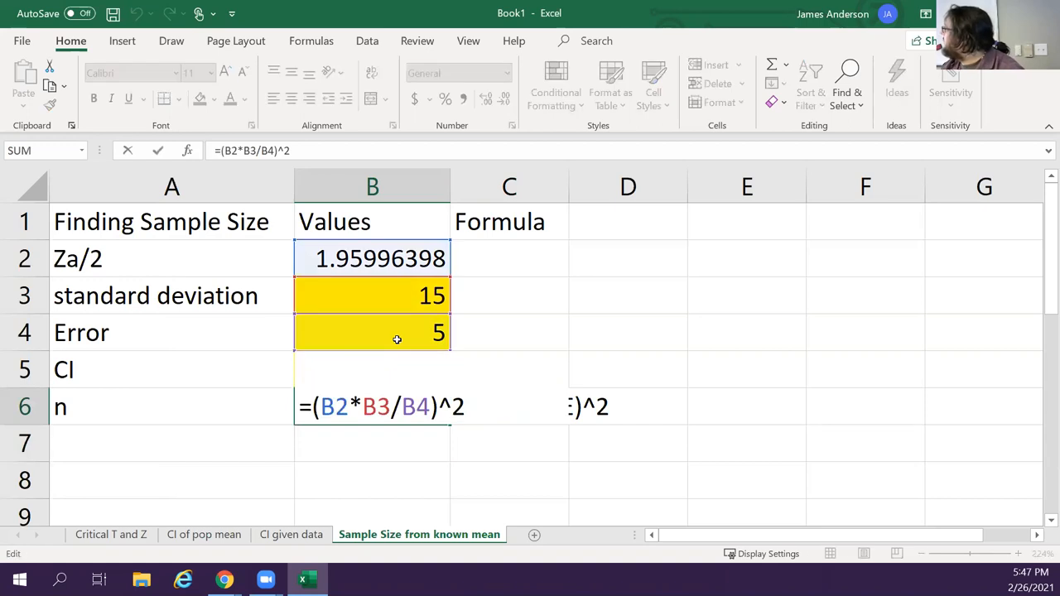
# Wrap the n formula in ROUNDUP with 0 digits, resolving the argument warnings, giving 35
pyautogui.write('roun')
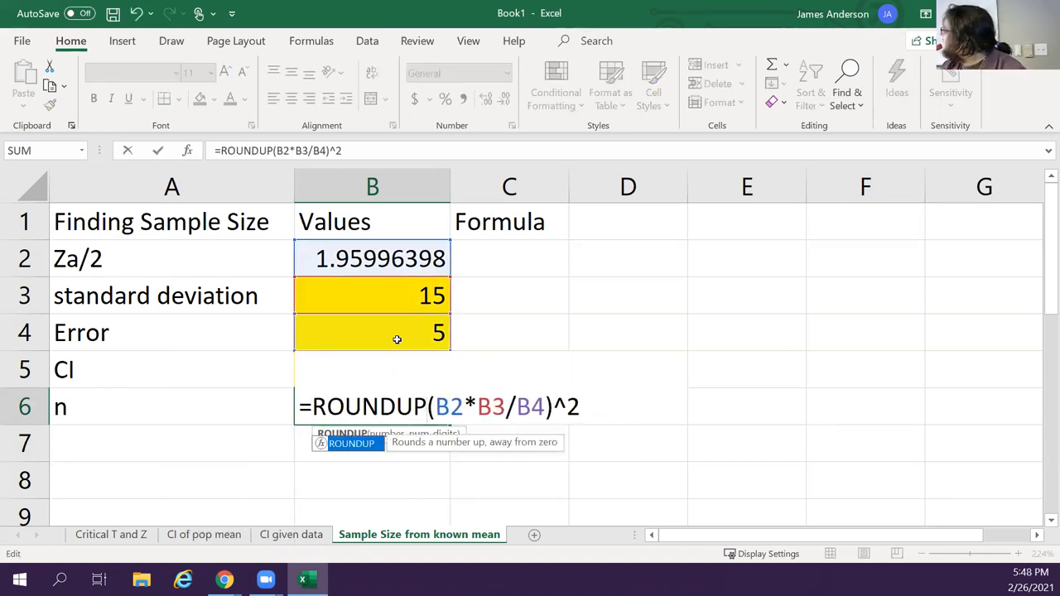
pyautogui.press('Return')
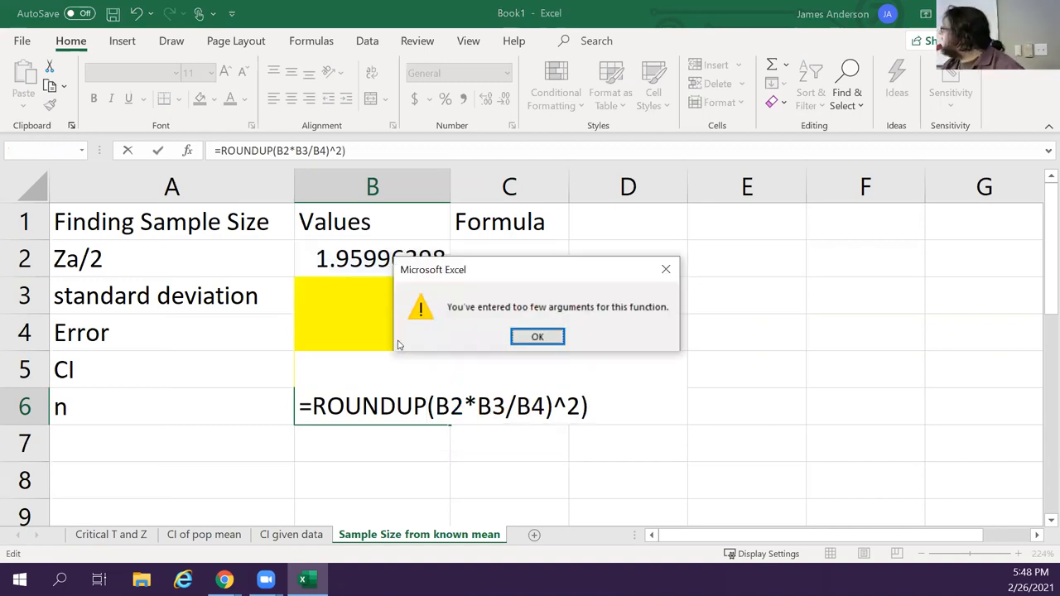
pyautogui.click(537, 336)
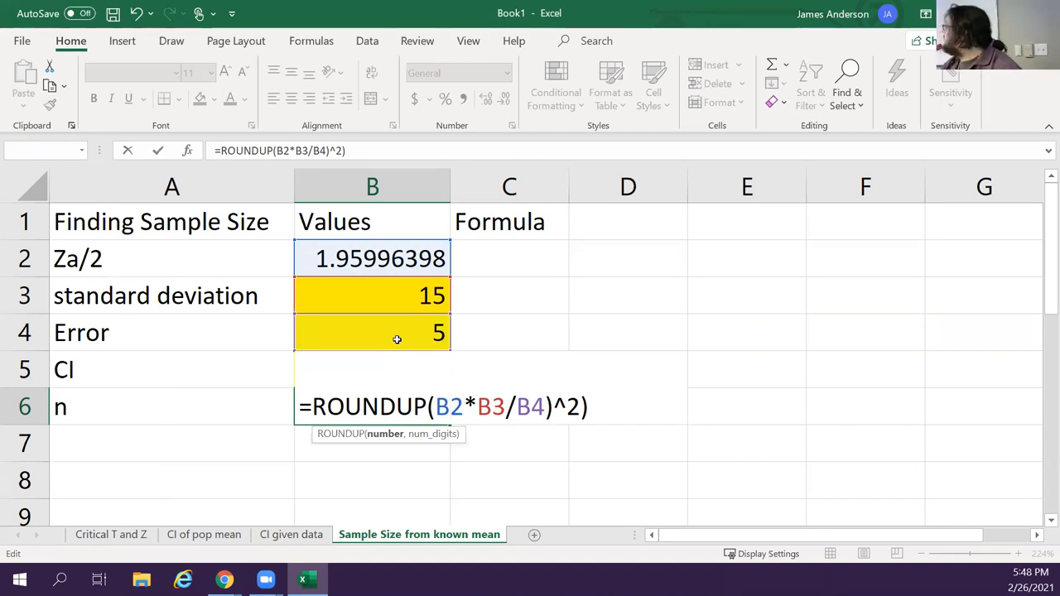
pyautogui.write('(')
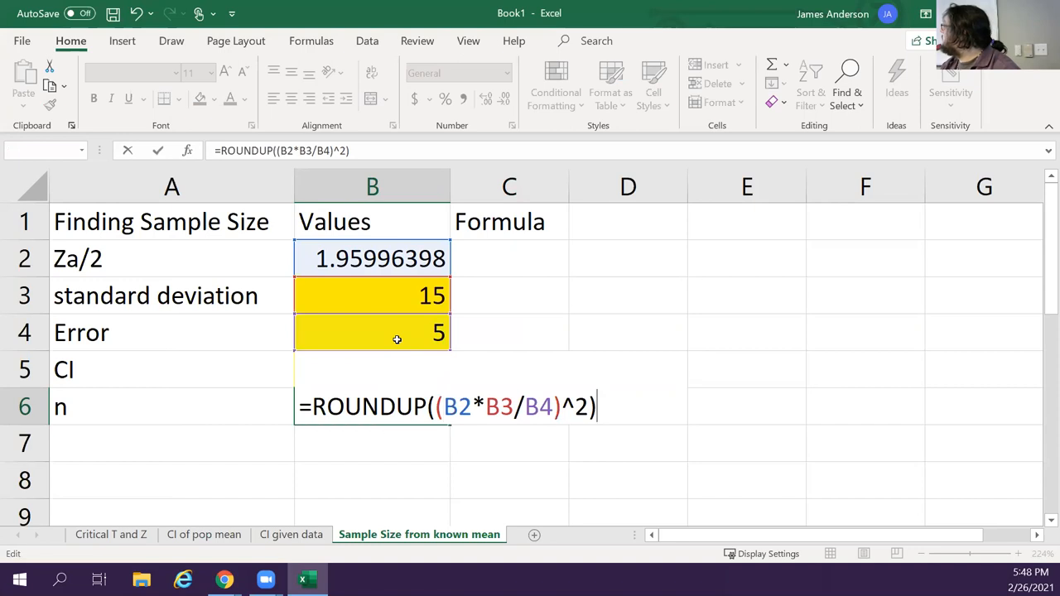
pyautogui.write(',')
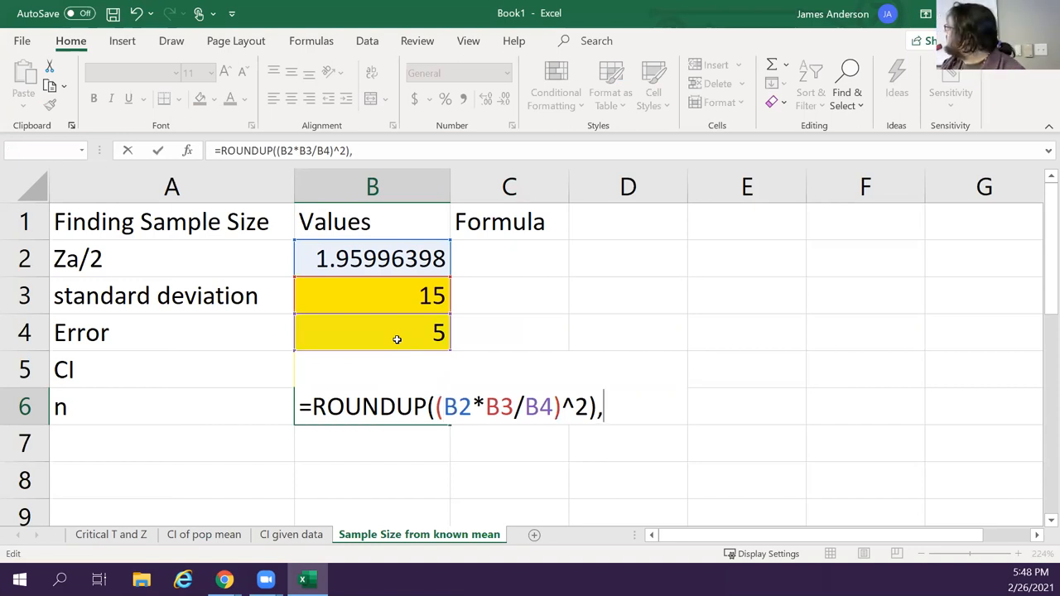
pyautogui.press('Backspace')
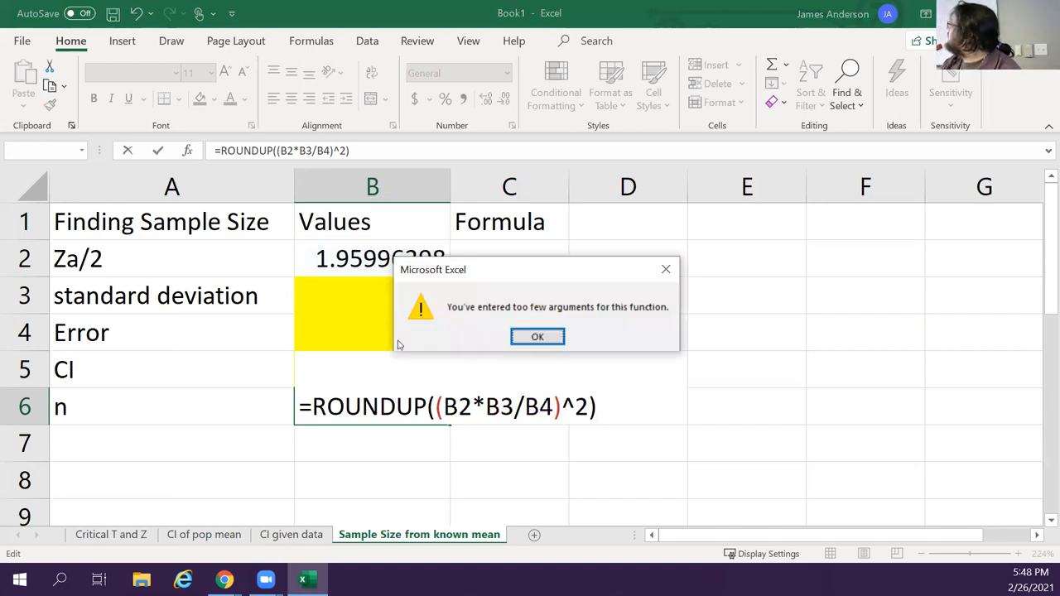
pyautogui.click(536, 336)
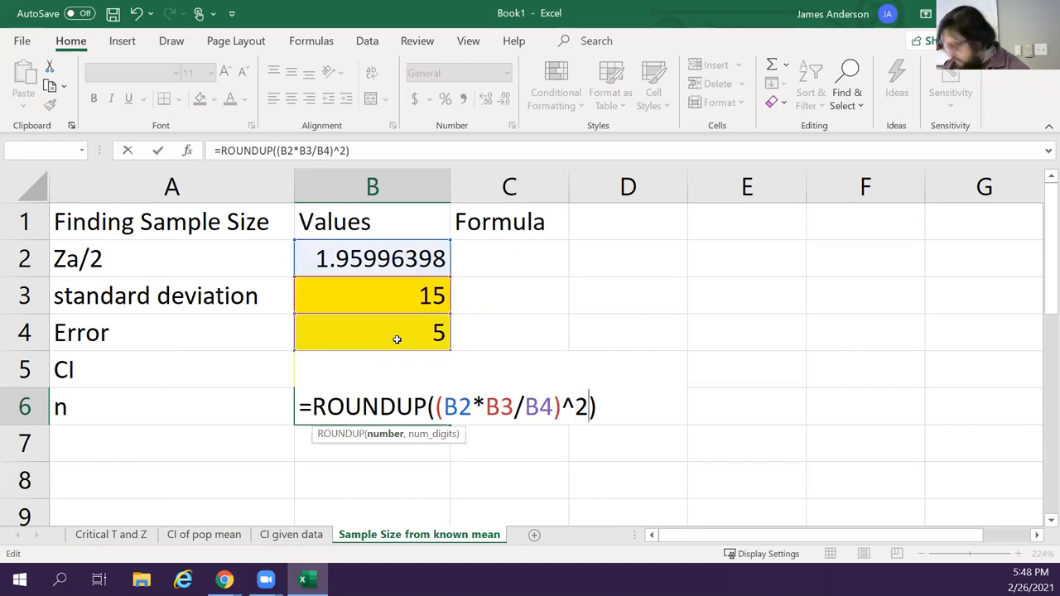
pyautogui.write(',0')
pyautogui.click(509, 407)
pyautogui.write('(Za/2*sd/E)^2')
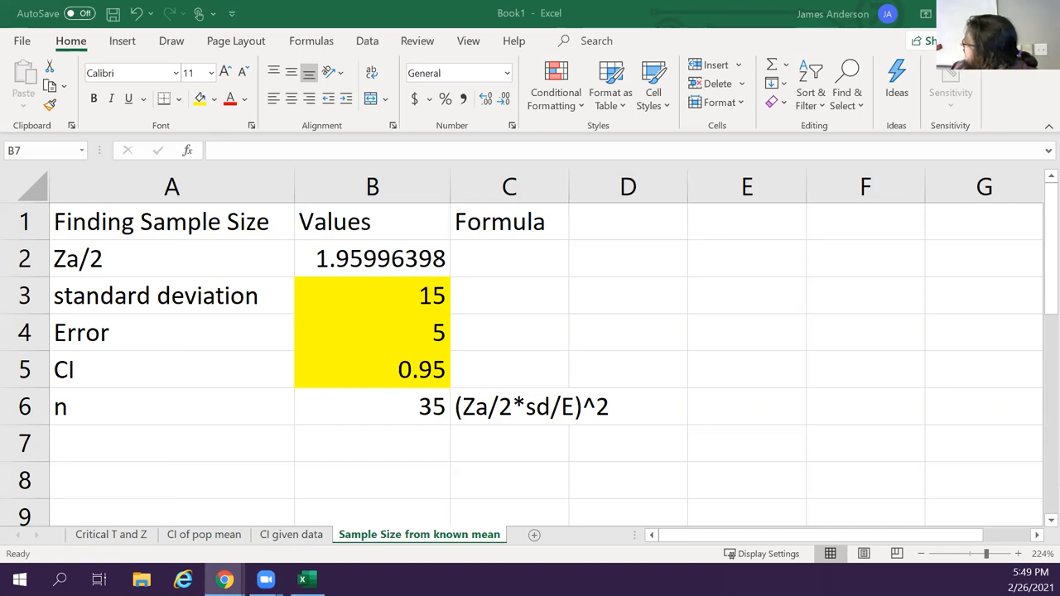
# Add the heading 'Find SD given Range' in E2 beside the sample size table
pyautogui.click(746, 221)
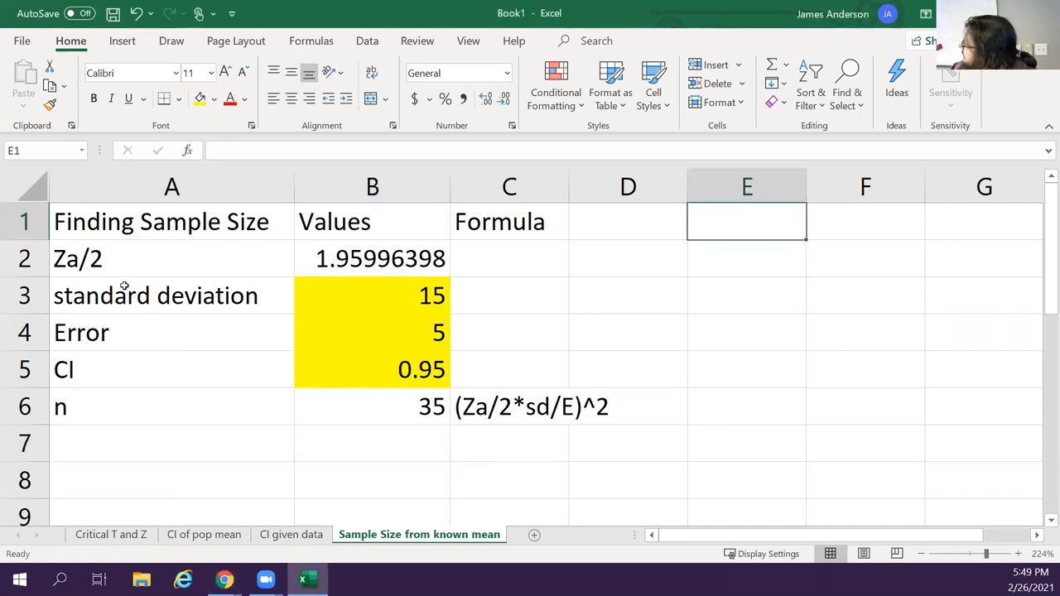
pyautogui.moveTo(704, 291)
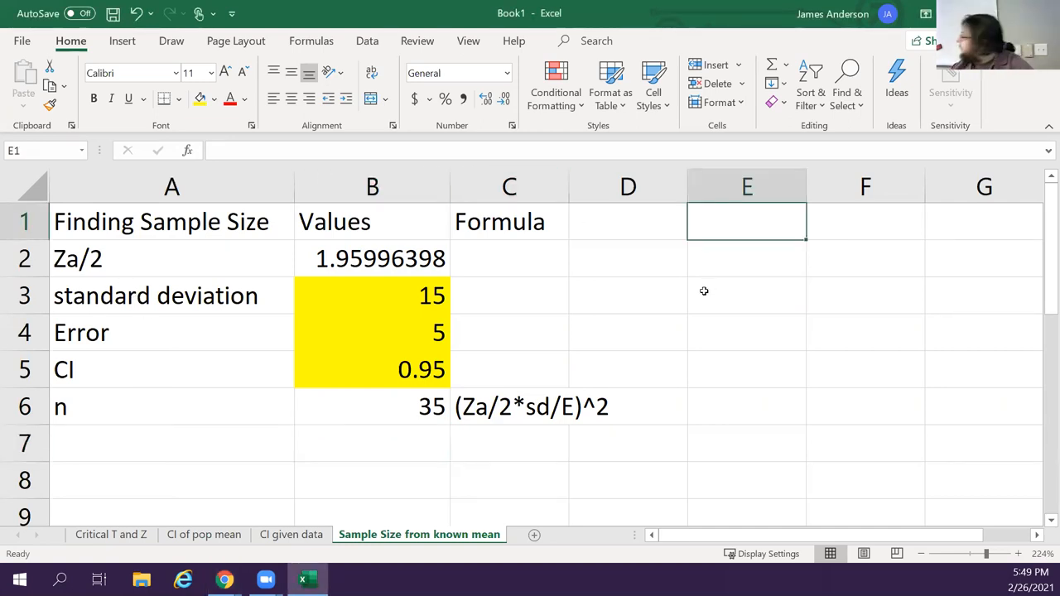
pyautogui.click(627, 332)
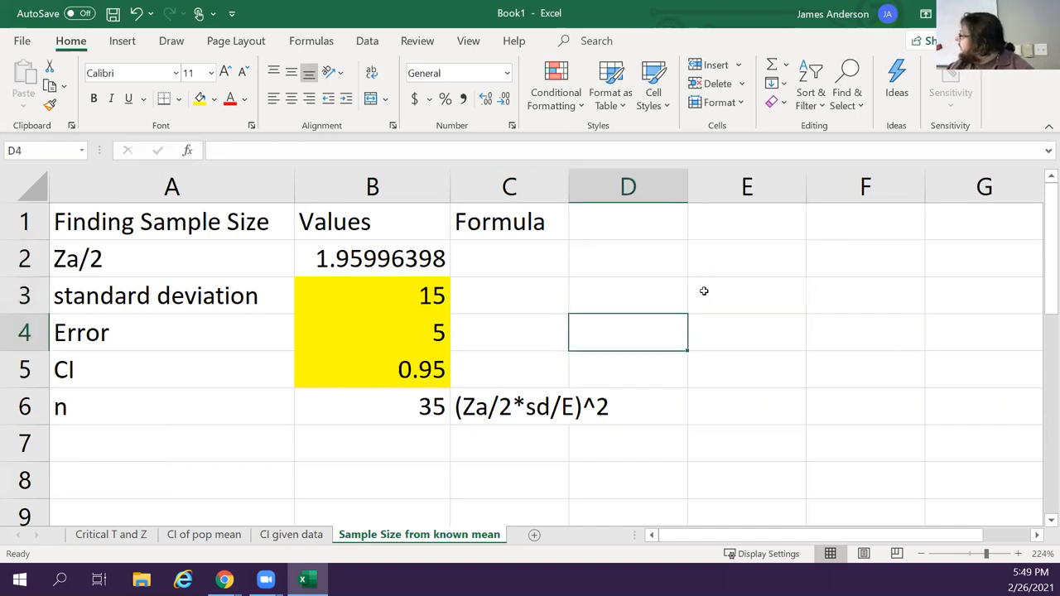
pyautogui.click(746, 258)
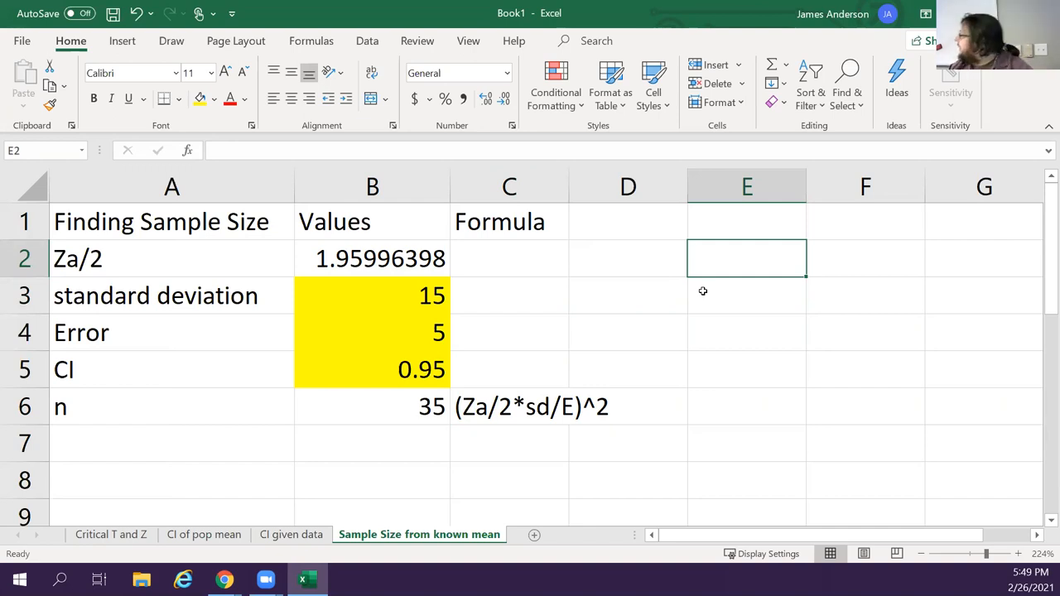
pyautogui.write('Find S')
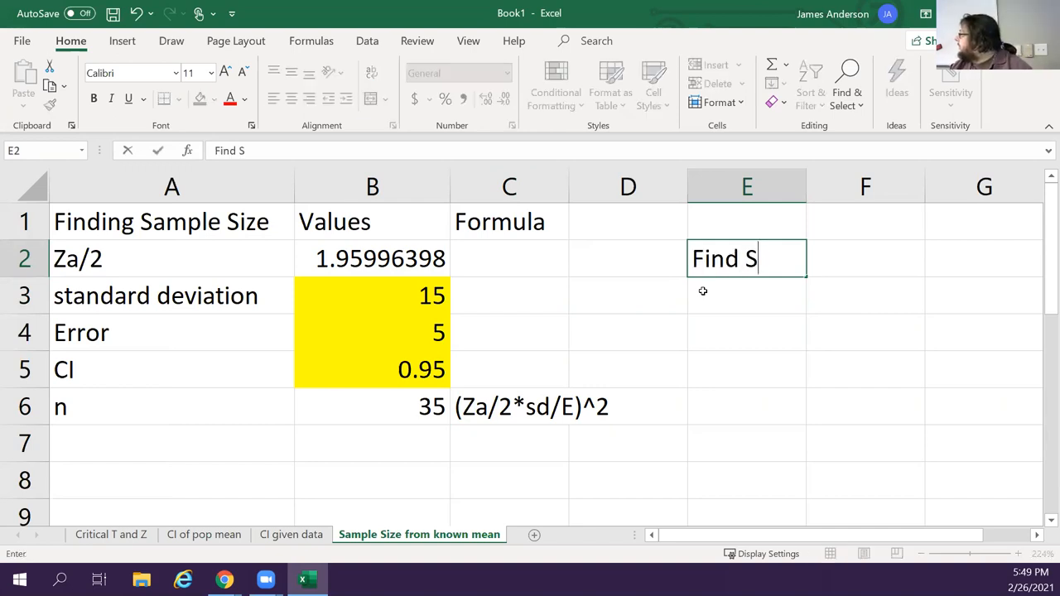
pyautogui.write('D given R')
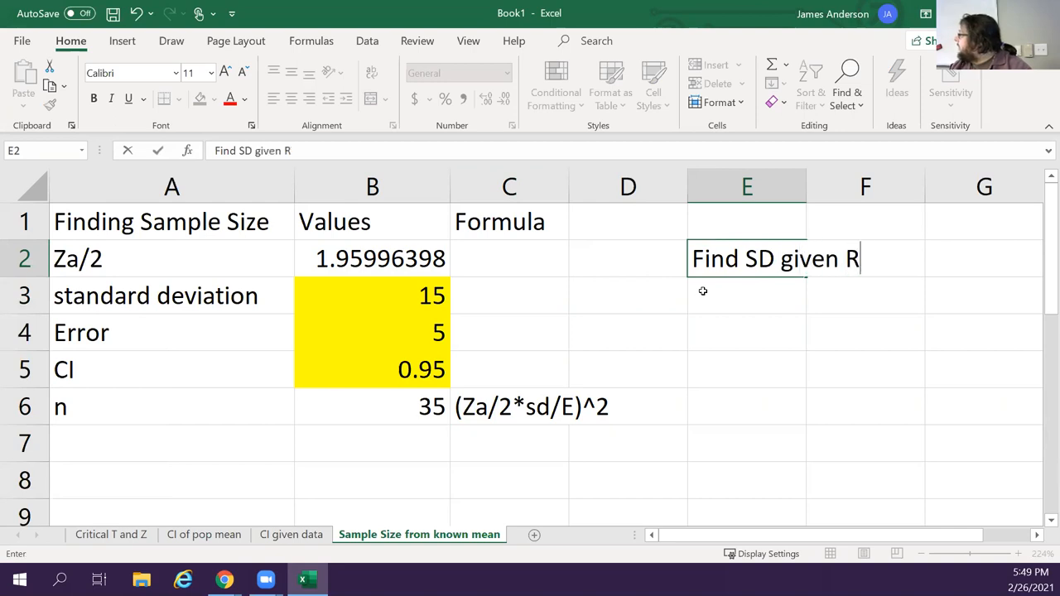
pyautogui.write('ange')
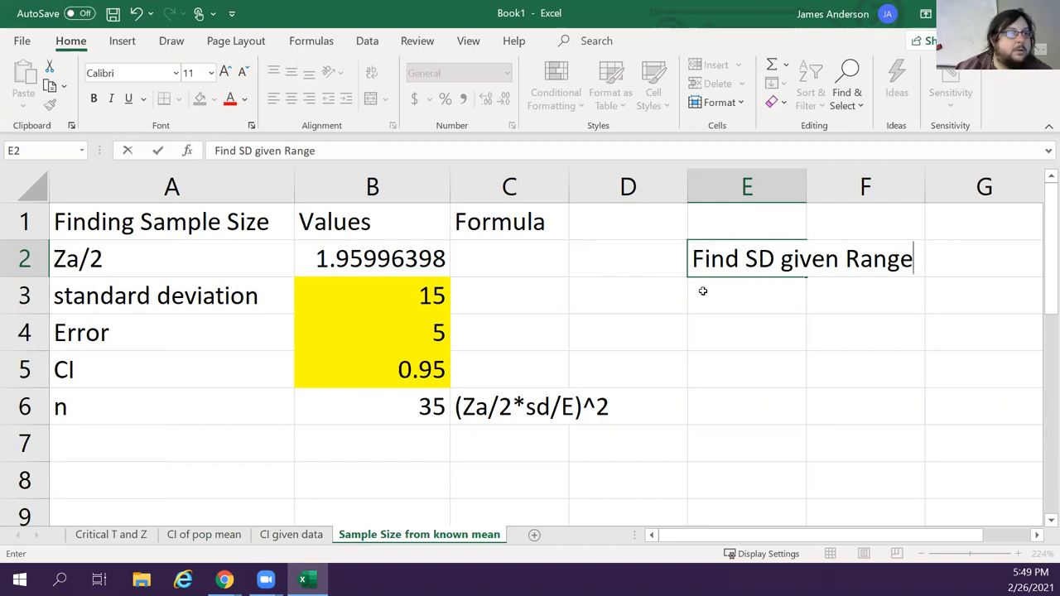
pyautogui.press('enter')
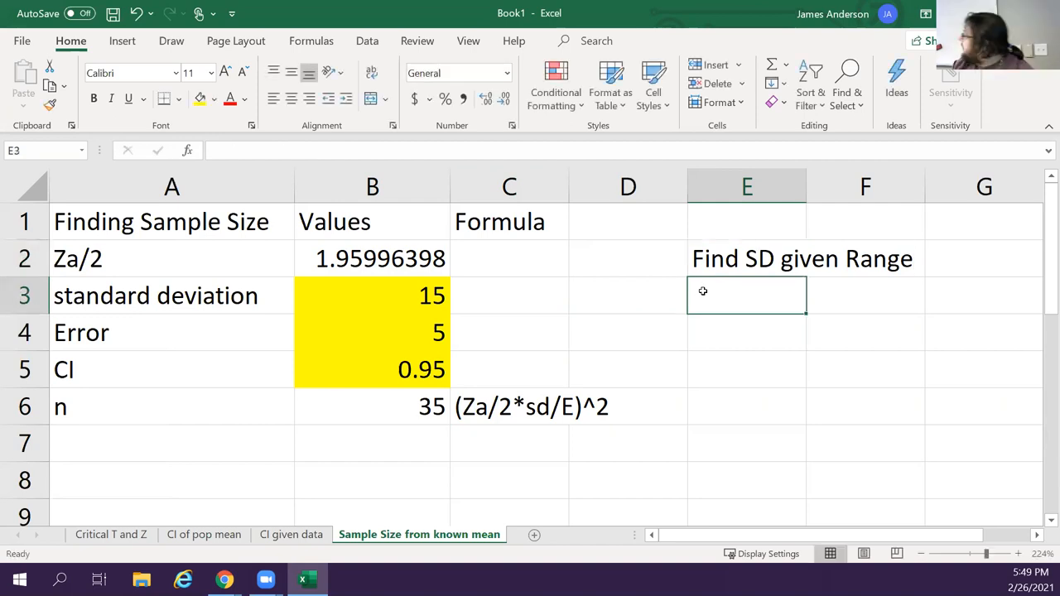
# Label E3 'Range/4' and enter a division formula in F3 that shows 1 as a plain number
pyautogui.write('Range/')
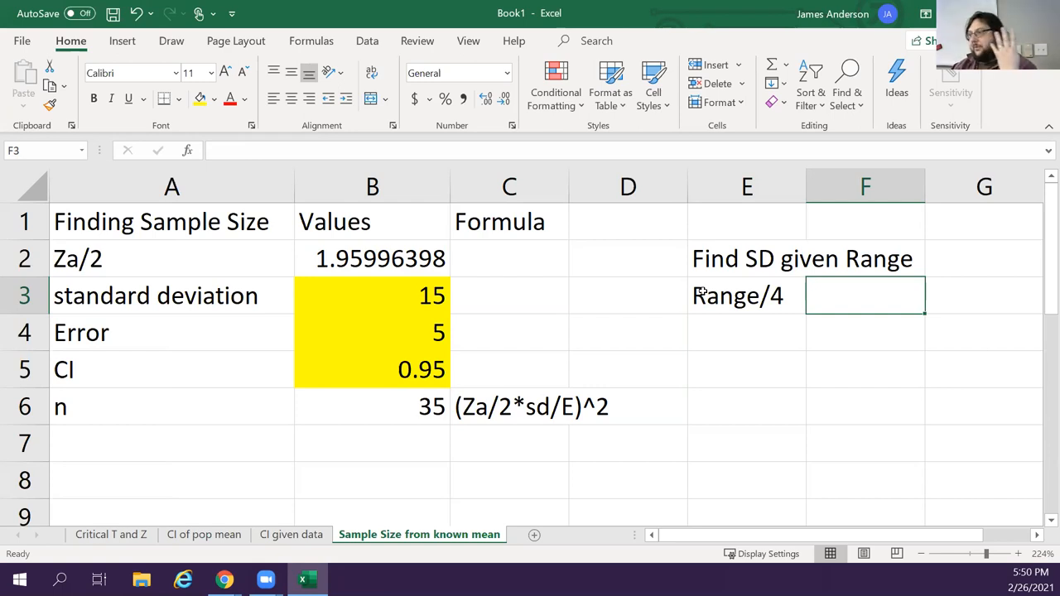
pyautogui.write('4')
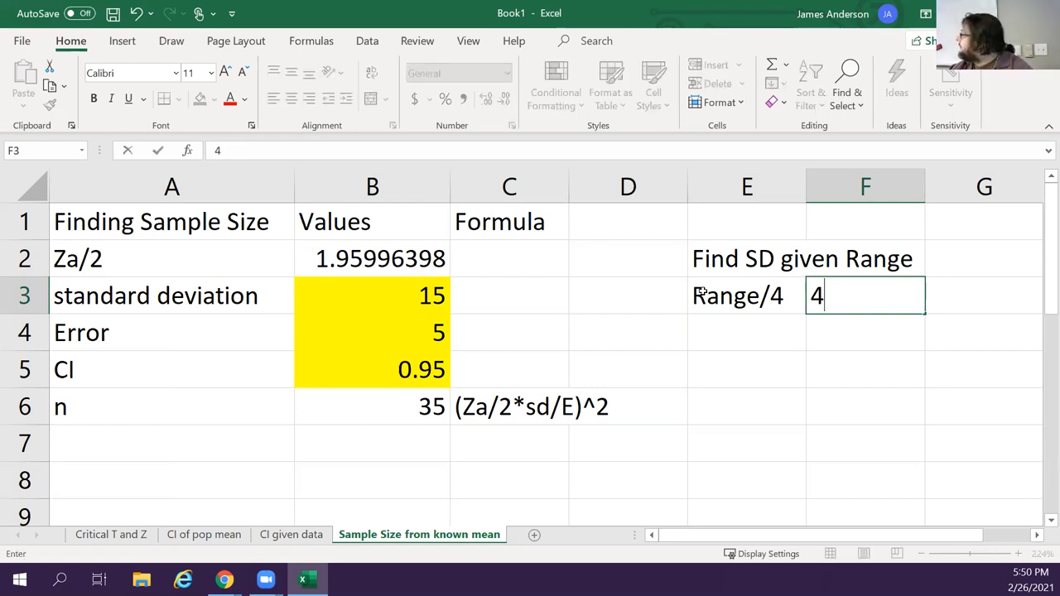
pyautogui.press('Return')
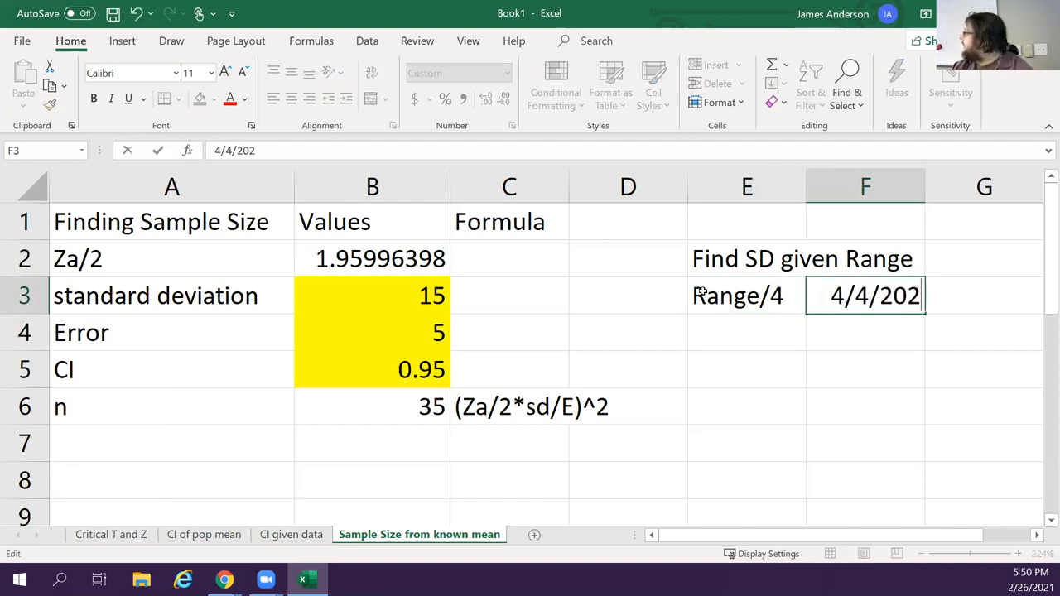
pyautogui.write('=4/8')
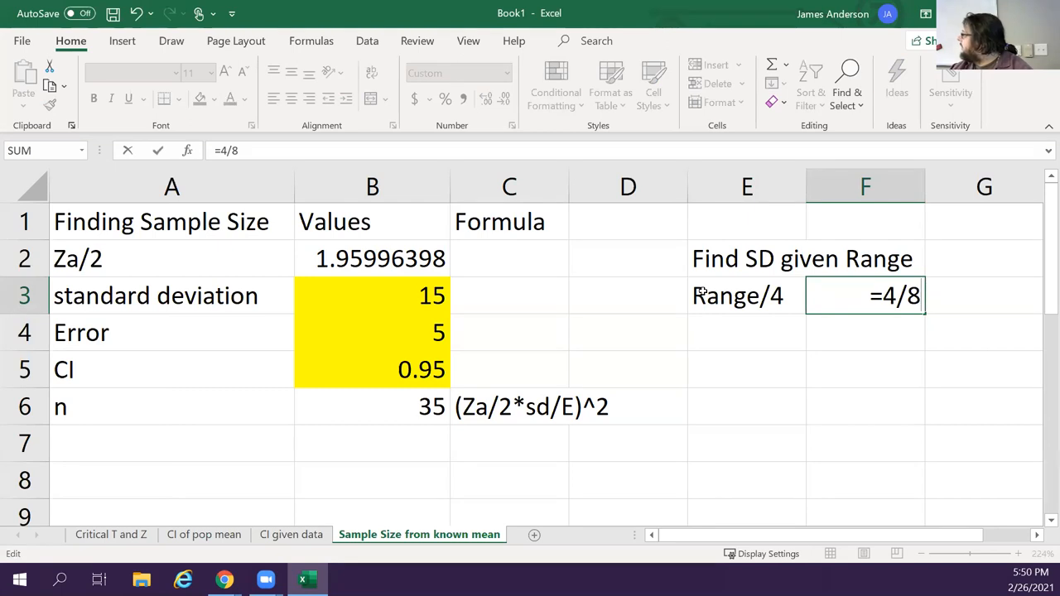
pyautogui.press('Return')
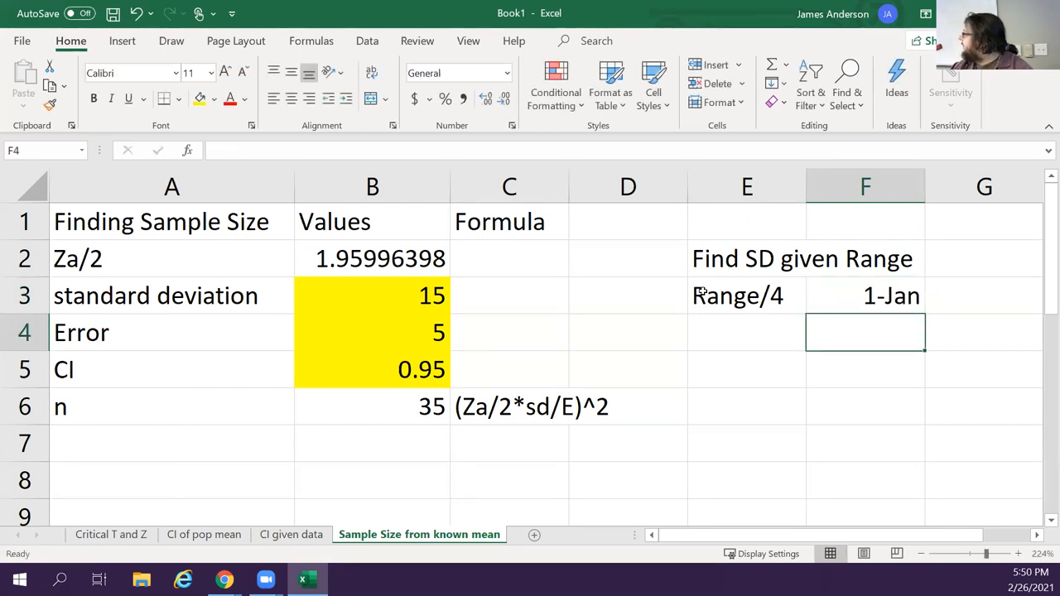
pyautogui.click(864, 296)
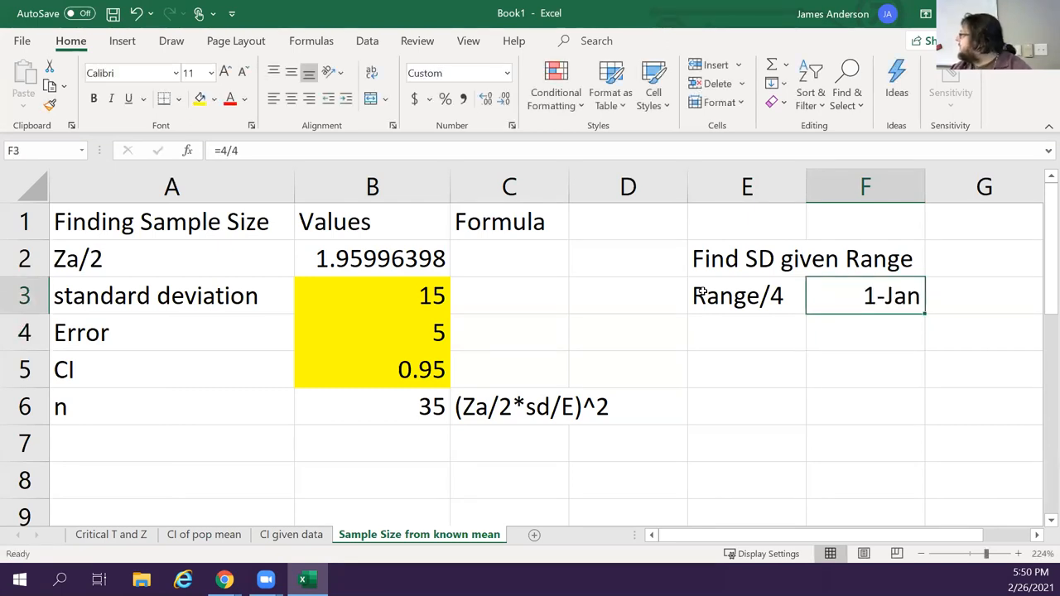
pyautogui.press('Delete')
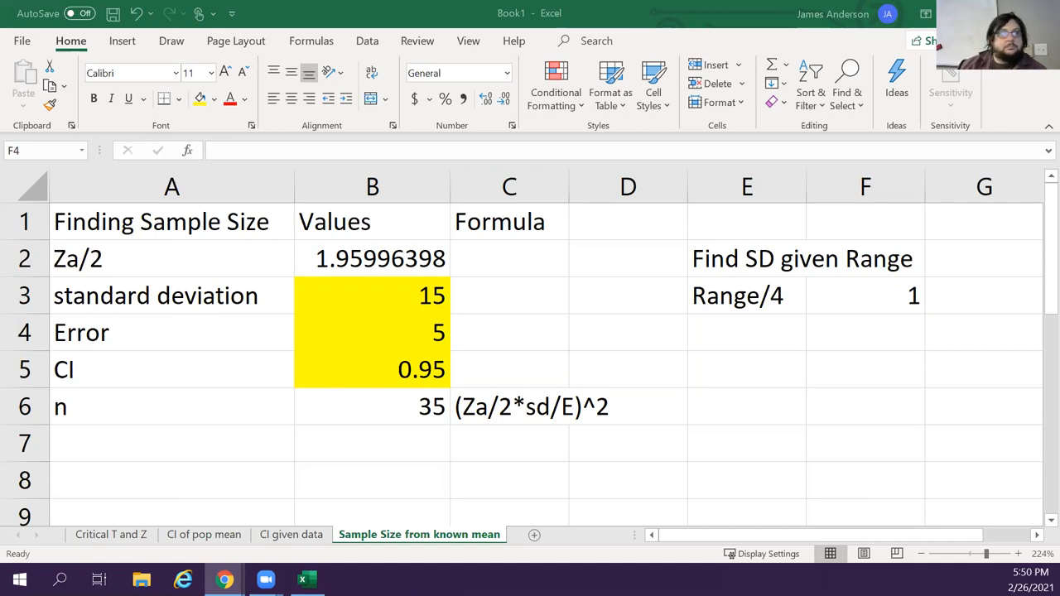
pyautogui.click(864, 332)
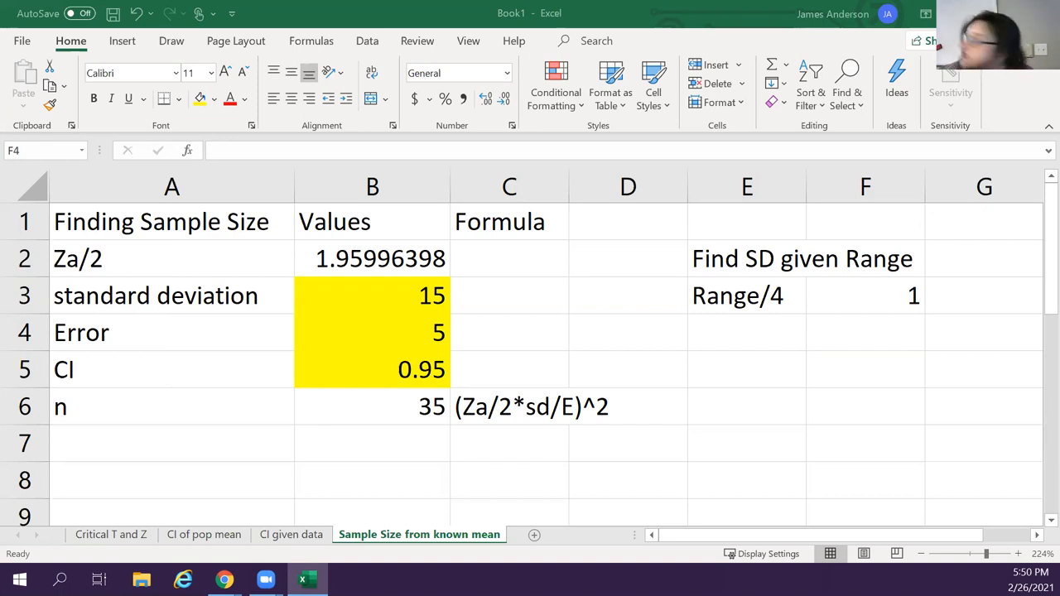
pyautogui.moveTo(650, 477)
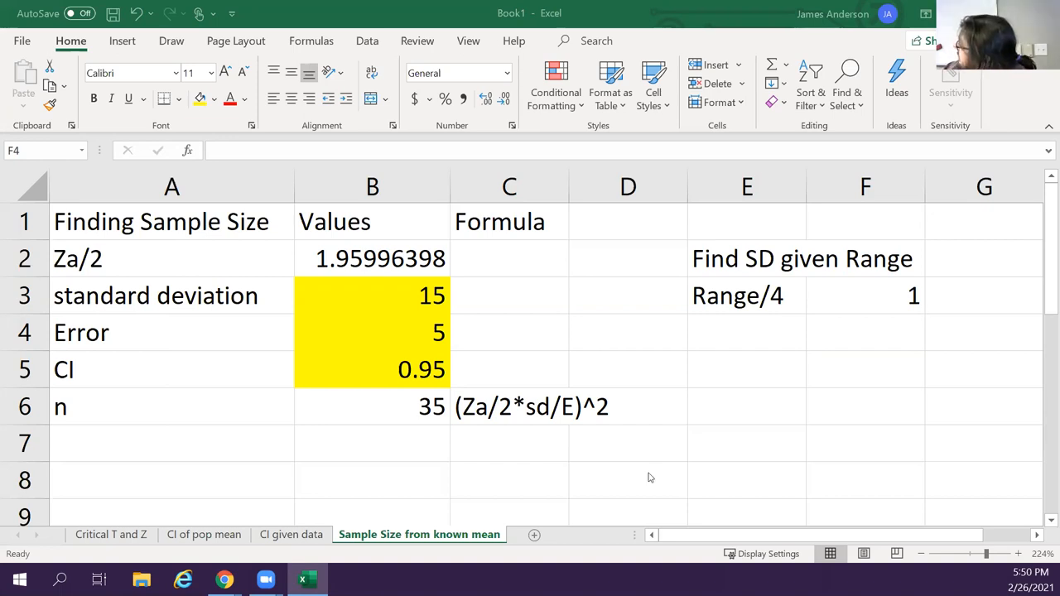
pyautogui.moveTo(236, 424)
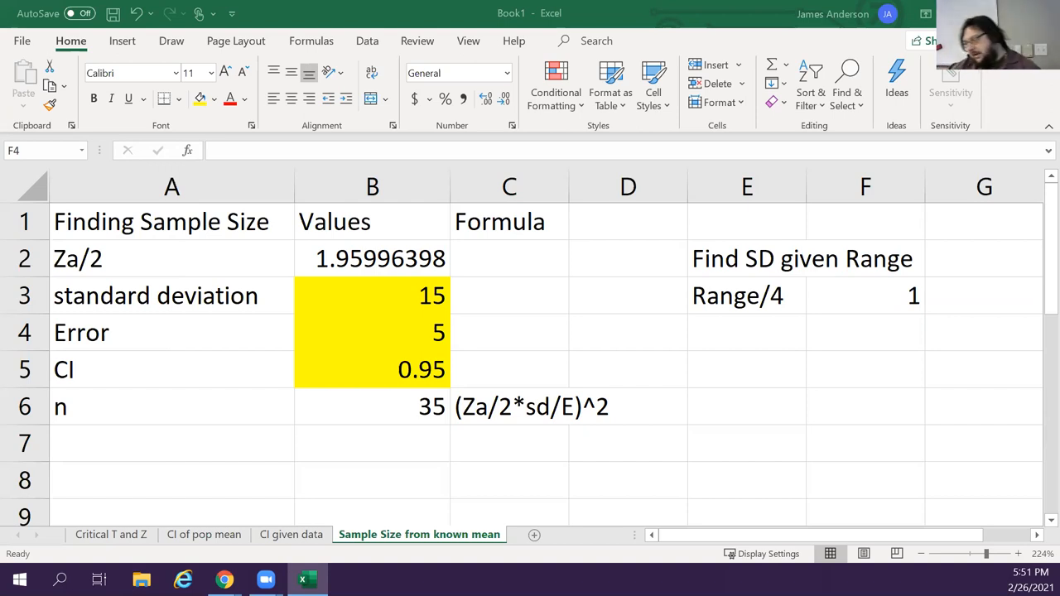
pyautogui.moveTo(468, 452)
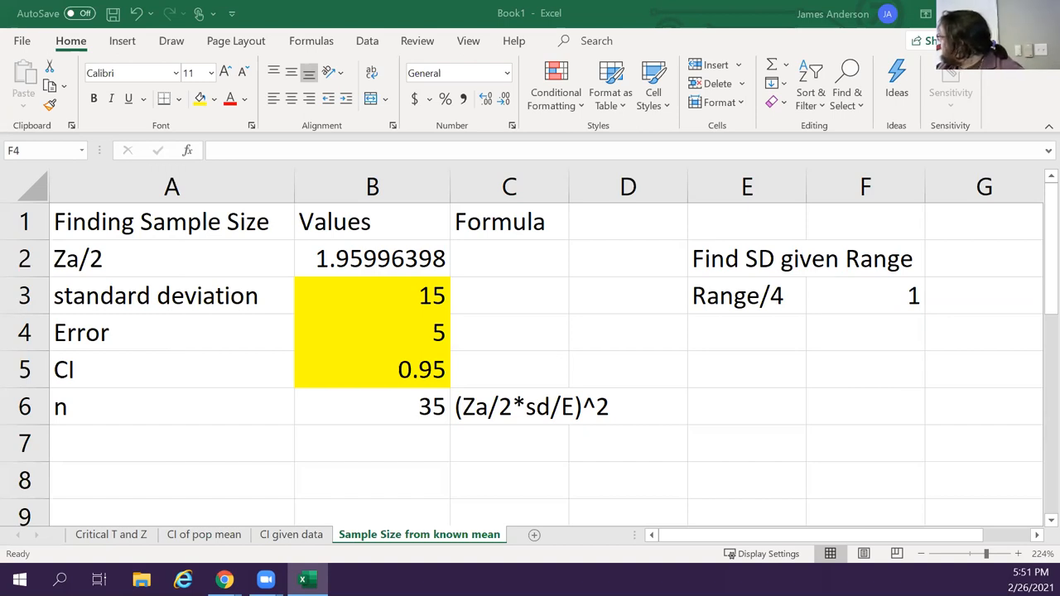
pyautogui.moveTo(751, 454)
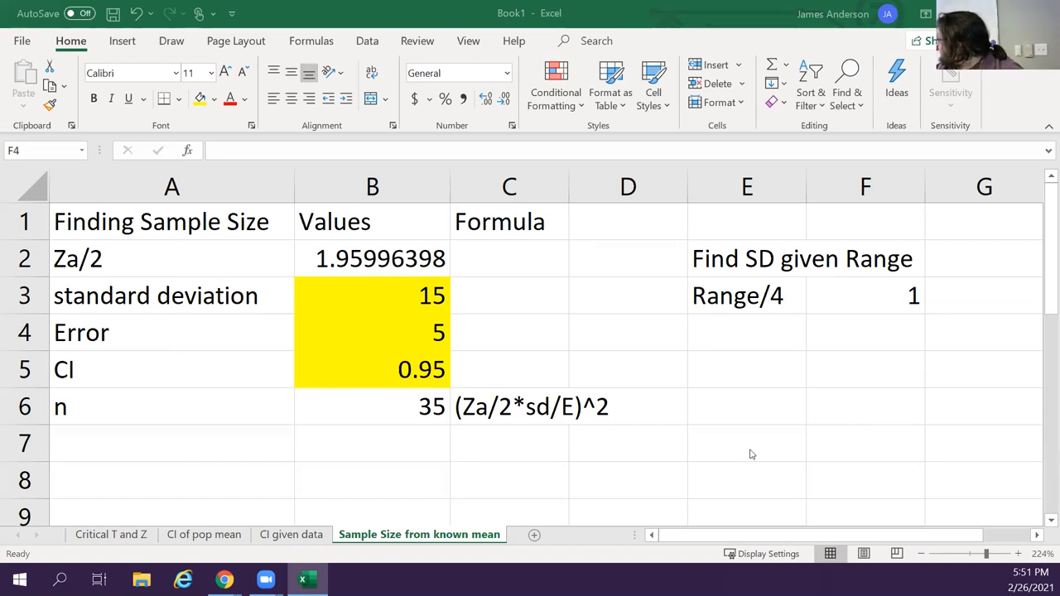